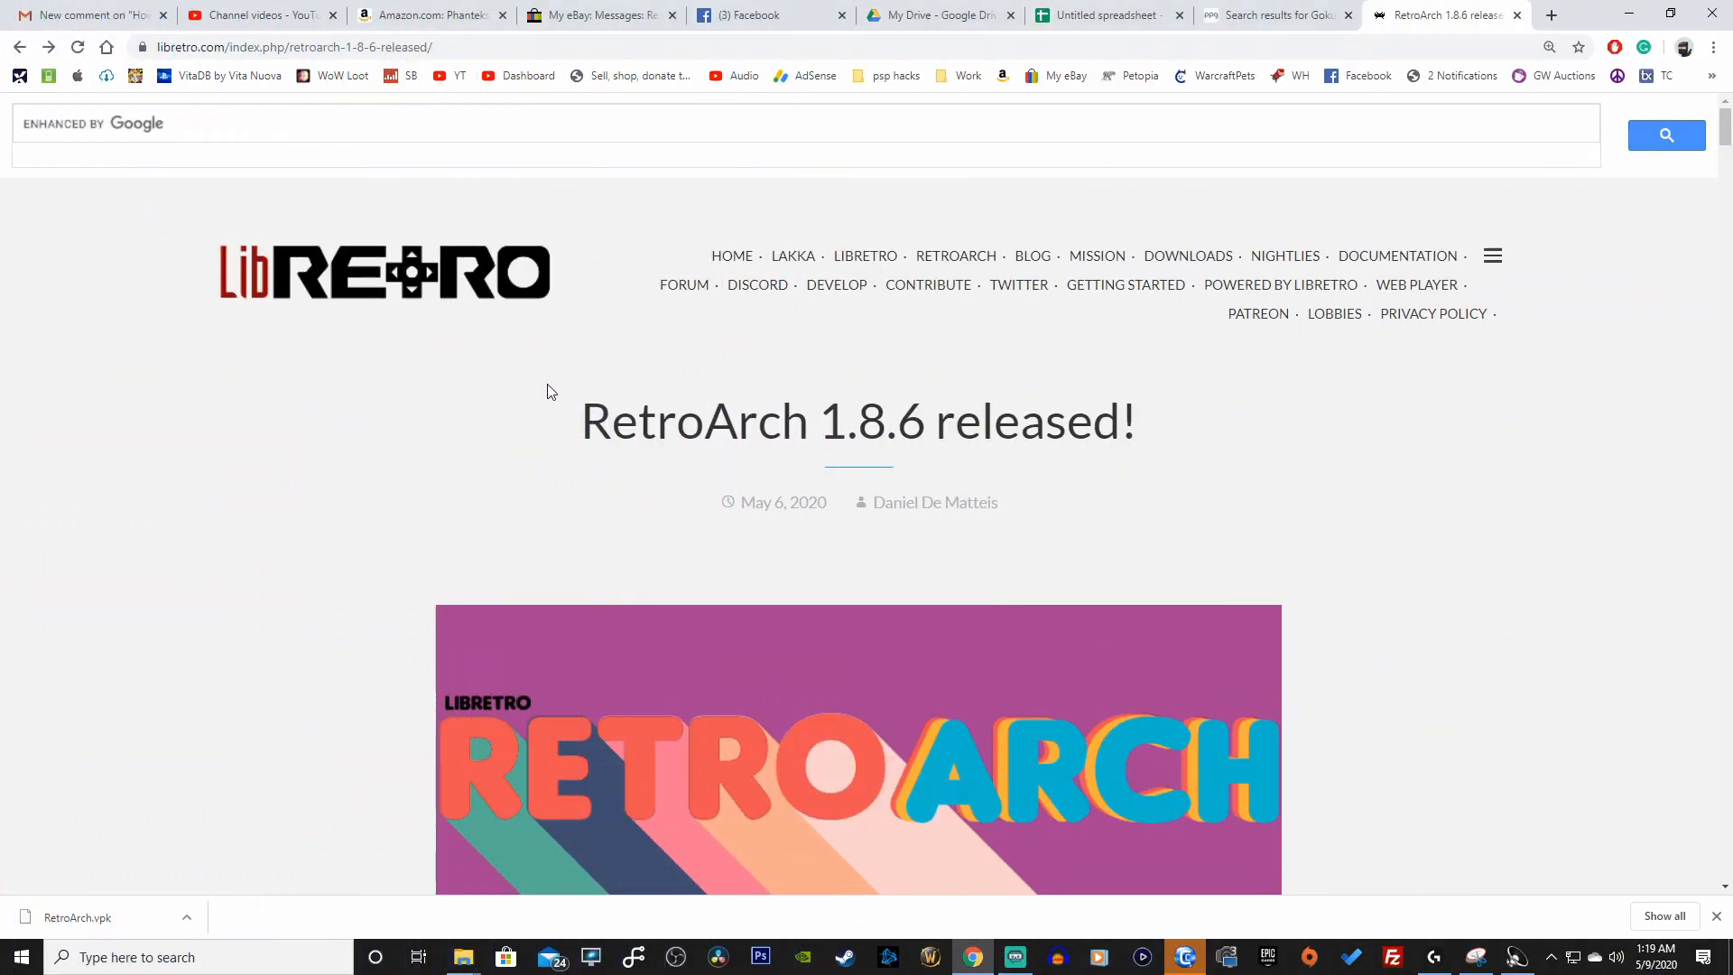
Read the RetroArch 1.8.6 release notes, highlighting the Cores Progress report and 'exhaustive list'
scroll("down", 3)
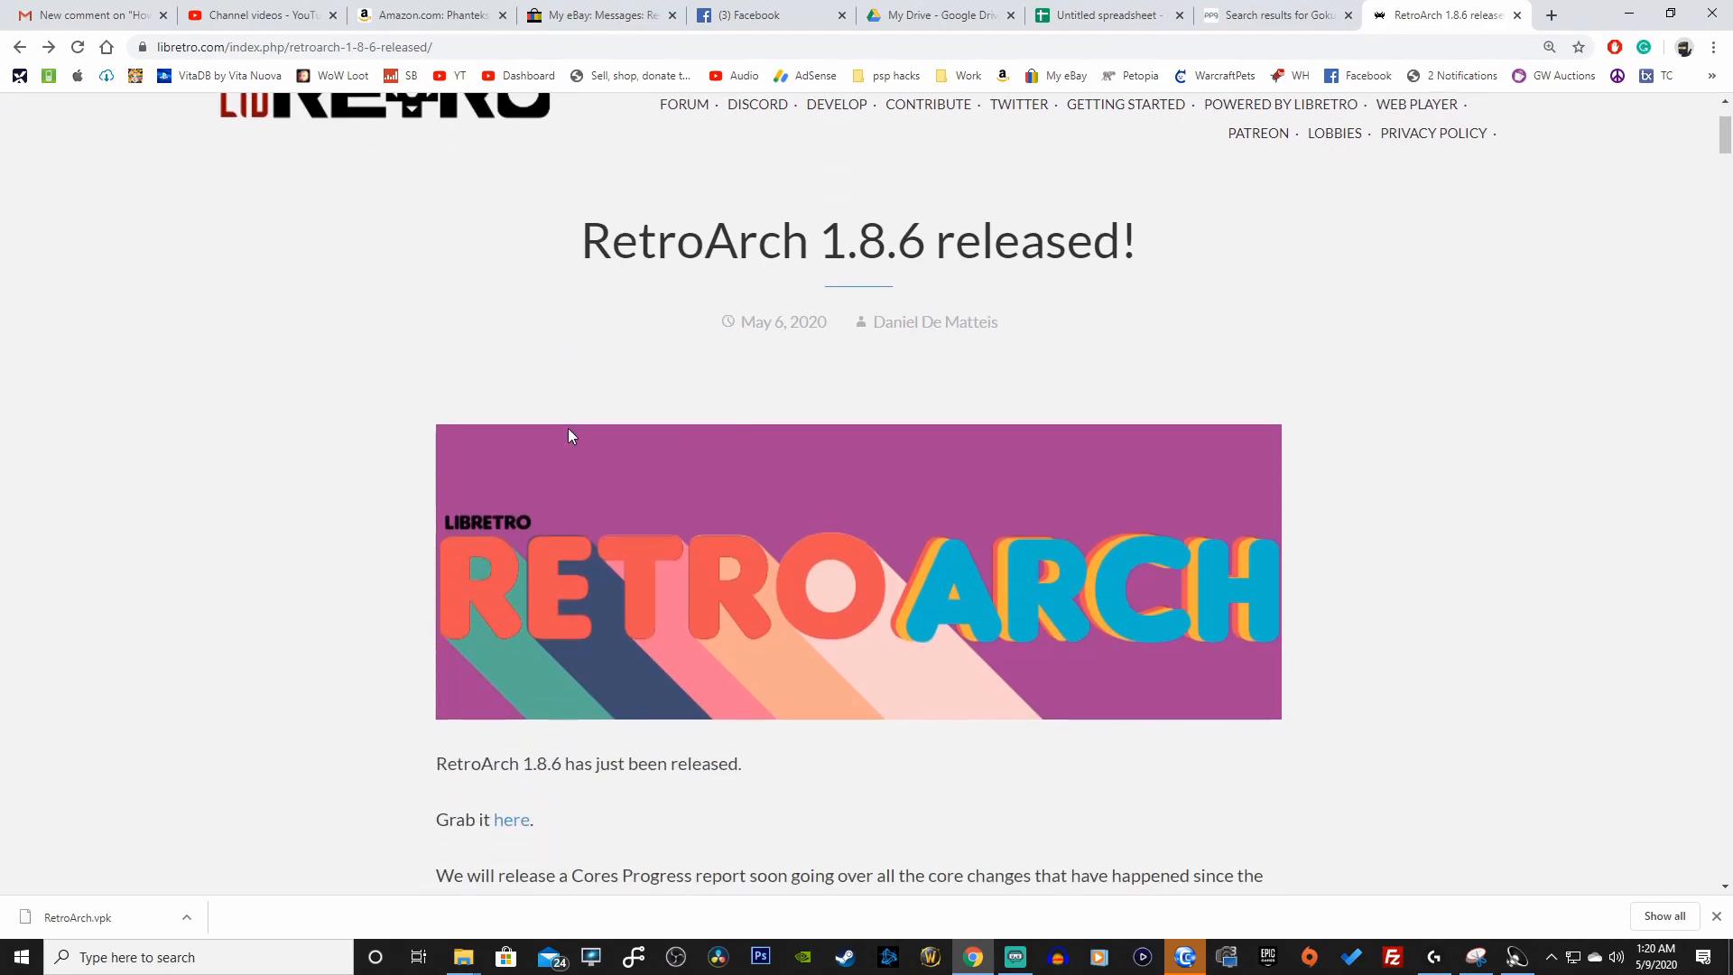
mouse_move(483, 456)
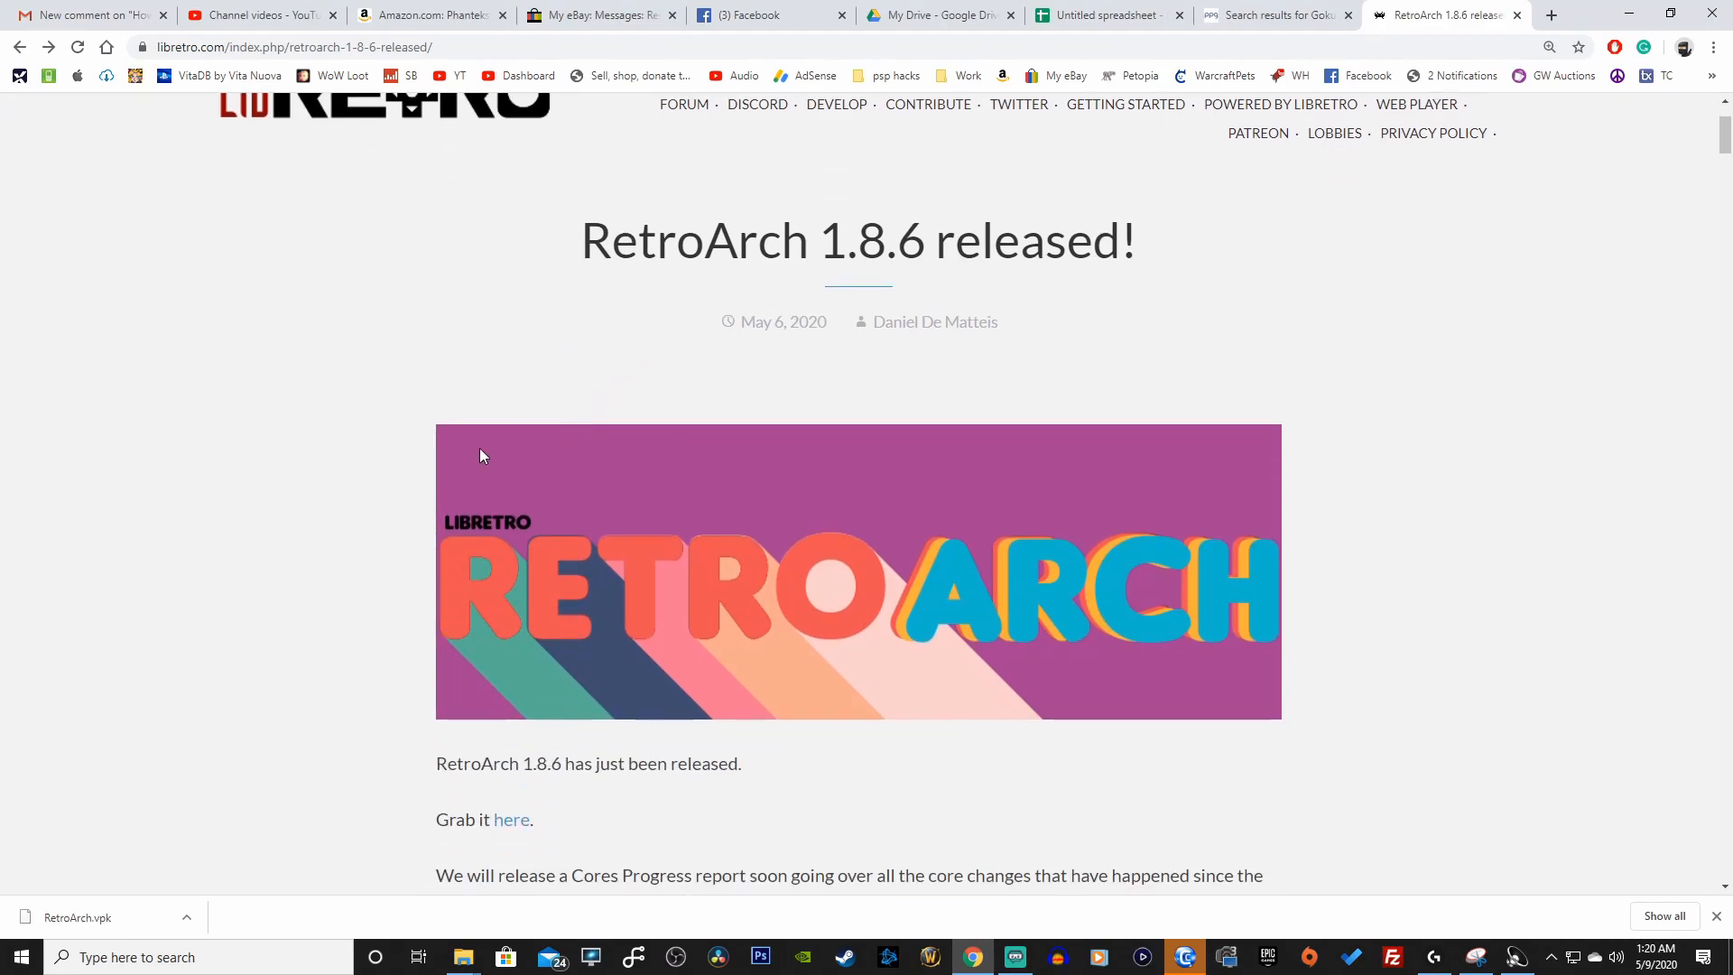
scroll("down", 3)
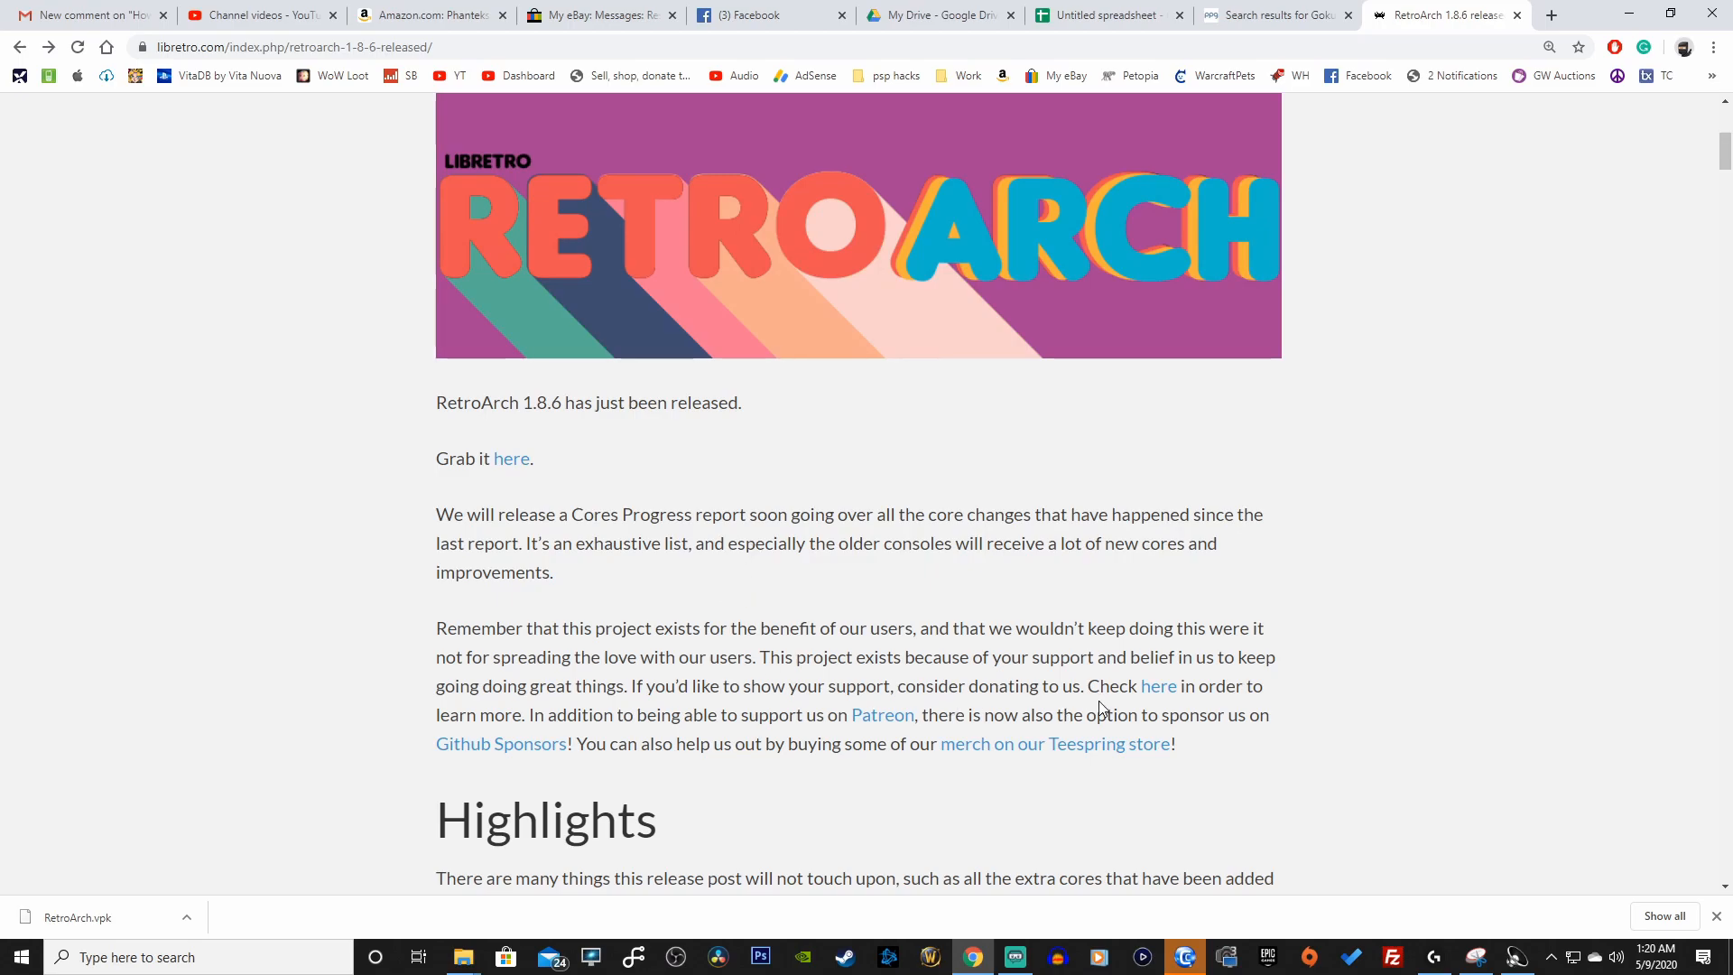
mouse_move(911, 676)
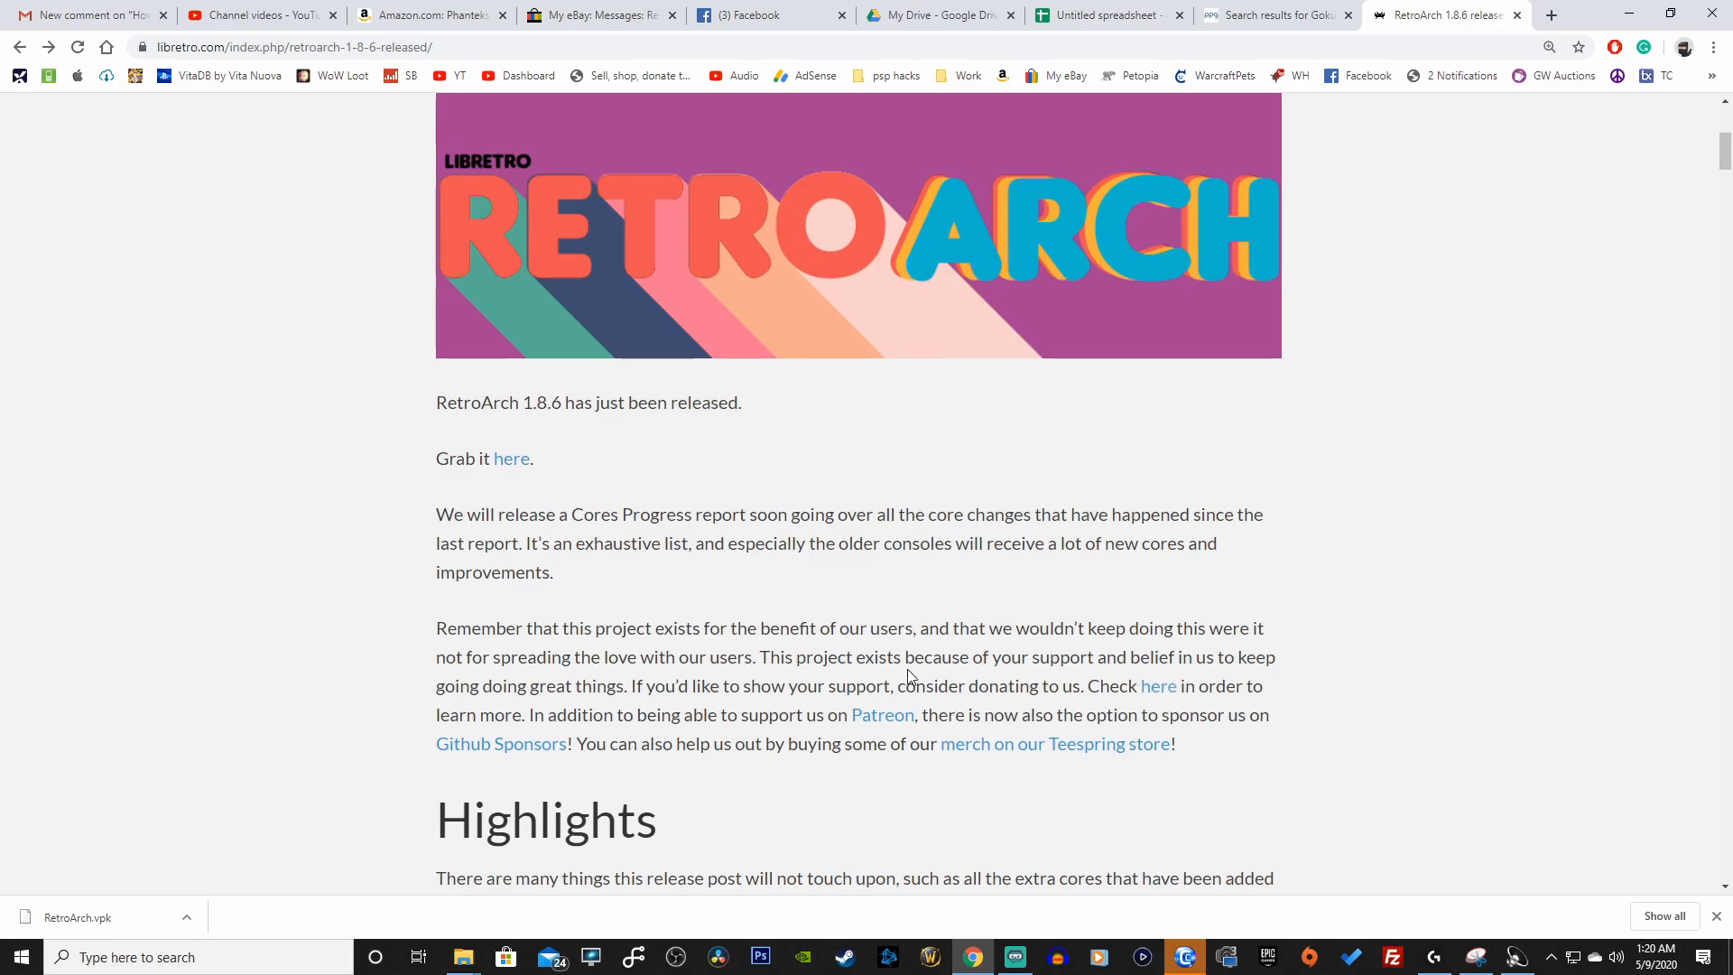
mouse_move(1009, 677)
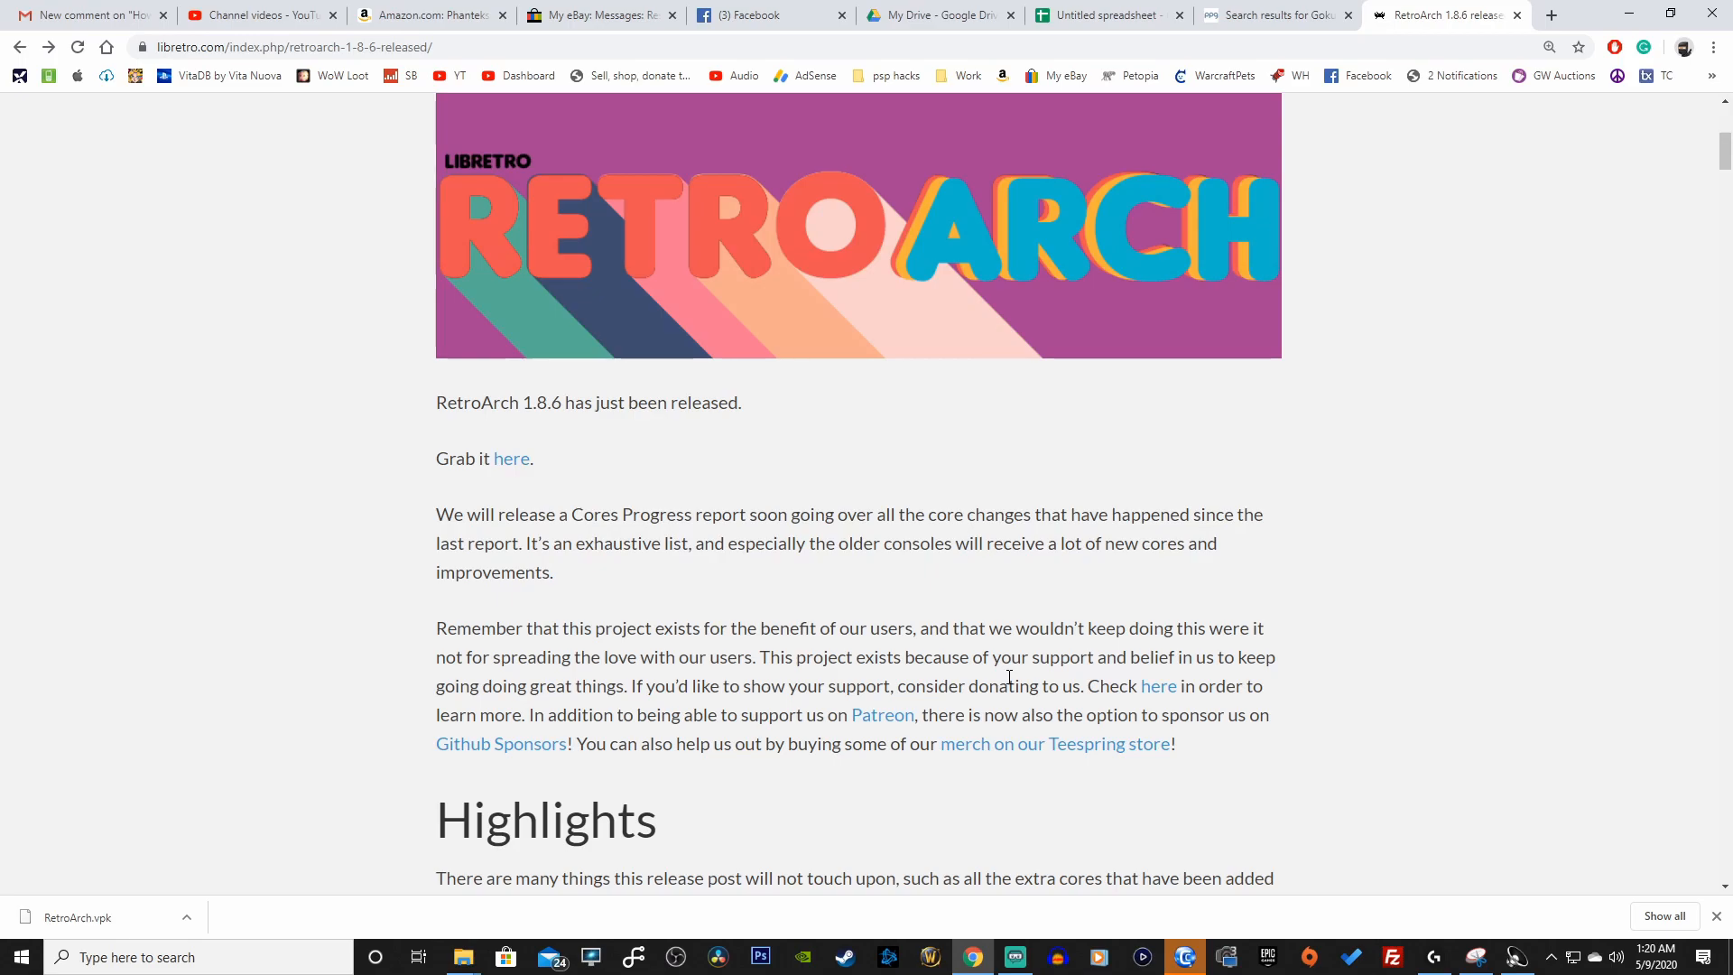
double_click(517, 514)
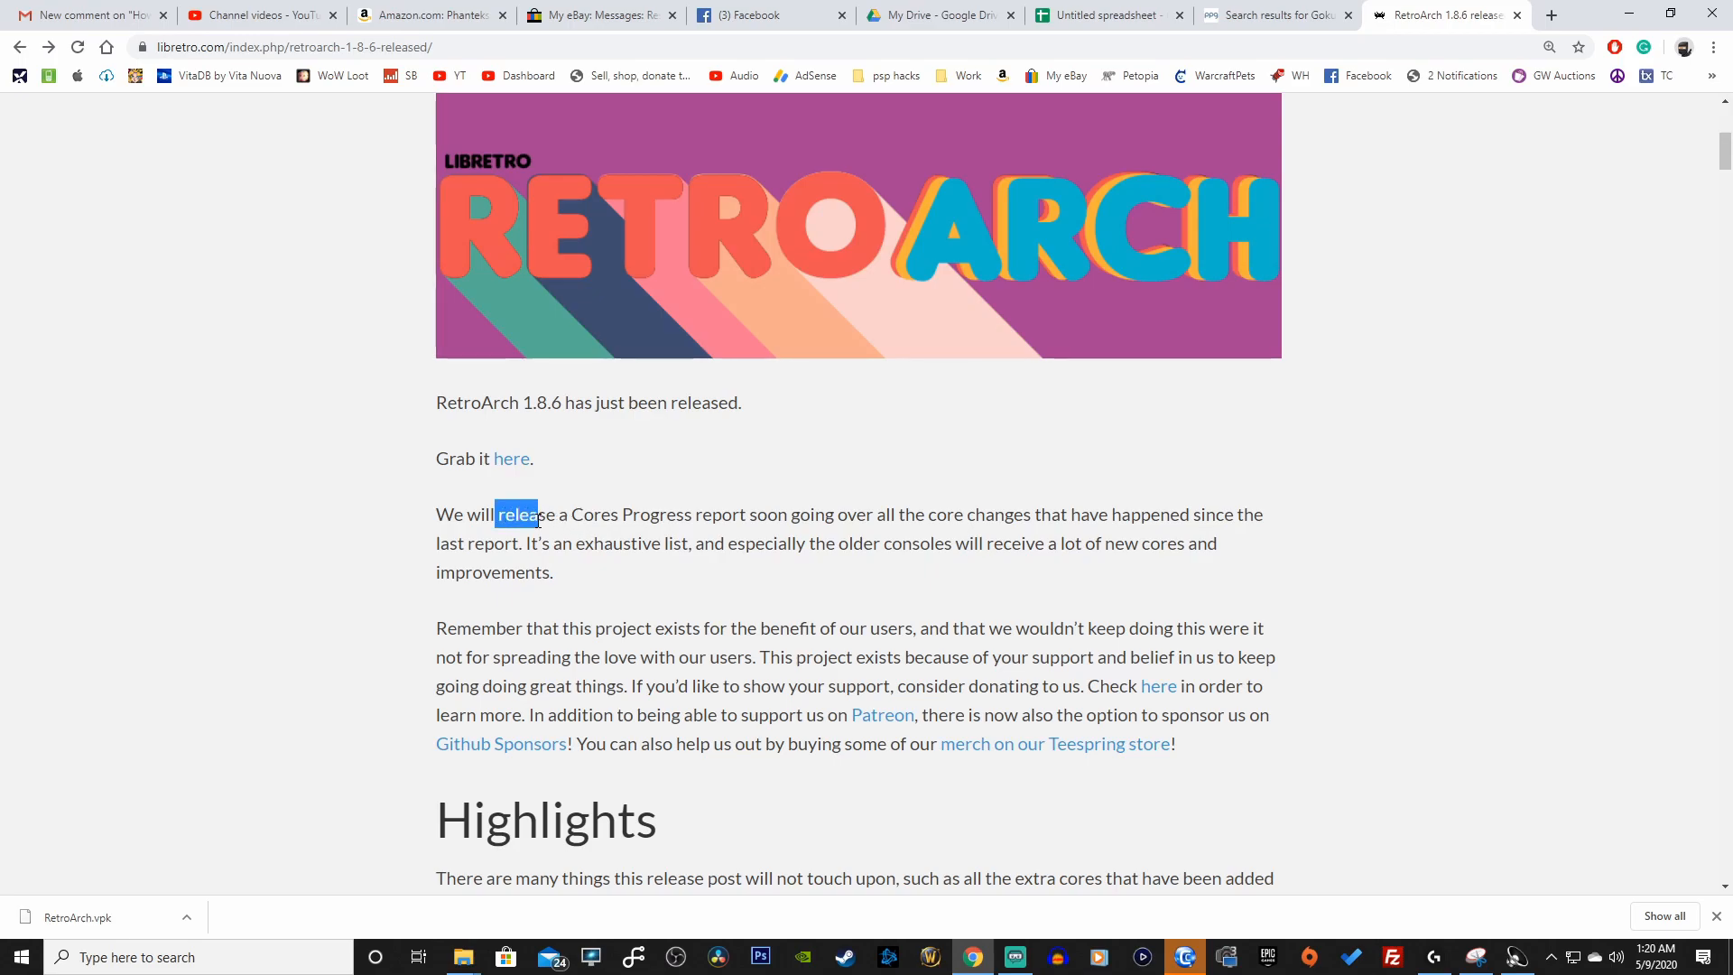
left_click_drag(498, 513, 720, 514)
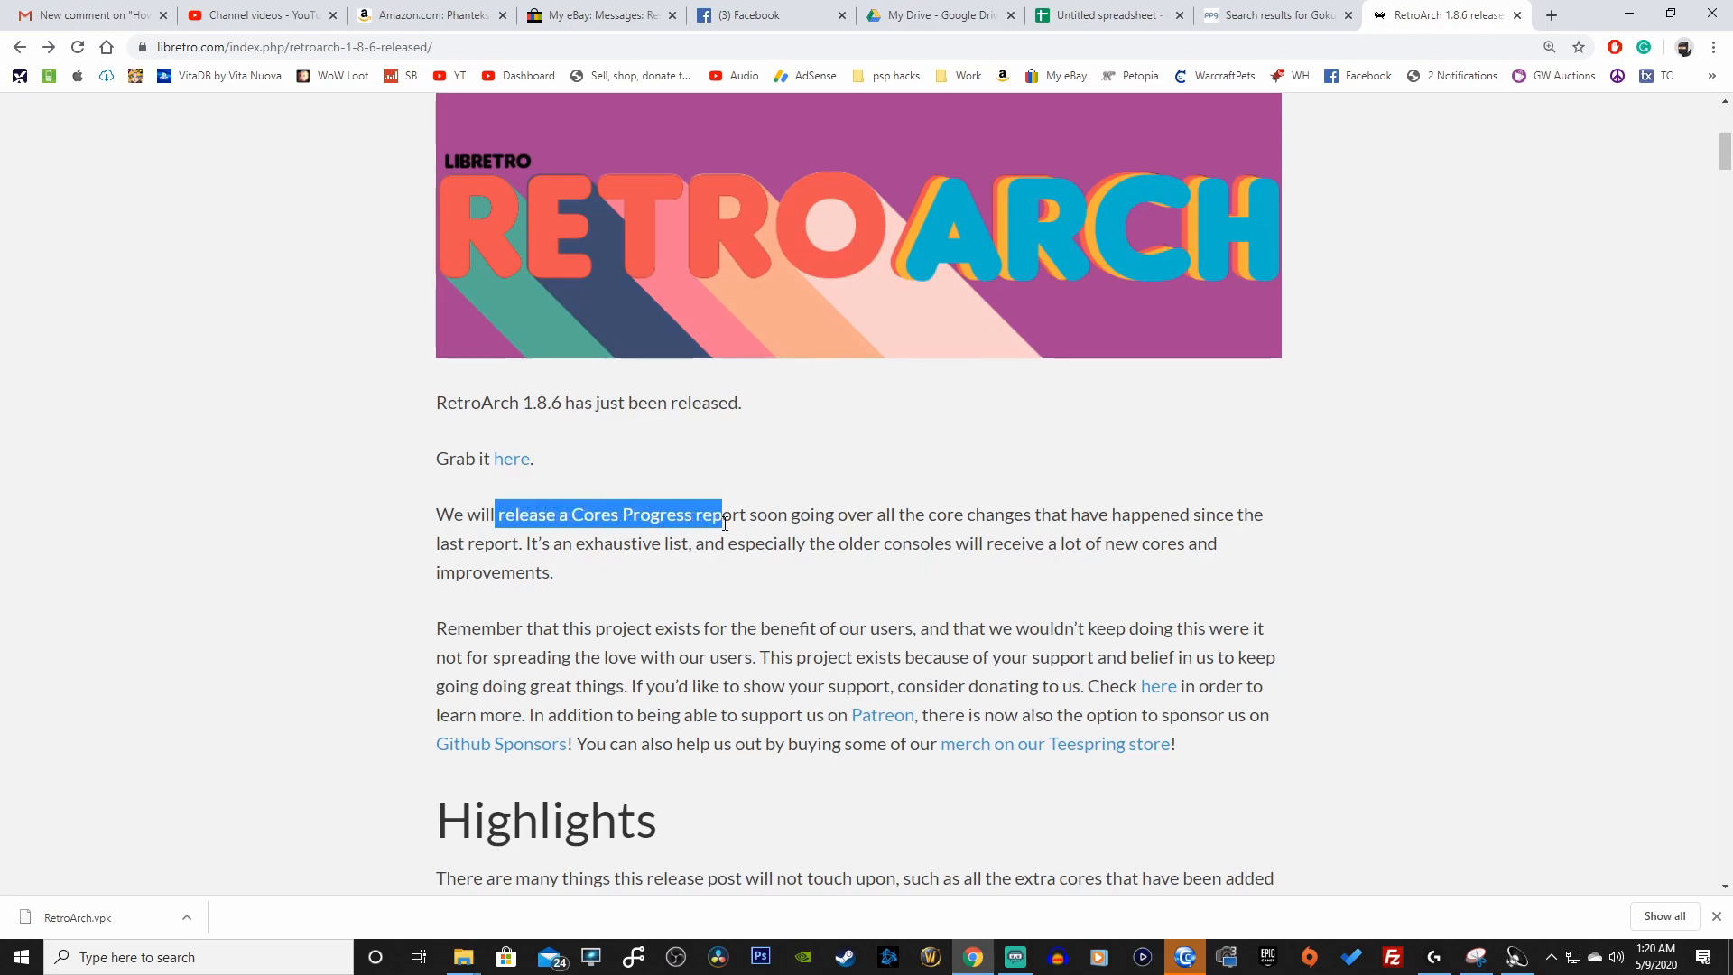
left_click_drag(719, 513, 1025, 514)
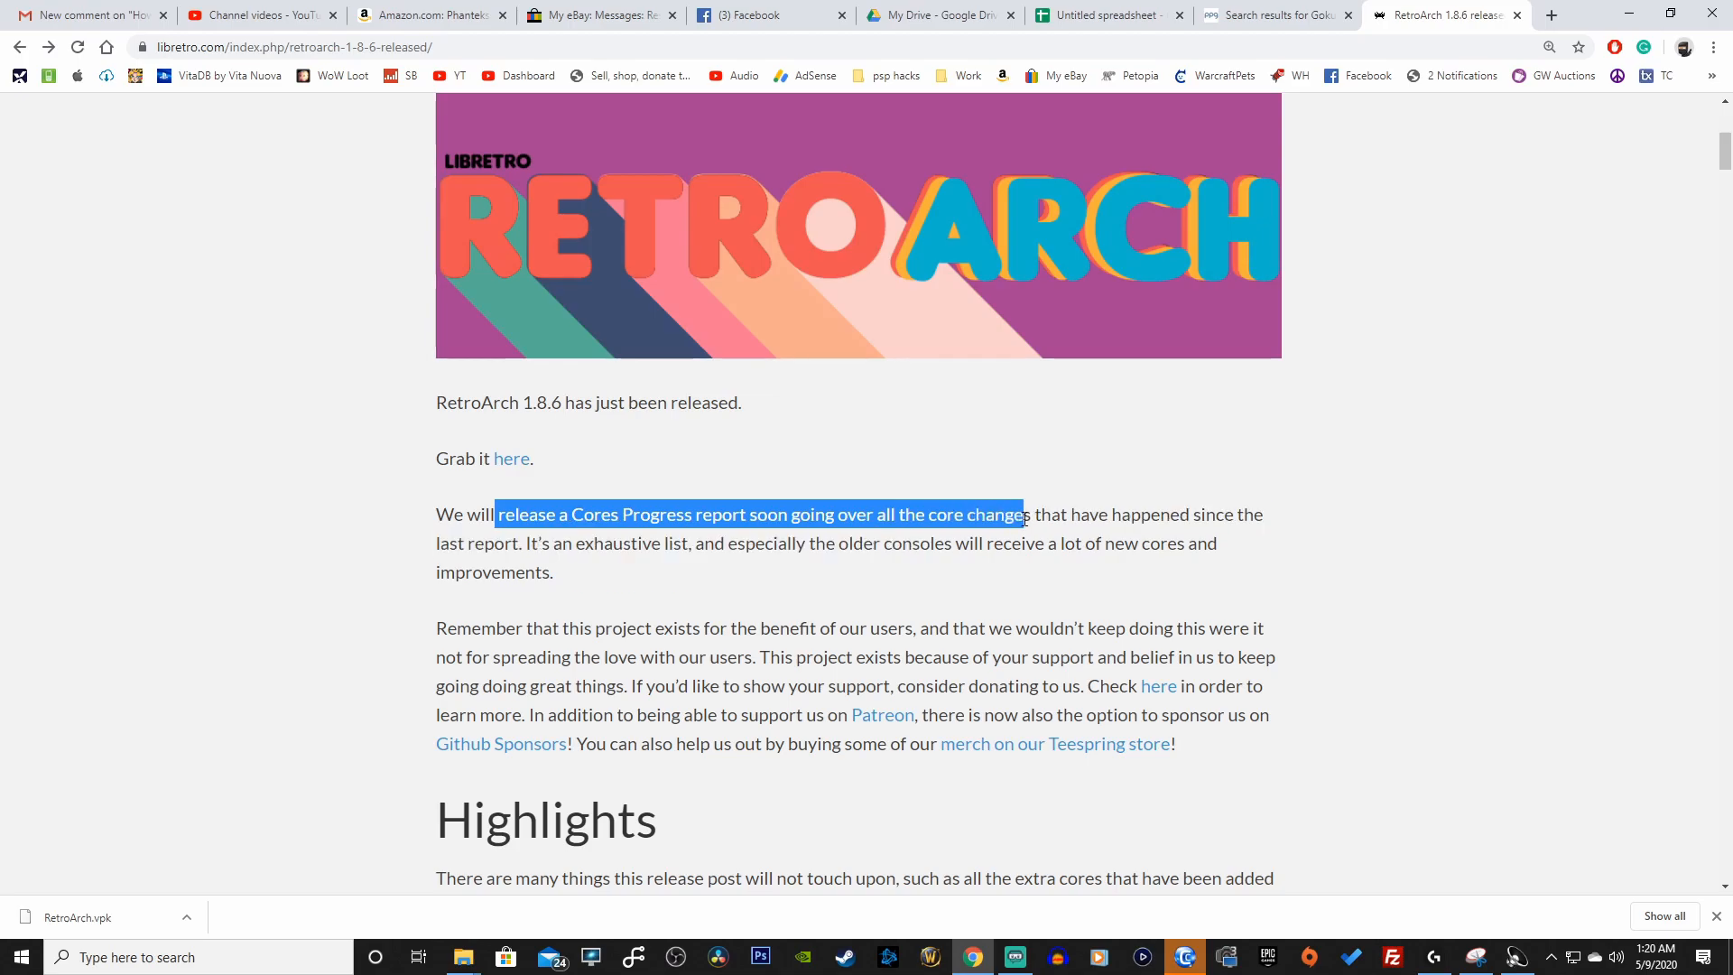
left_click(581, 548)
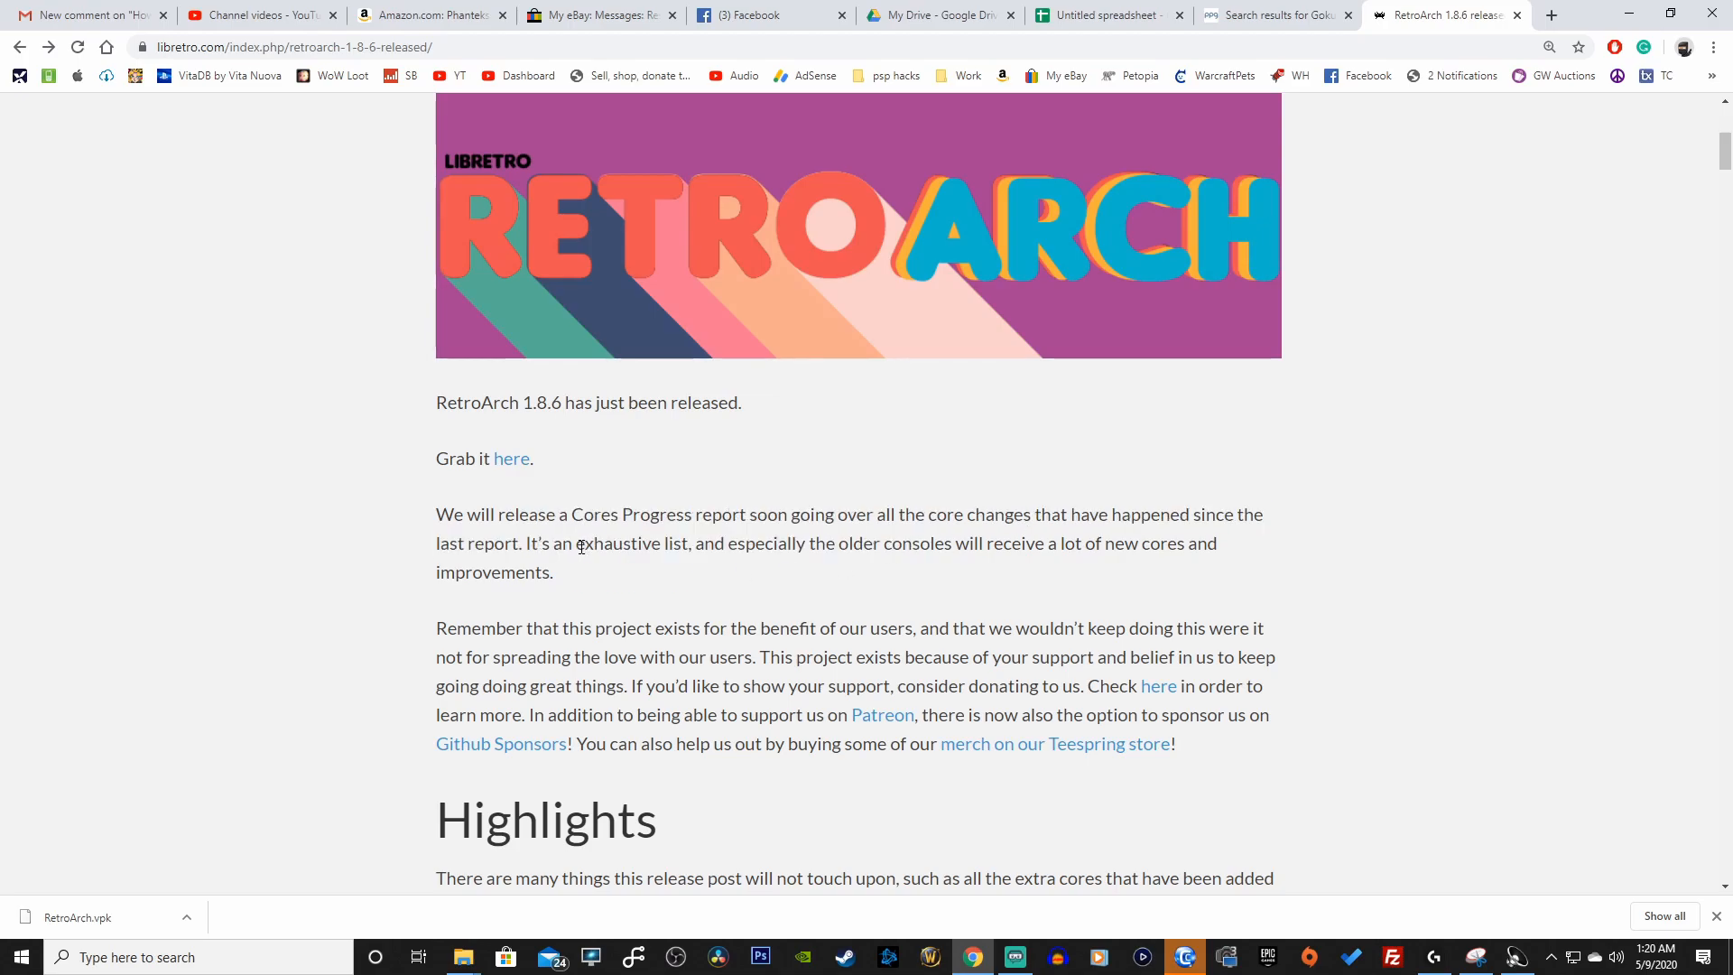
left_click_drag(575, 542, 691, 542)
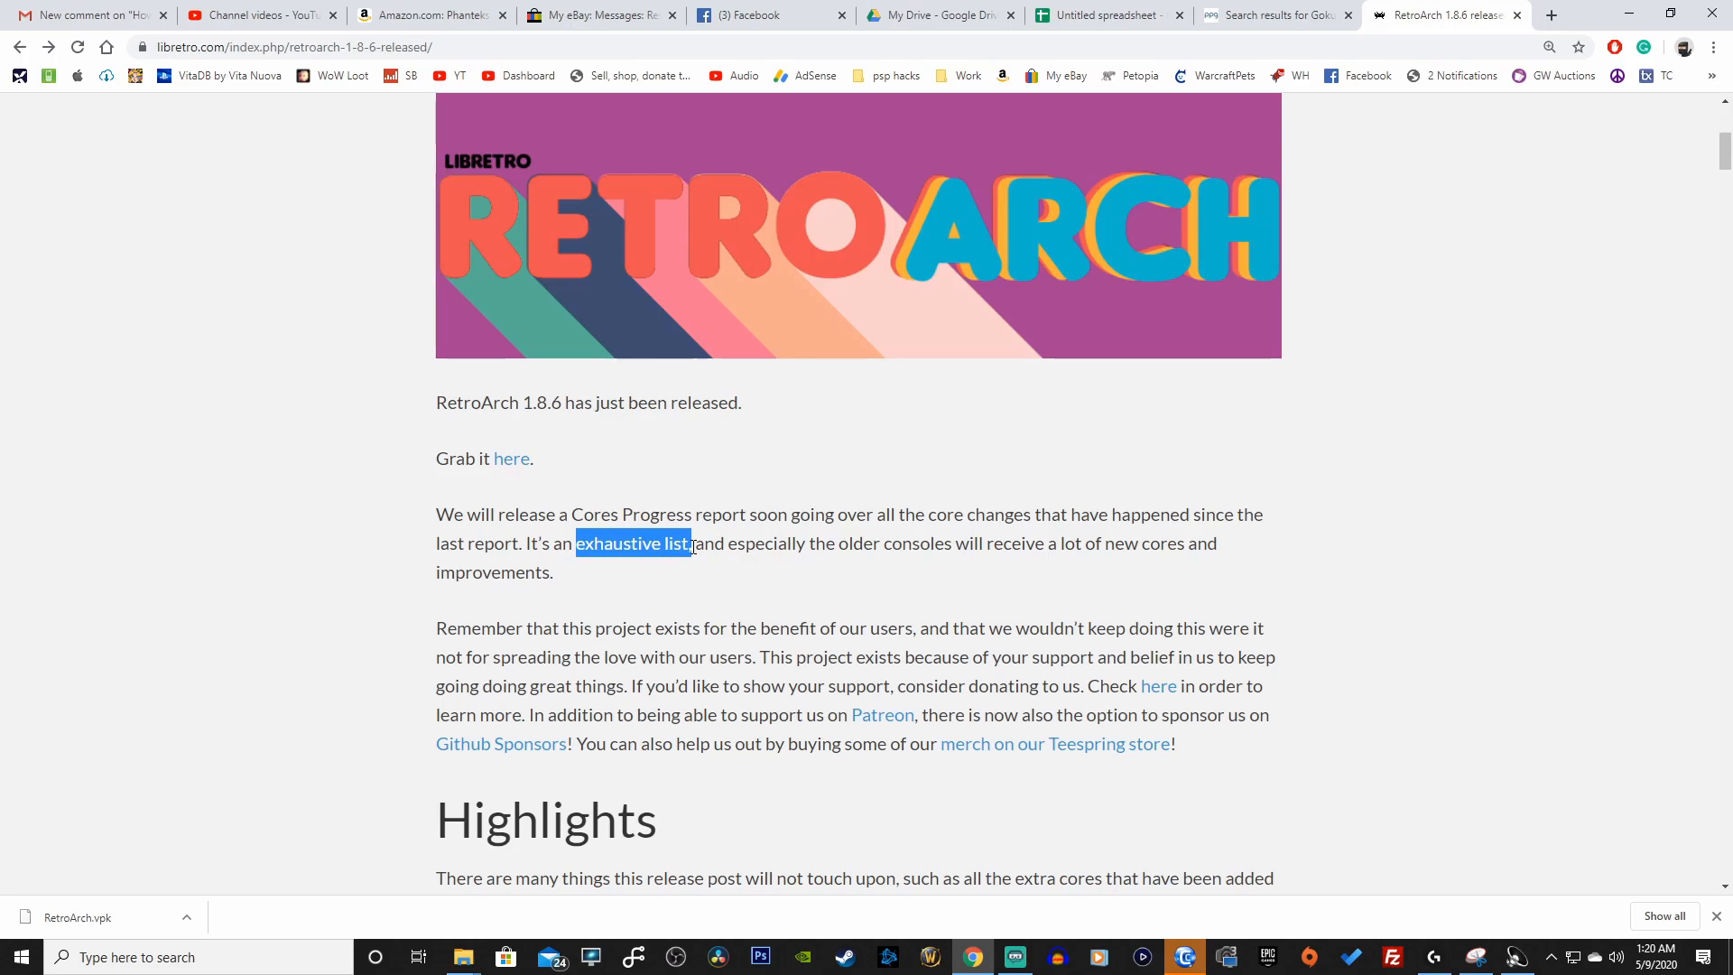
mouse_move(882, 533)
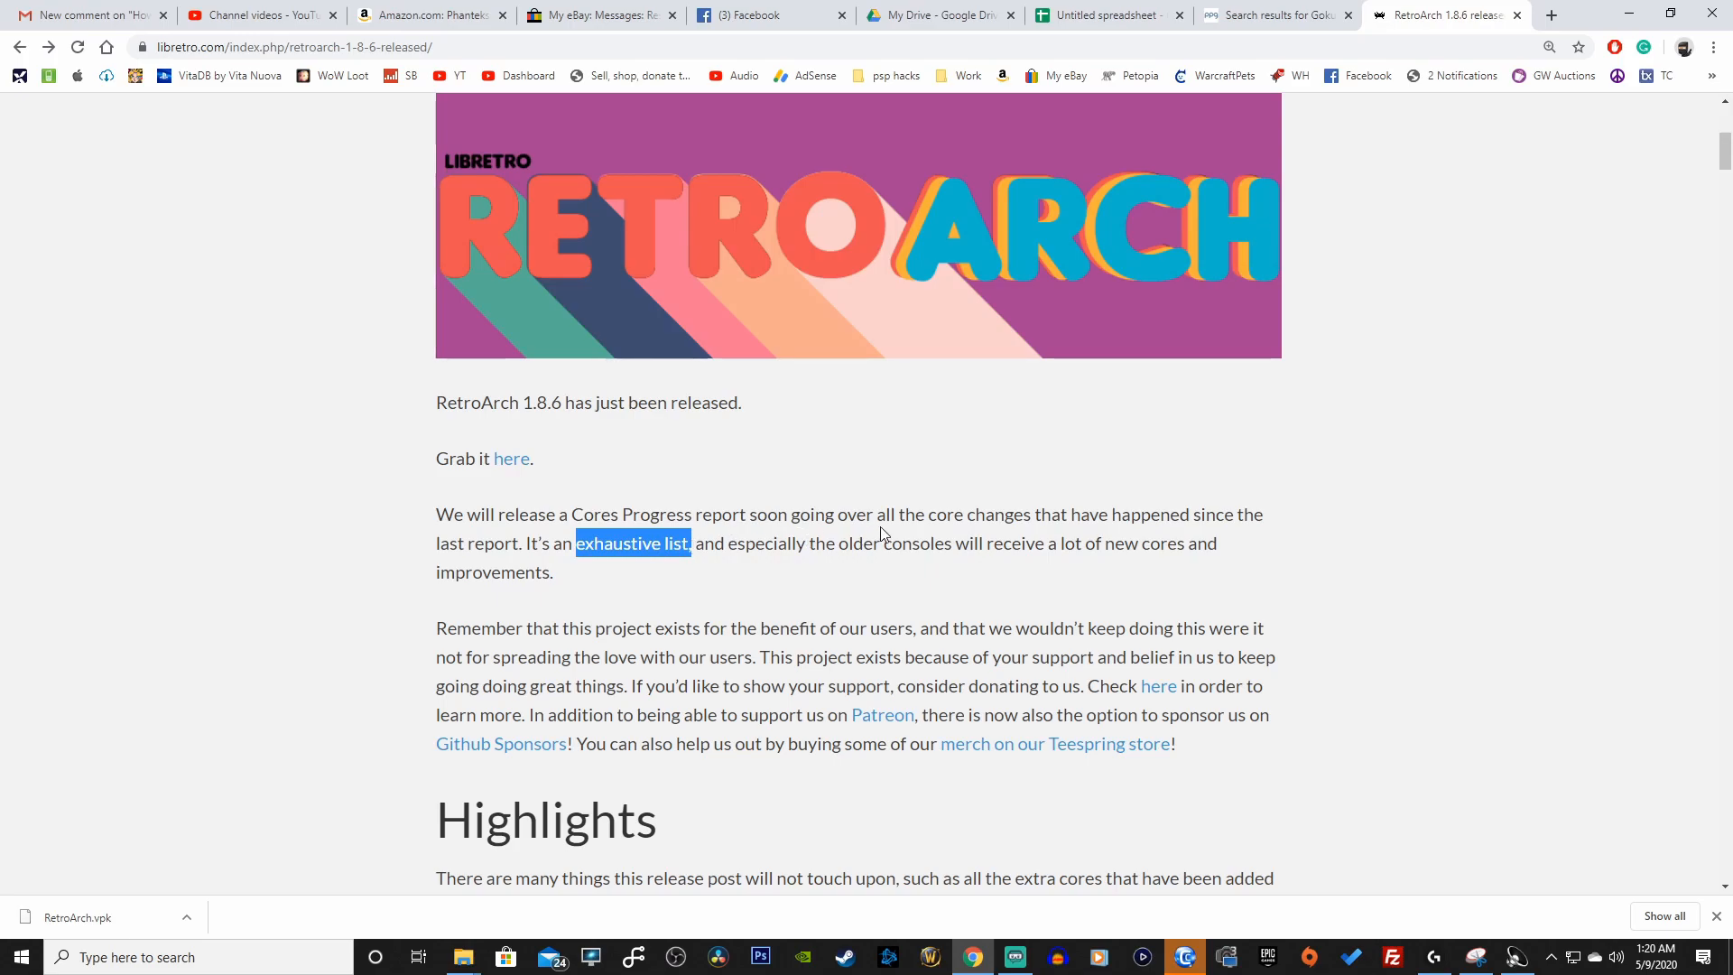
mouse_move(518, 610)
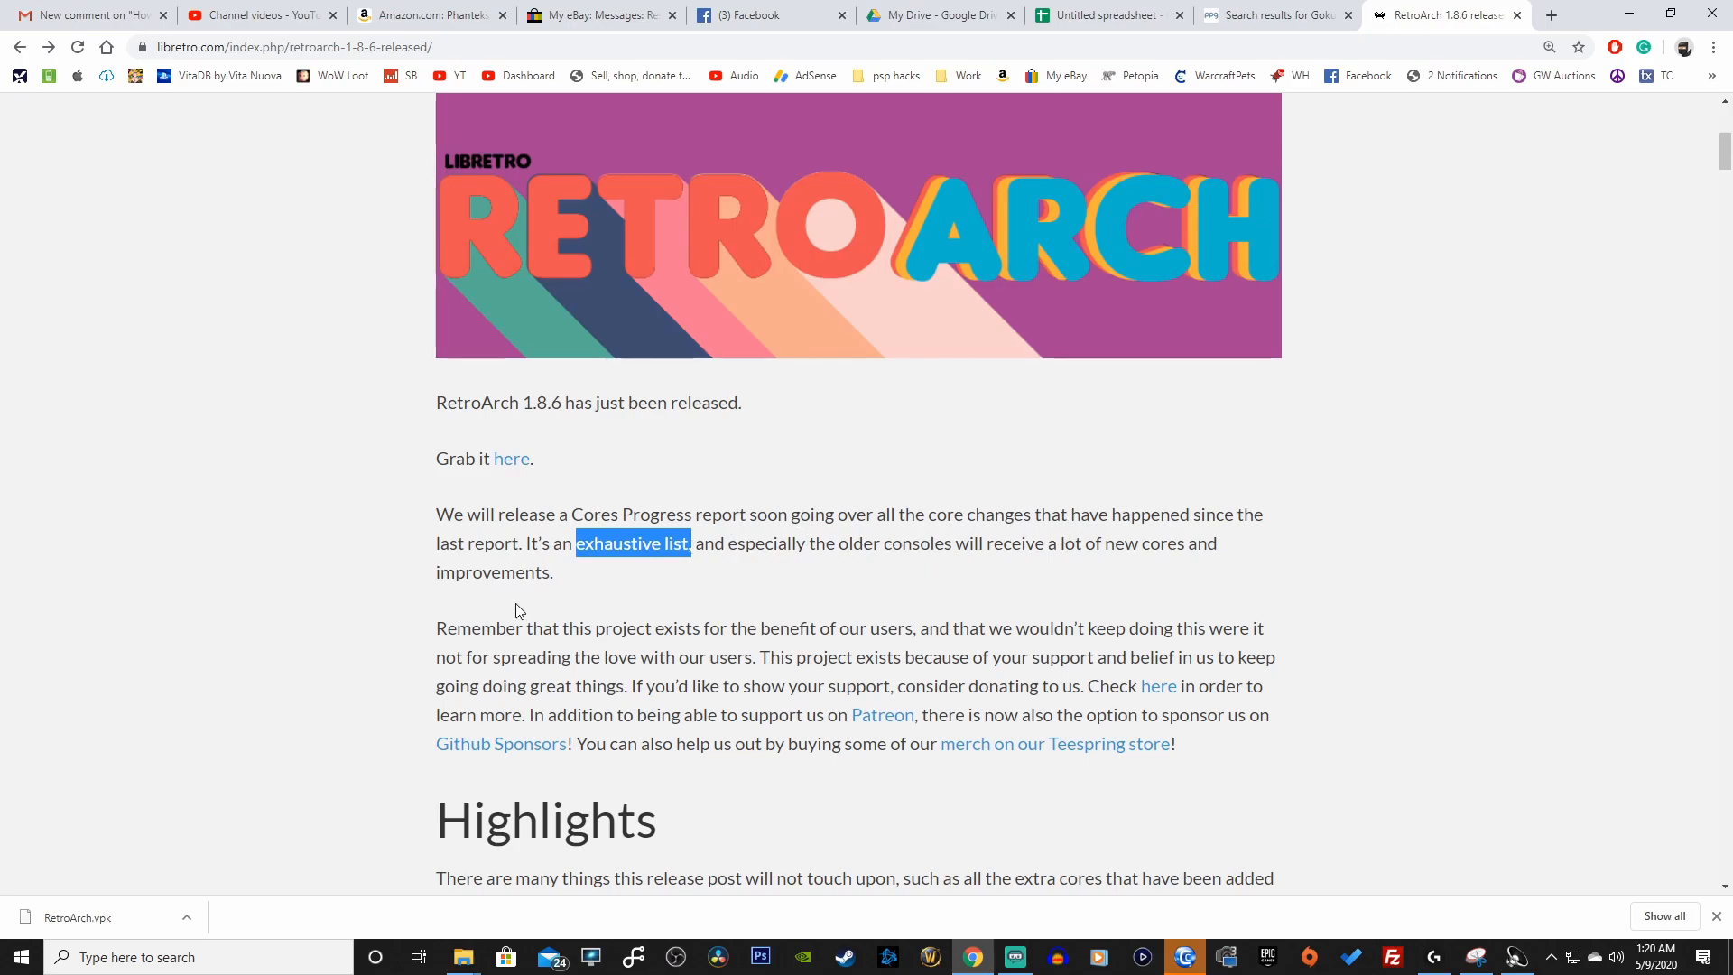
mouse_move(716, 535)
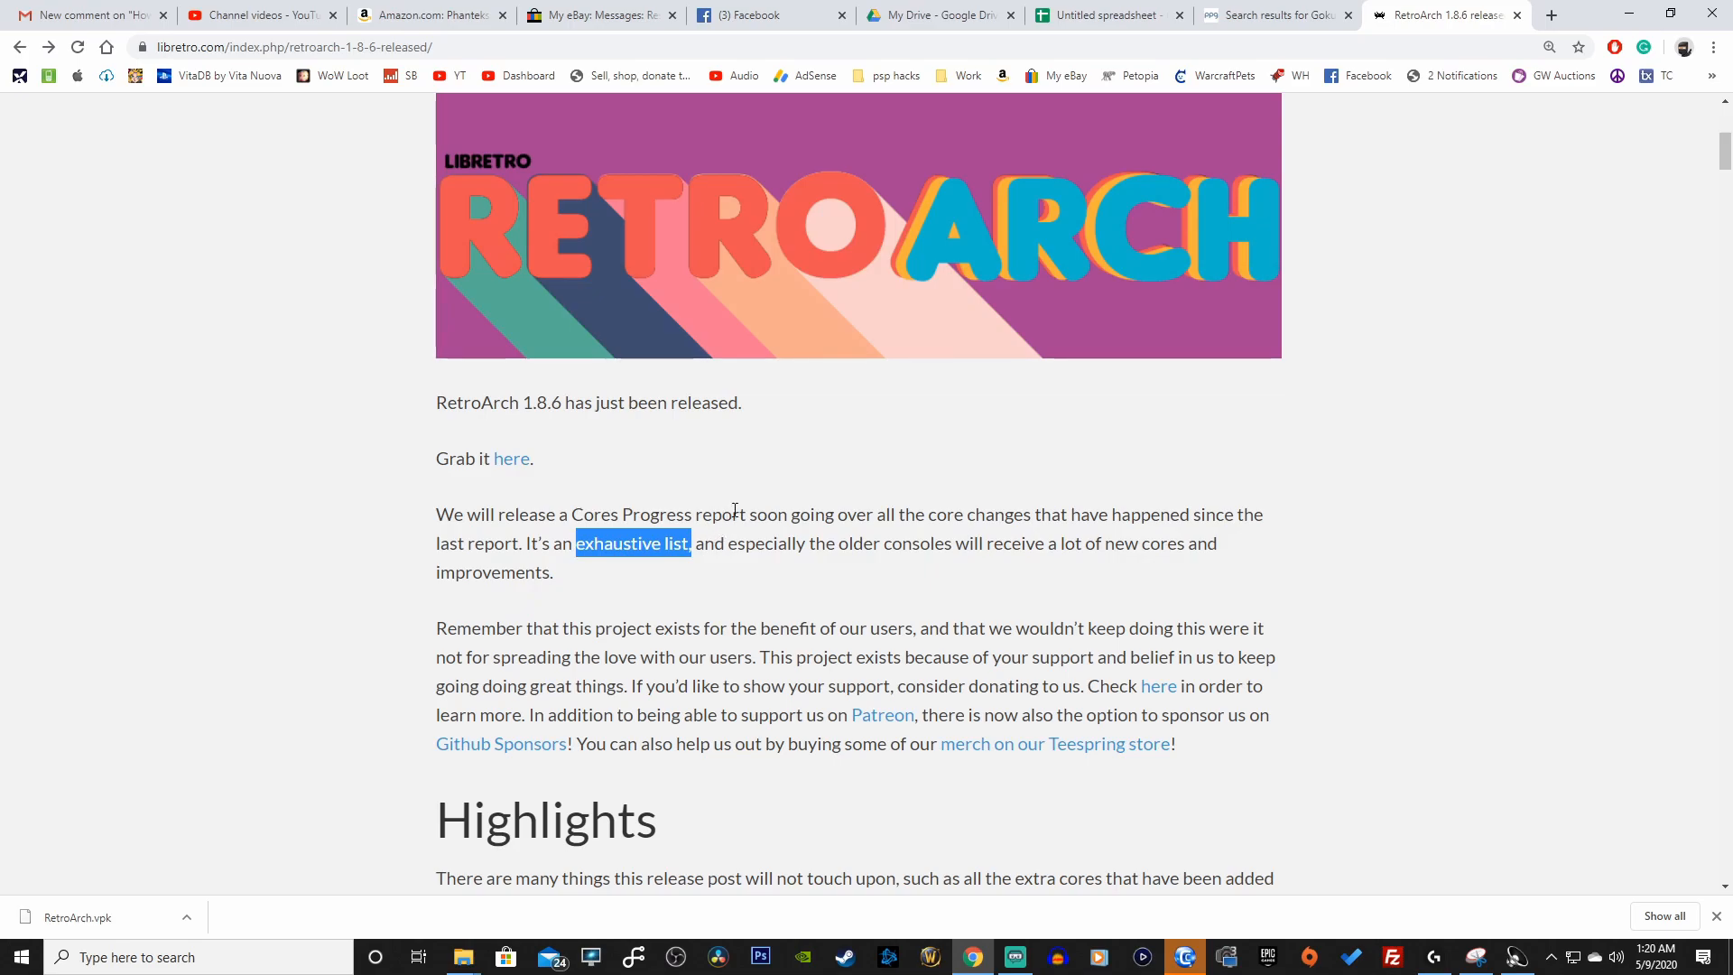
Highlight phrases in the Highlights paragraph, such as 'all the extra cores'
scroll("down", 3)
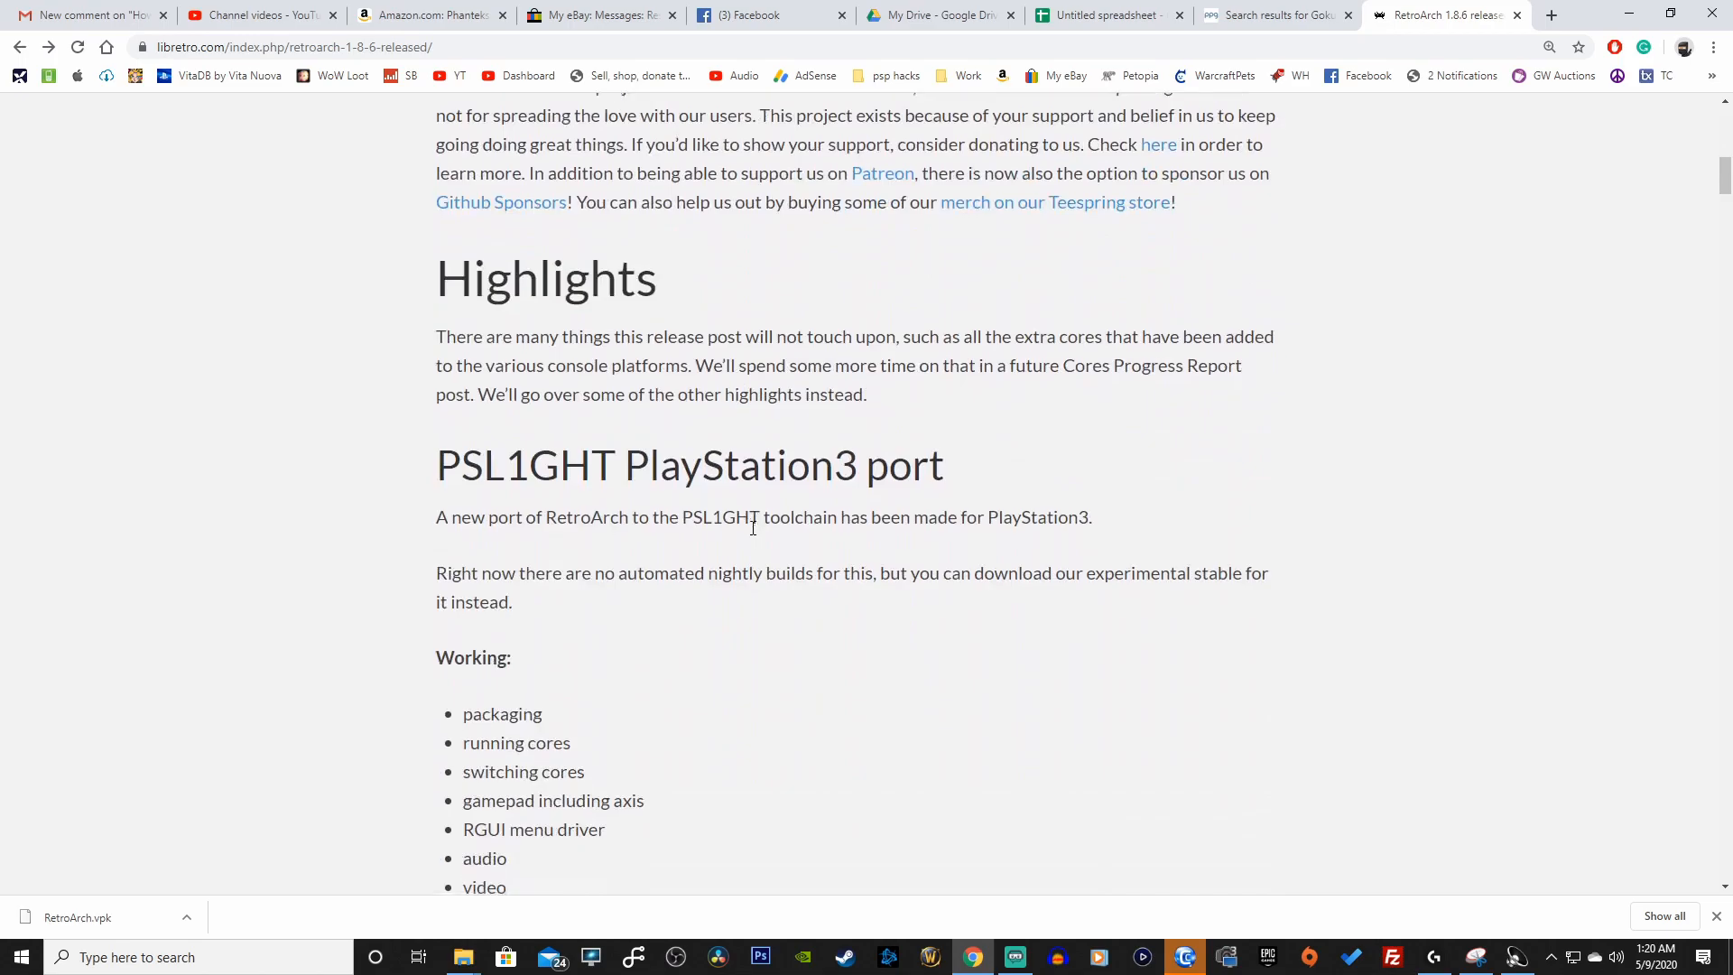
mouse_move(458, 361)
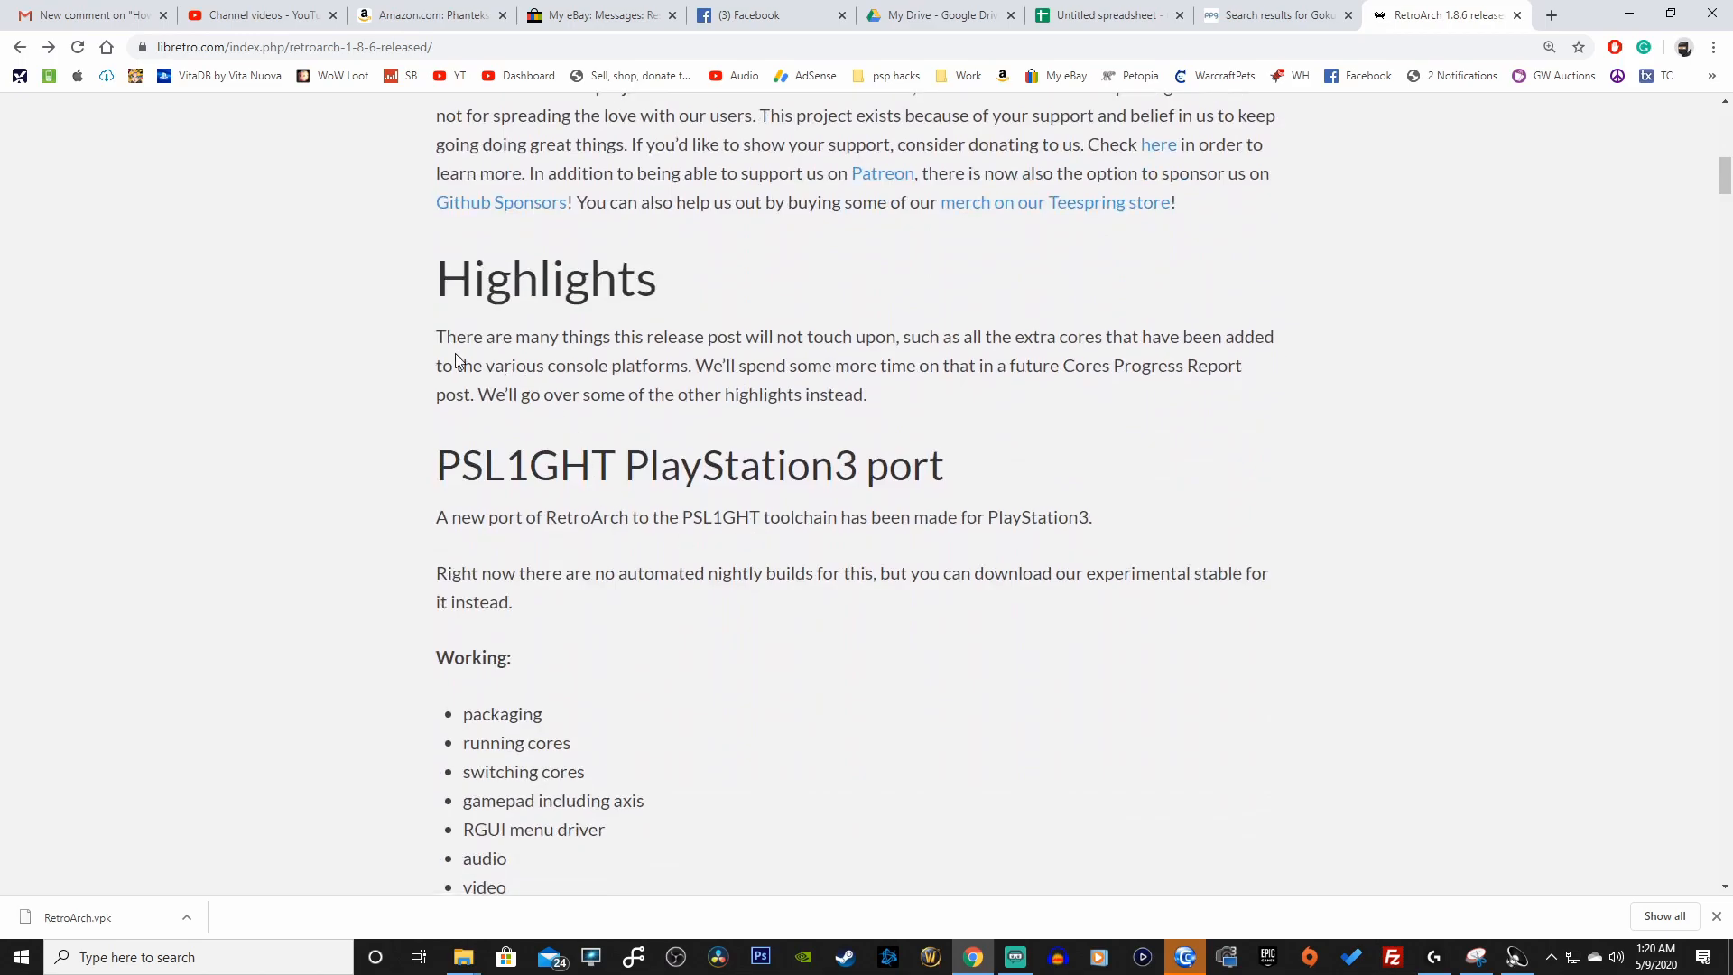
left_click_drag(464, 336, 628, 336)
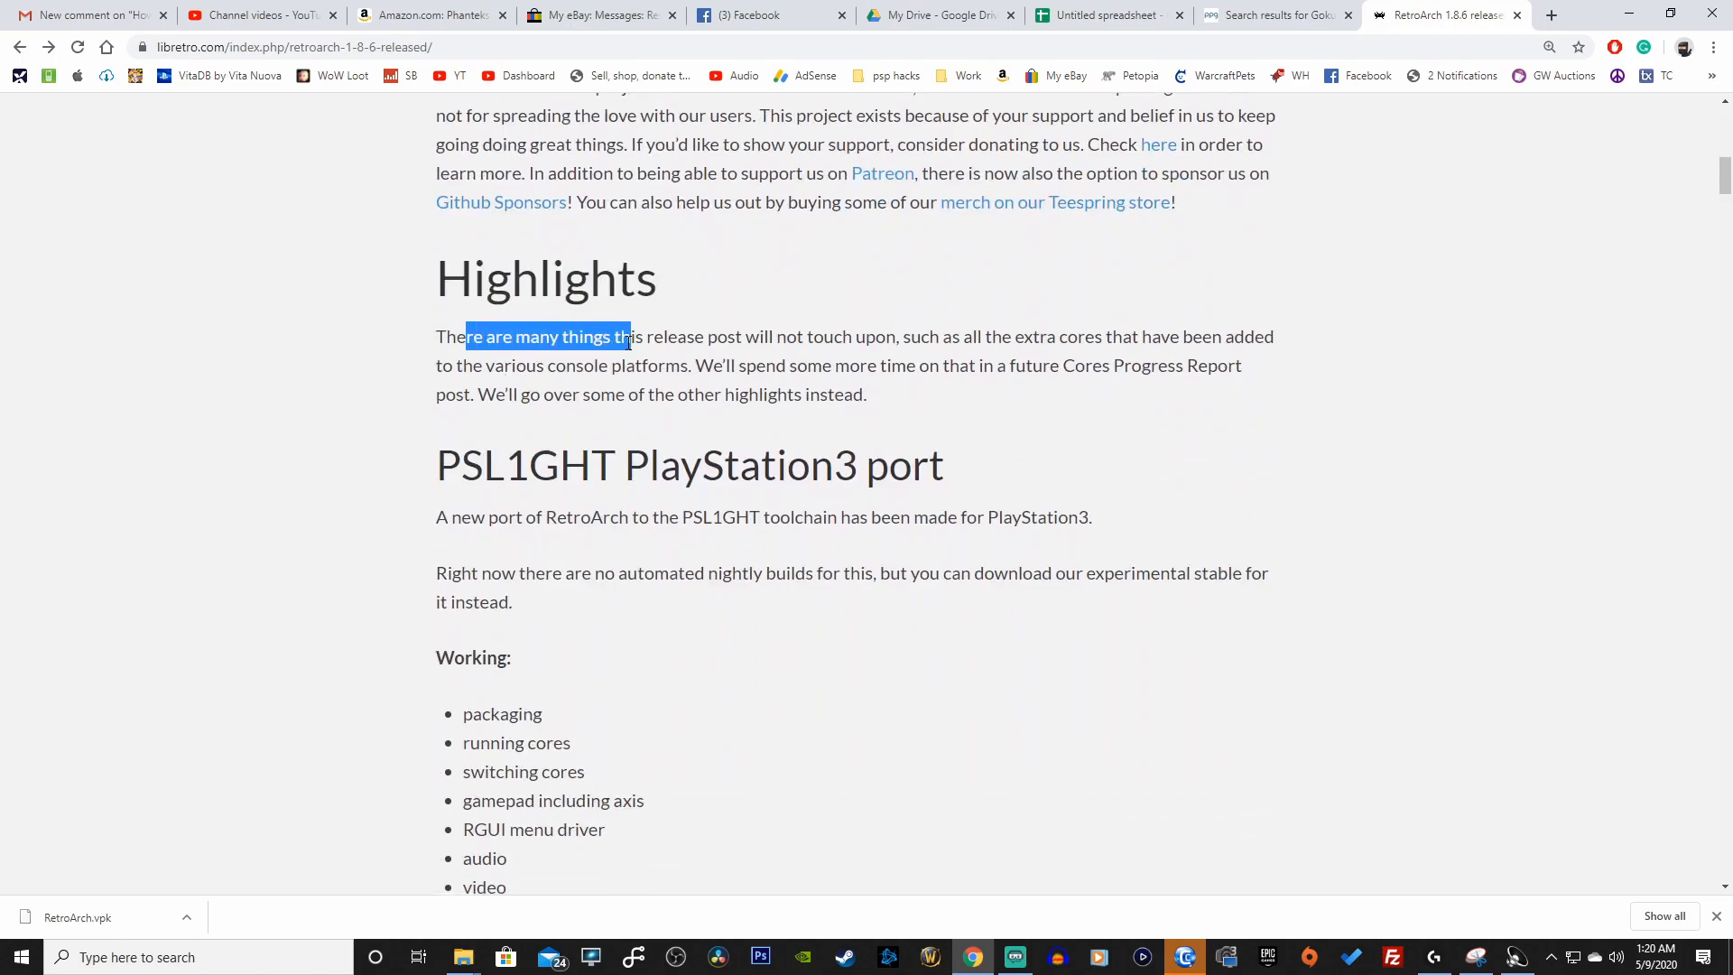
left_click_drag(626, 336, 885, 335)
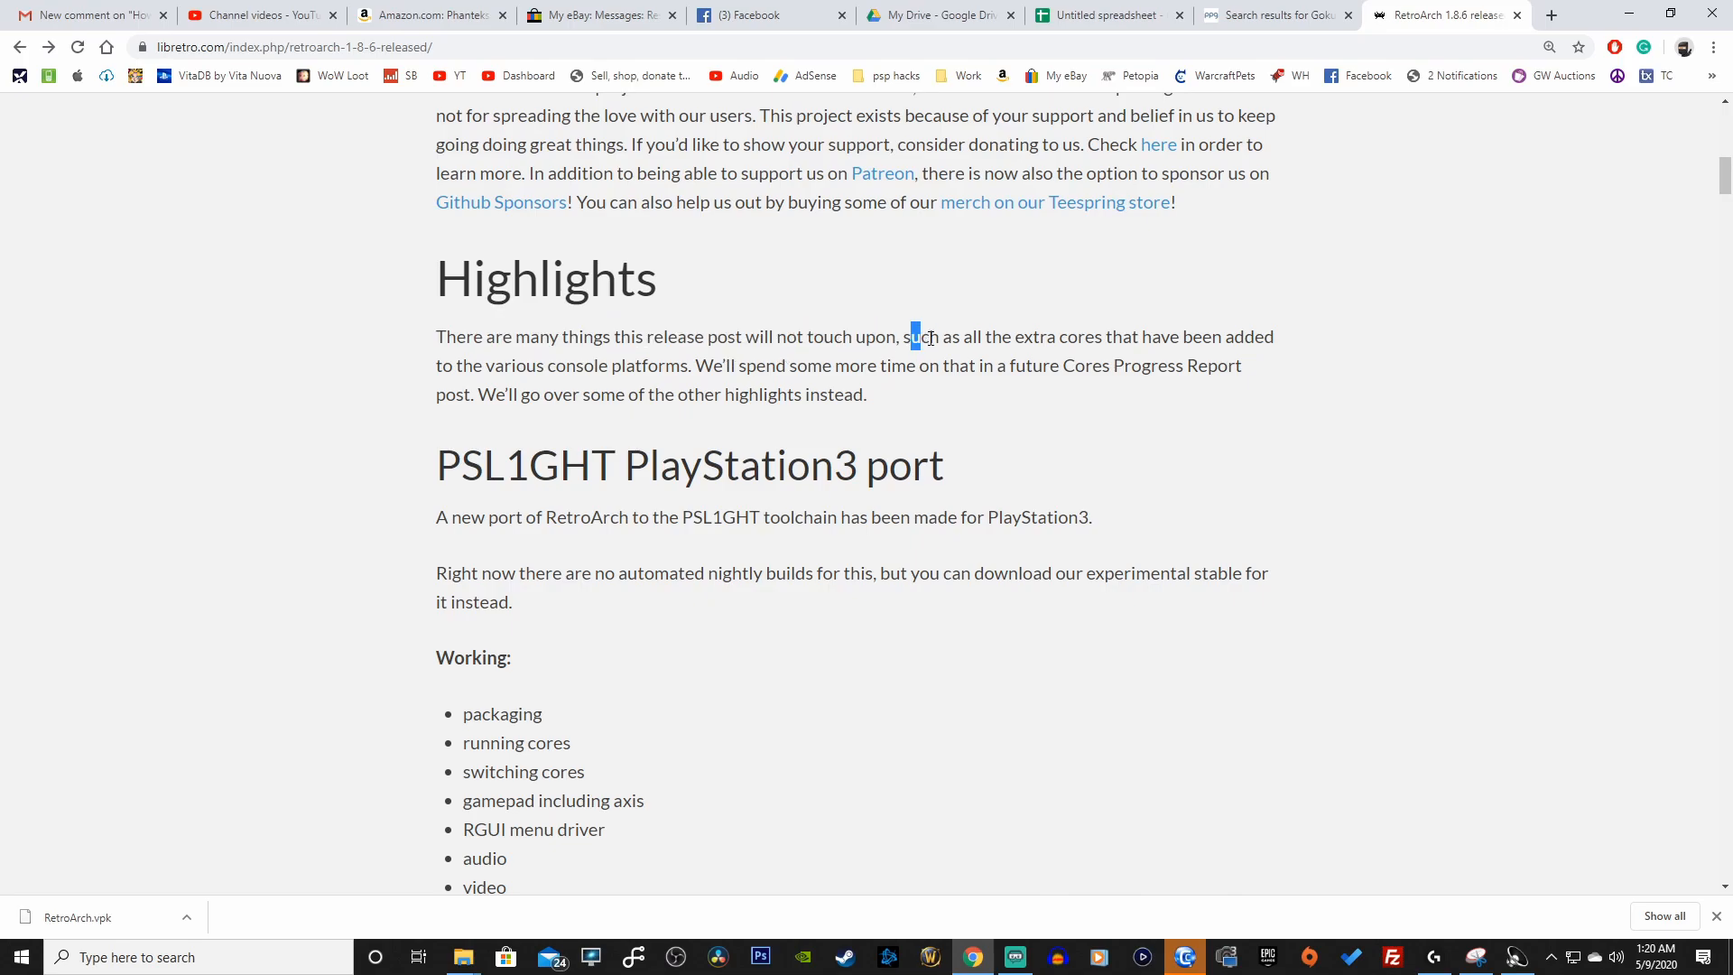
left_click_drag(912, 336, 1111, 336)
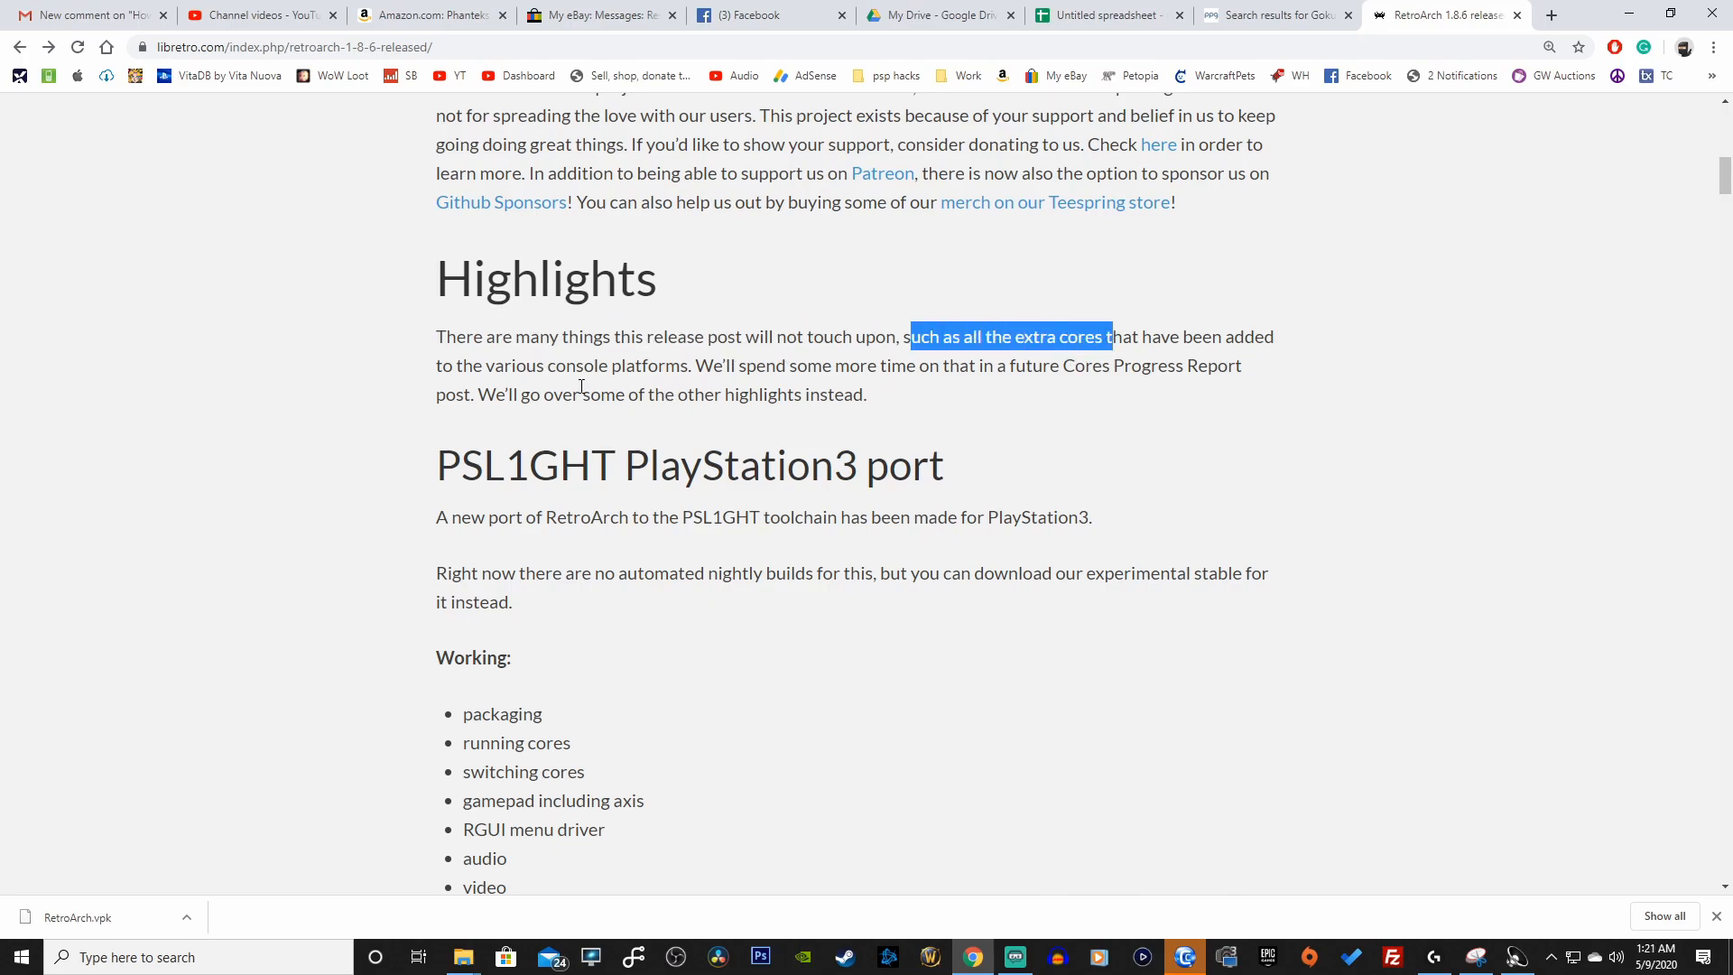
mouse_move(537, 359)
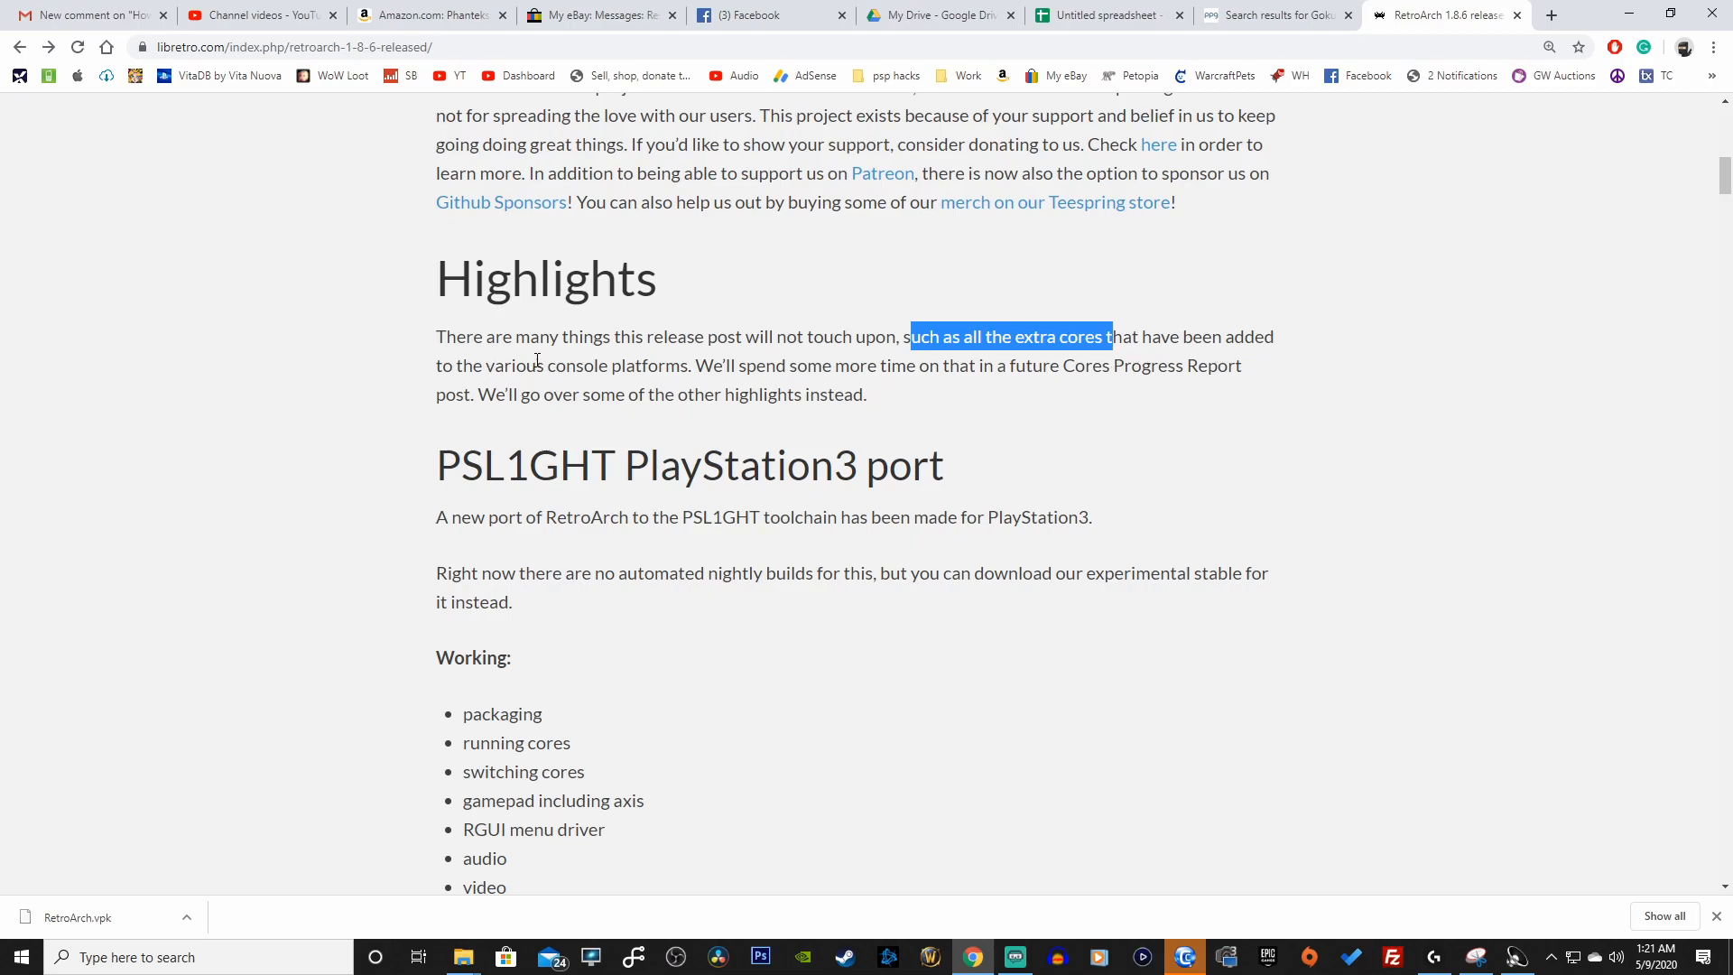
mouse_move(759, 396)
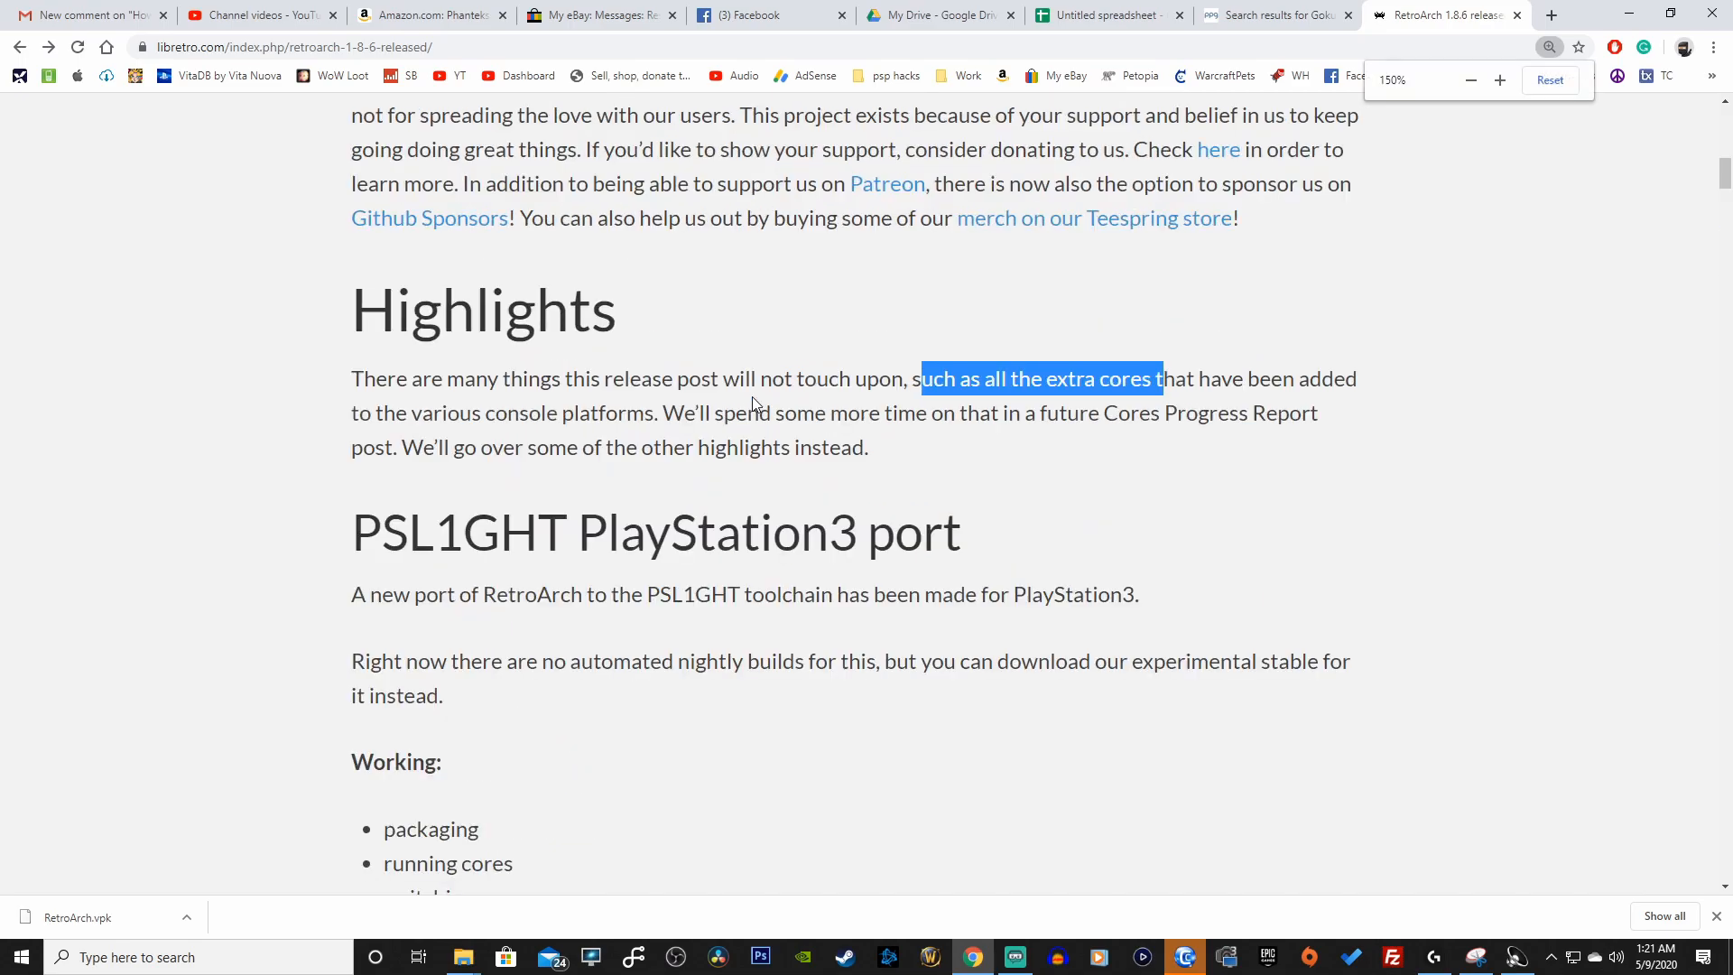
Highlight the iOS/tvOS audio fix and config-file writing headings
scroll("down", 3)
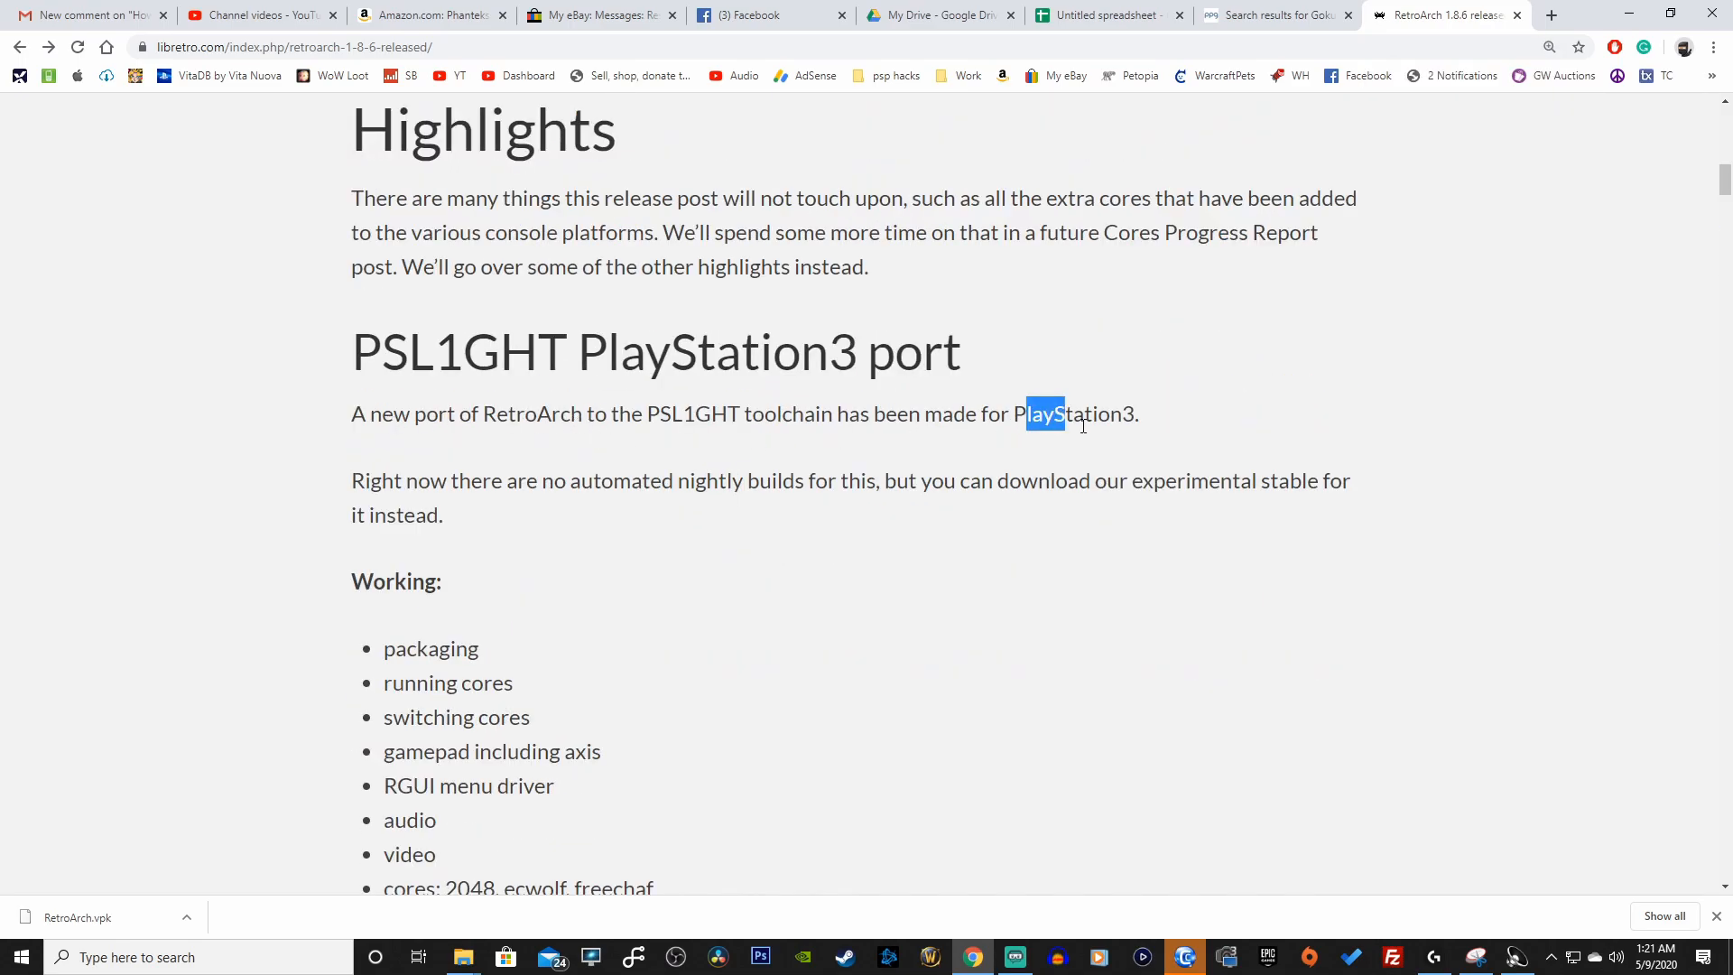
scroll("down", 3)
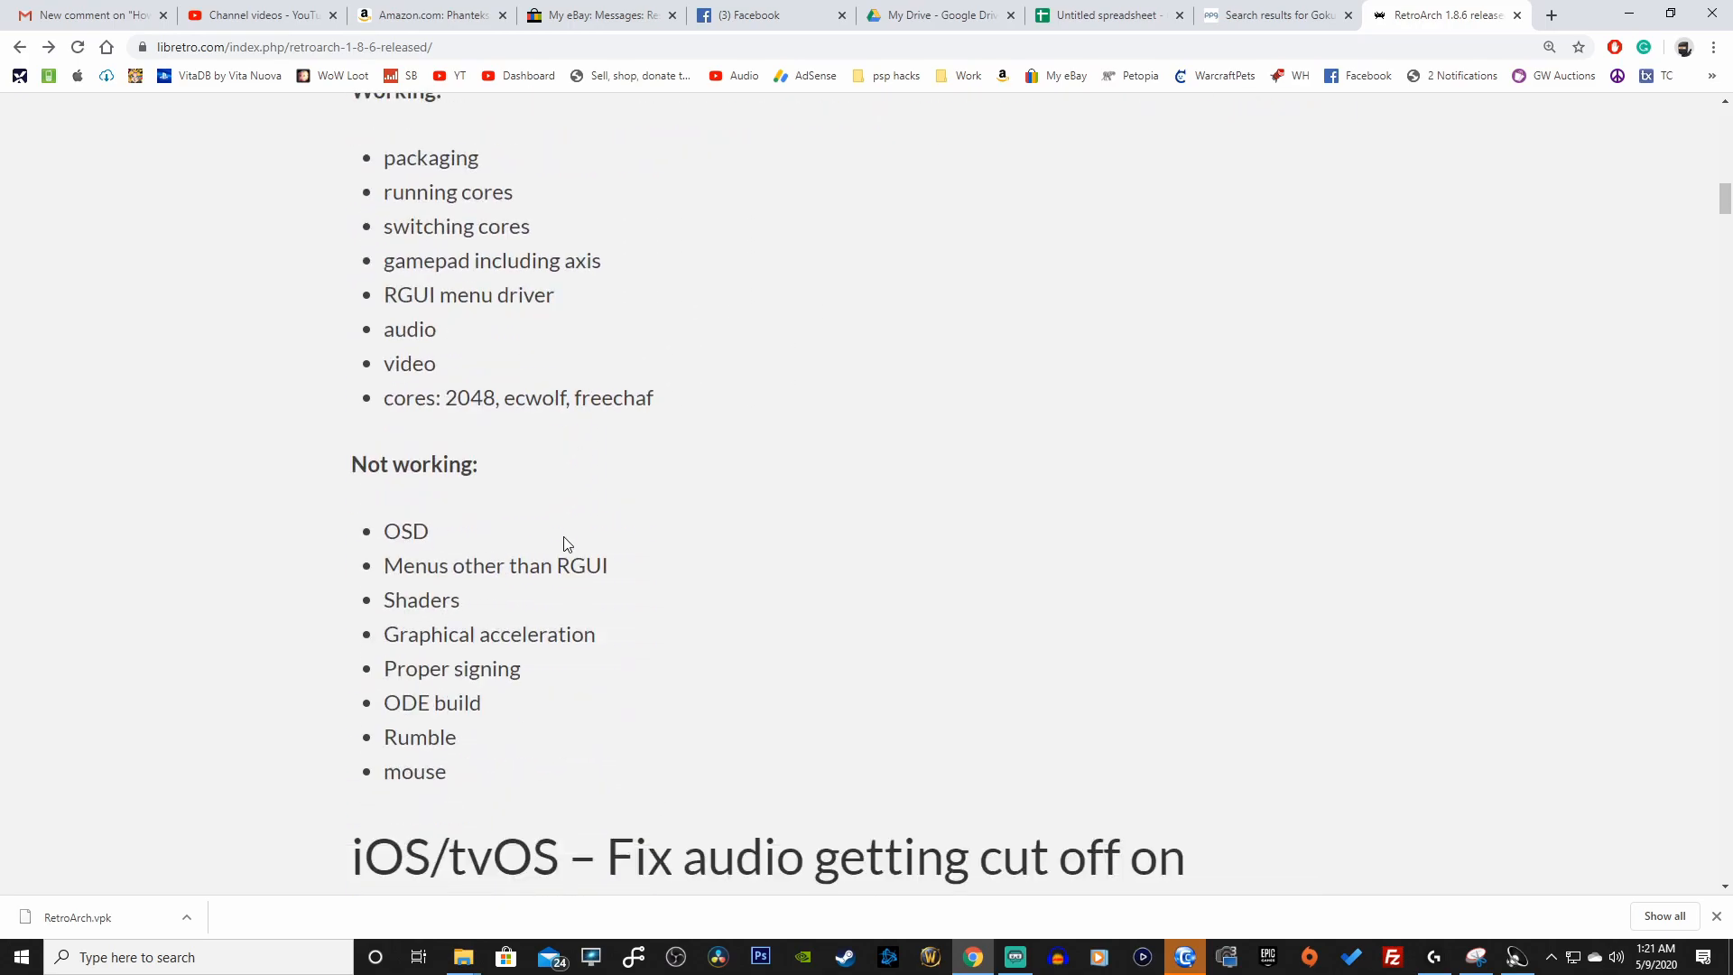
scroll("down", 3)
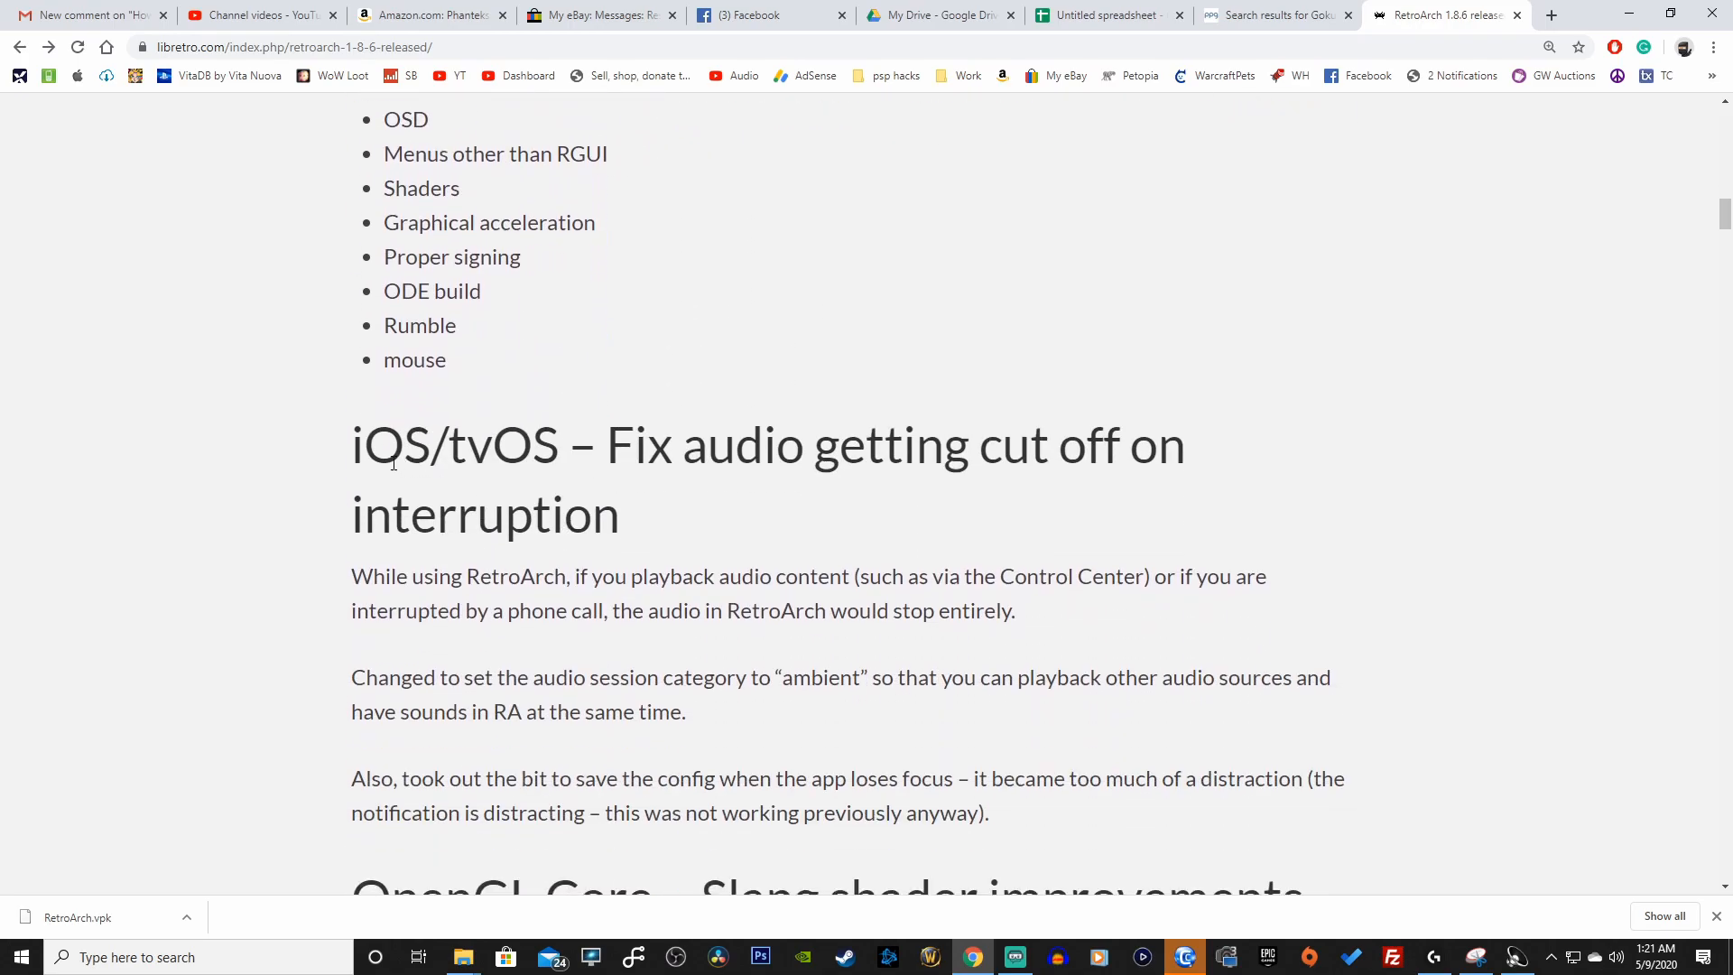
left_click_drag(631, 443, 925, 462)
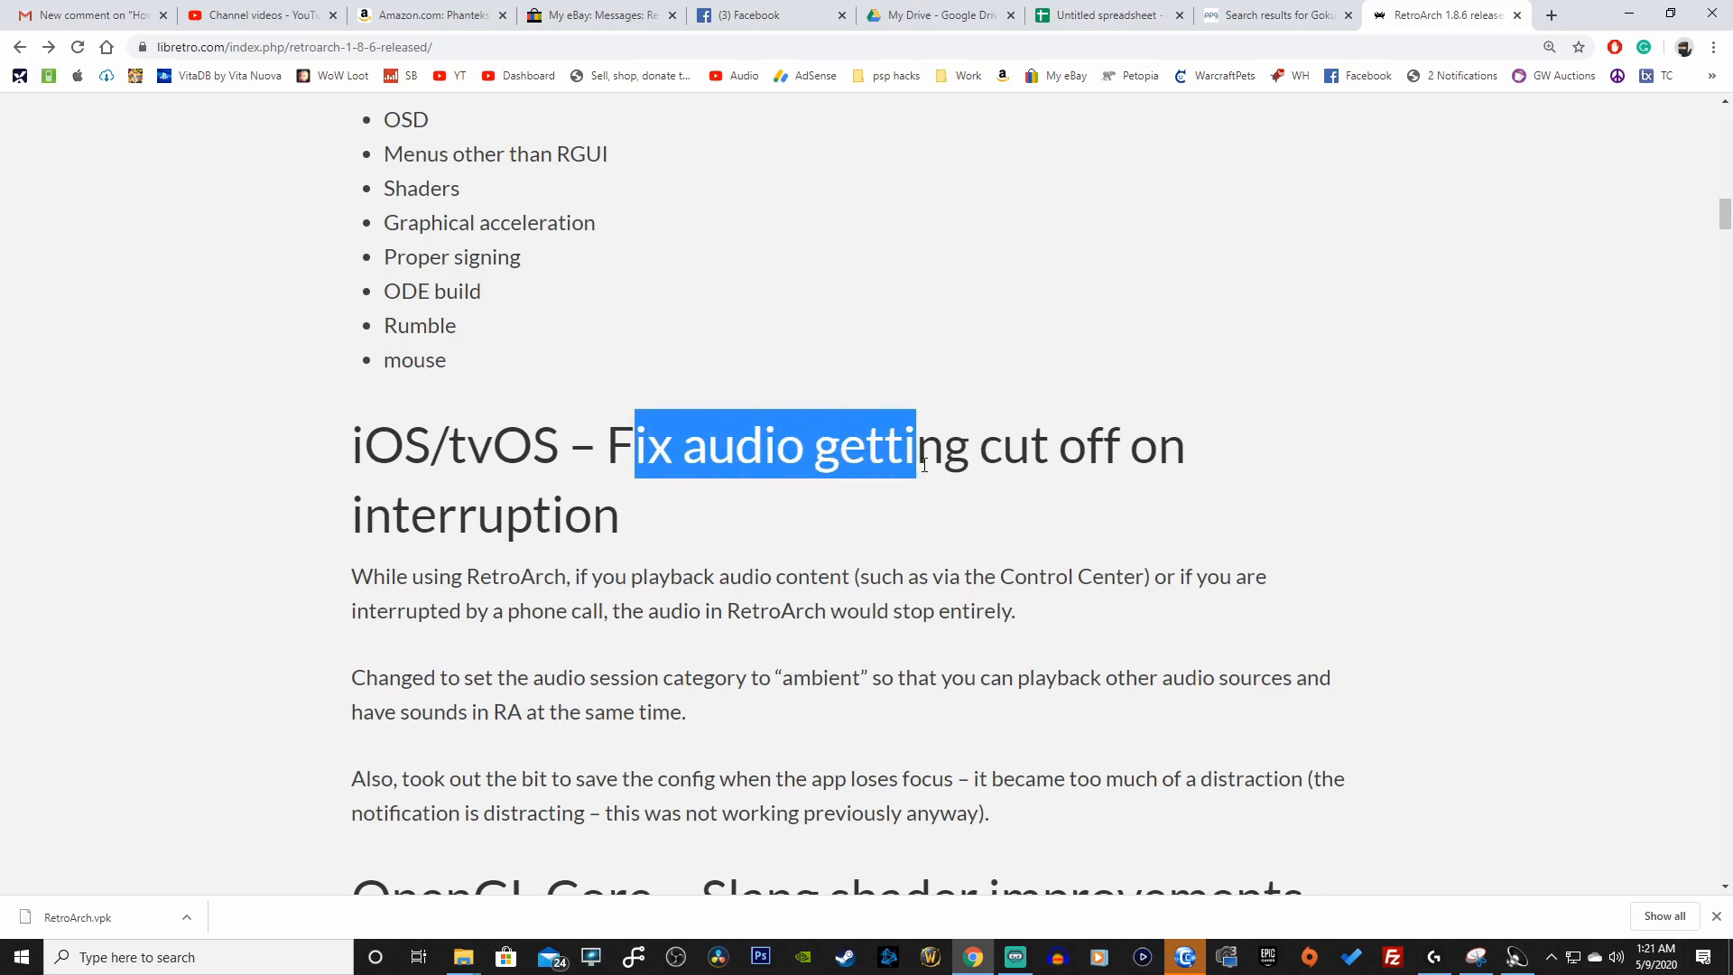
left_click_drag(922, 464, 624, 542)
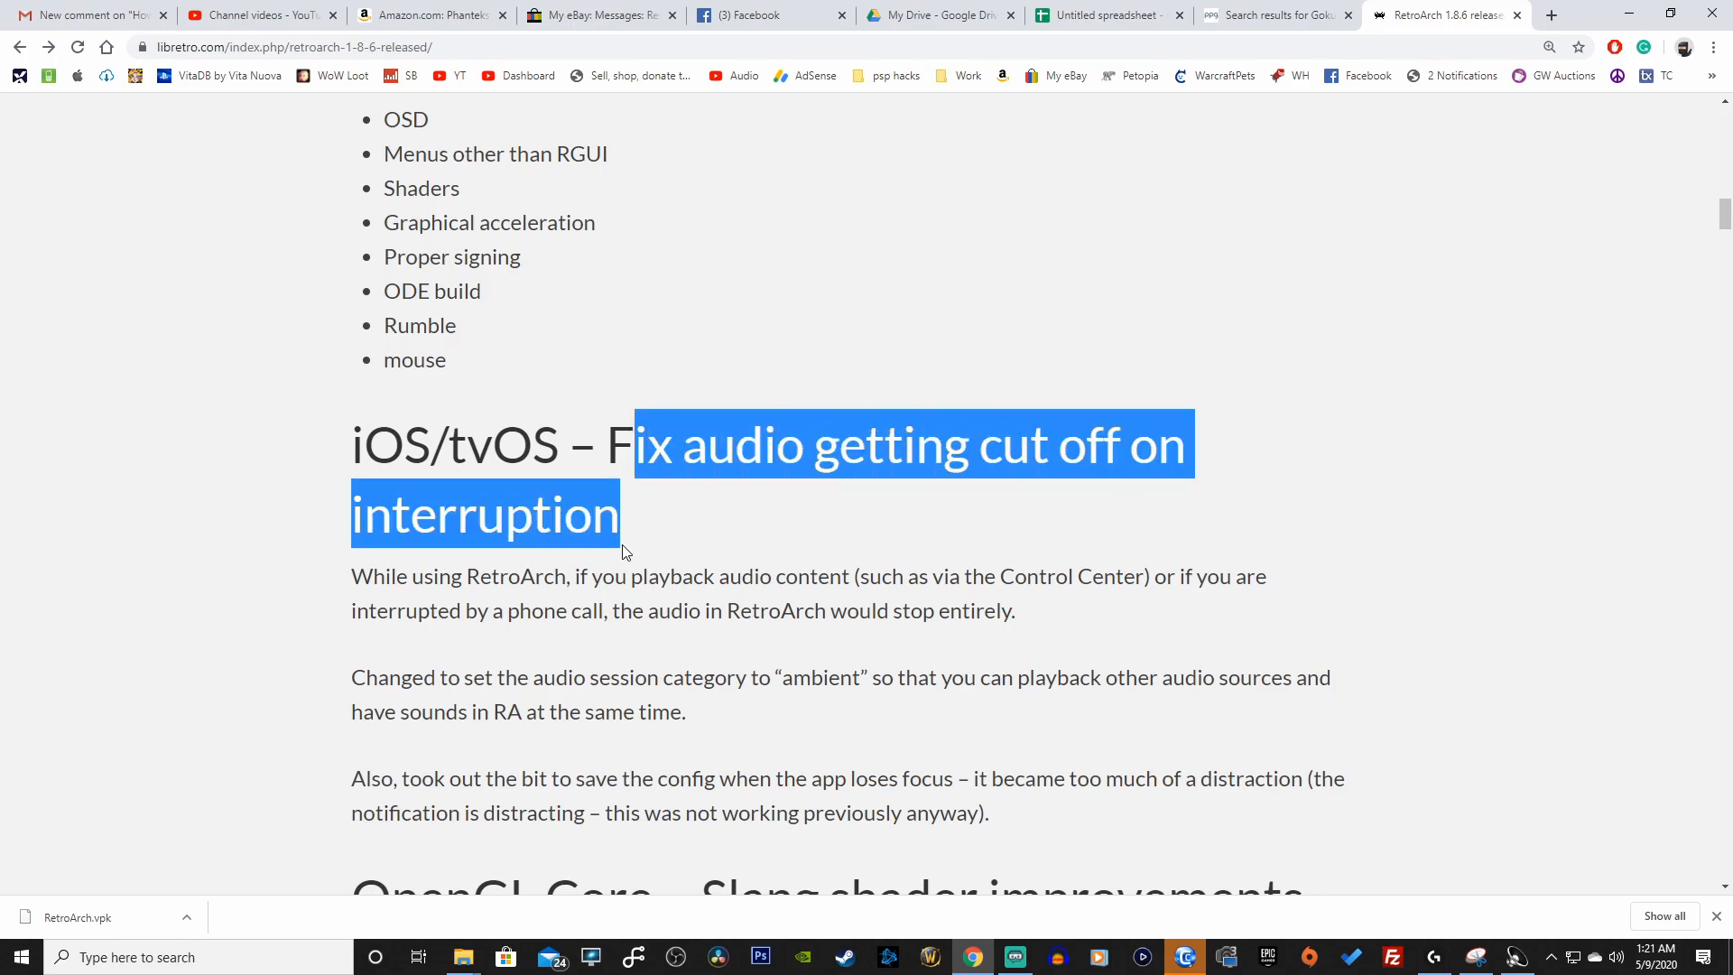
scroll("down", 3)
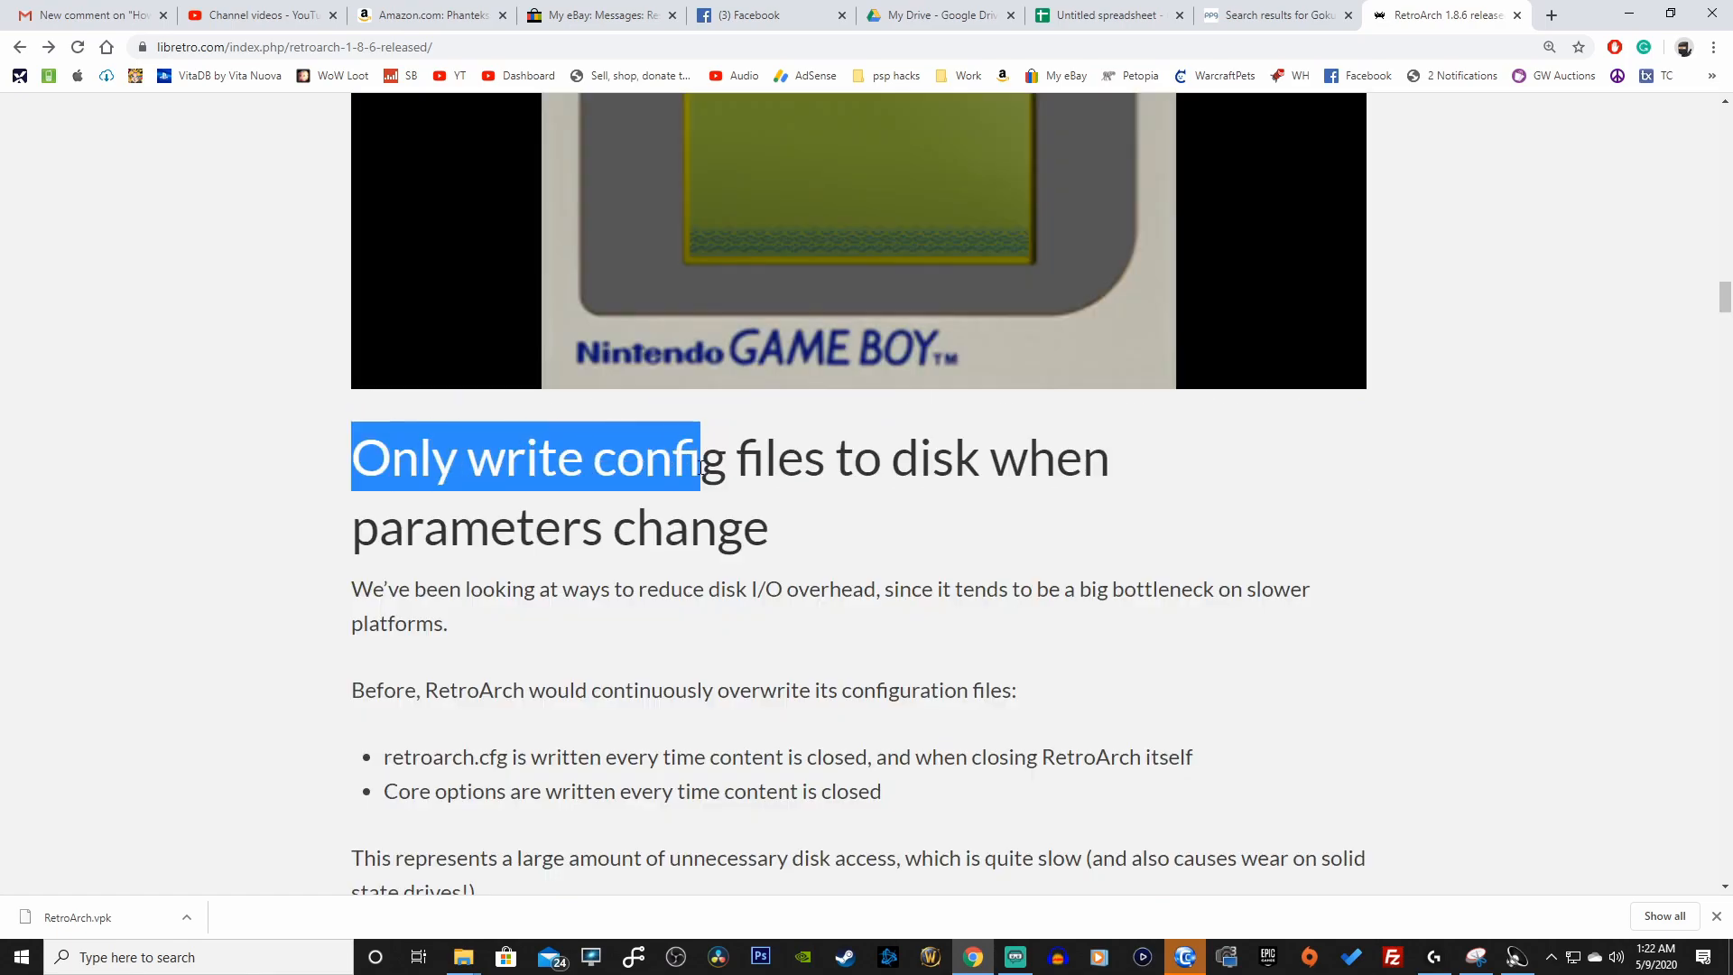
left_click_drag(698, 457, 774, 528)
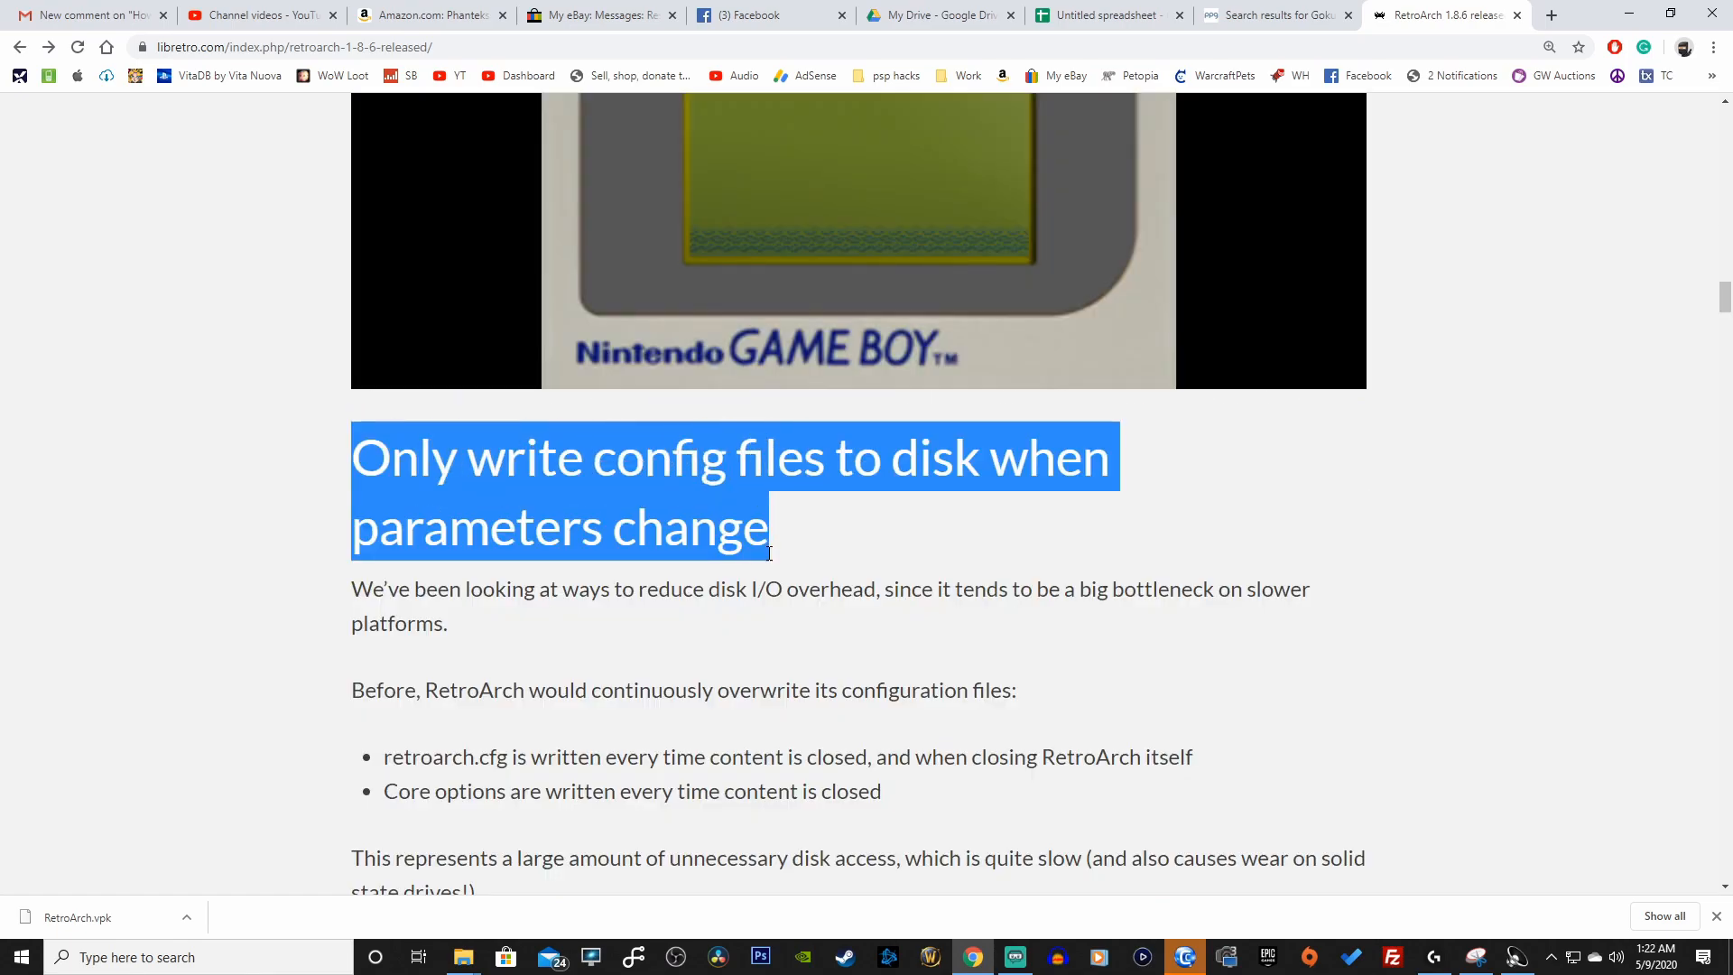
Highlight the phrase about playlist-related bug fixes
scroll("down", 3)
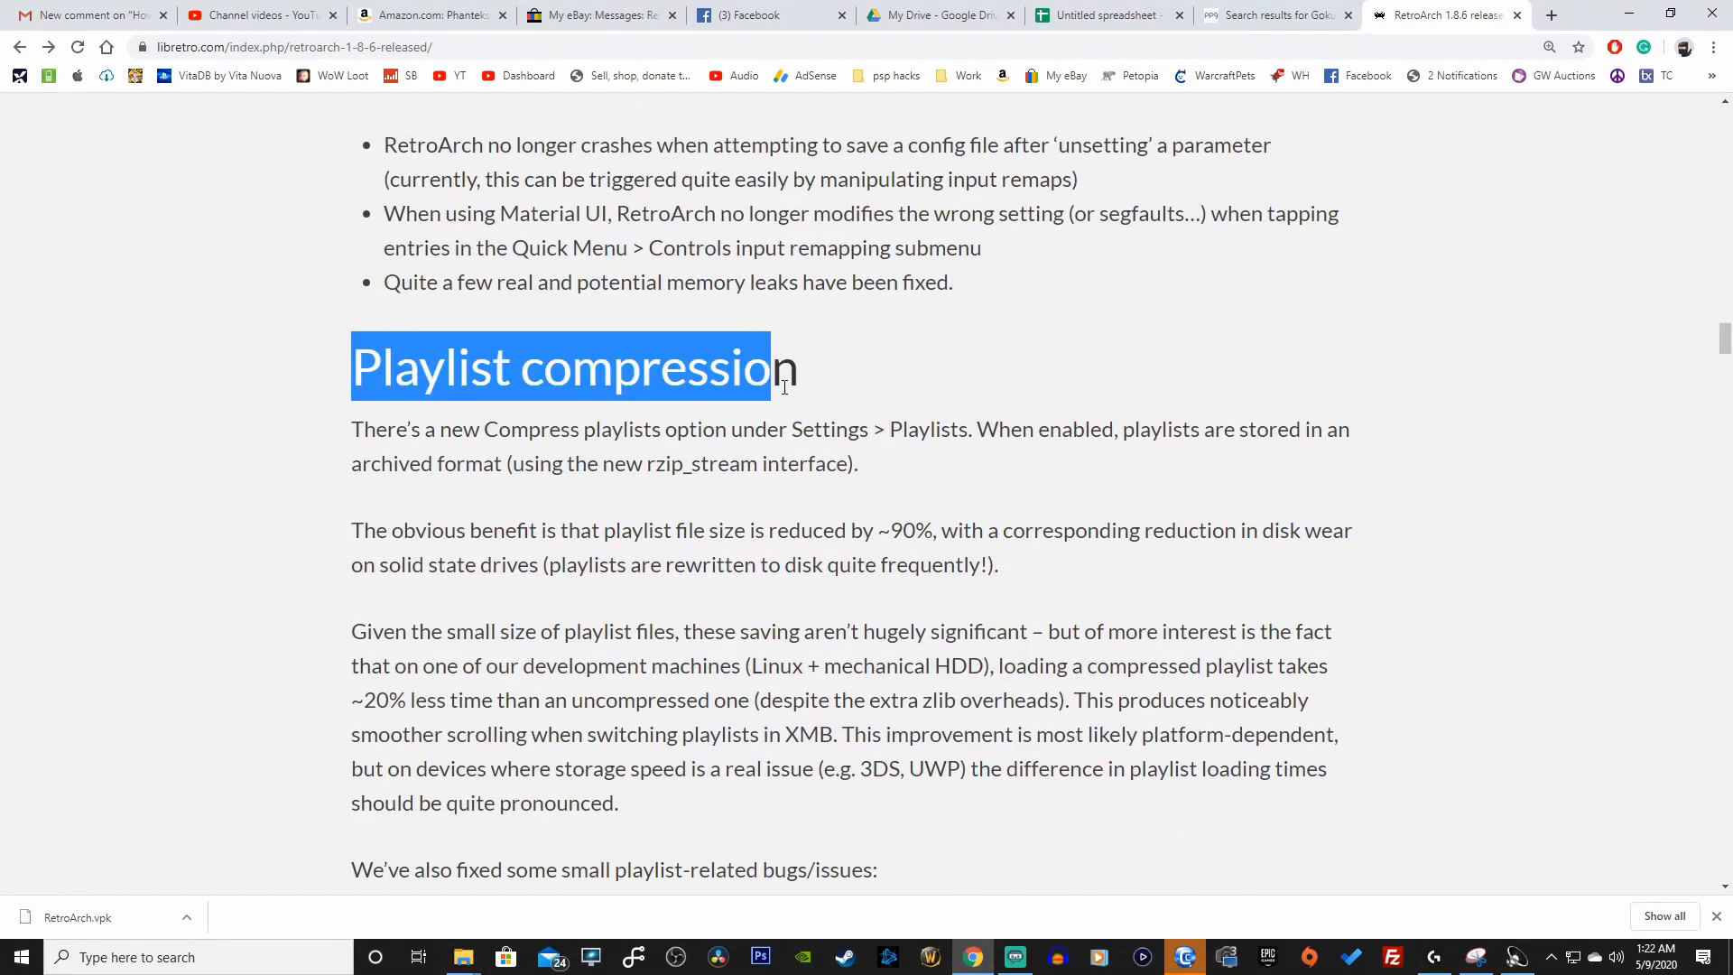
scroll("down", 3)
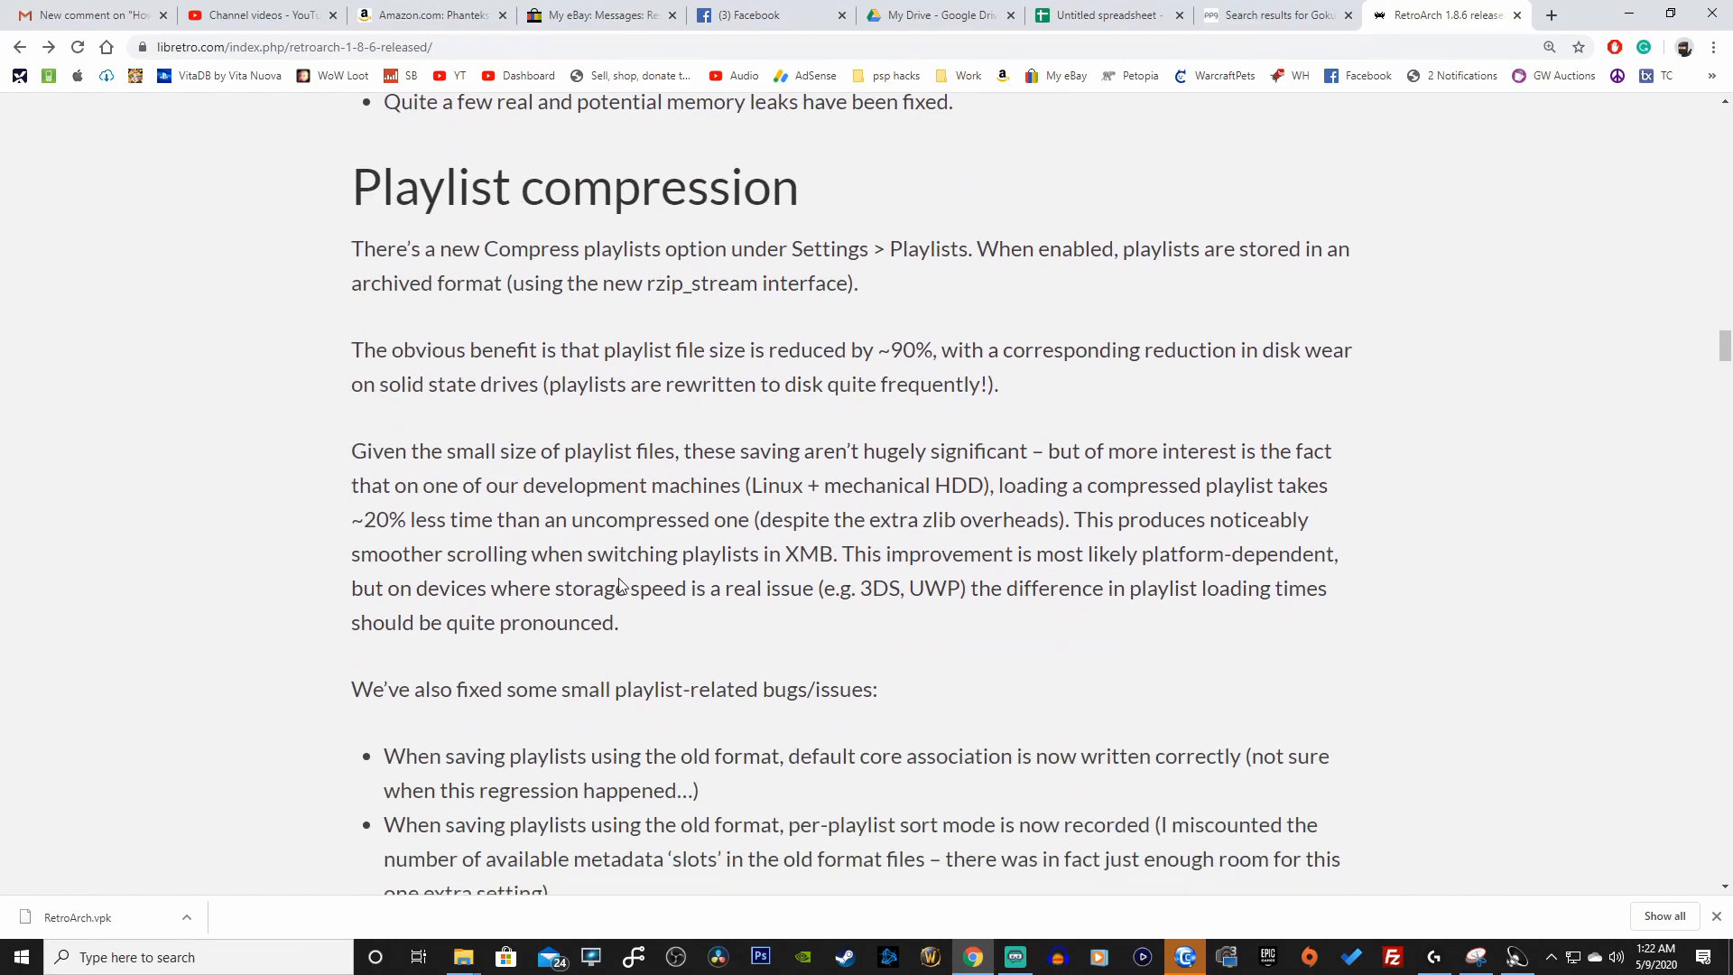
mouse_move(543, 384)
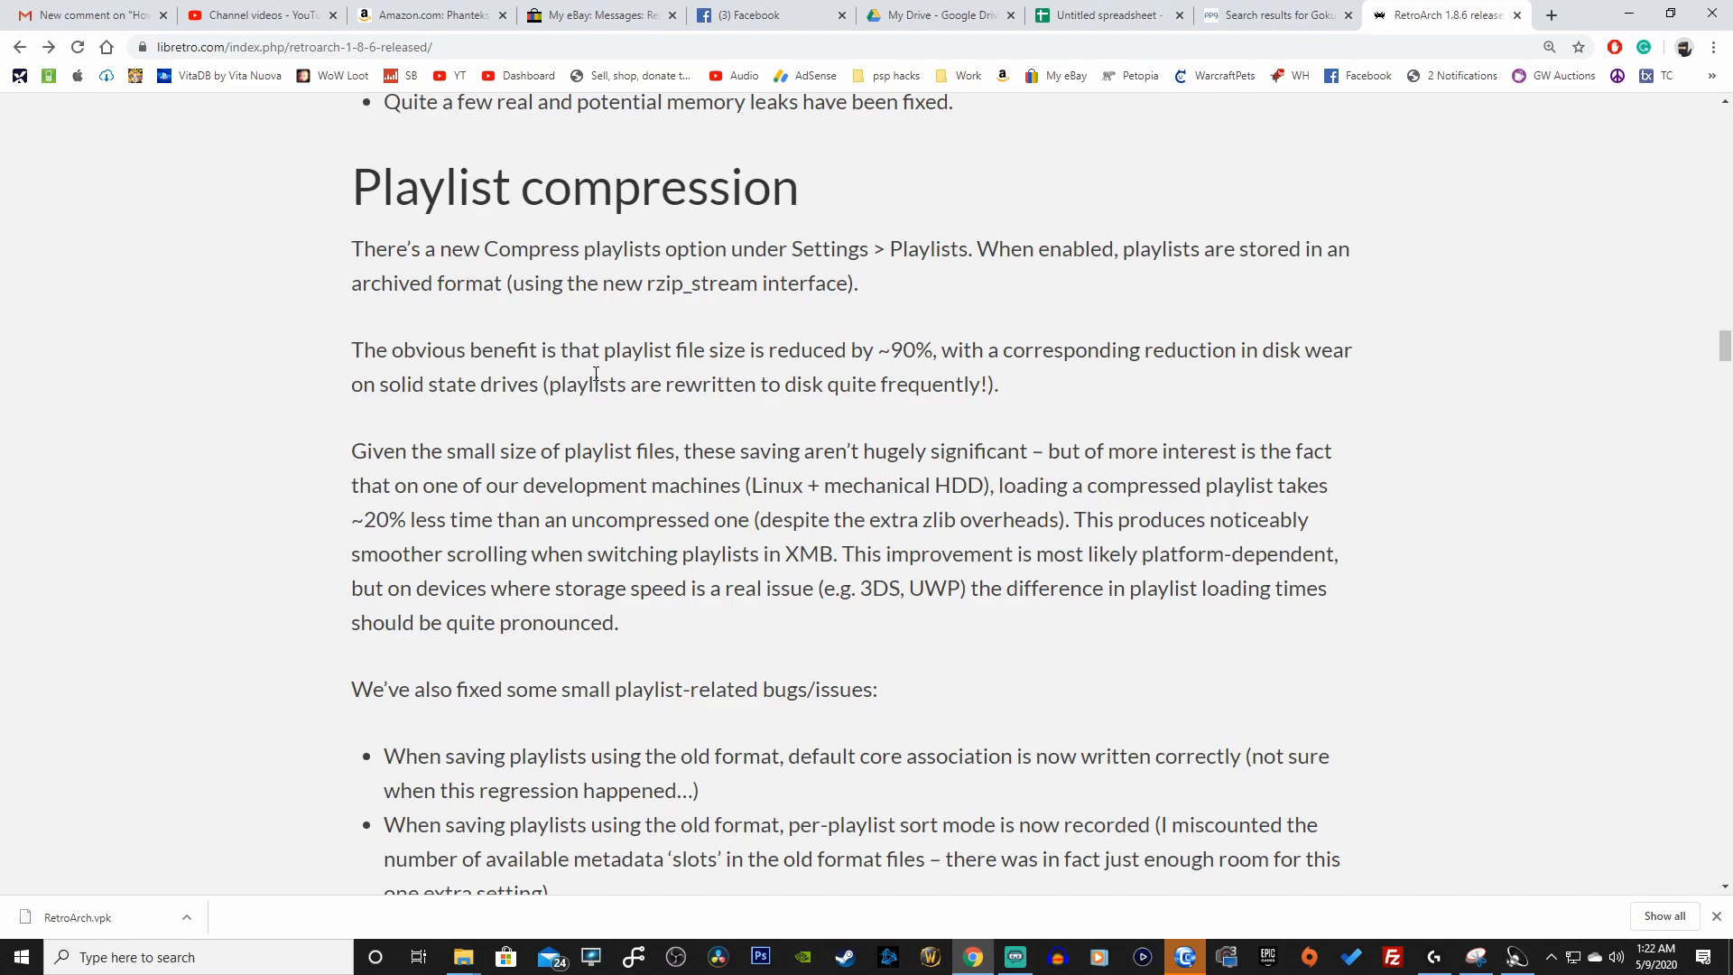
mouse_move(600, 370)
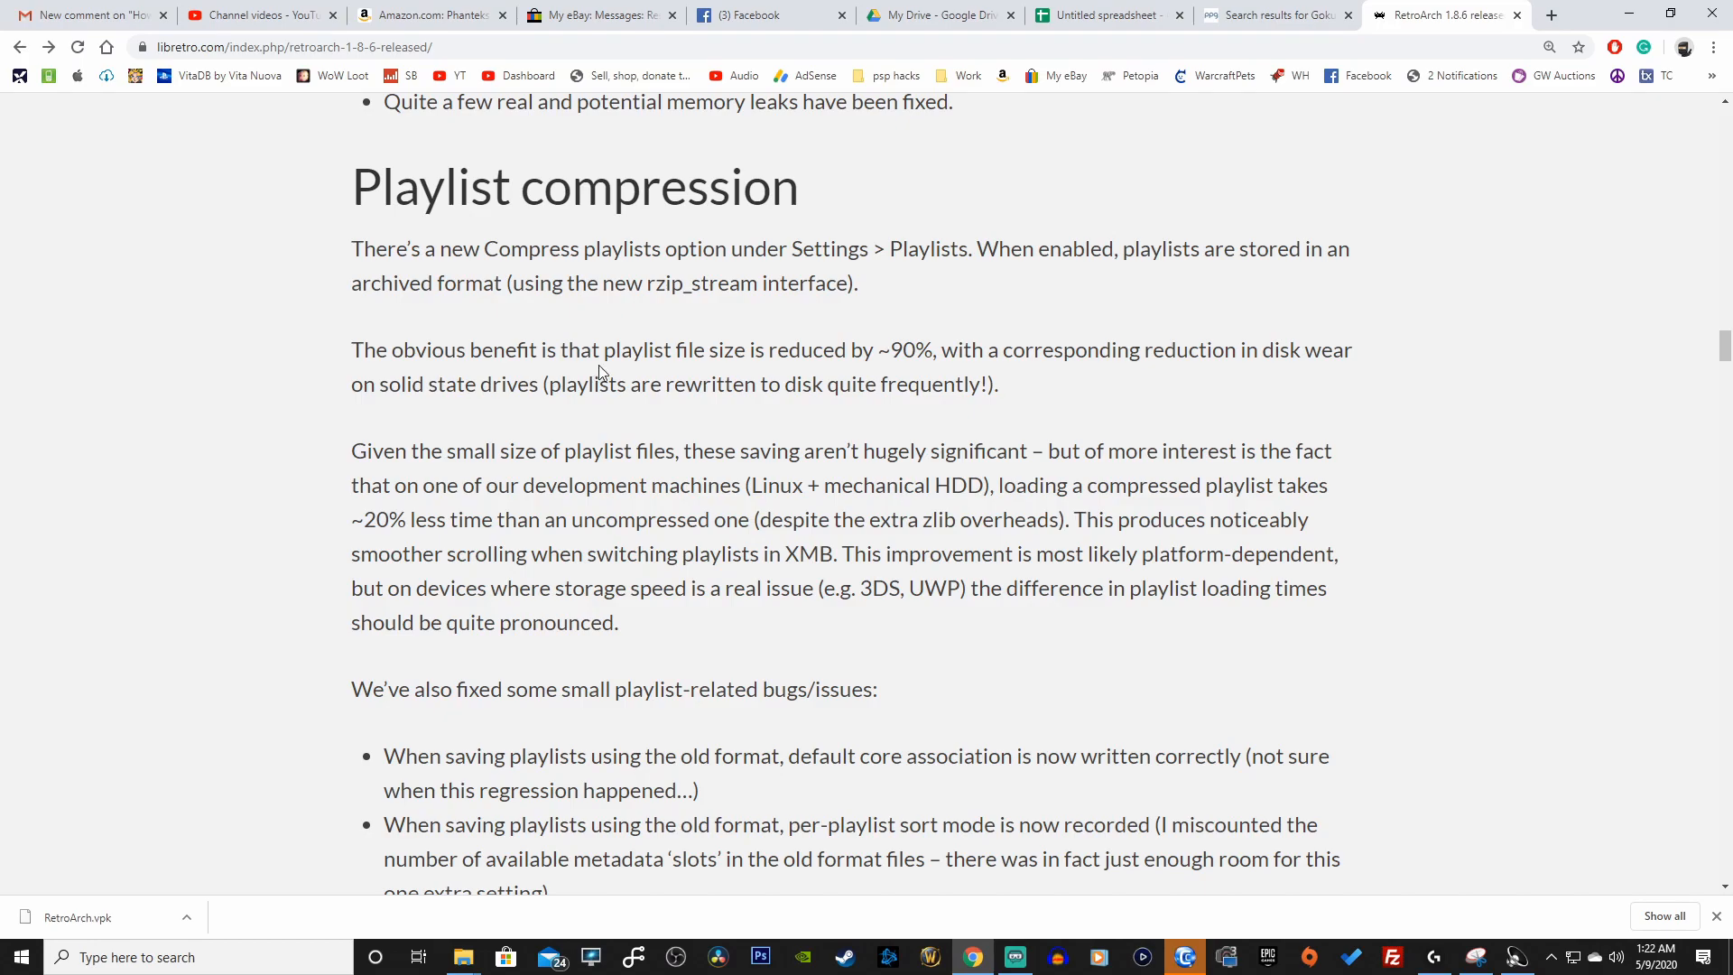
mouse_move(502, 437)
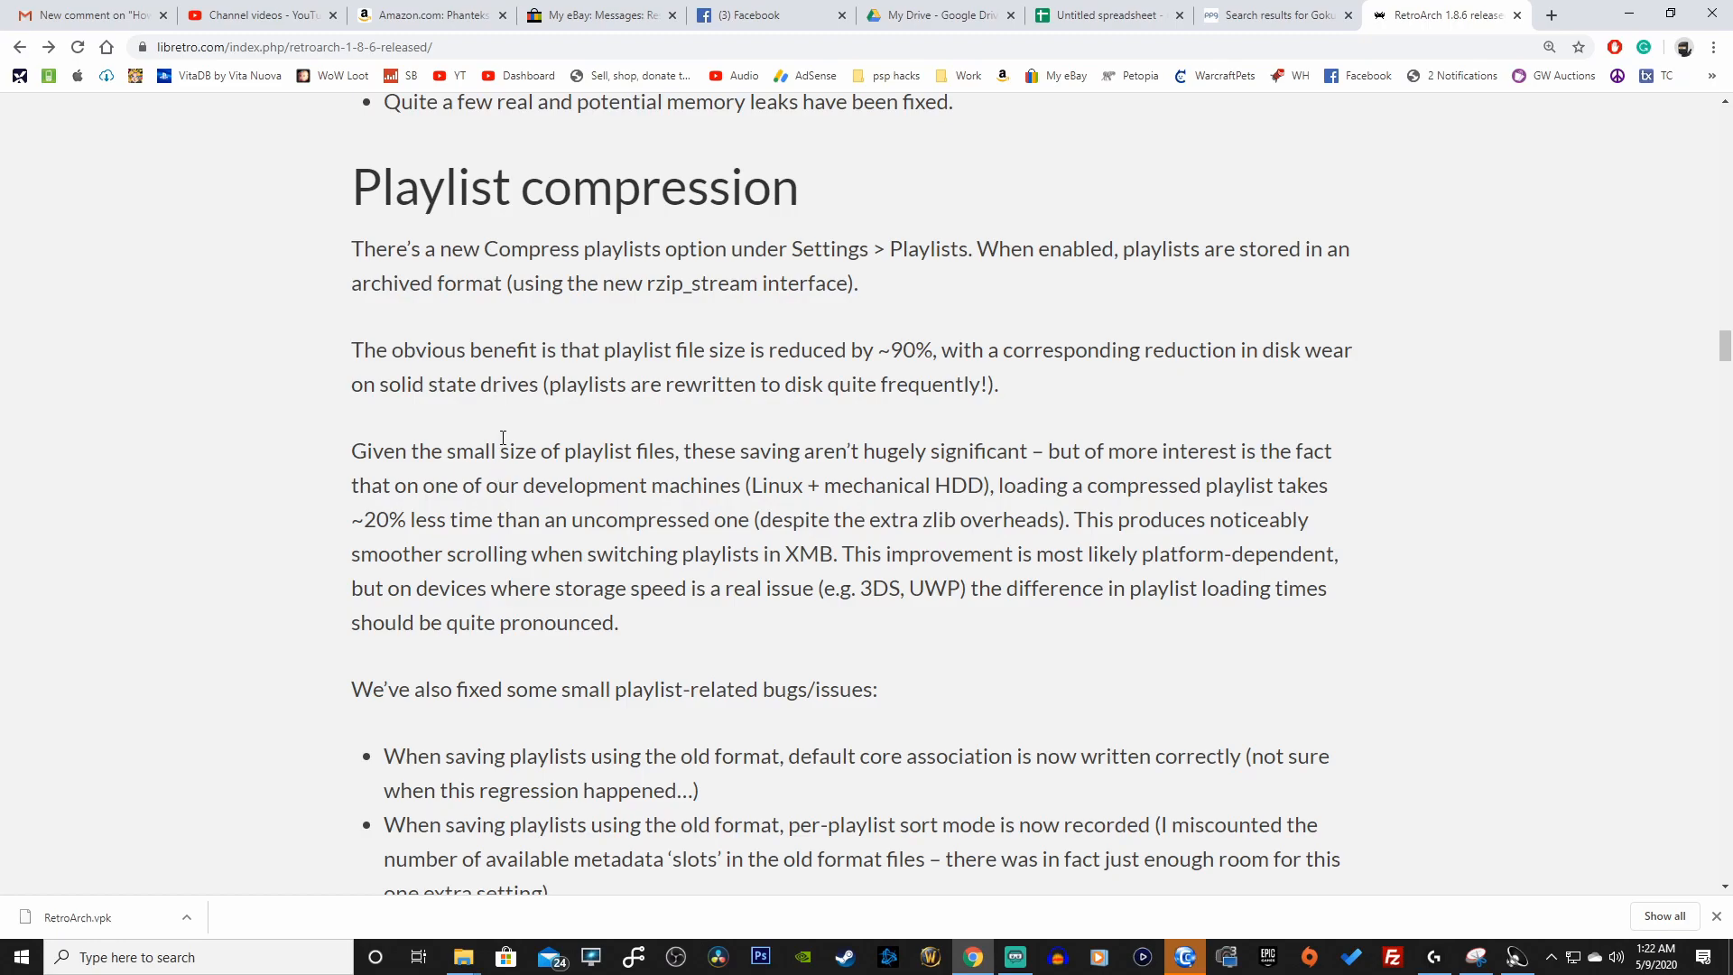
scroll("down", 3)
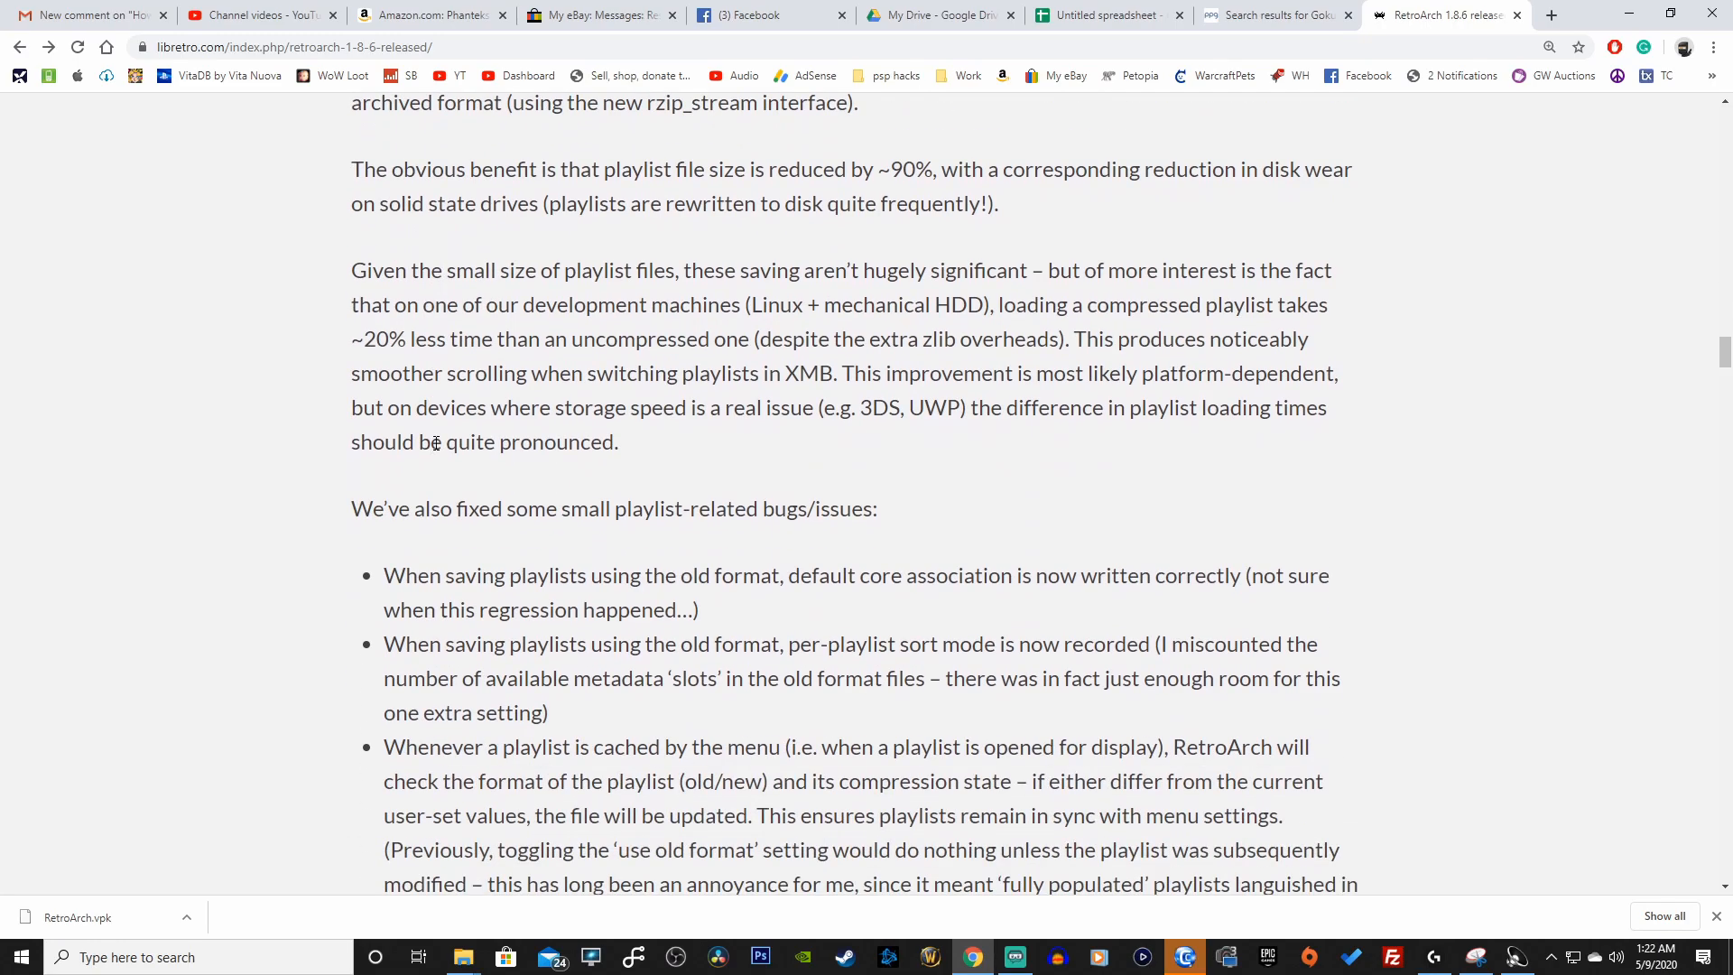
scroll("down", 3)
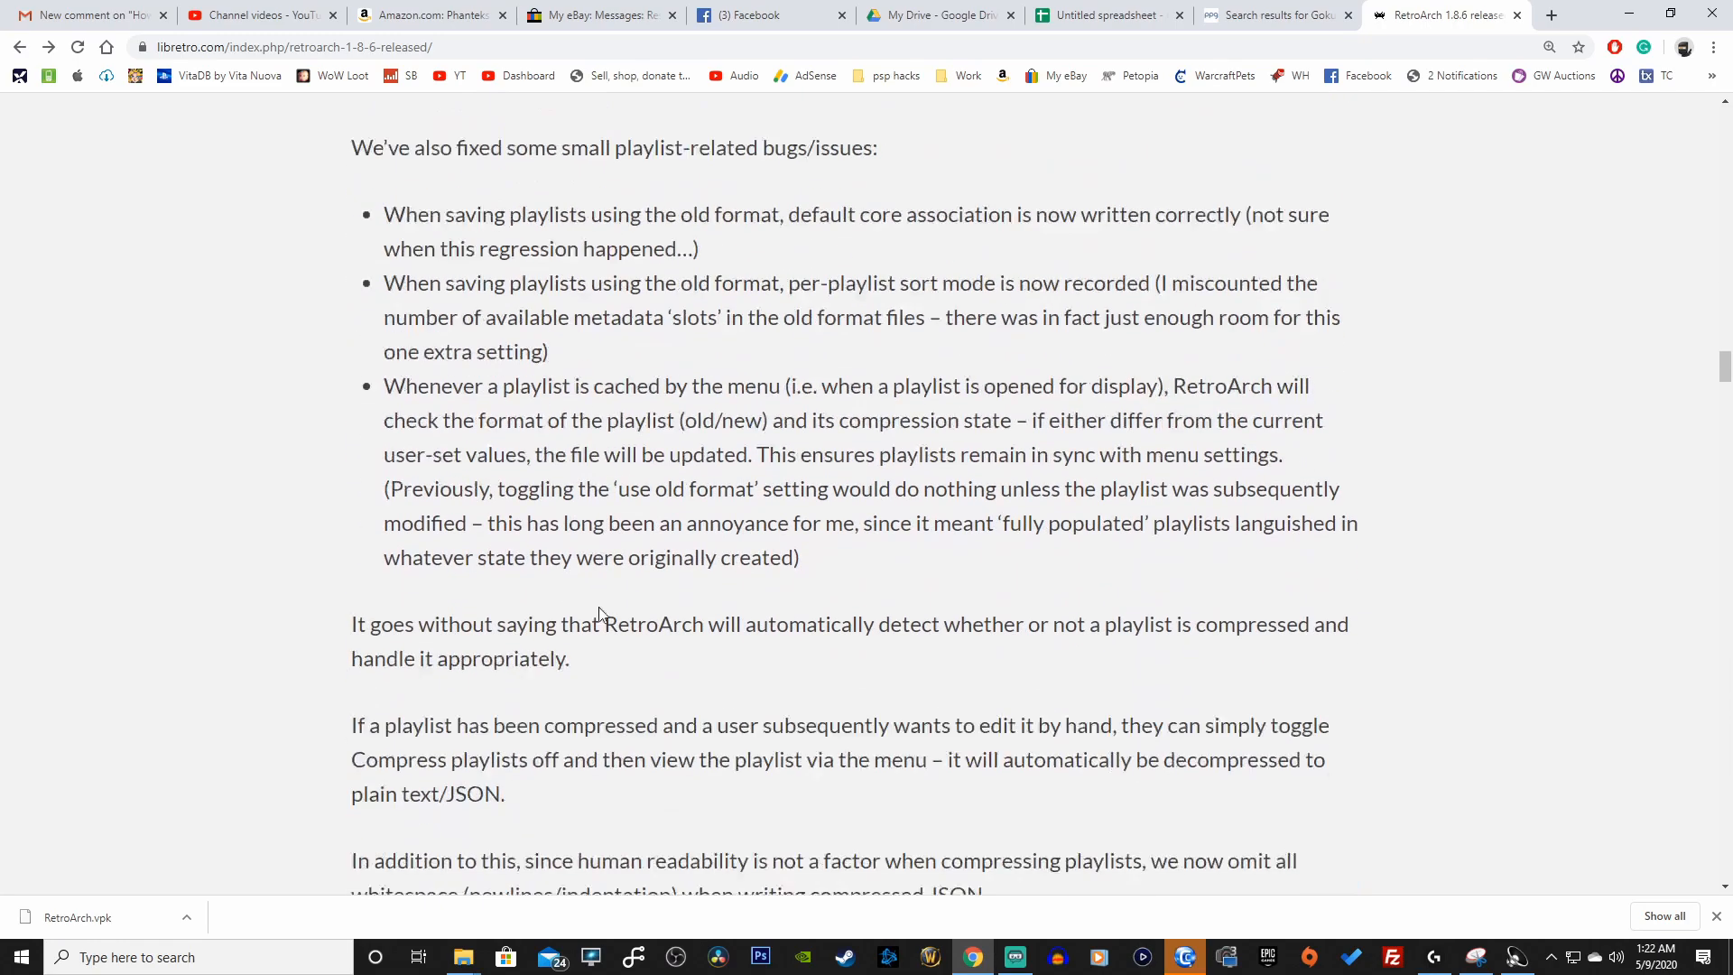
scroll("up", 3)
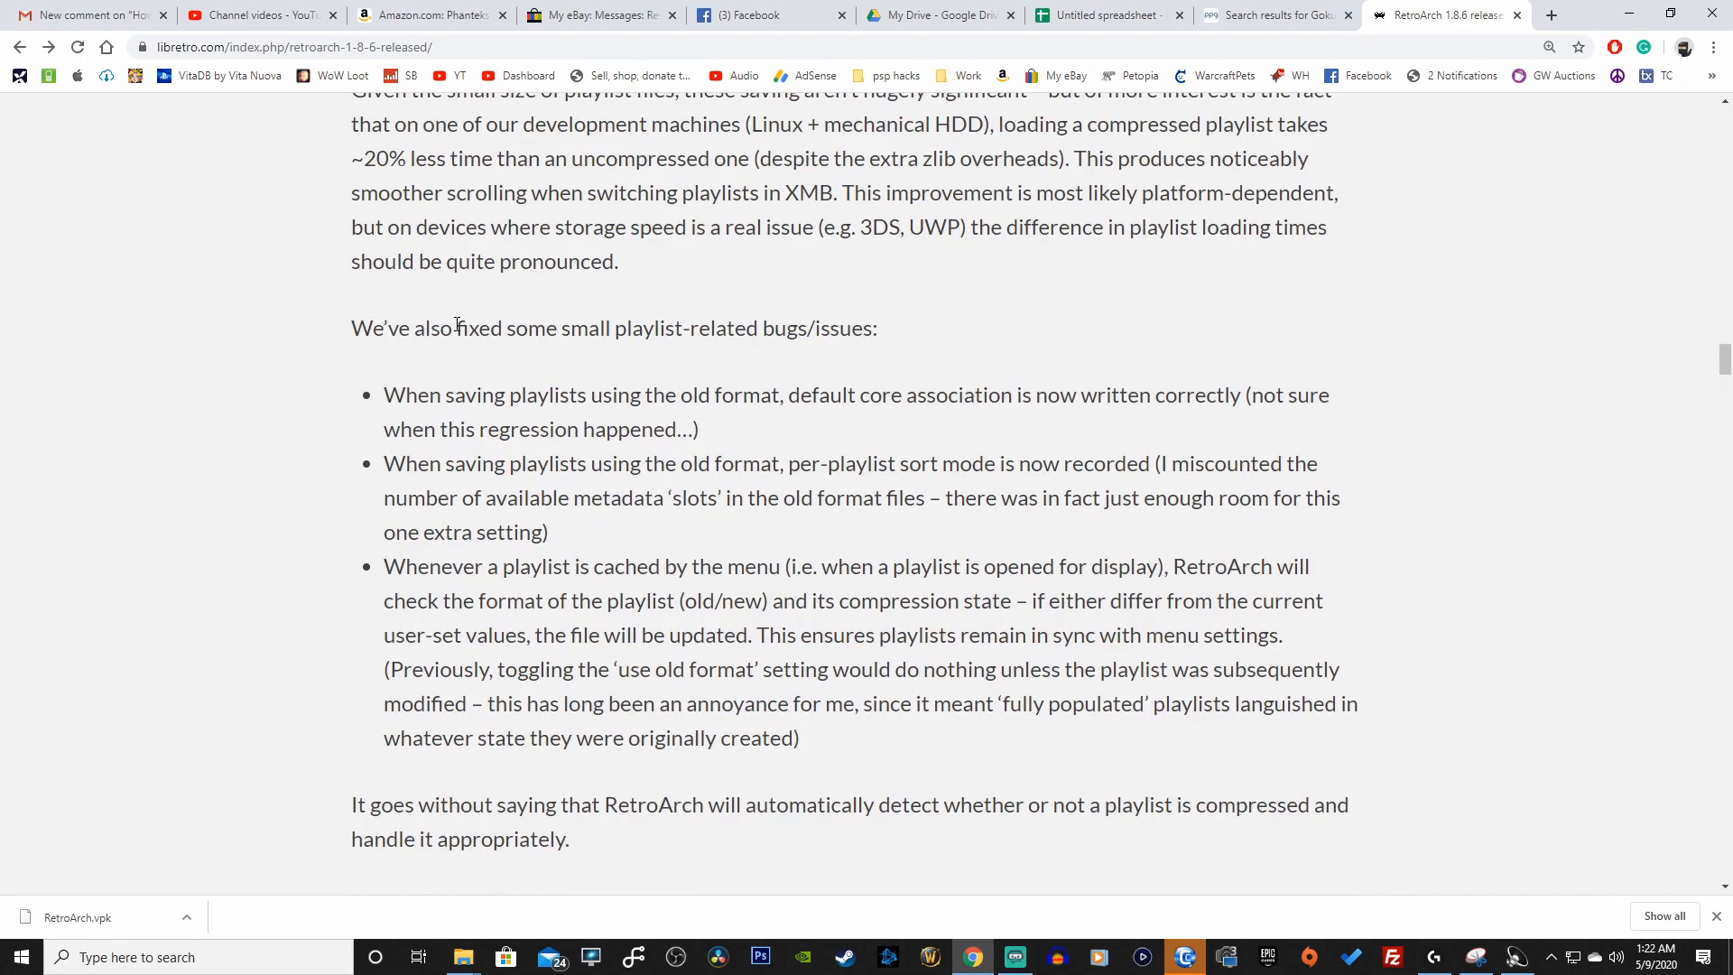
left_click_drag(453, 327, 807, 327)
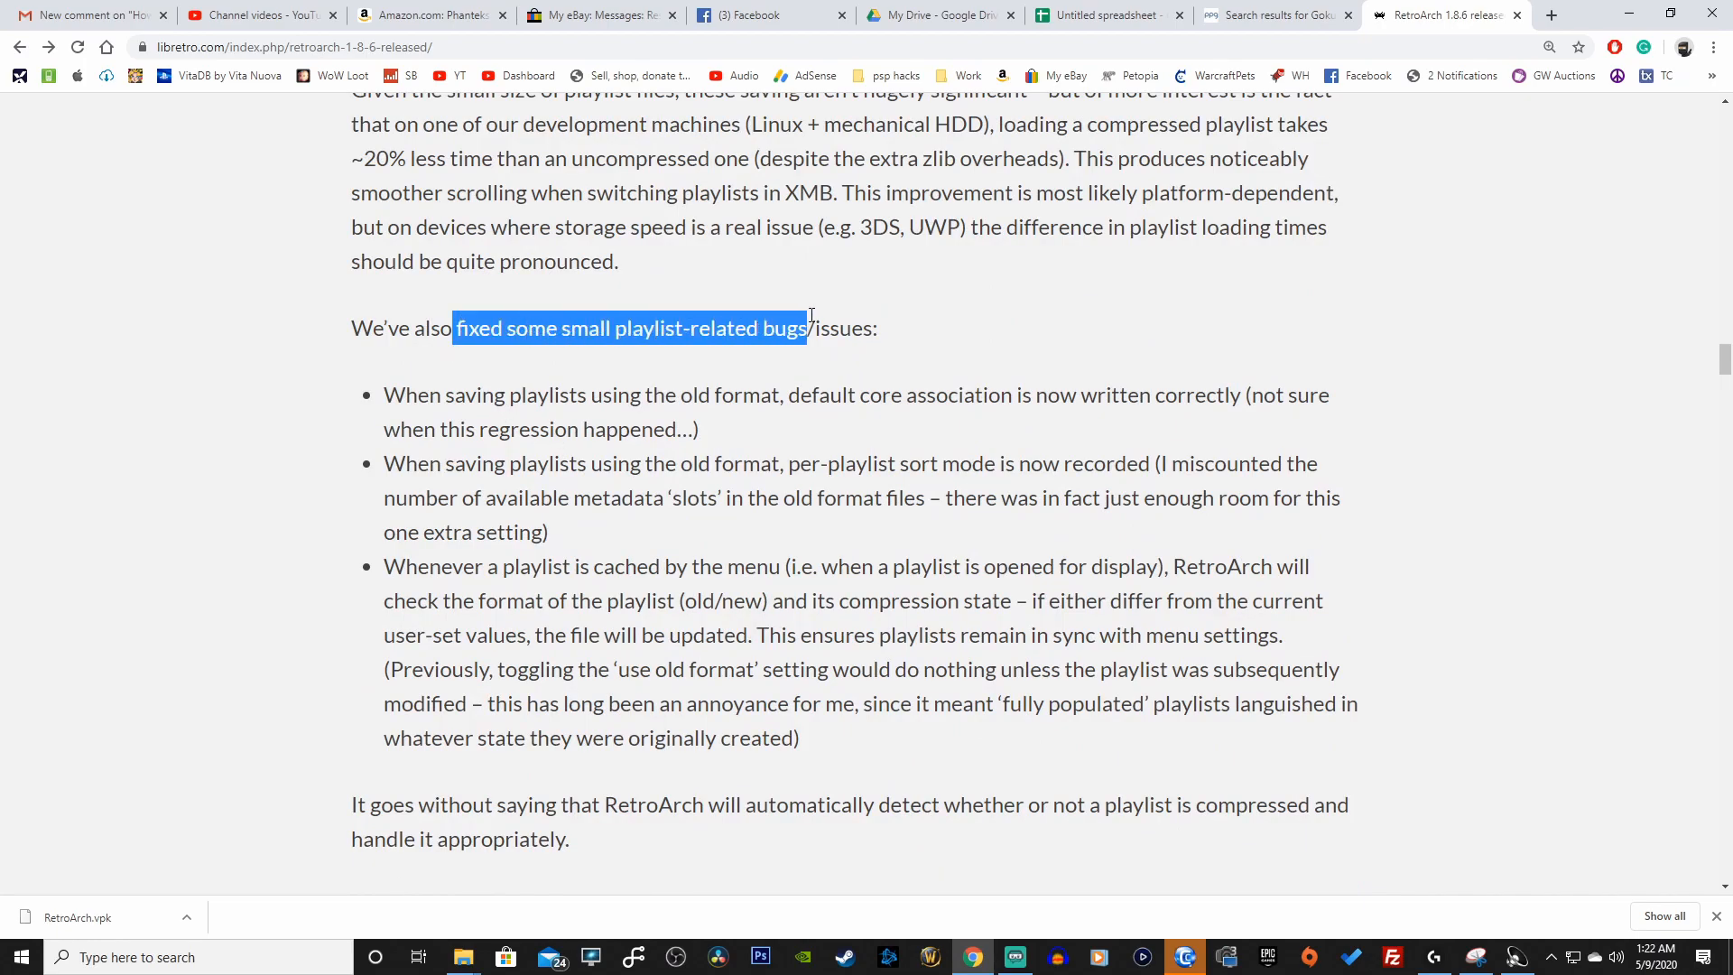
Highlight the example Panzer Dragoon Saga file names further down the notes
scroll("down", 3)
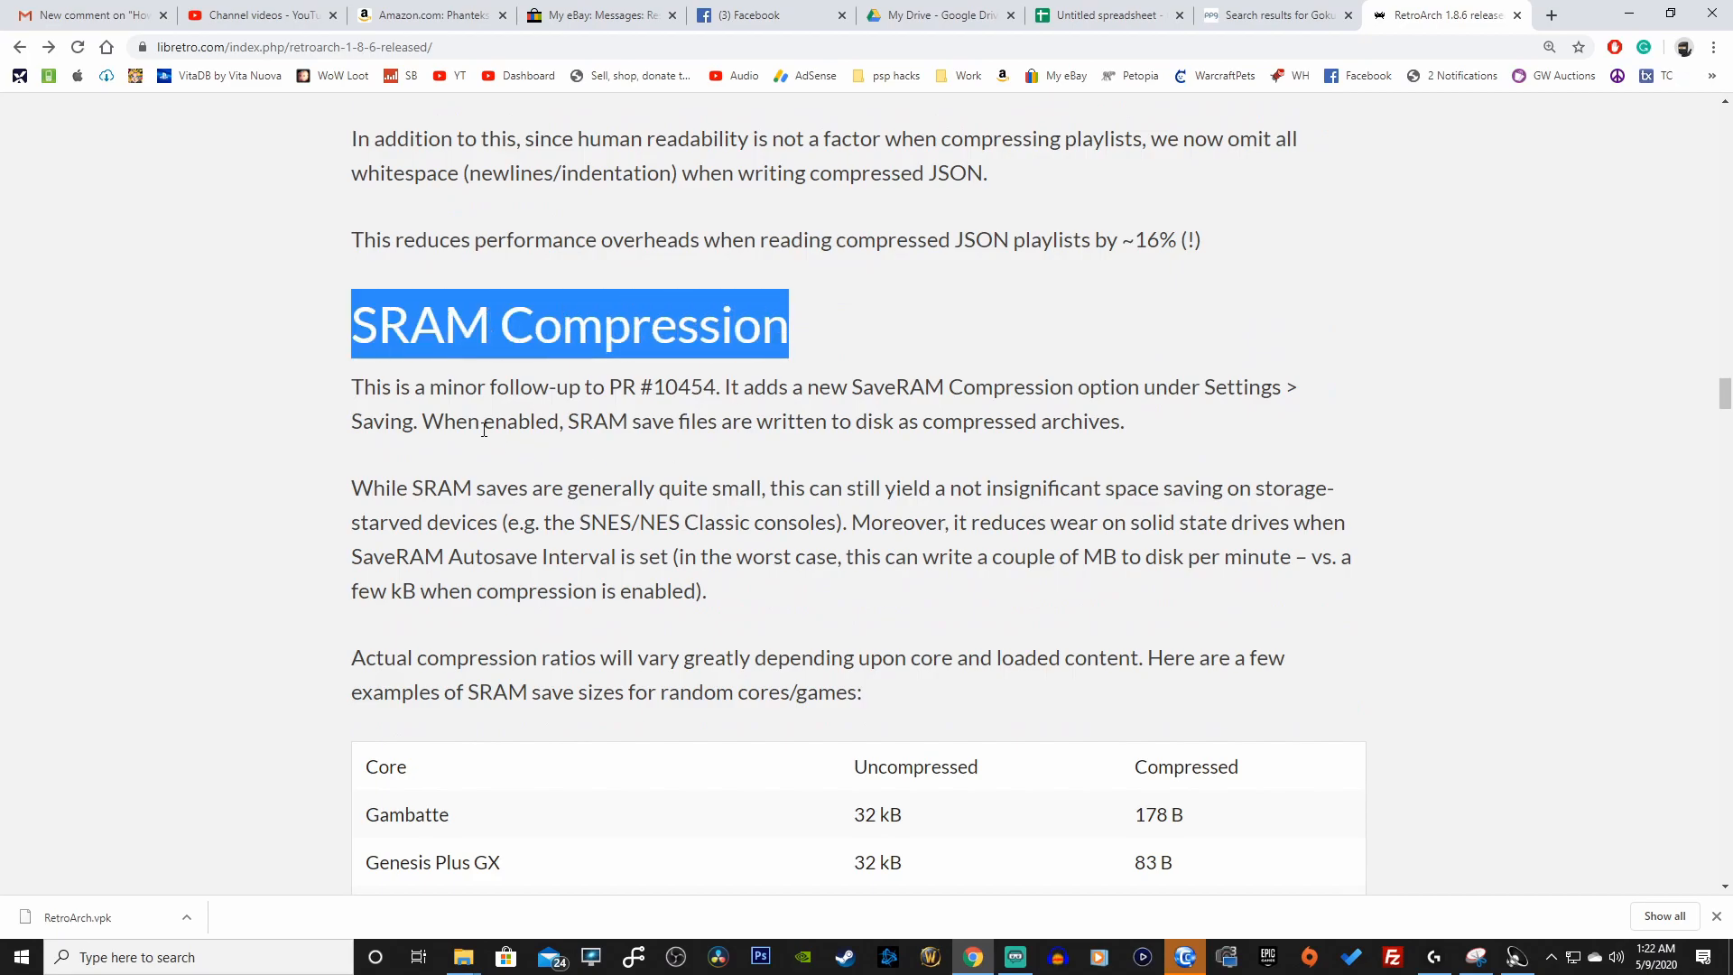
mouse_move(521, 394)
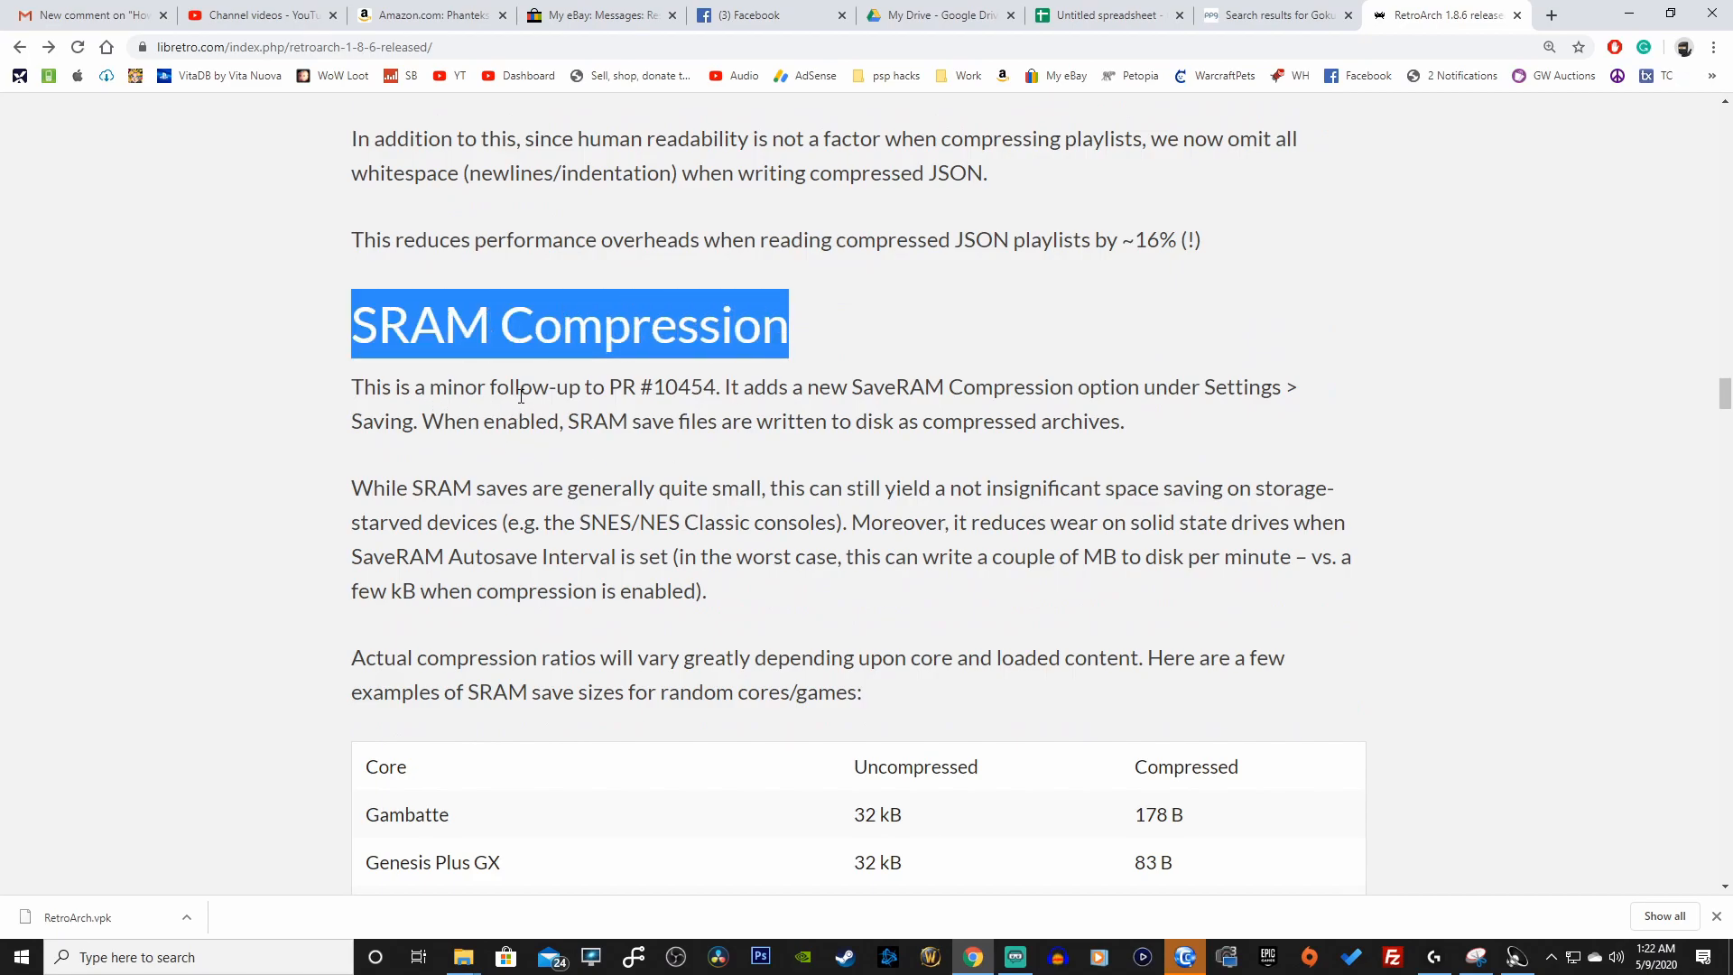
scroll("down", 3)
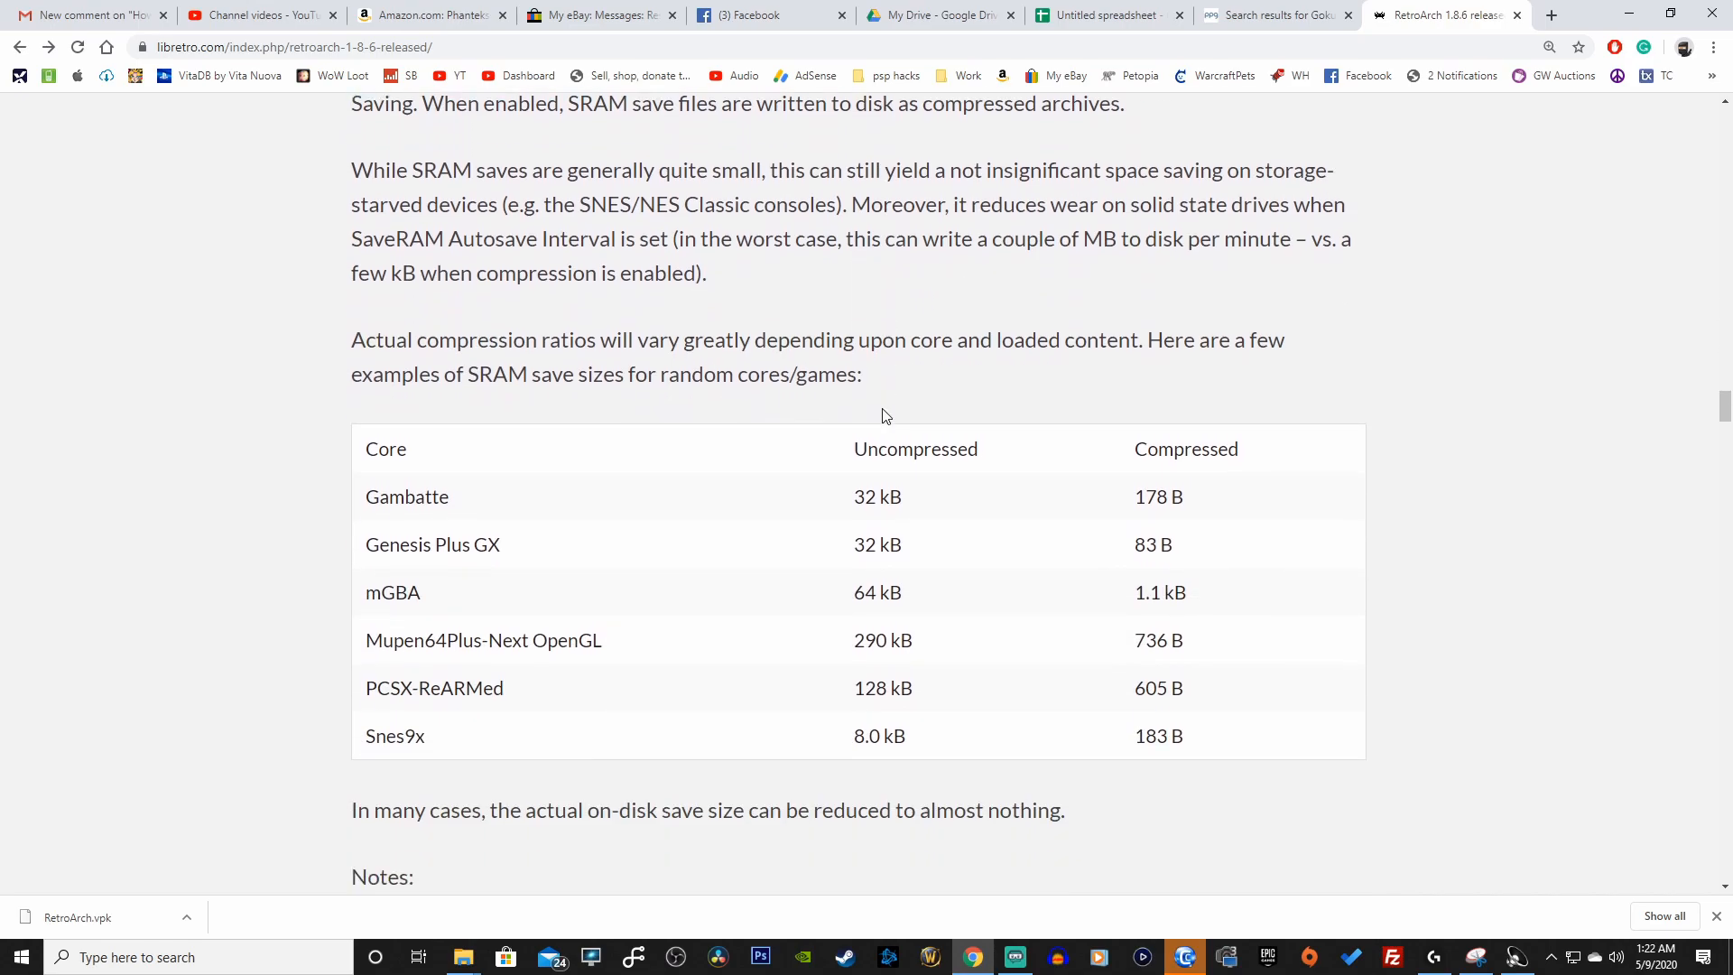
scroll("down", 3)
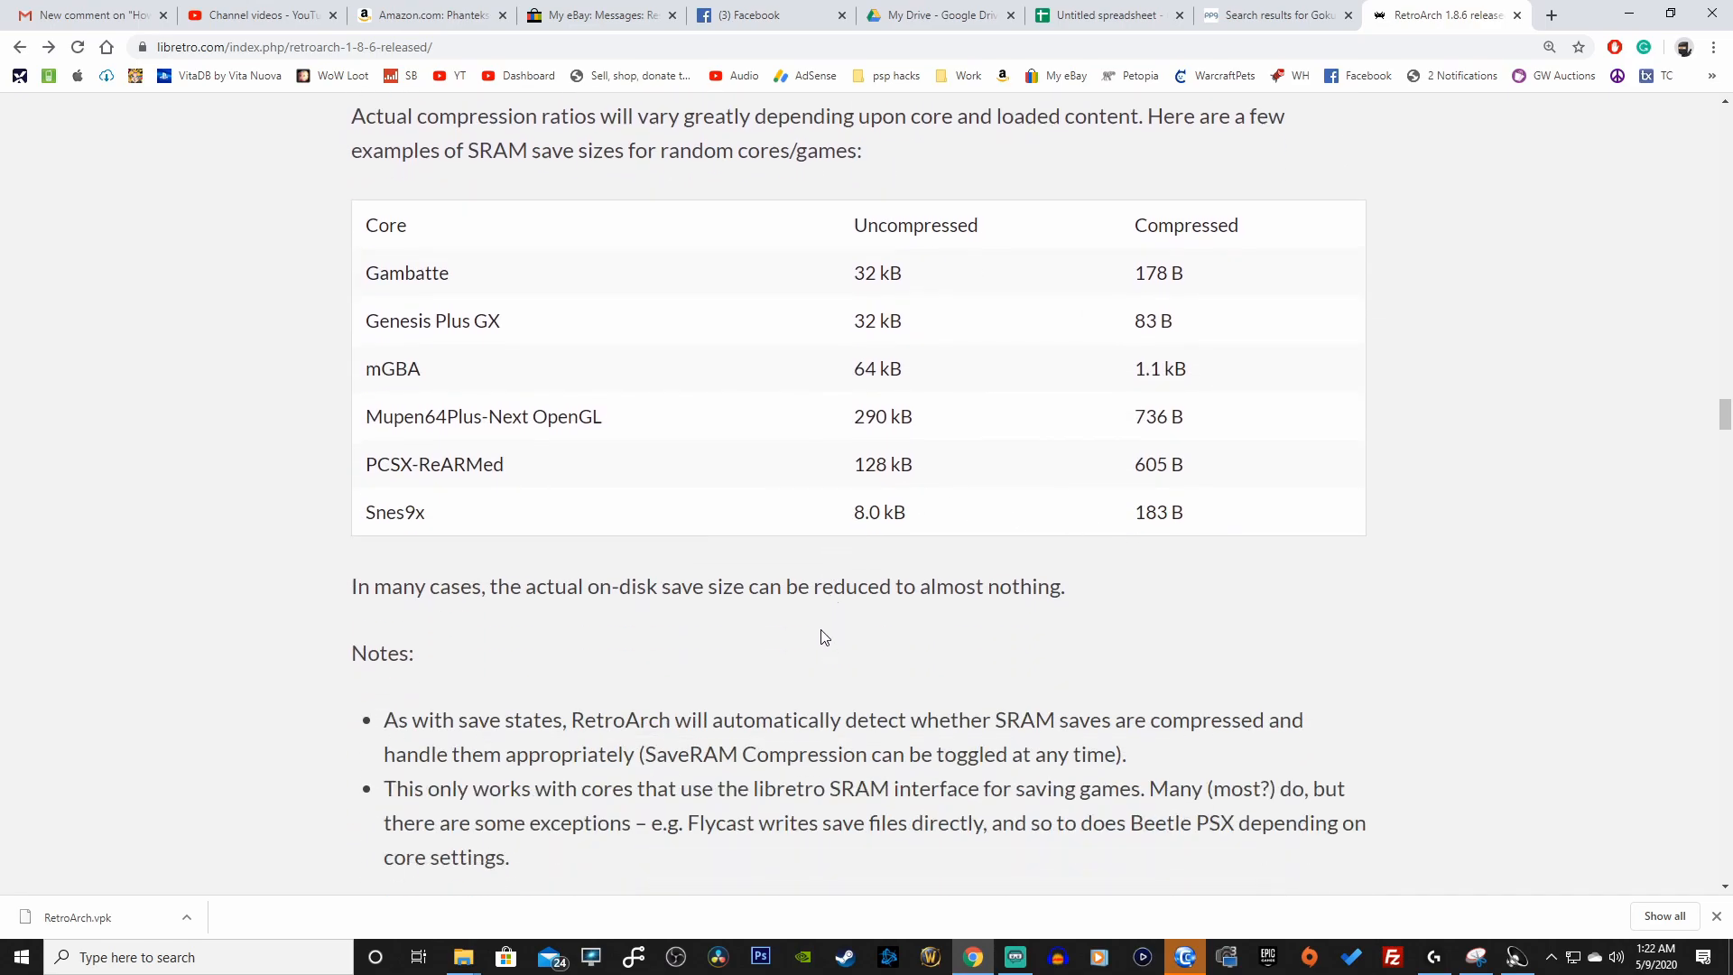
scroll("down", 3)
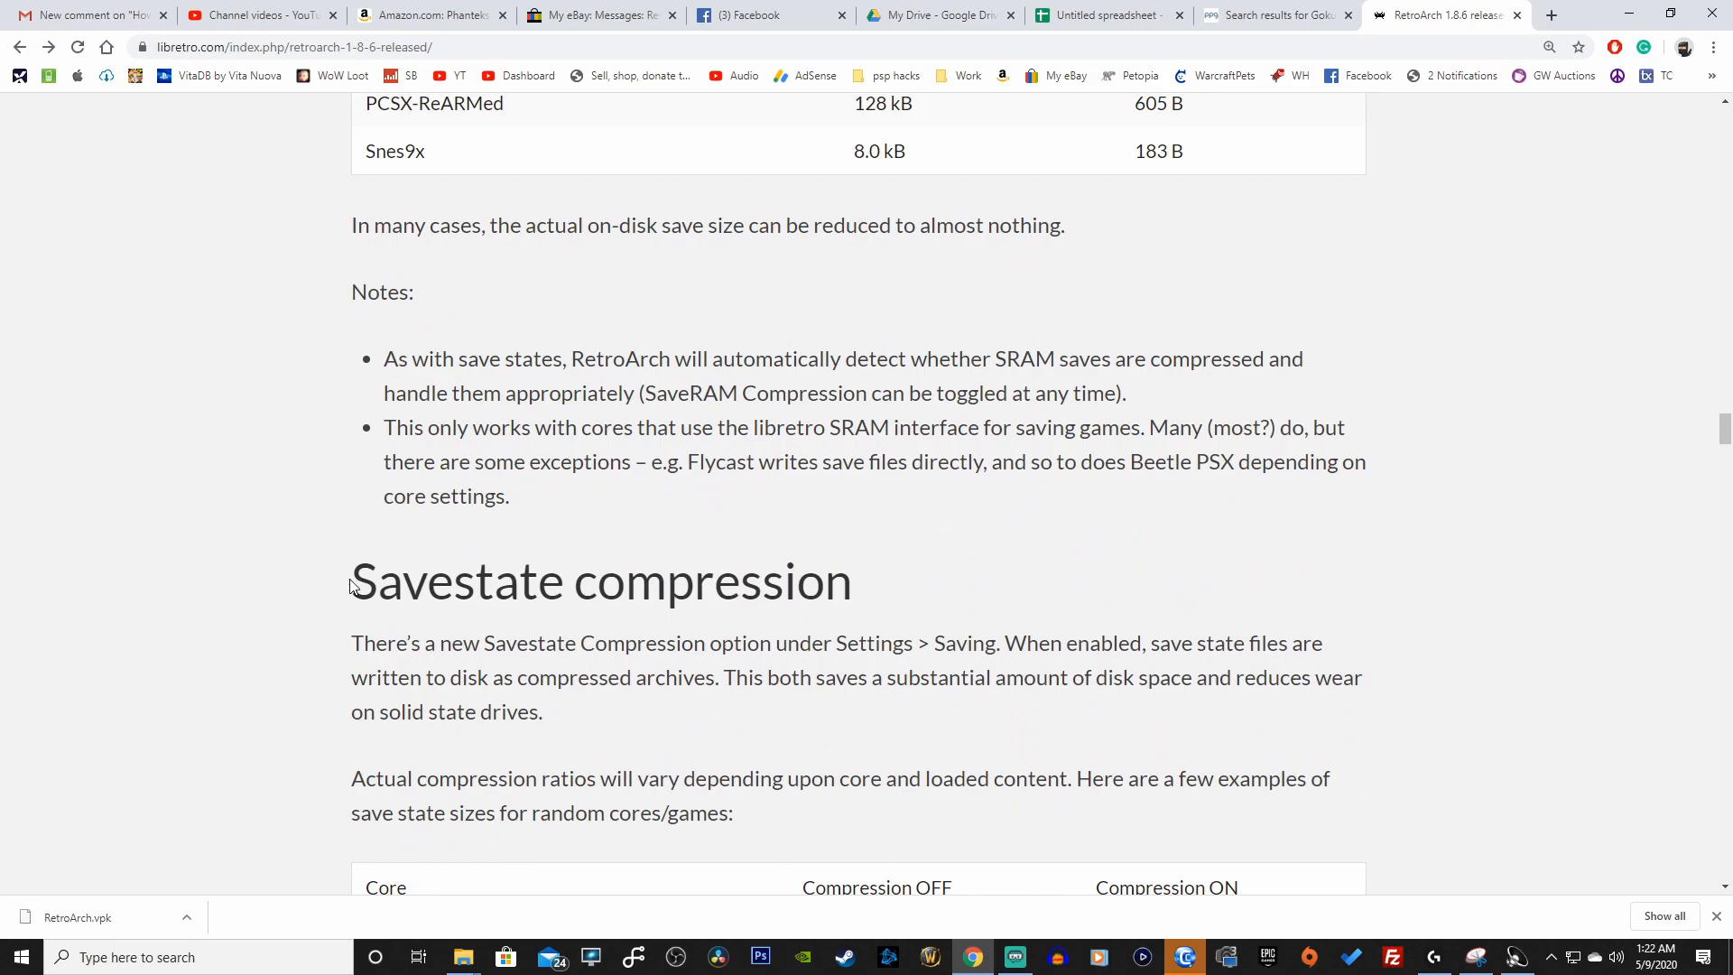
scroll("down", 3)
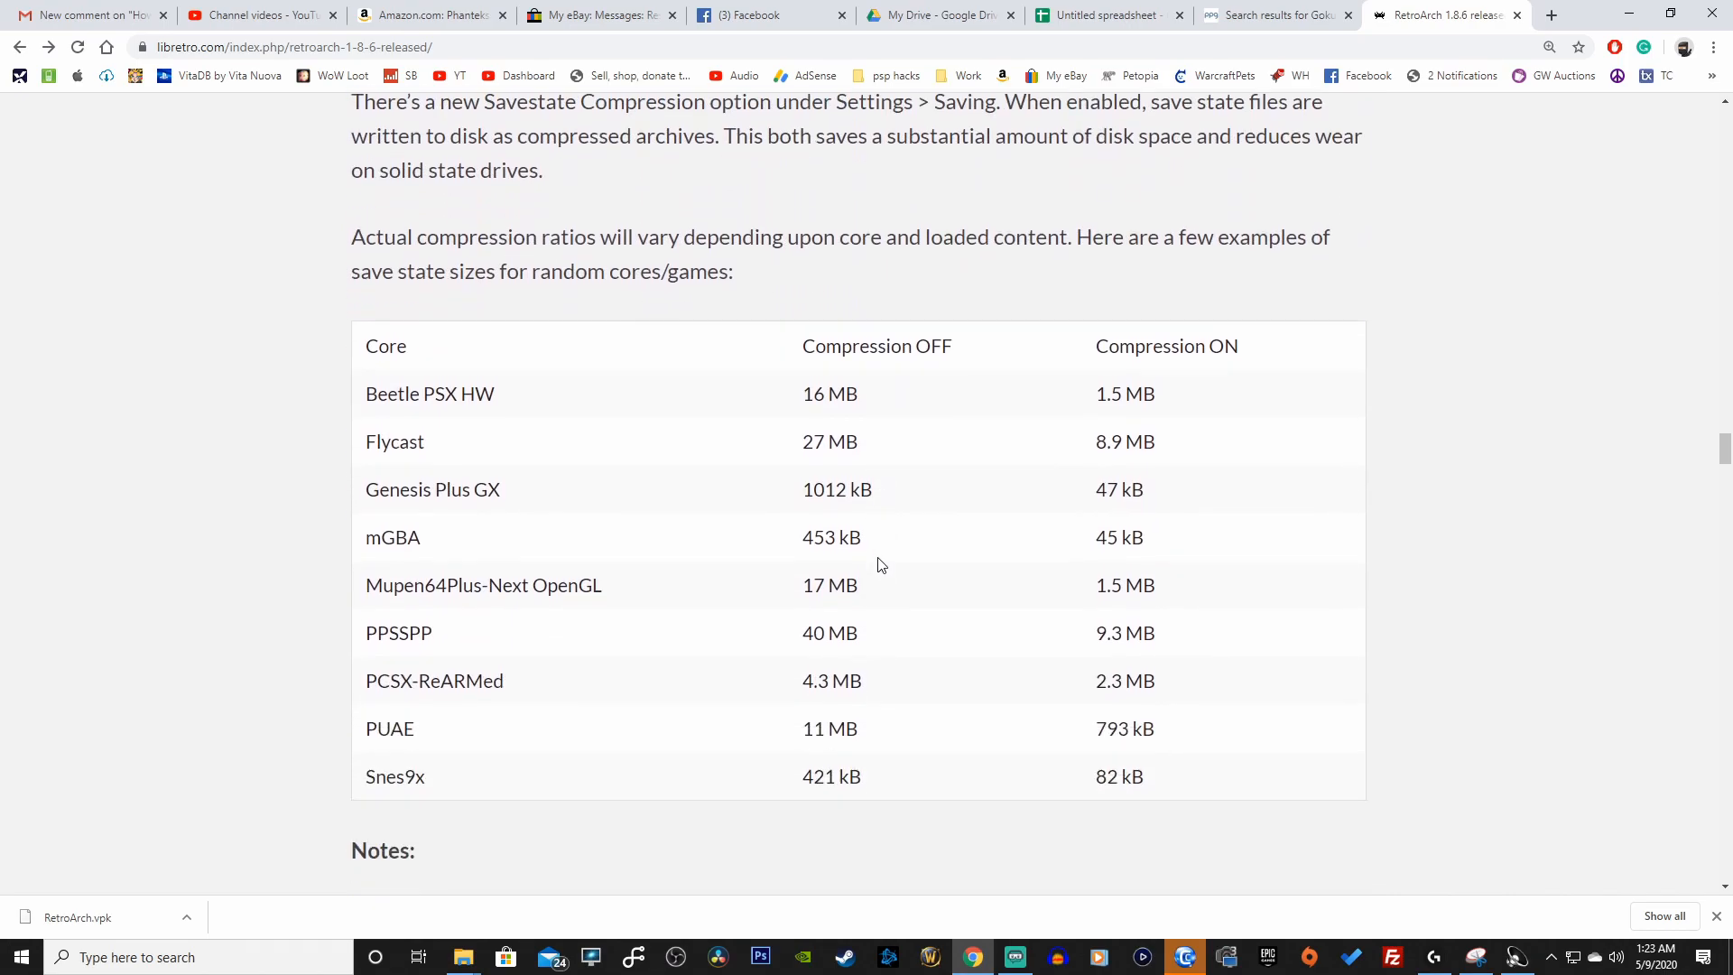
scroll("down", 3)
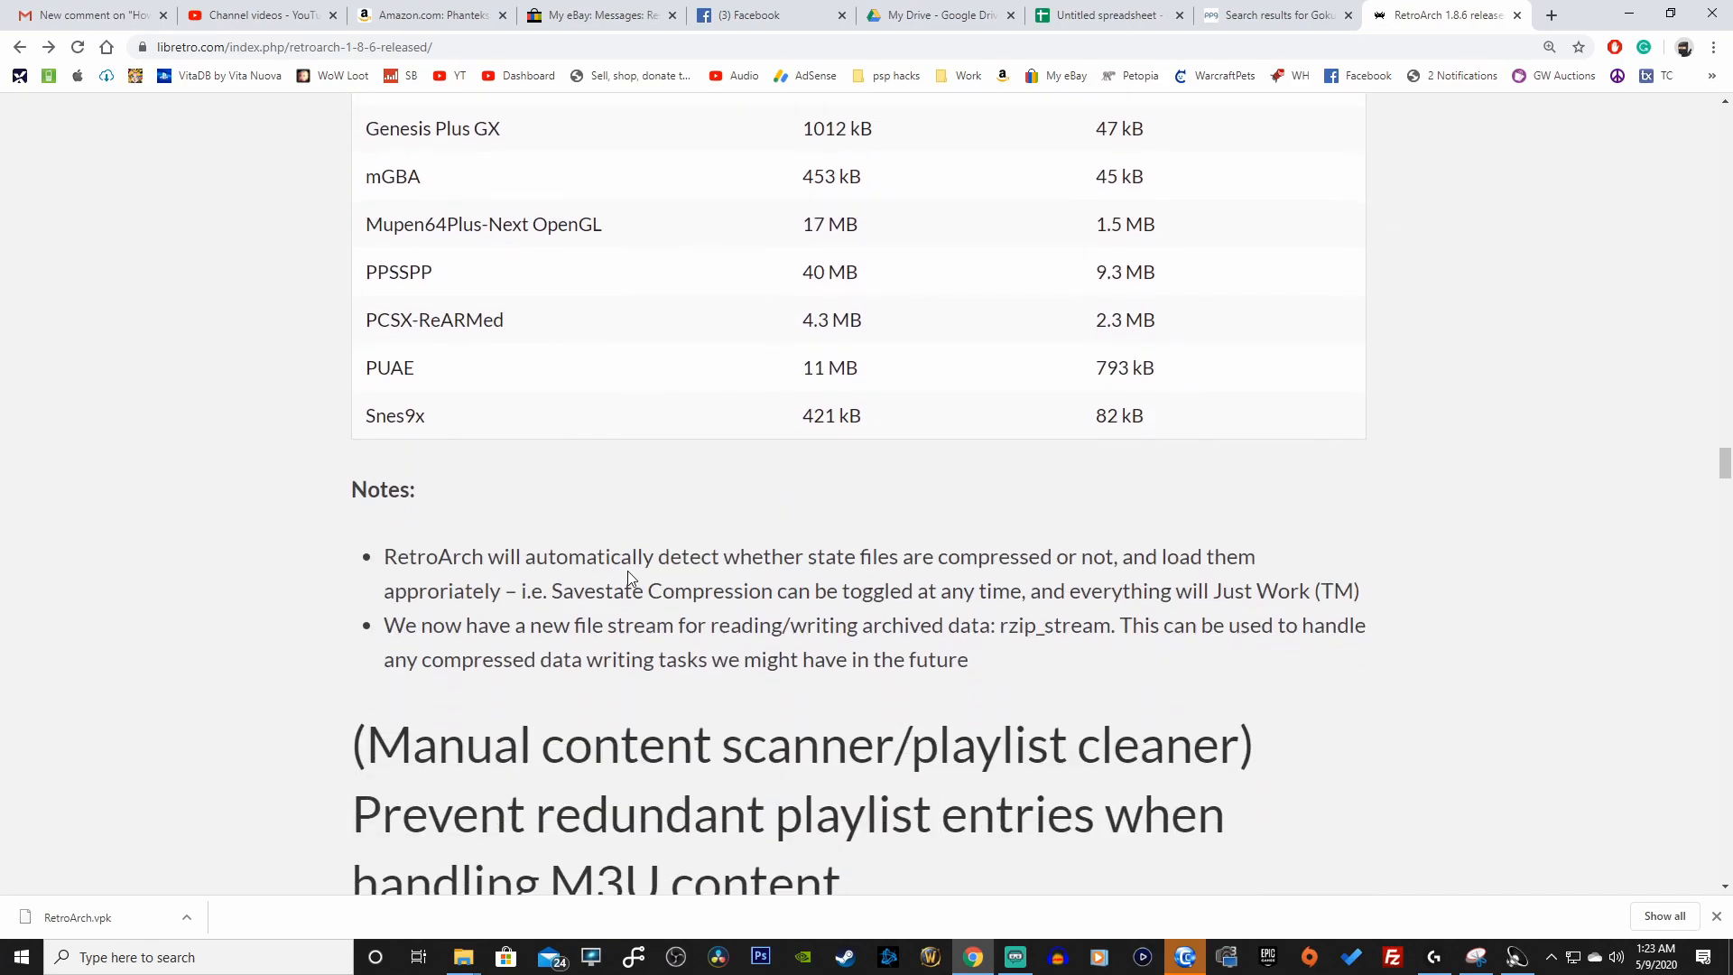
scroll("down", 3)
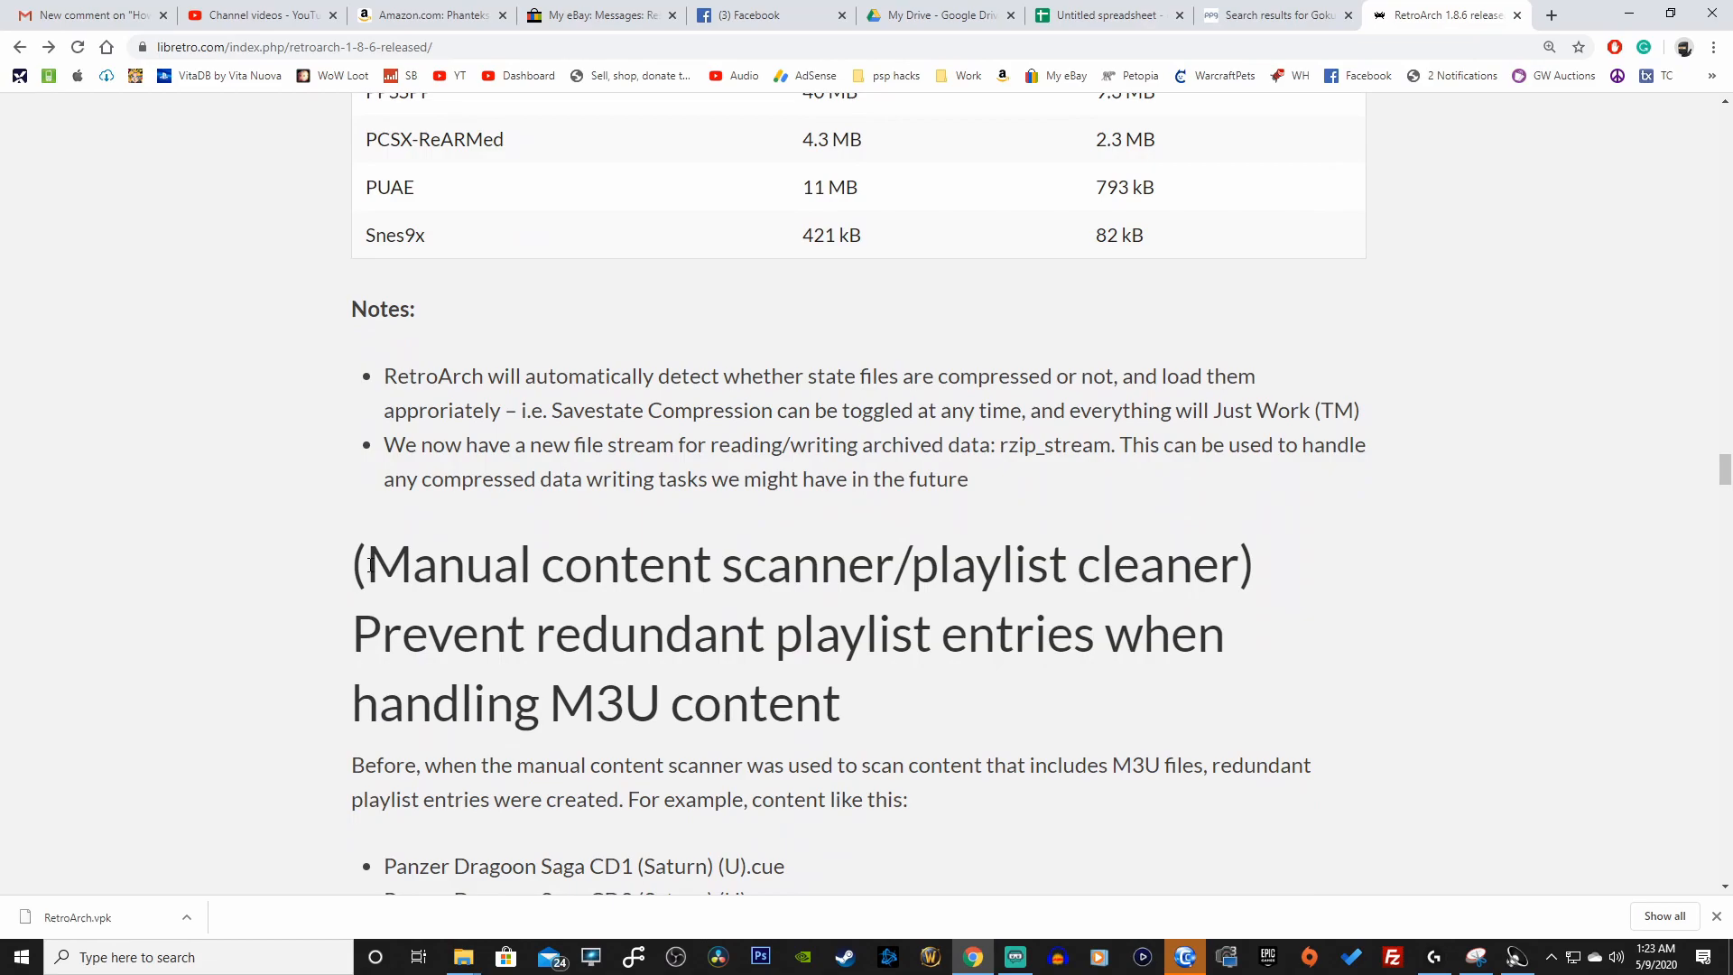
mouse_move(889, 603)
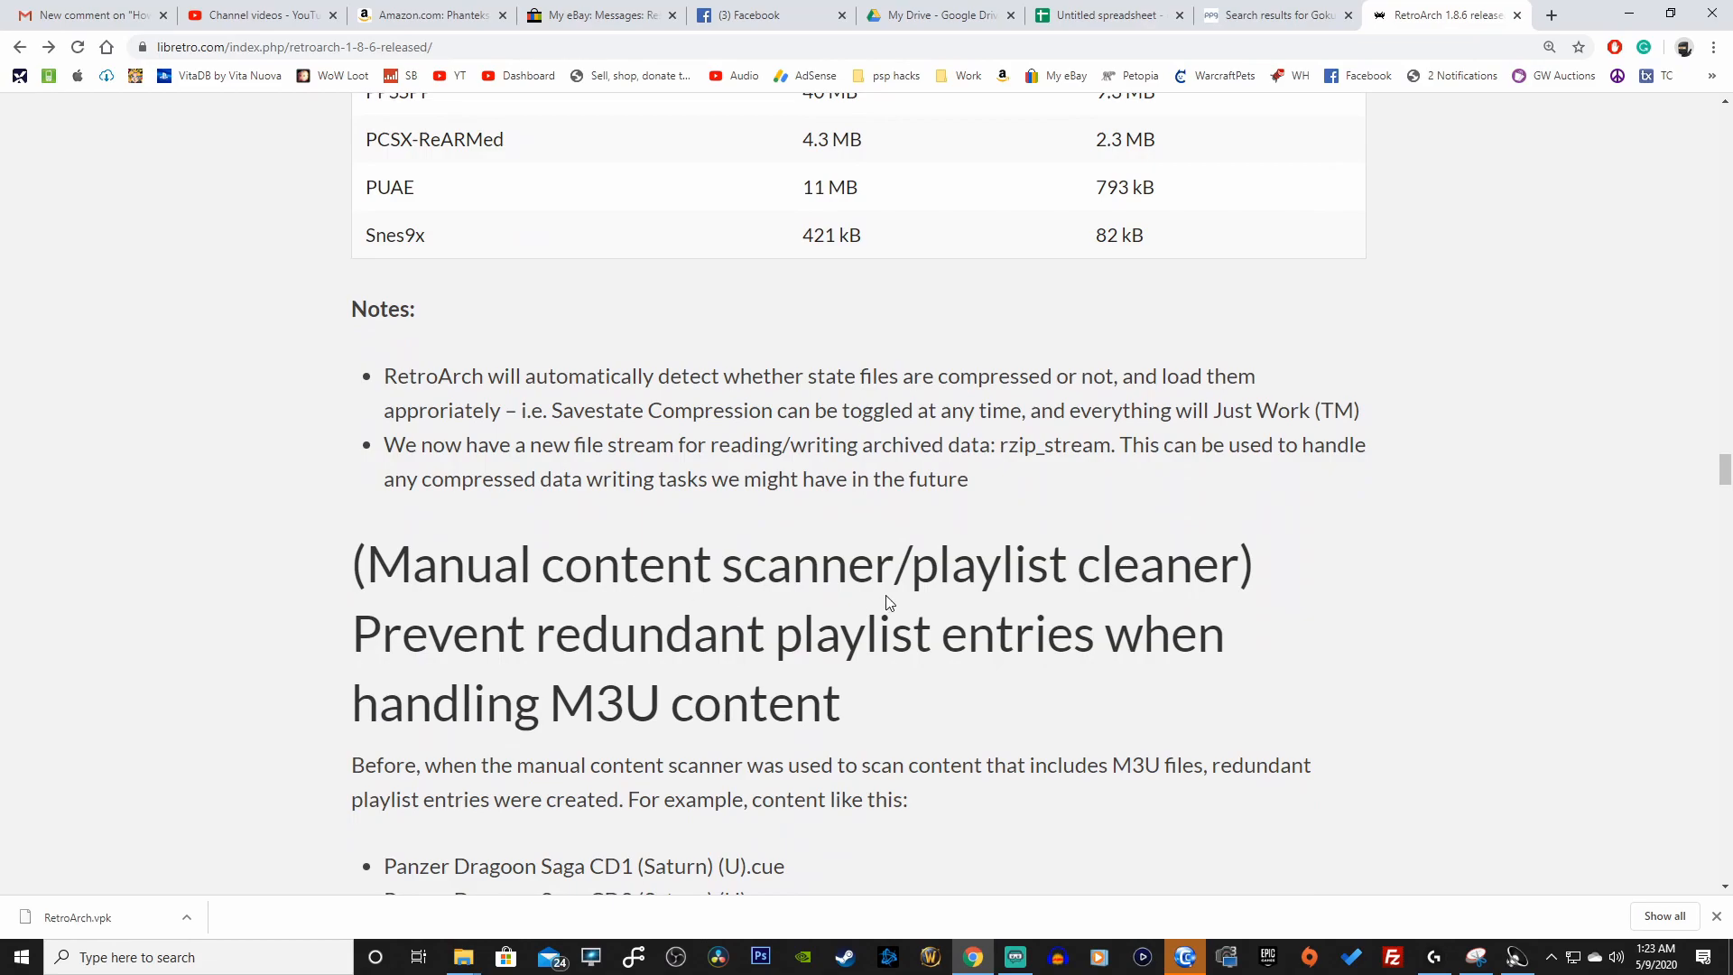
mouse_move(652, 660)
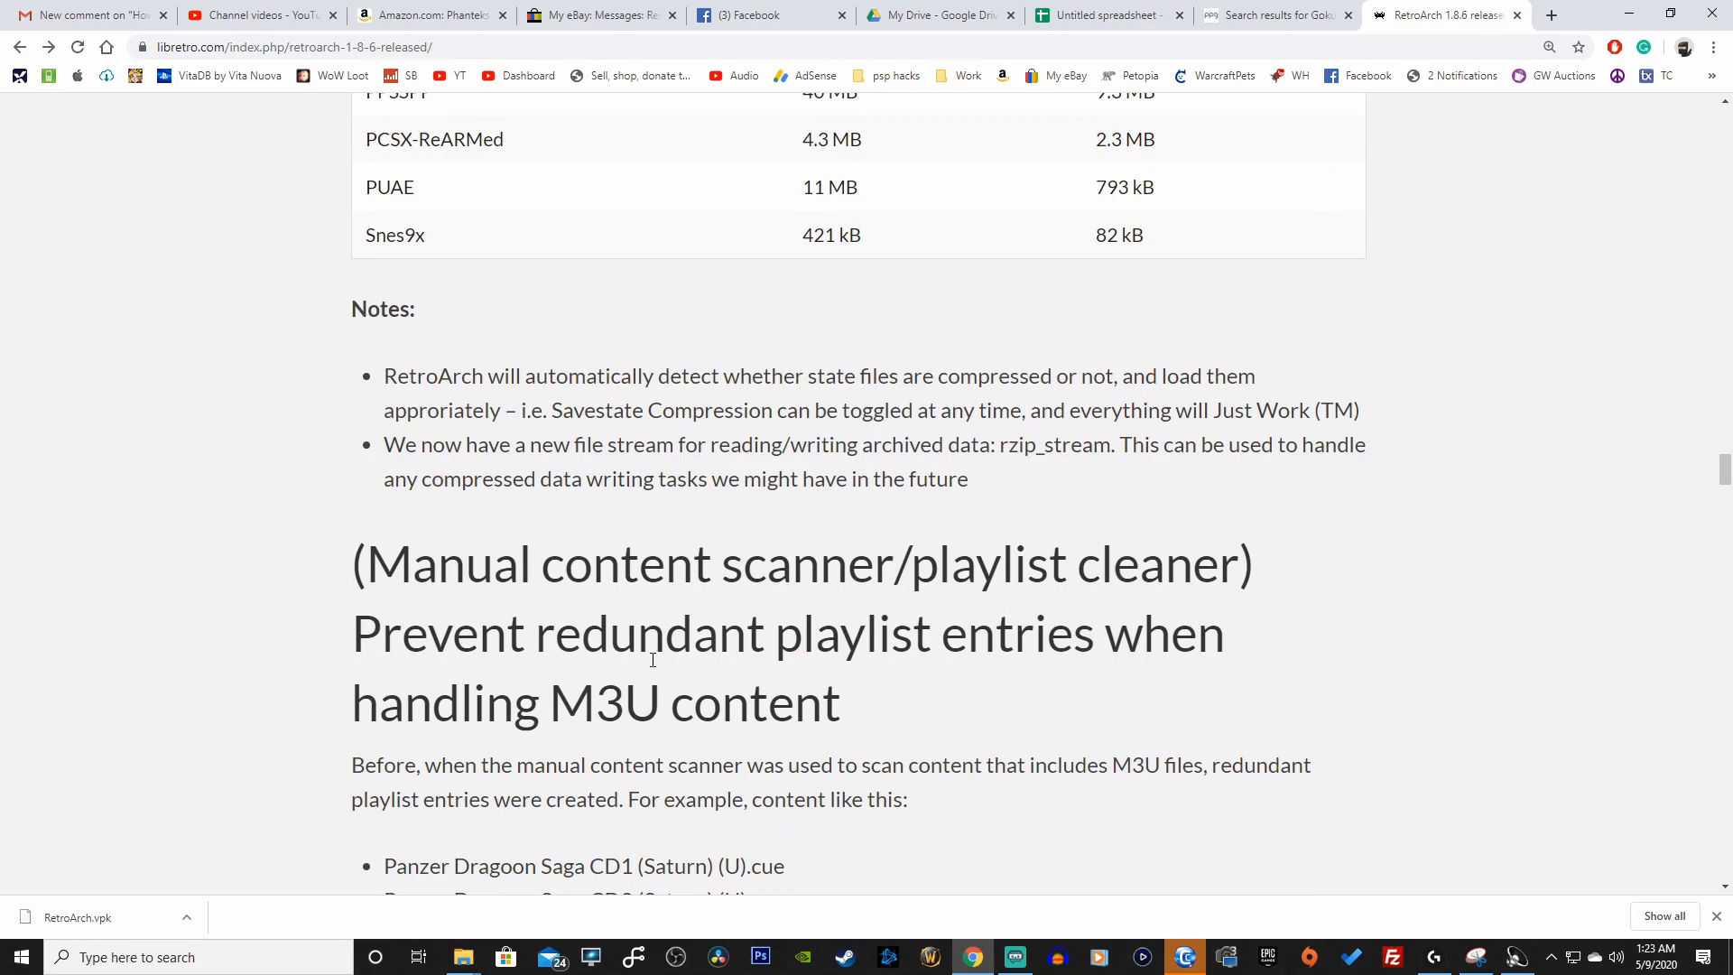
scroll("down", 3)
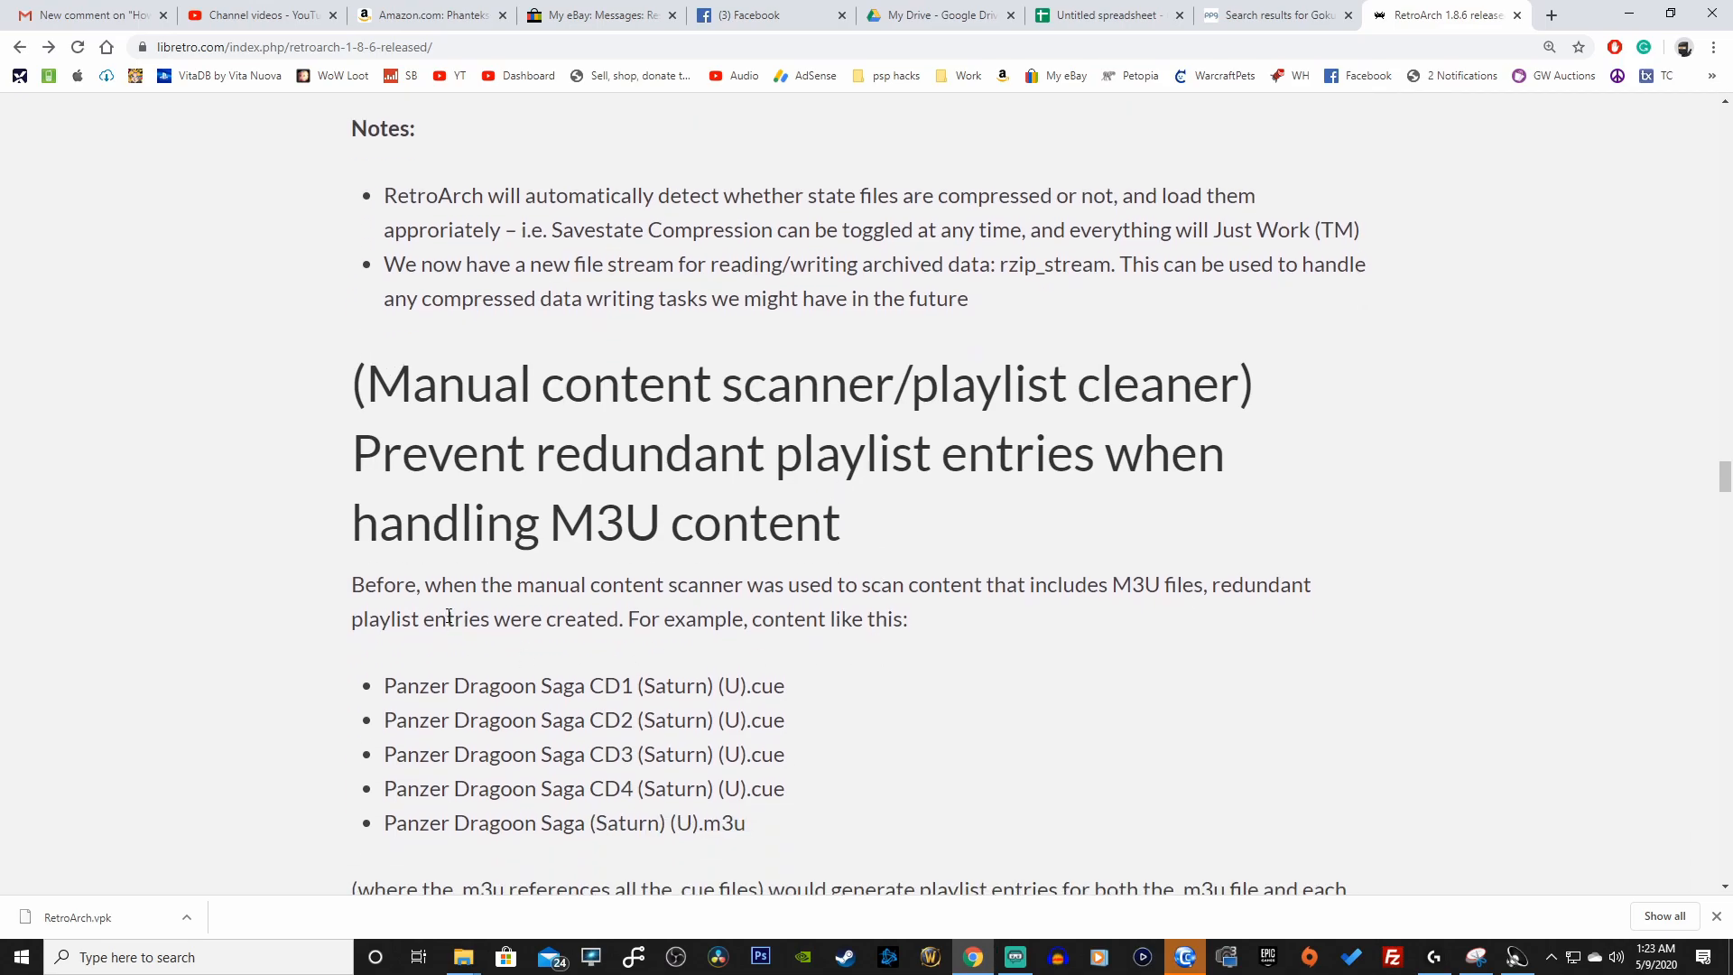
scroll("down", 3)
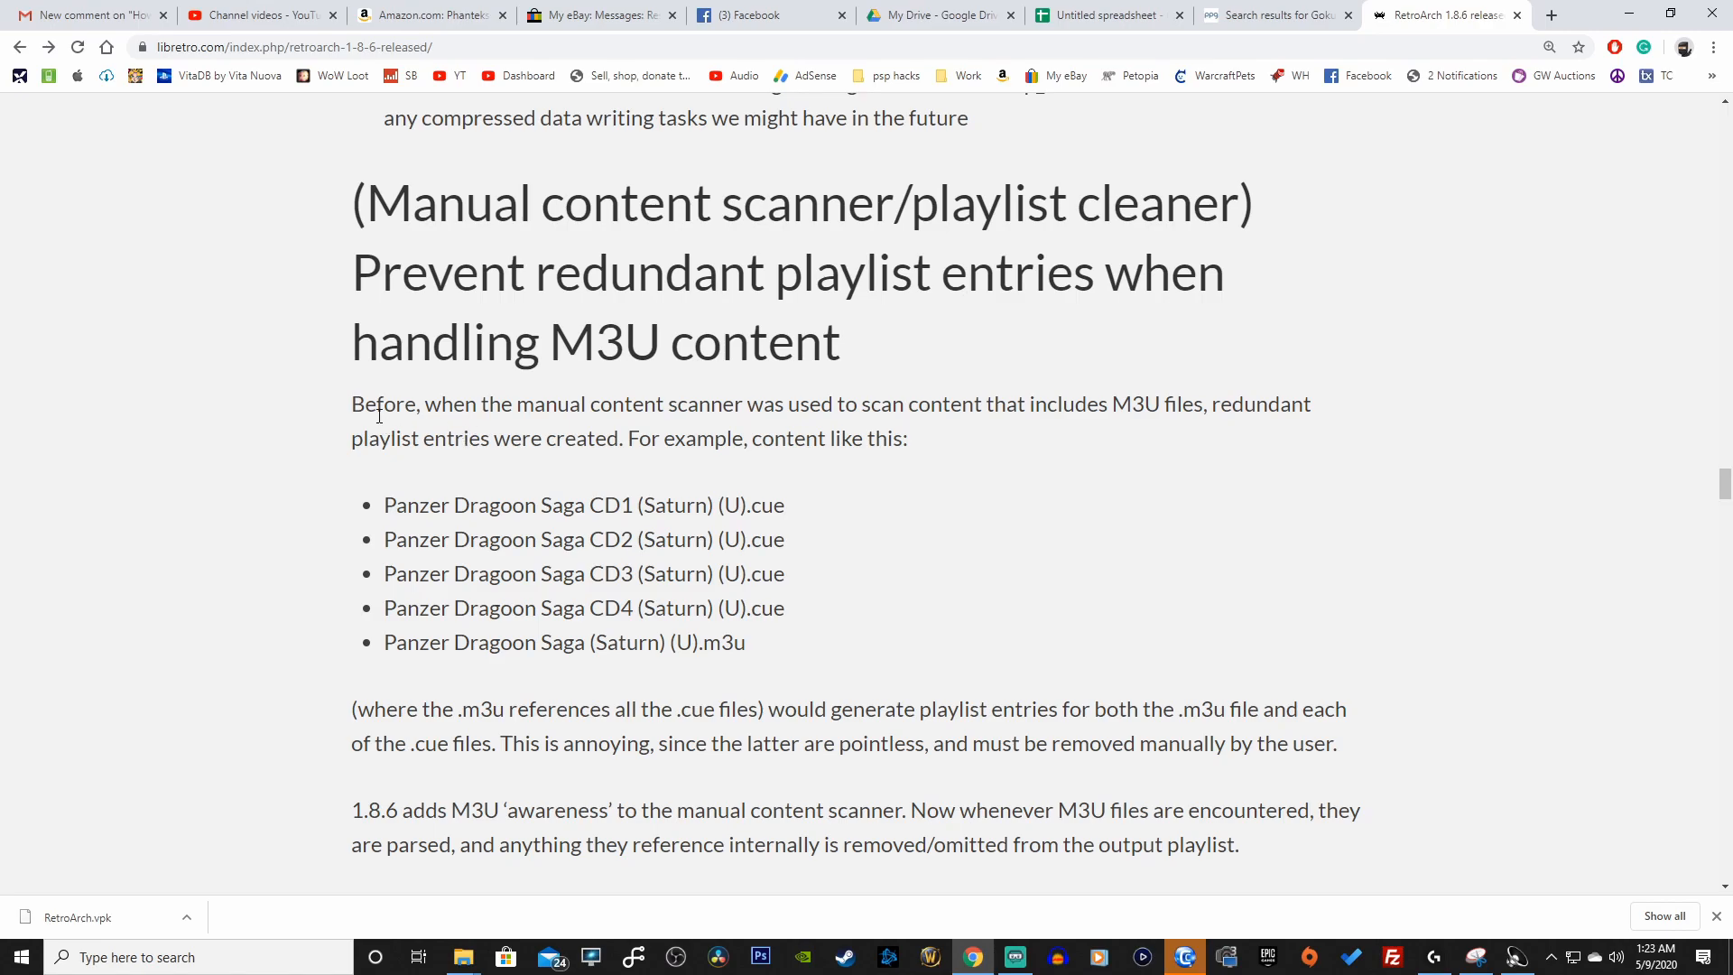
mouse_move(761, 429)
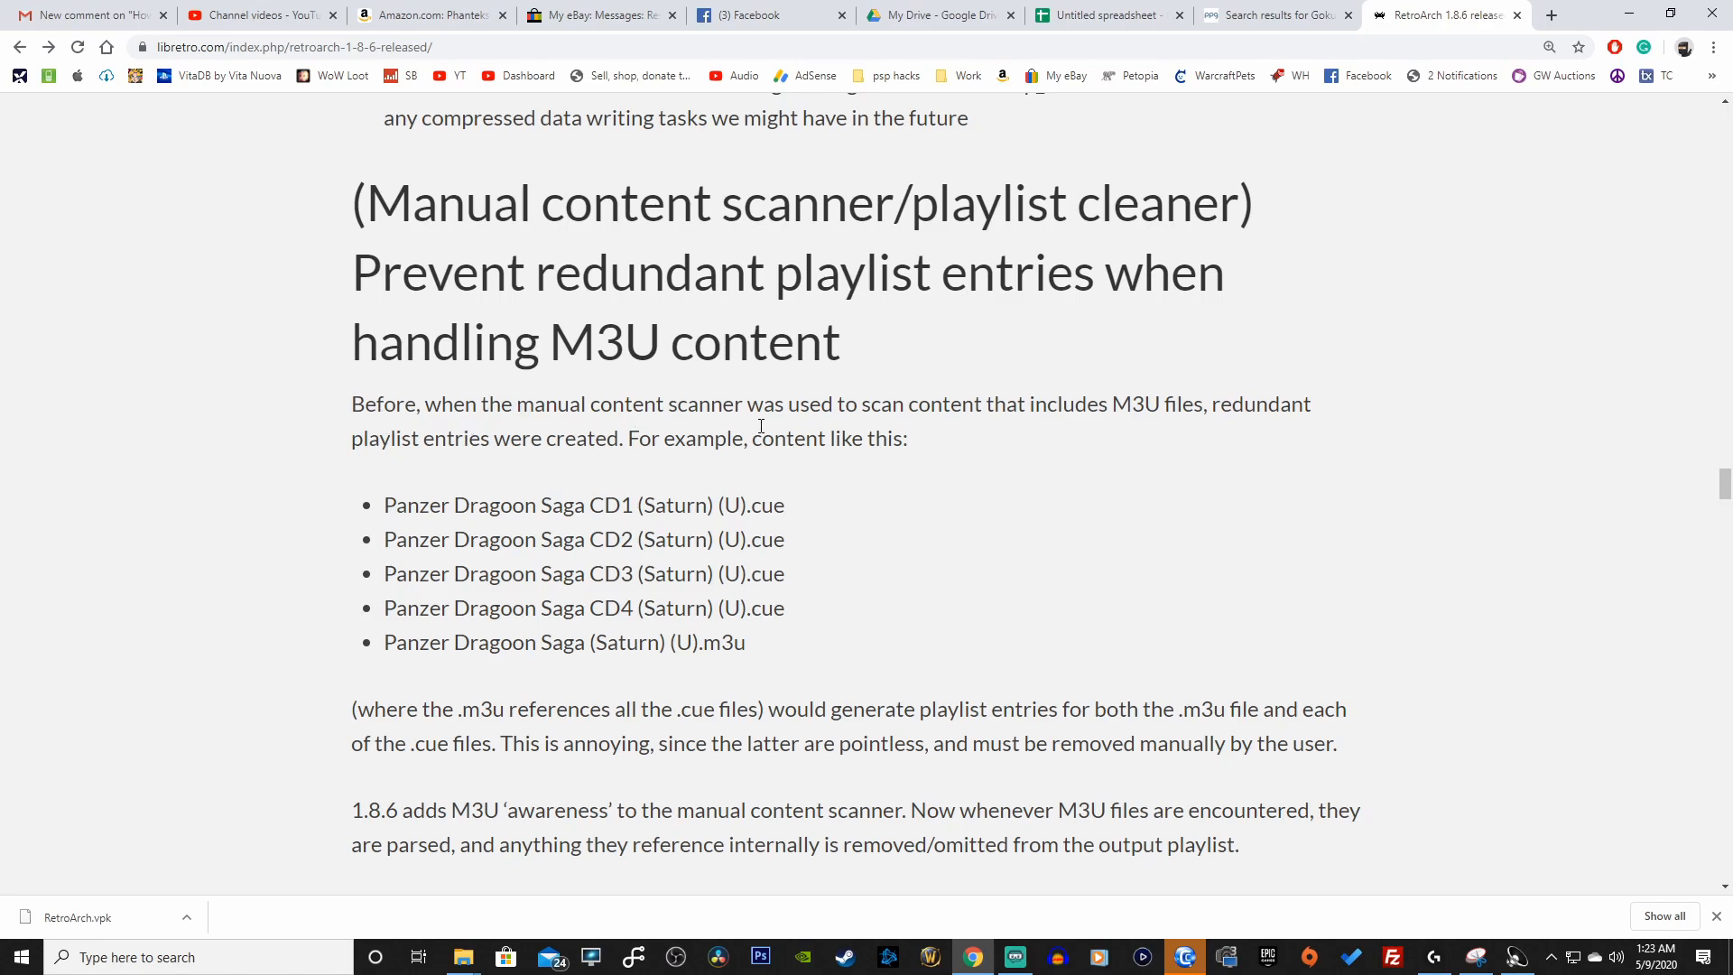
mouse_move(902, 425)
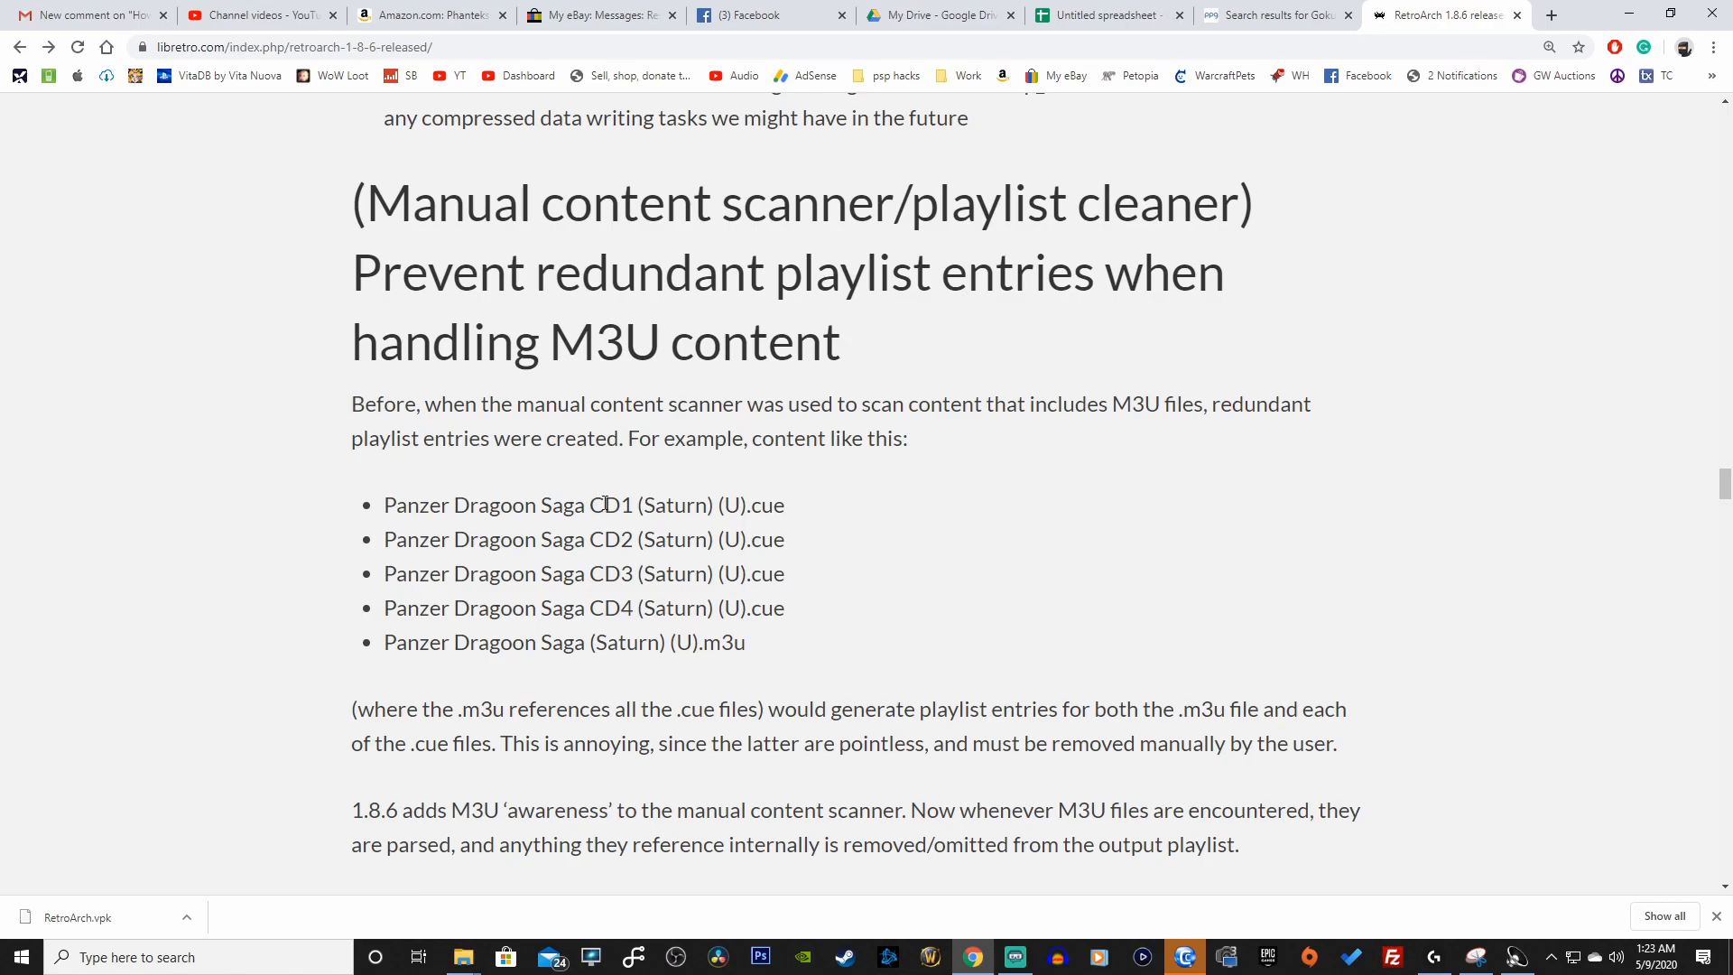
left_click_drag(384, 506, 746, 574)
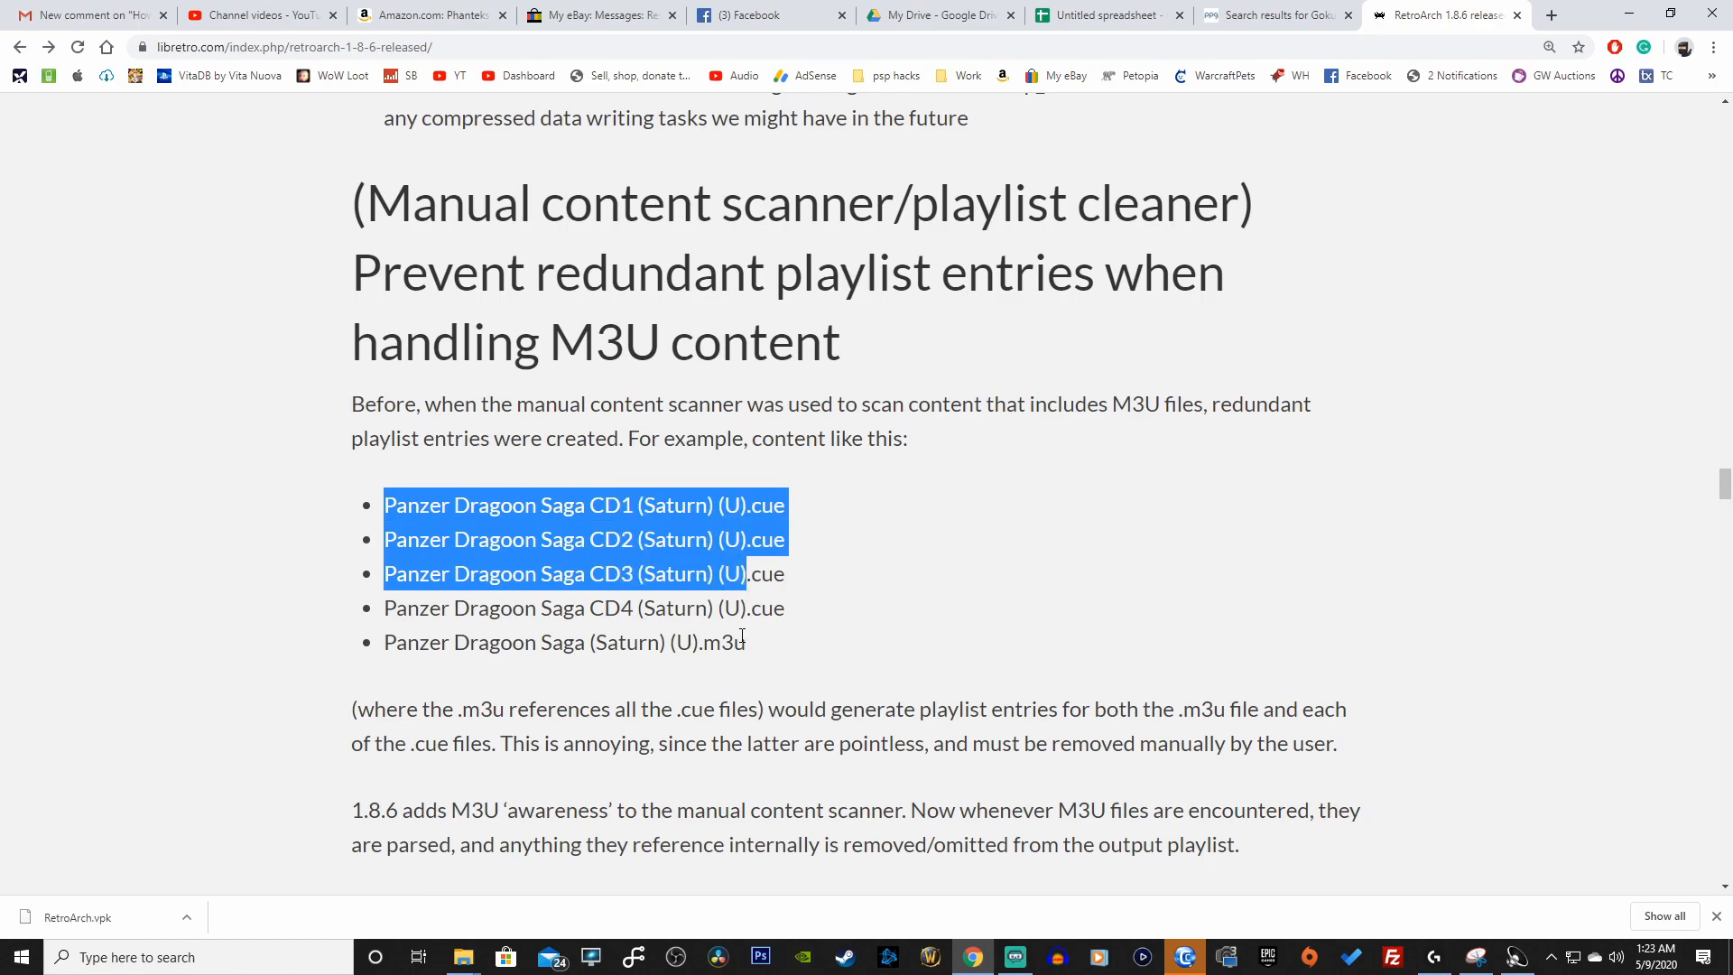
Highlight the sentence about a small sampling
scroll("down", 3)
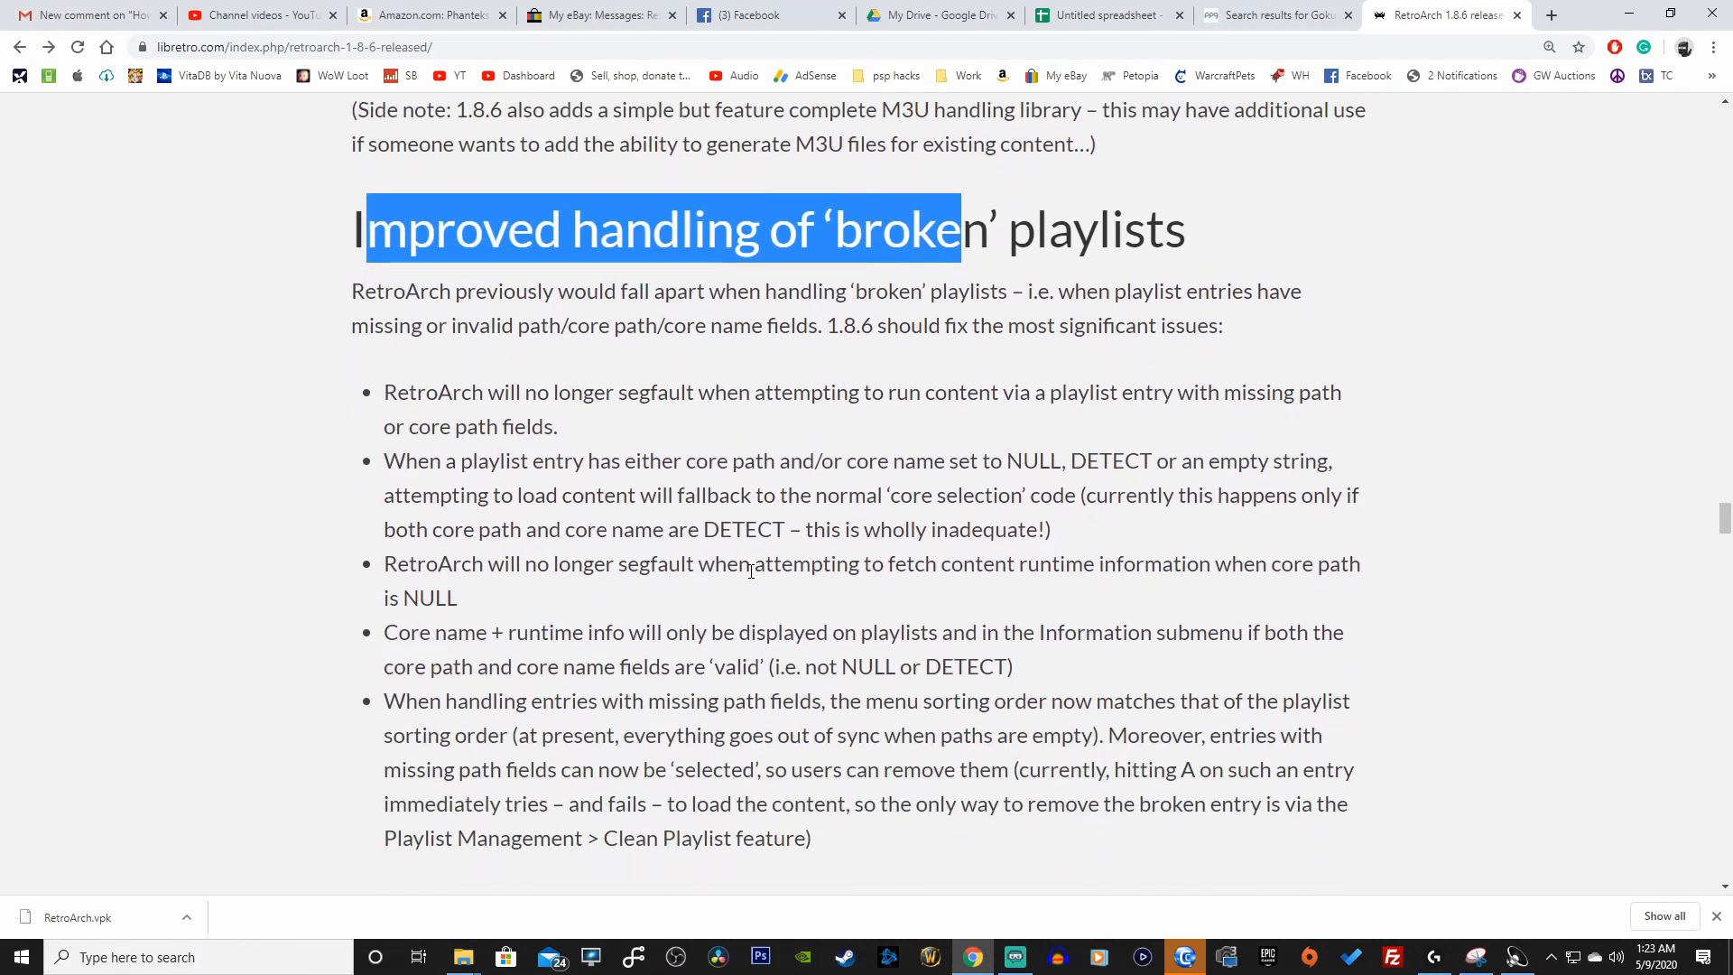
scroll("down", 3)
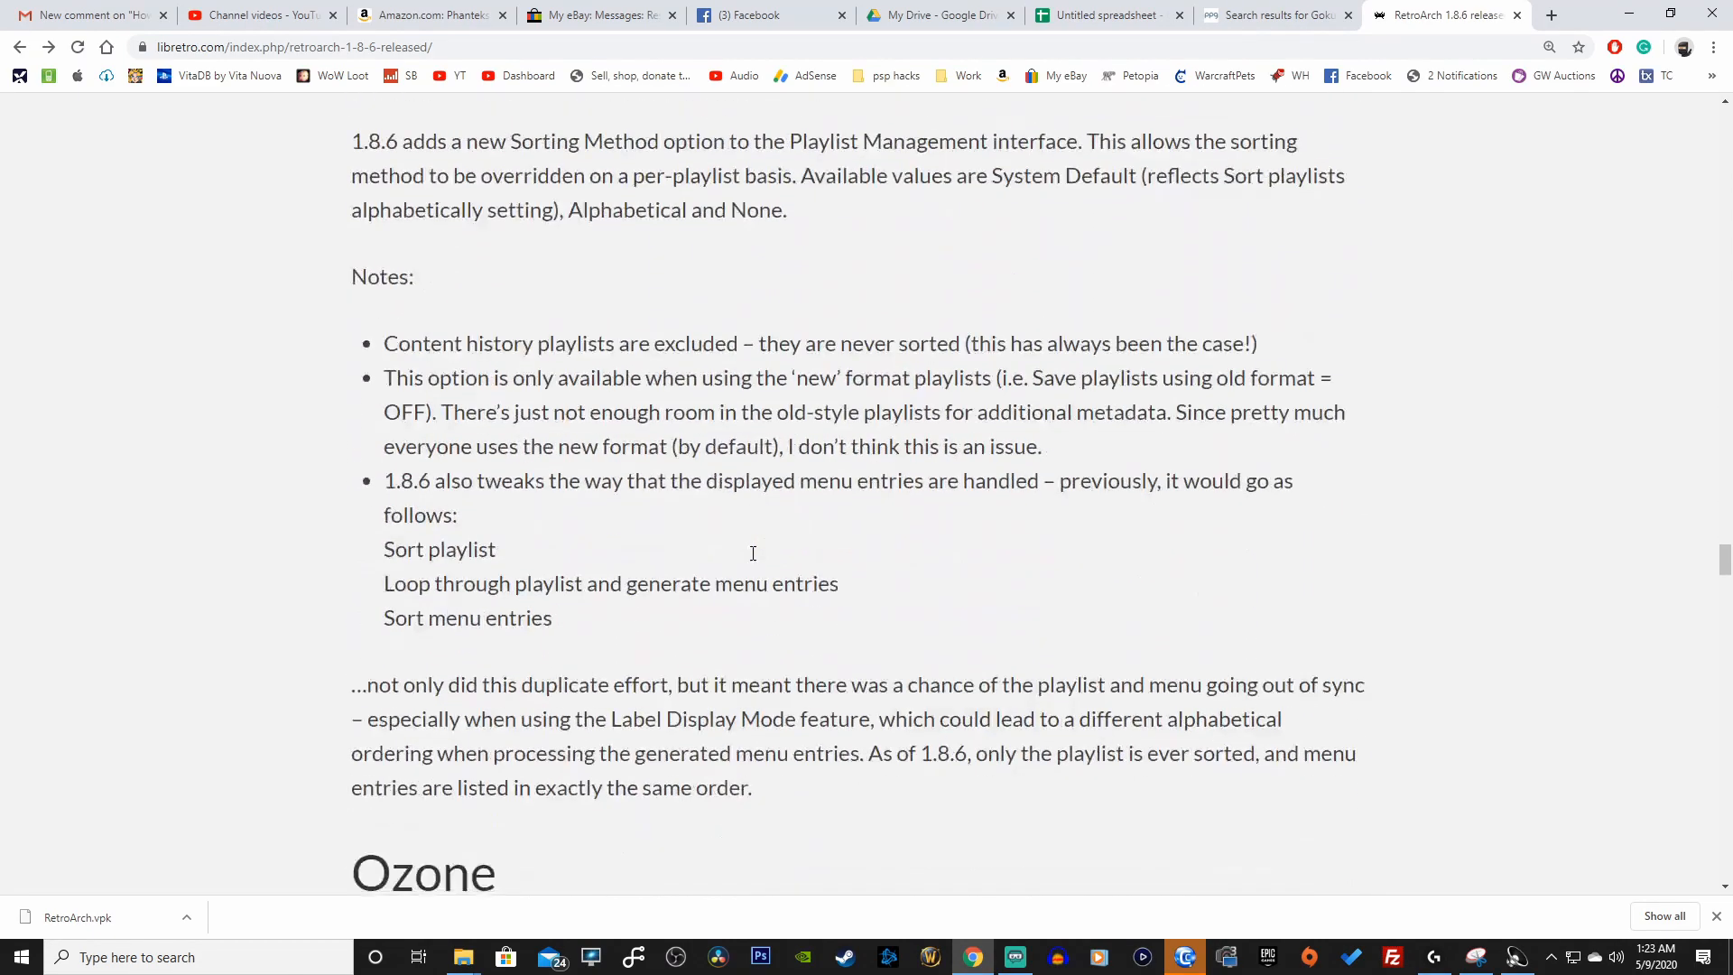
scroll("down", 3)
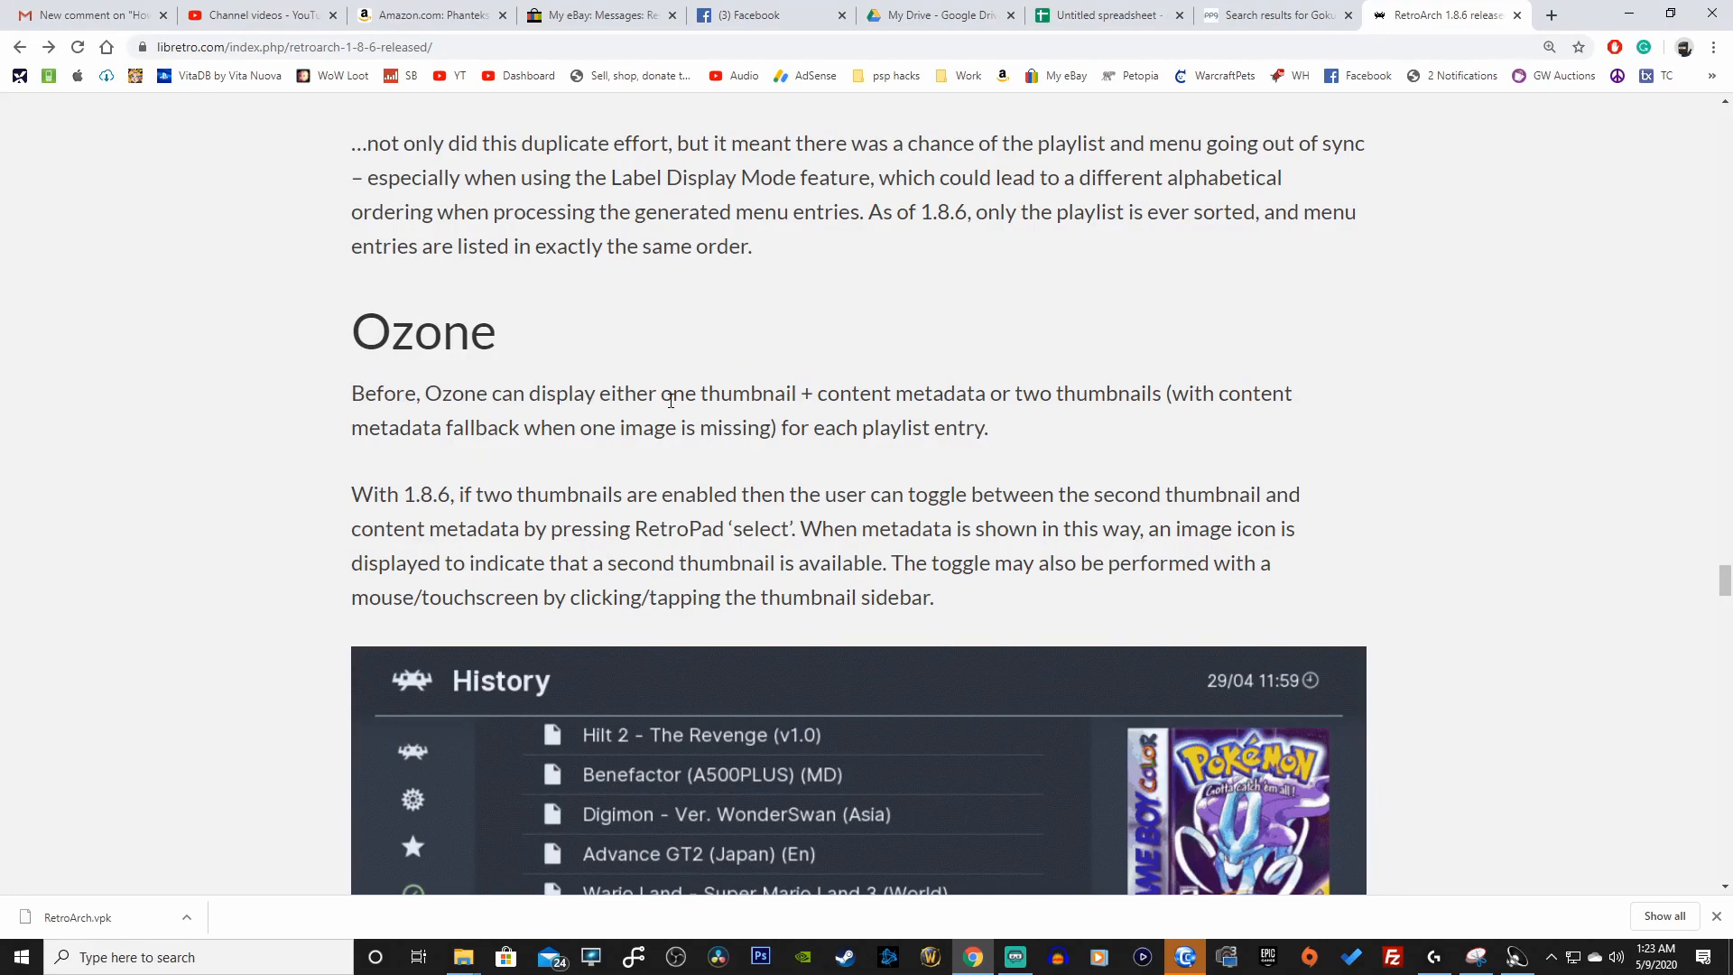
scroll("down", 3)
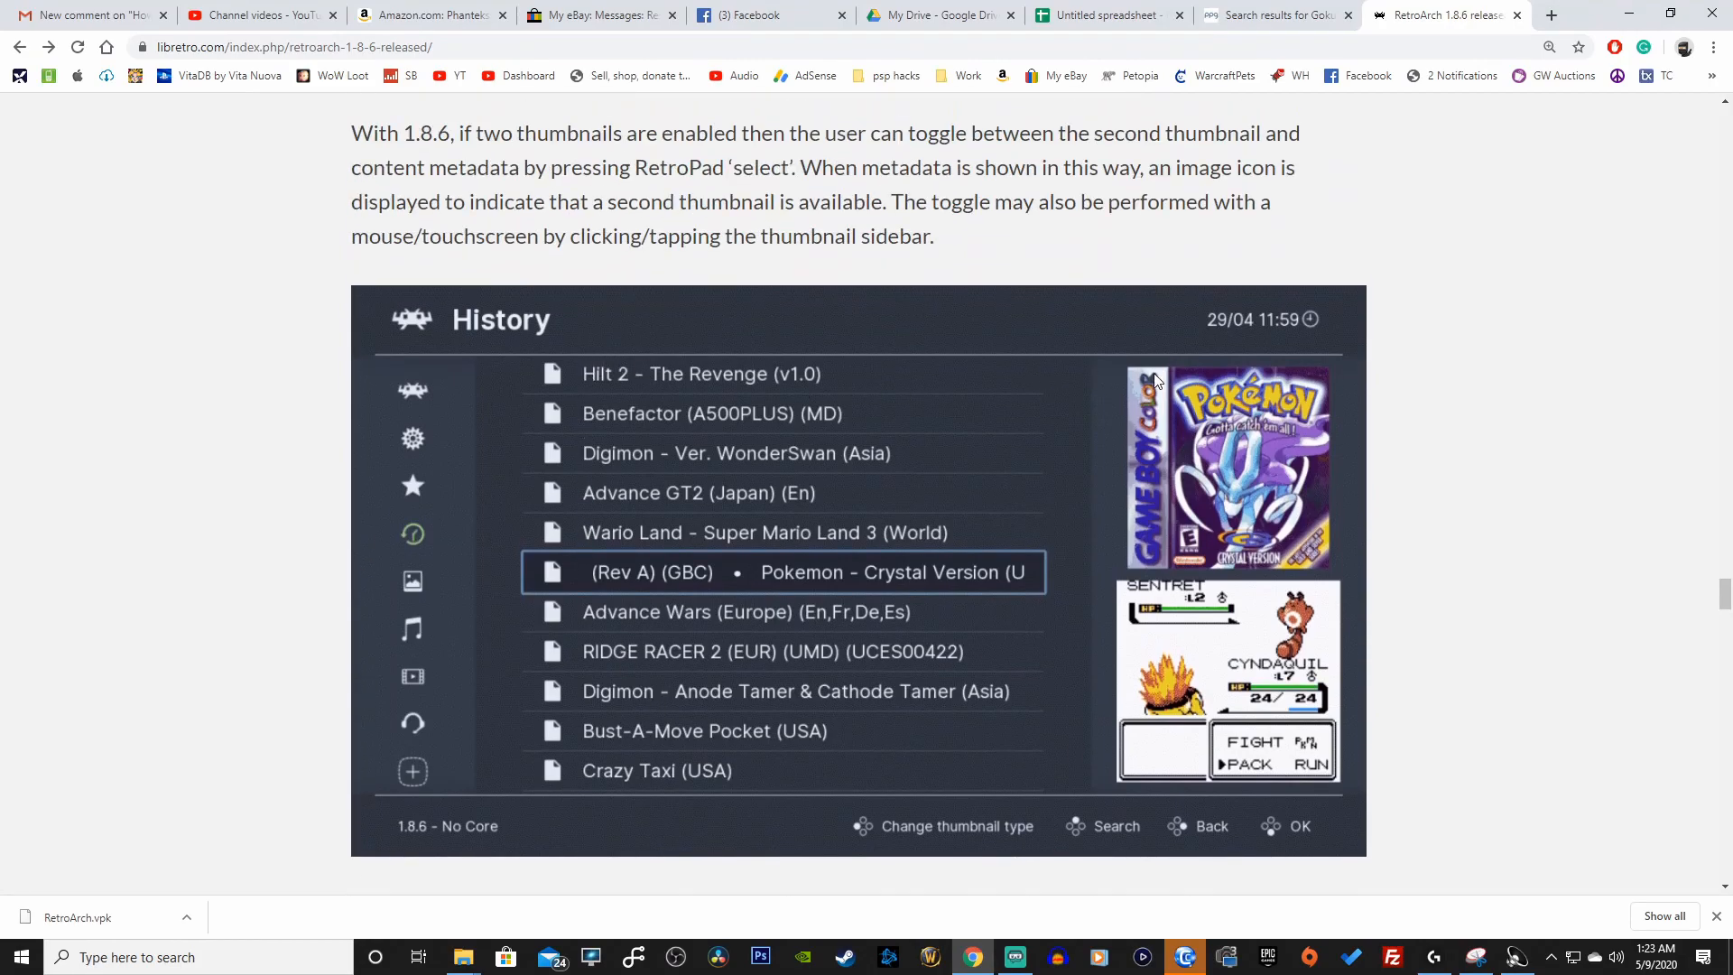
mouse_move(1076, 731)
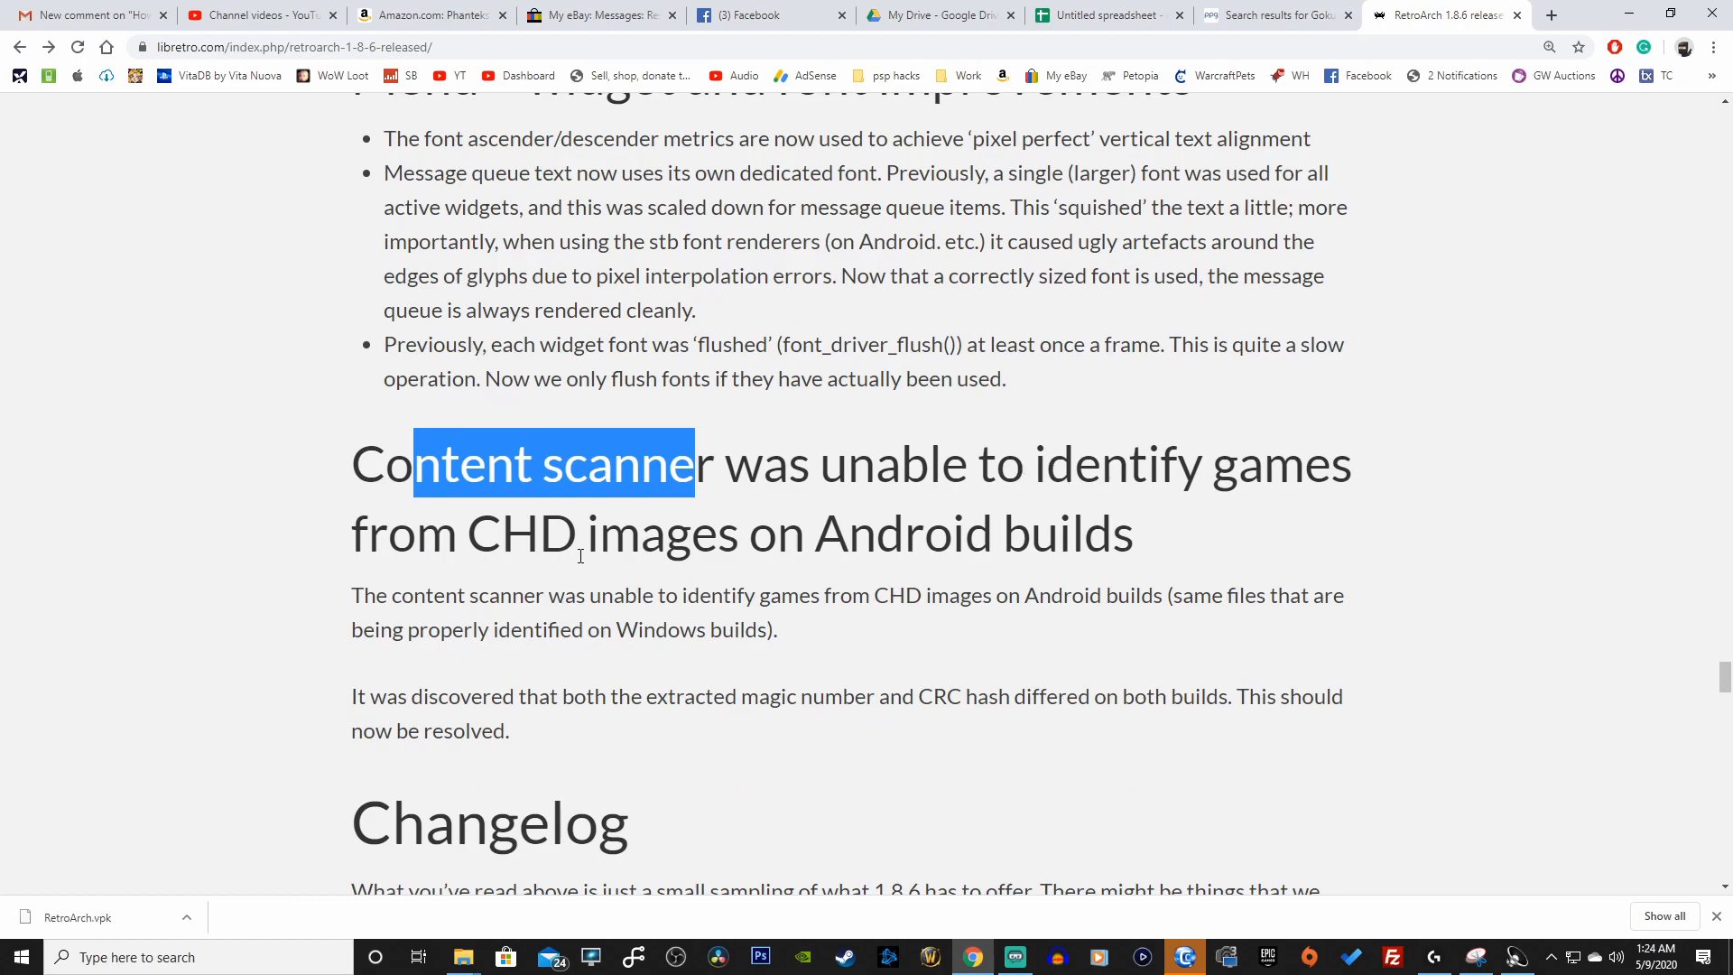
scroll("down", 3)
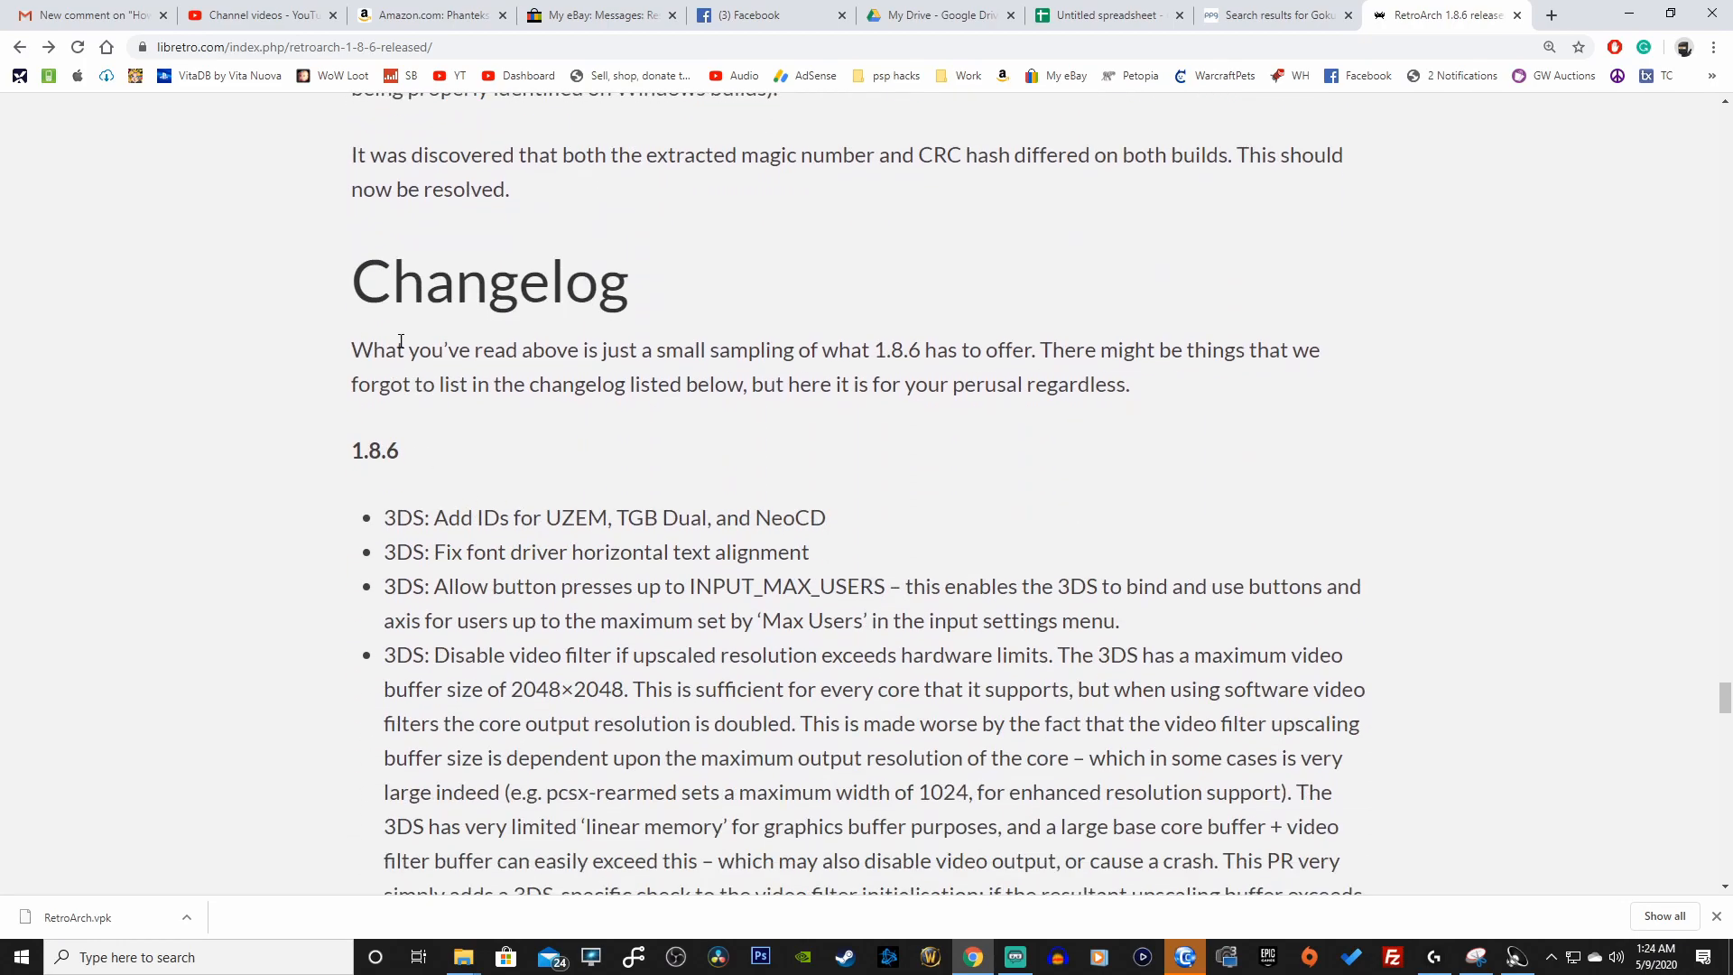
mouse_move(375, 289)
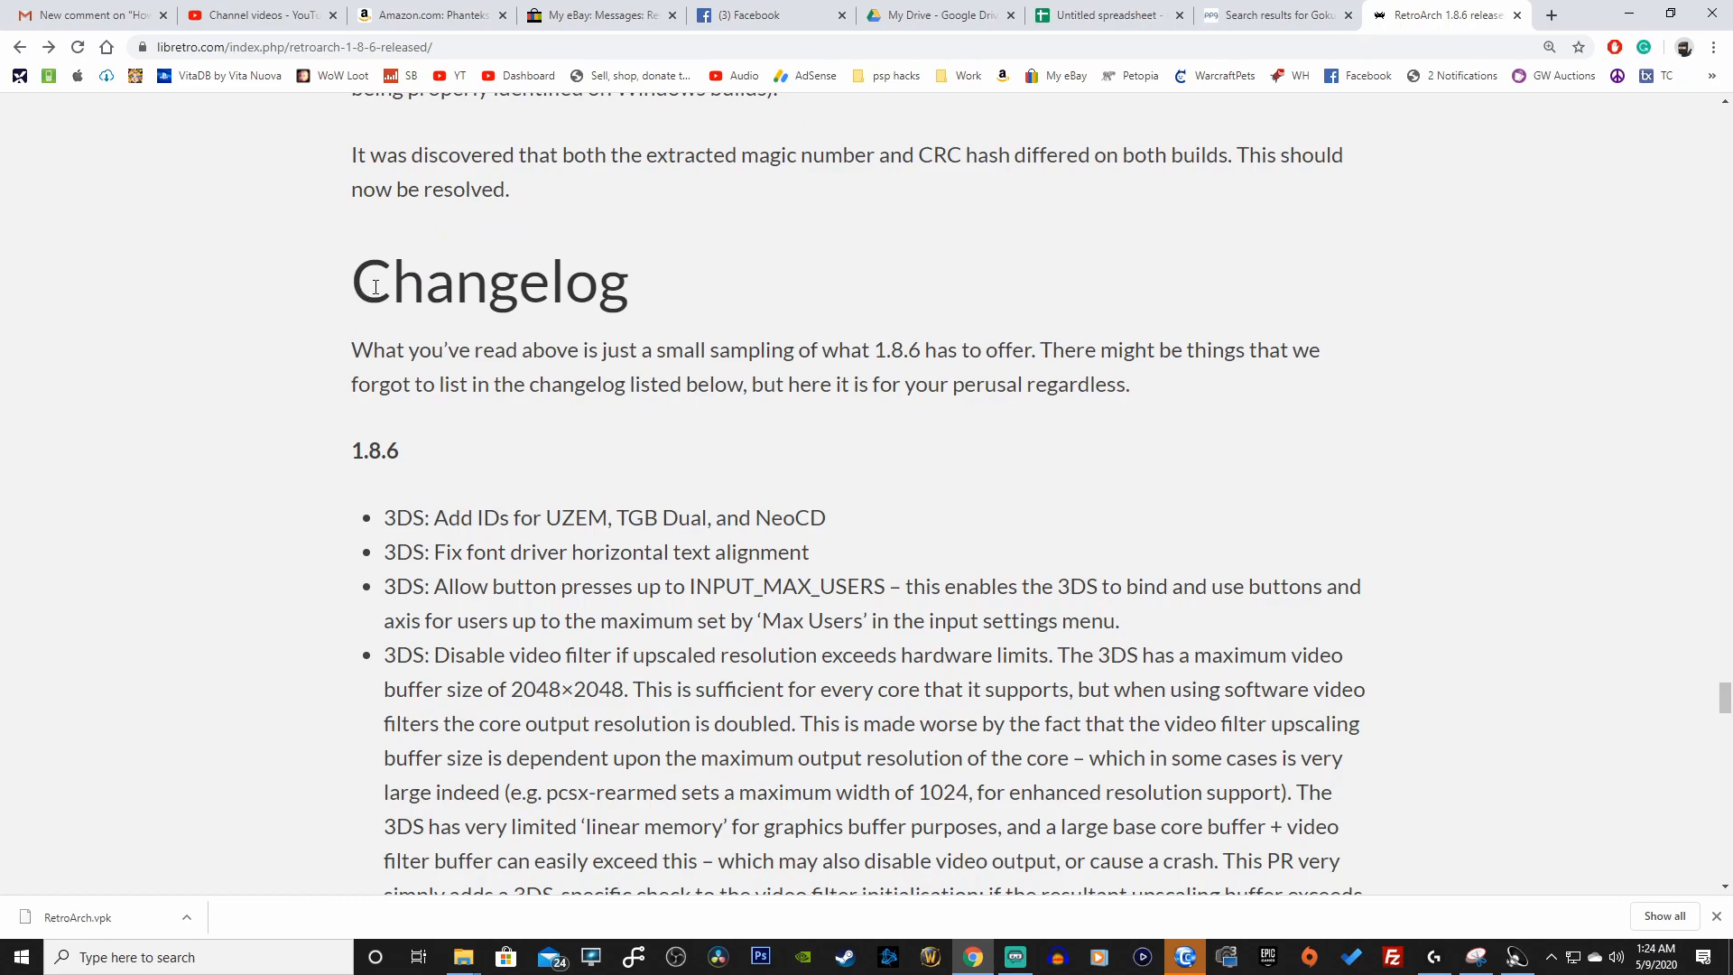
mouse_move(648, 349)
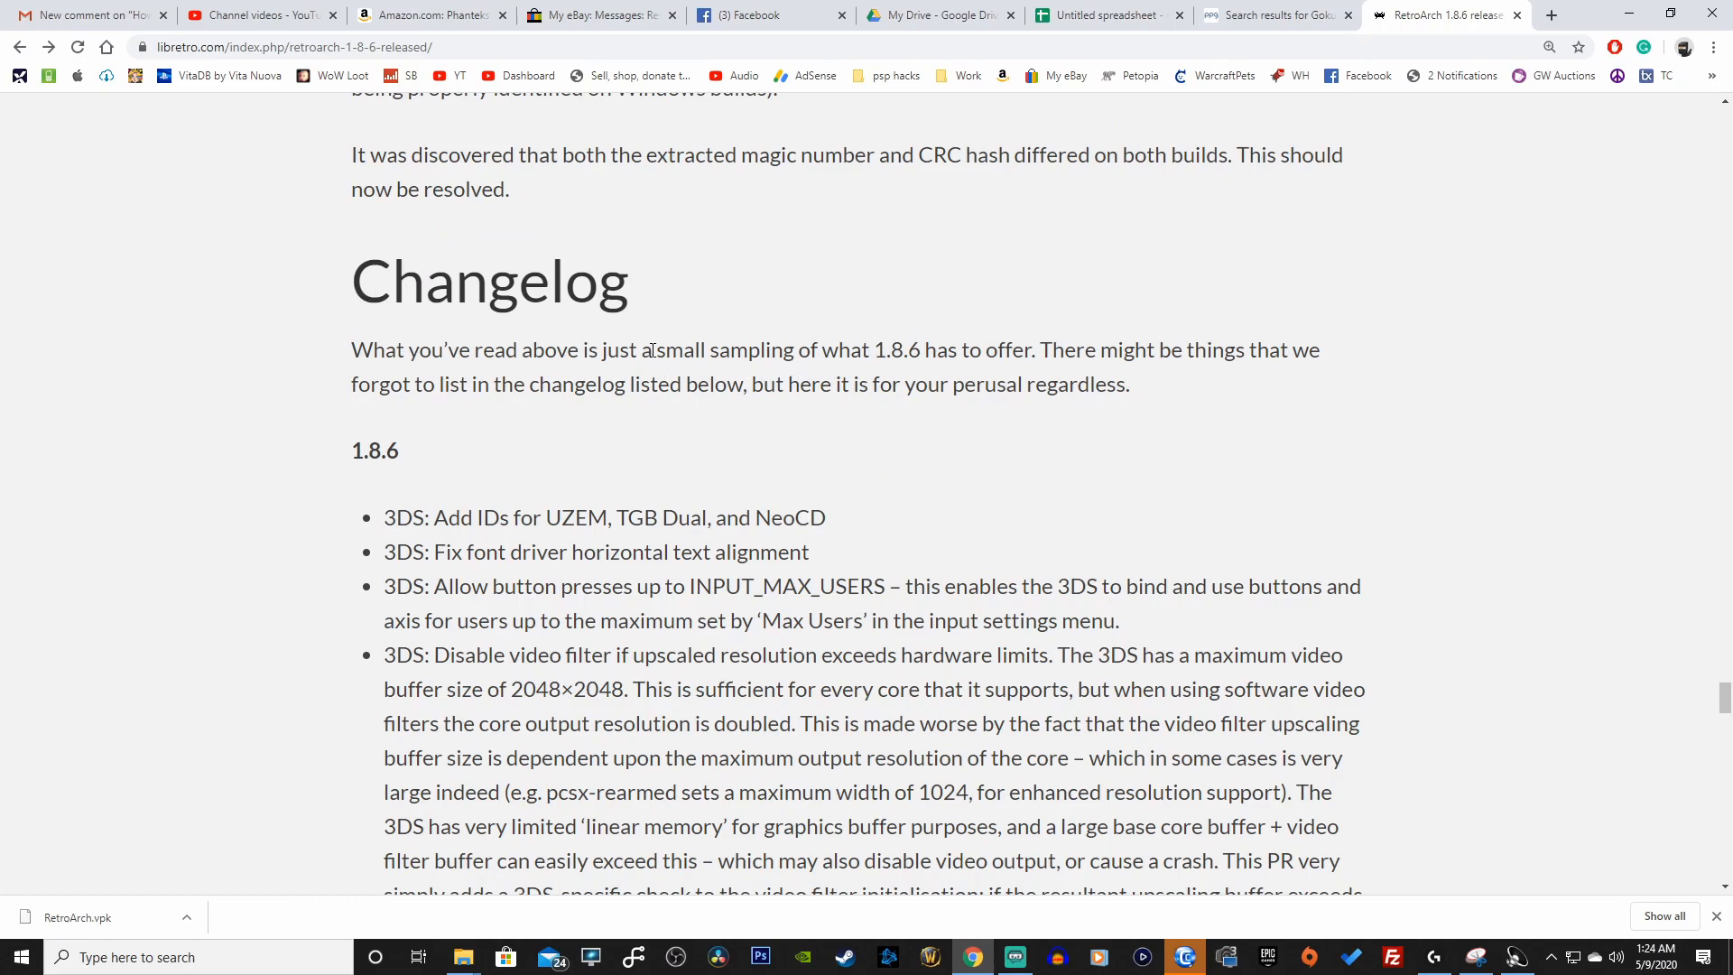
left_click_drag(654, 349, 884, 349)
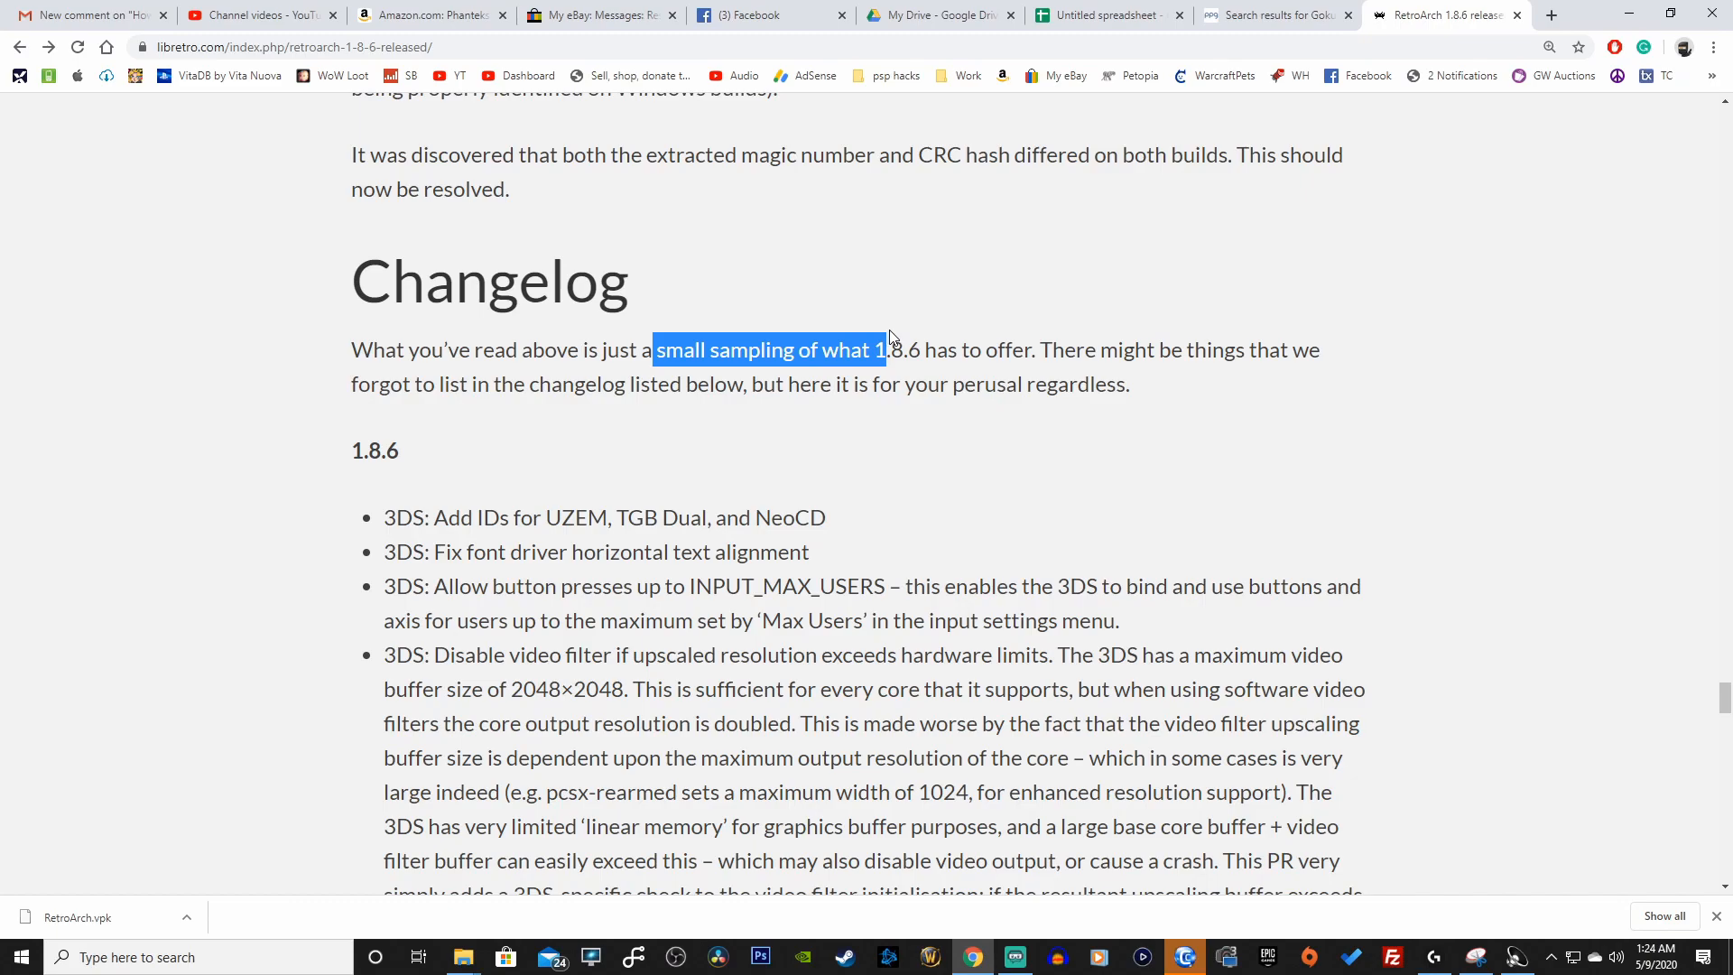
left_click_drag(884, 349, 1034, 349)
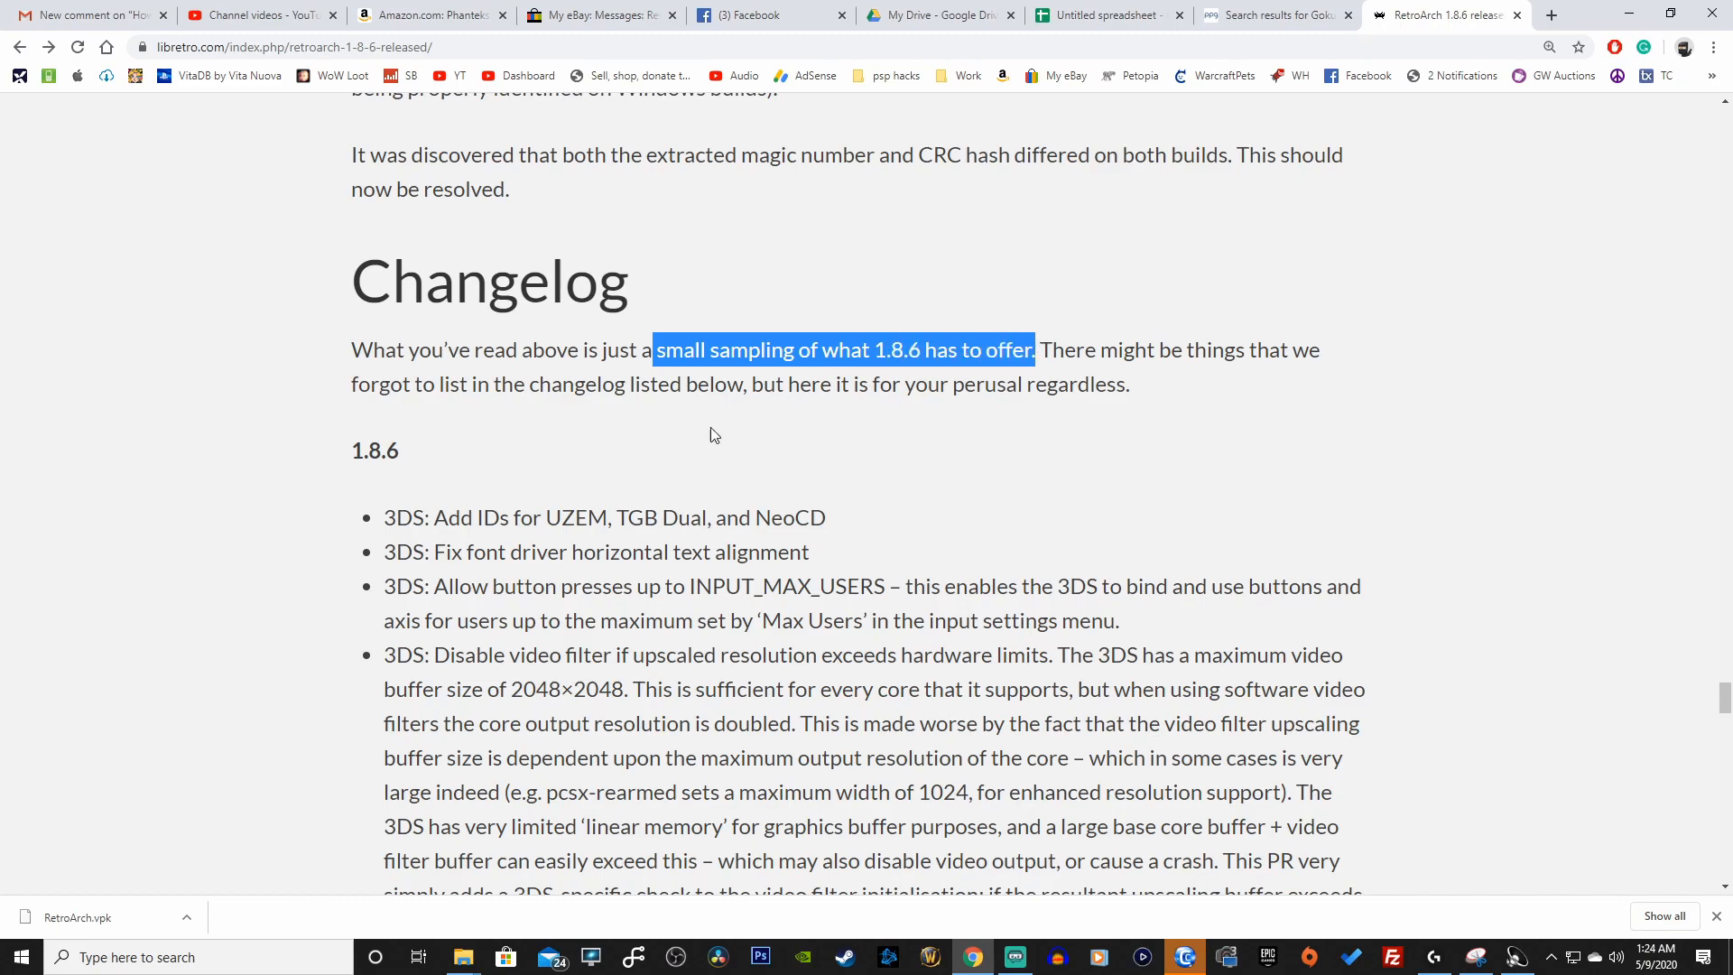
Scroll down to the end of the release notes
scroll("down", 3)
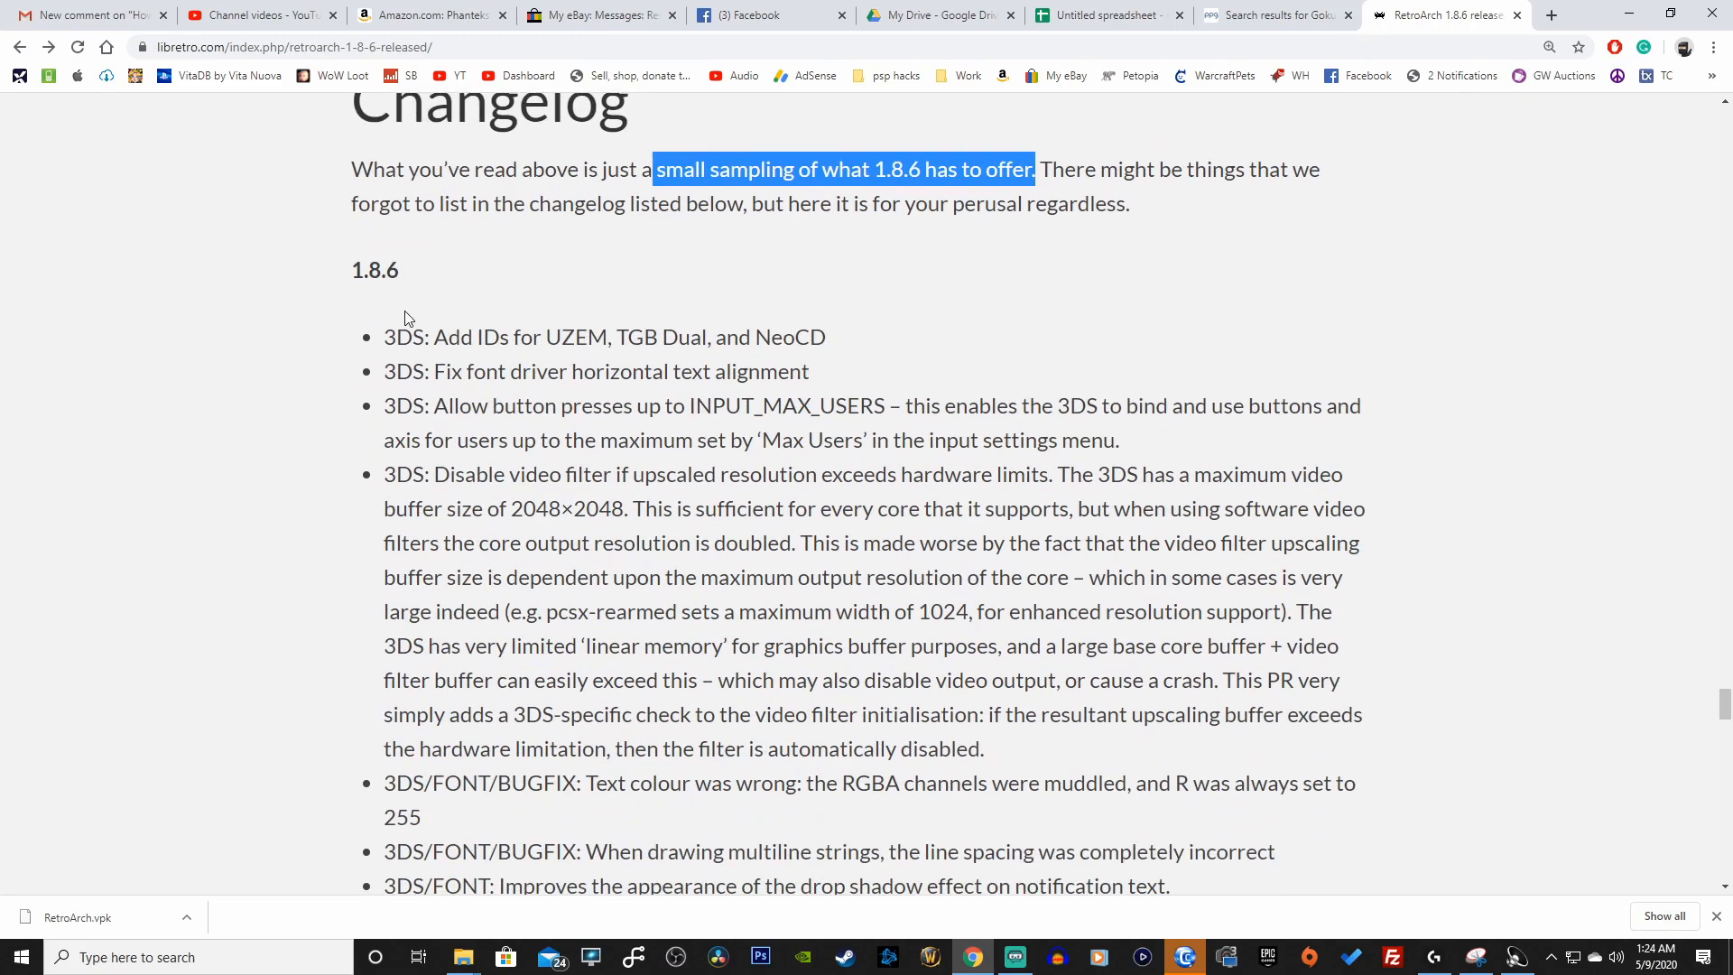
scroll("down", 3)
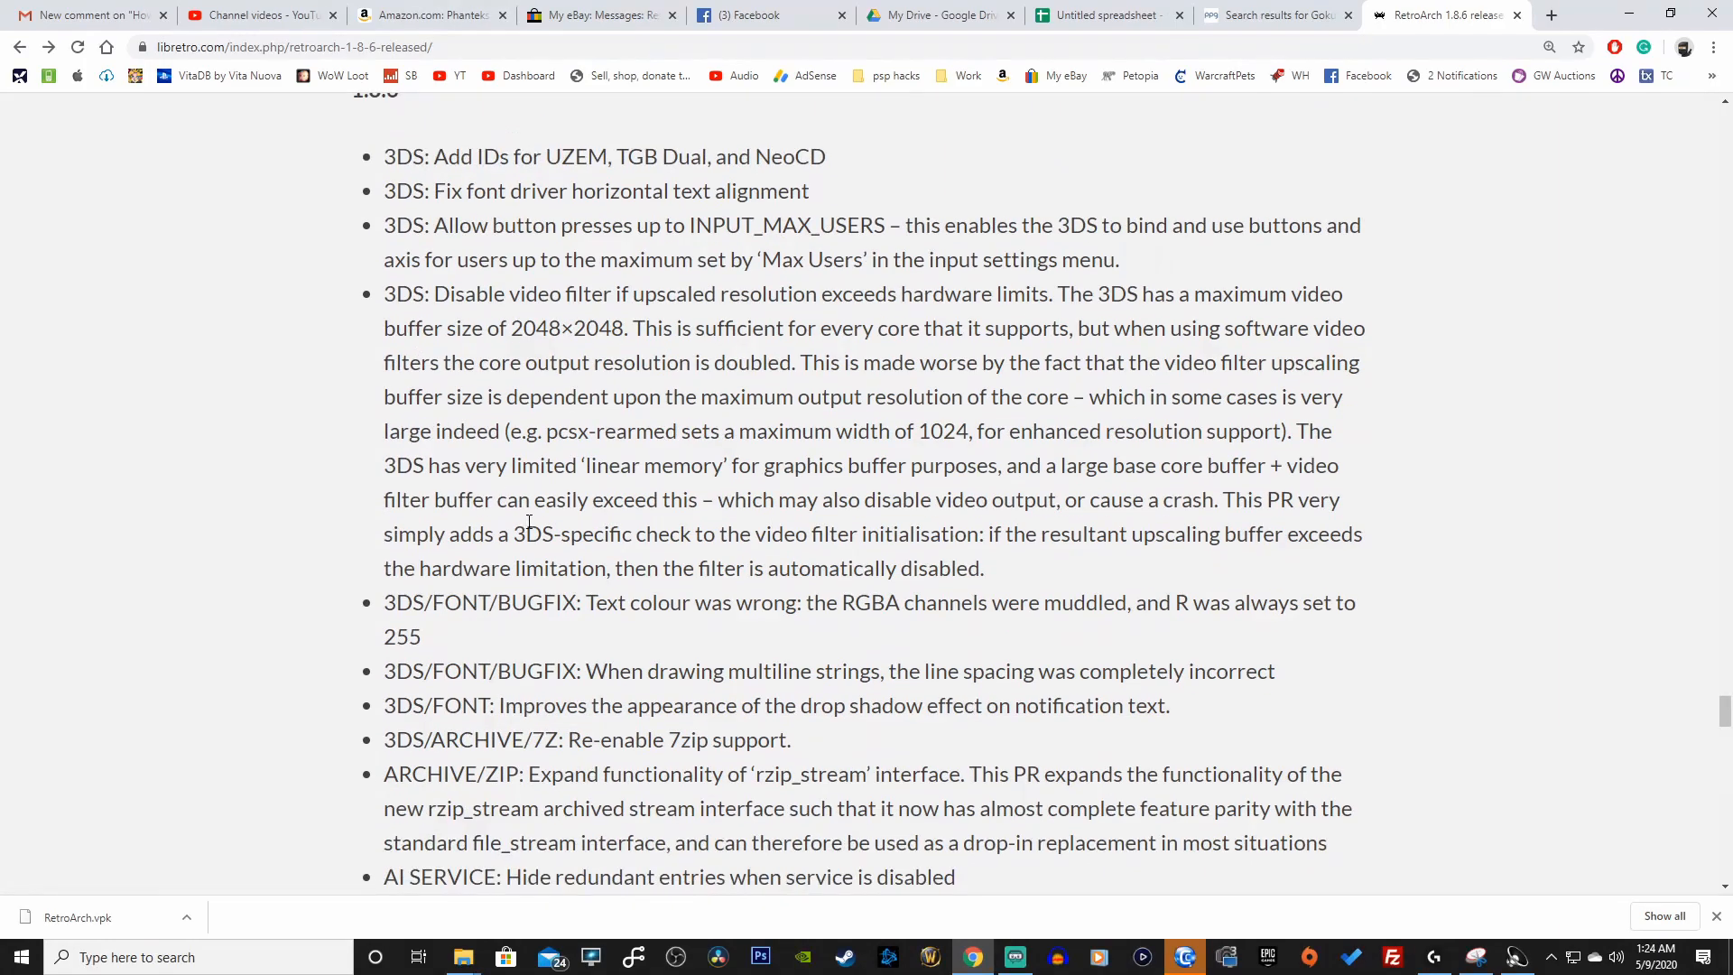
mouse_move(546, 493)
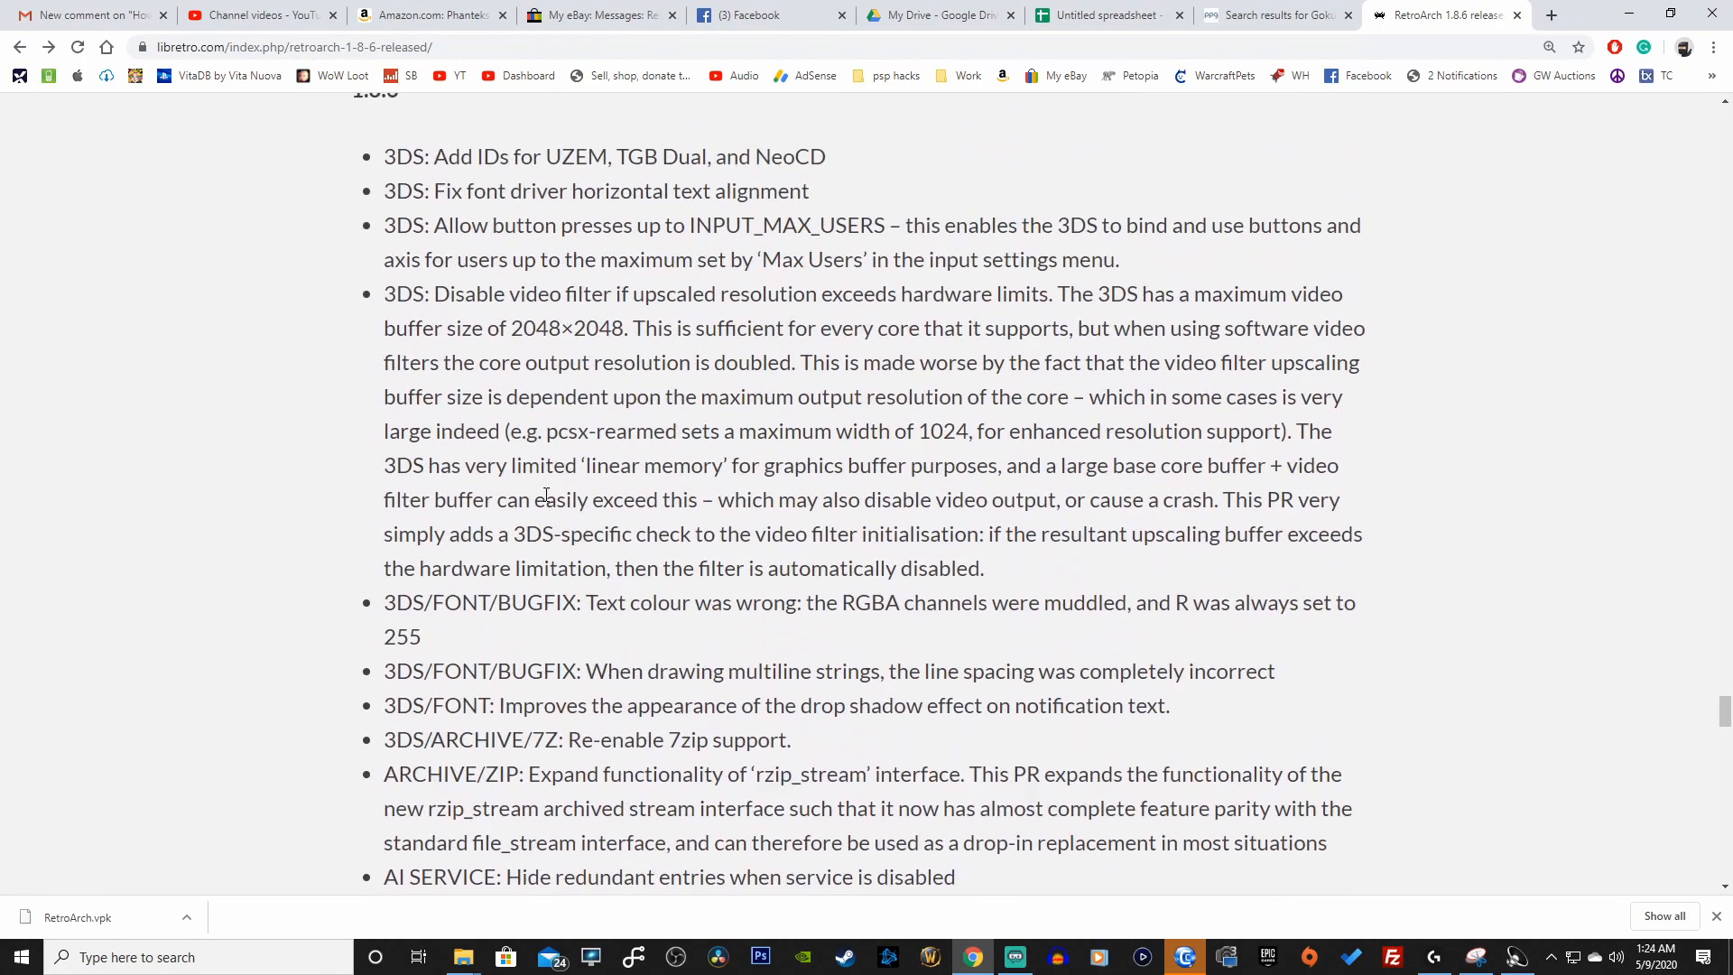
scroll("down", 3)
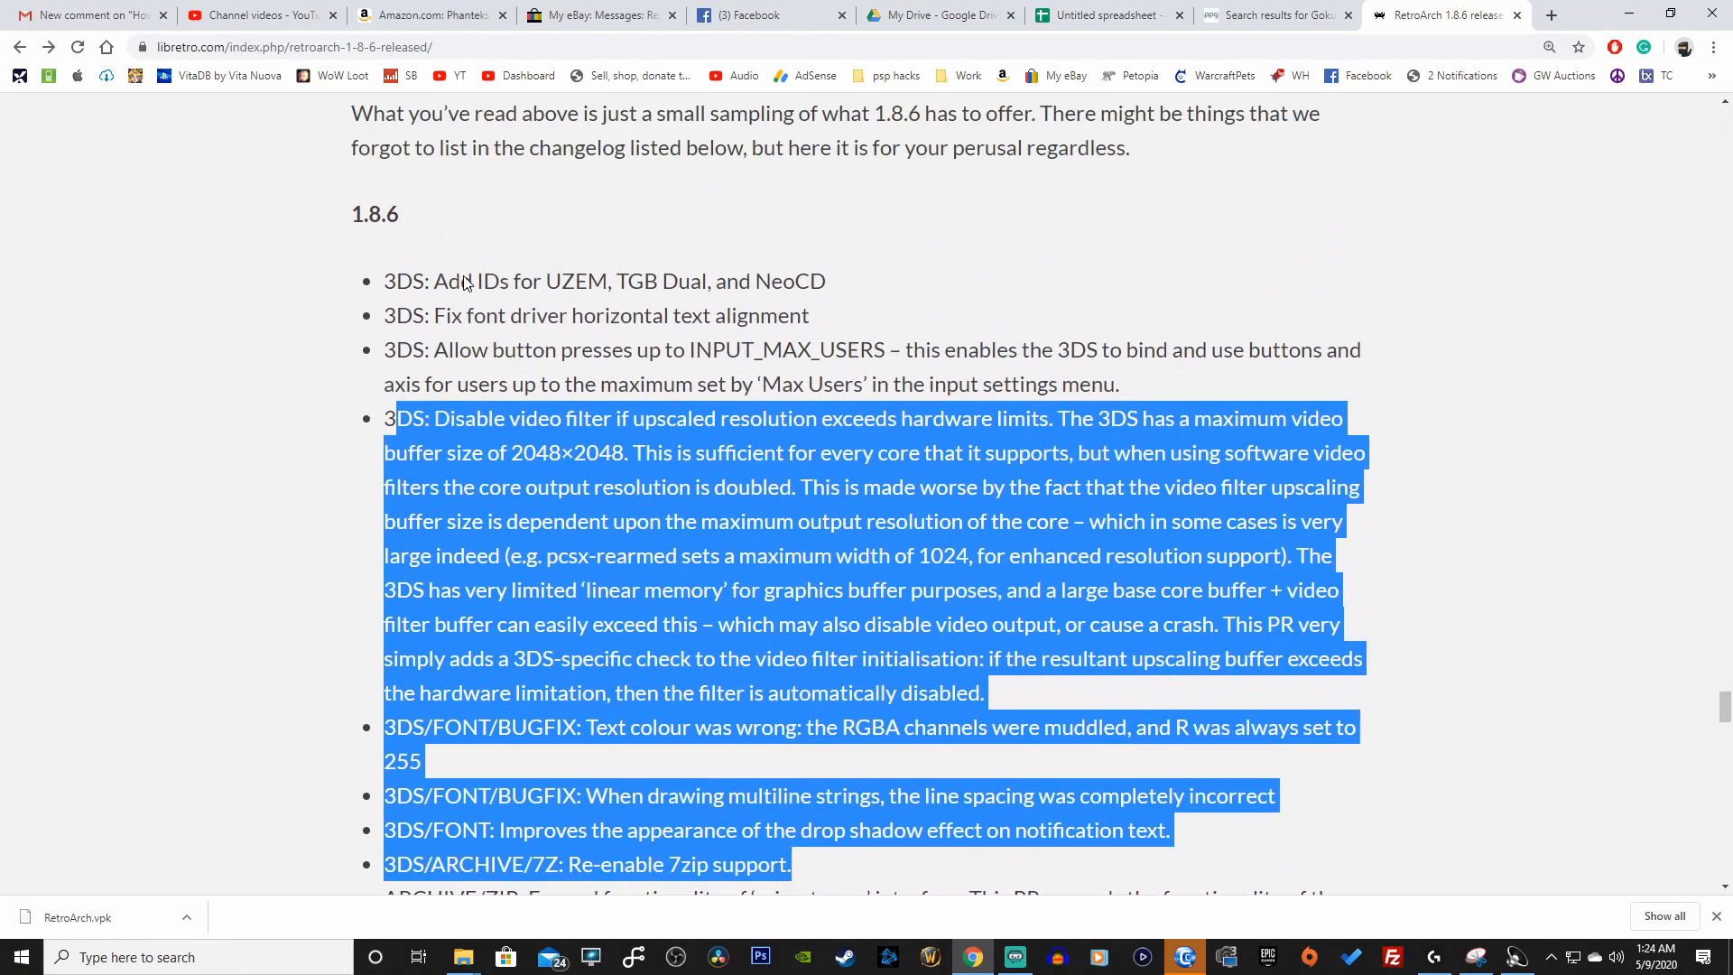
scroll("down", 3)
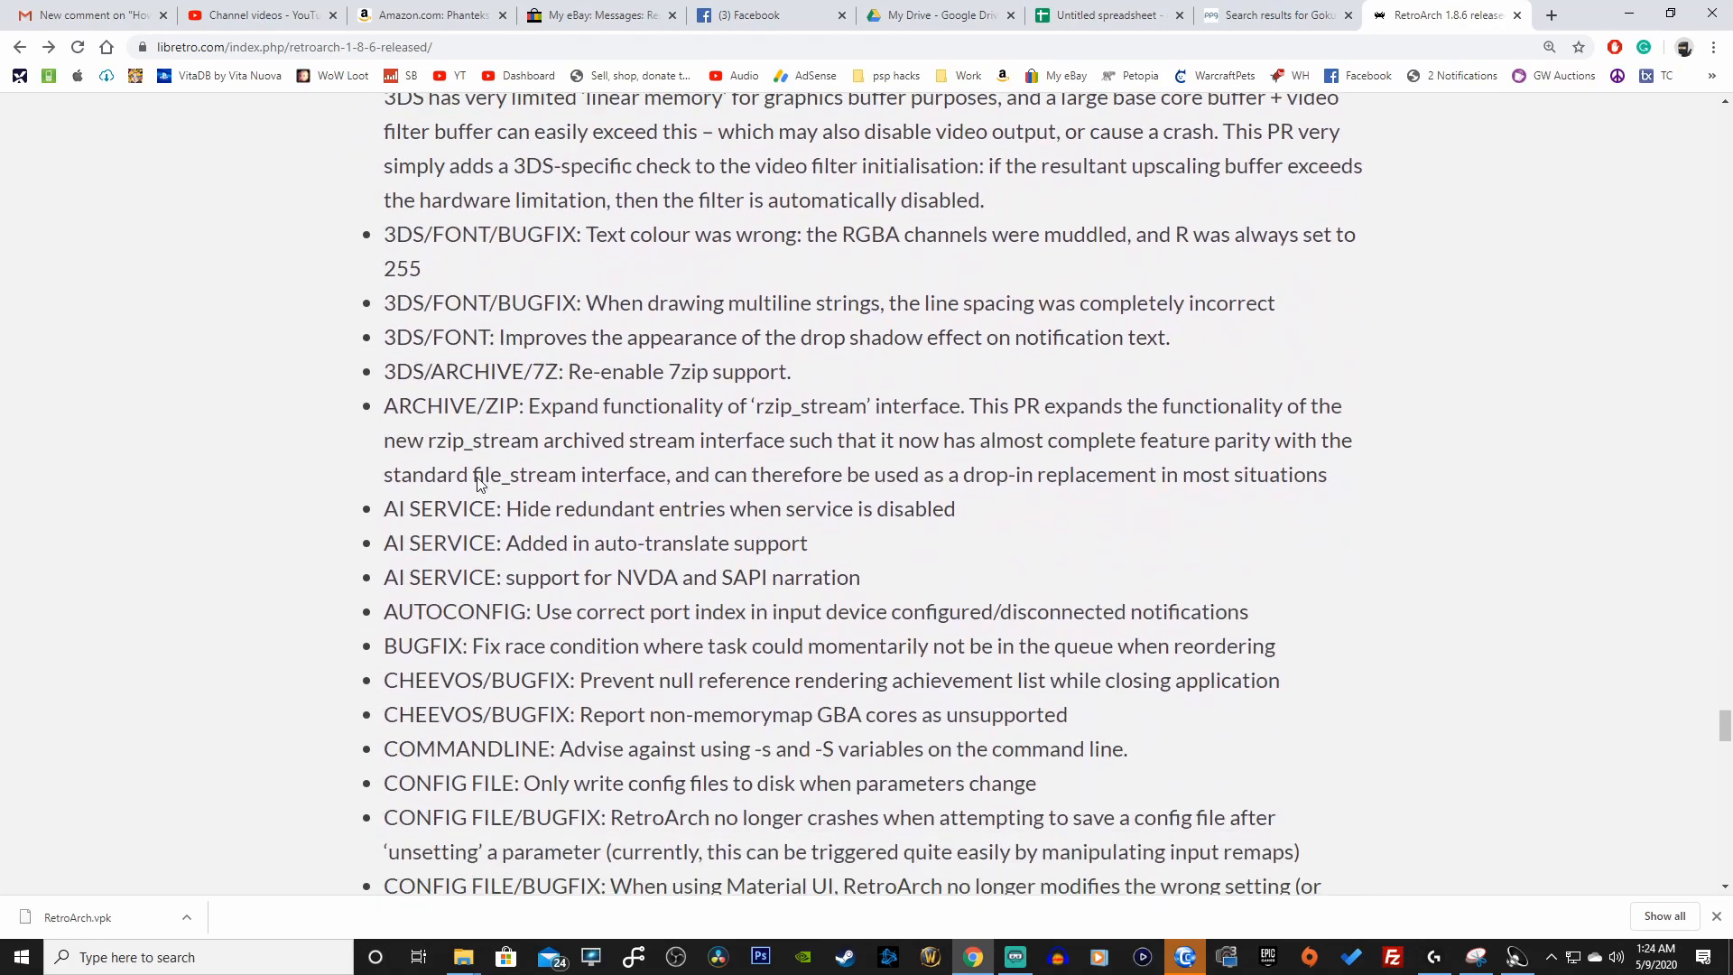
scroll("down", 3)
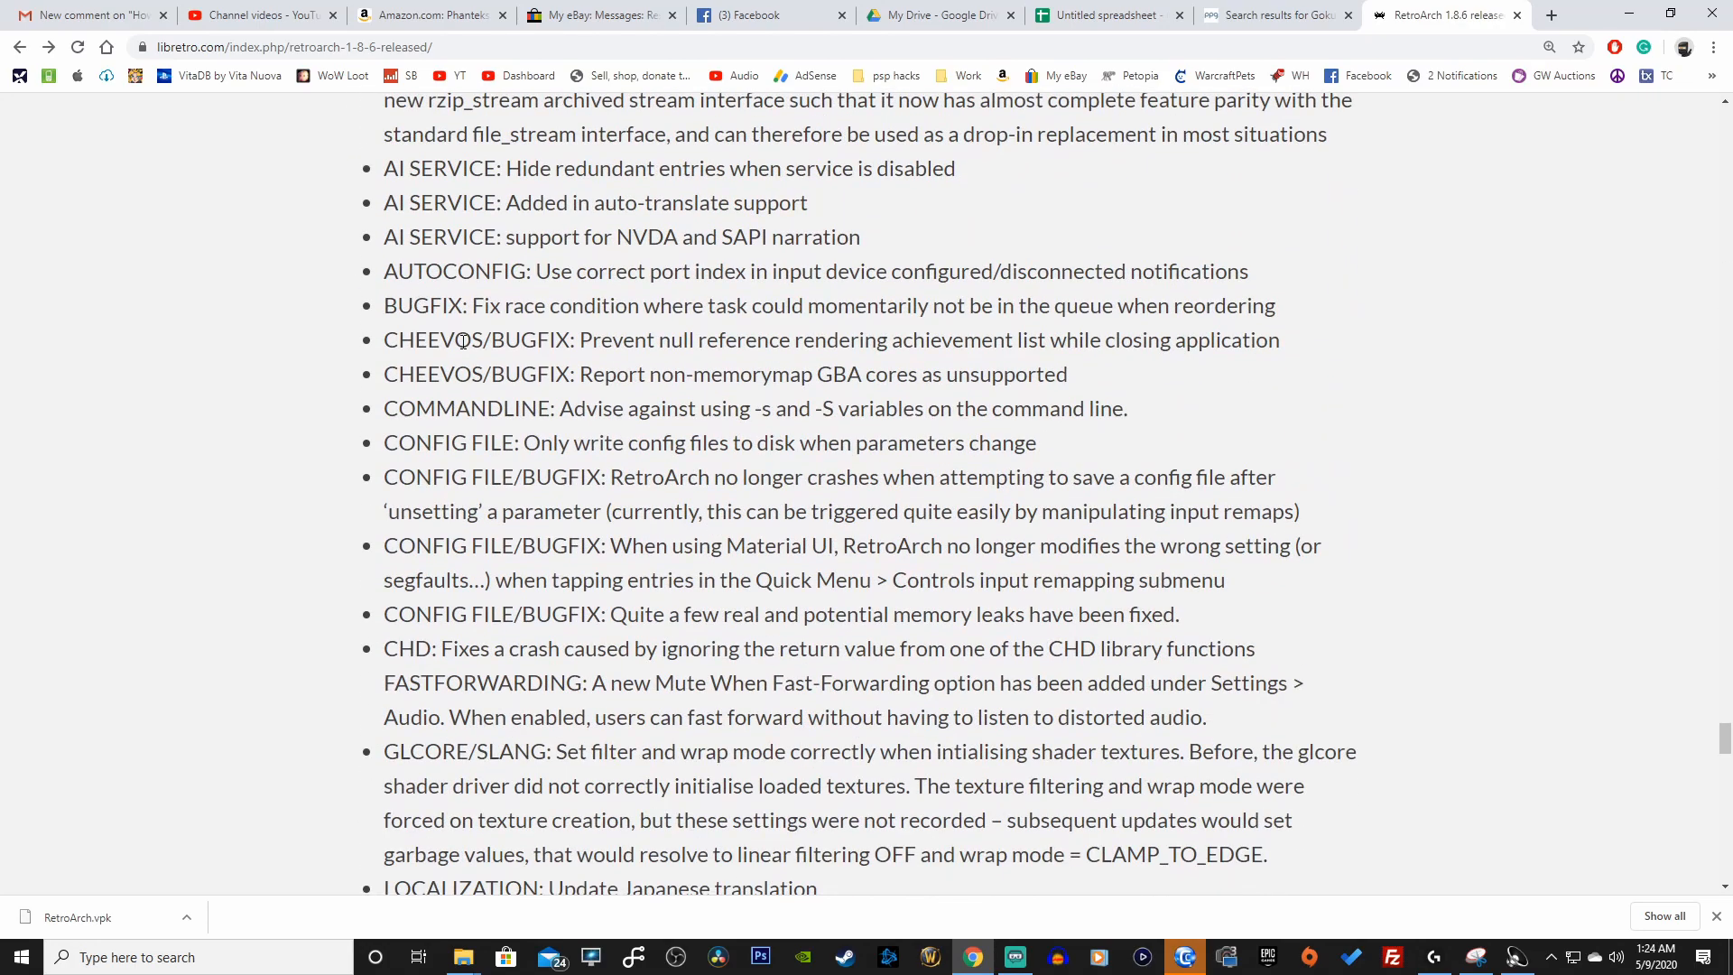
scroll("down", 3)
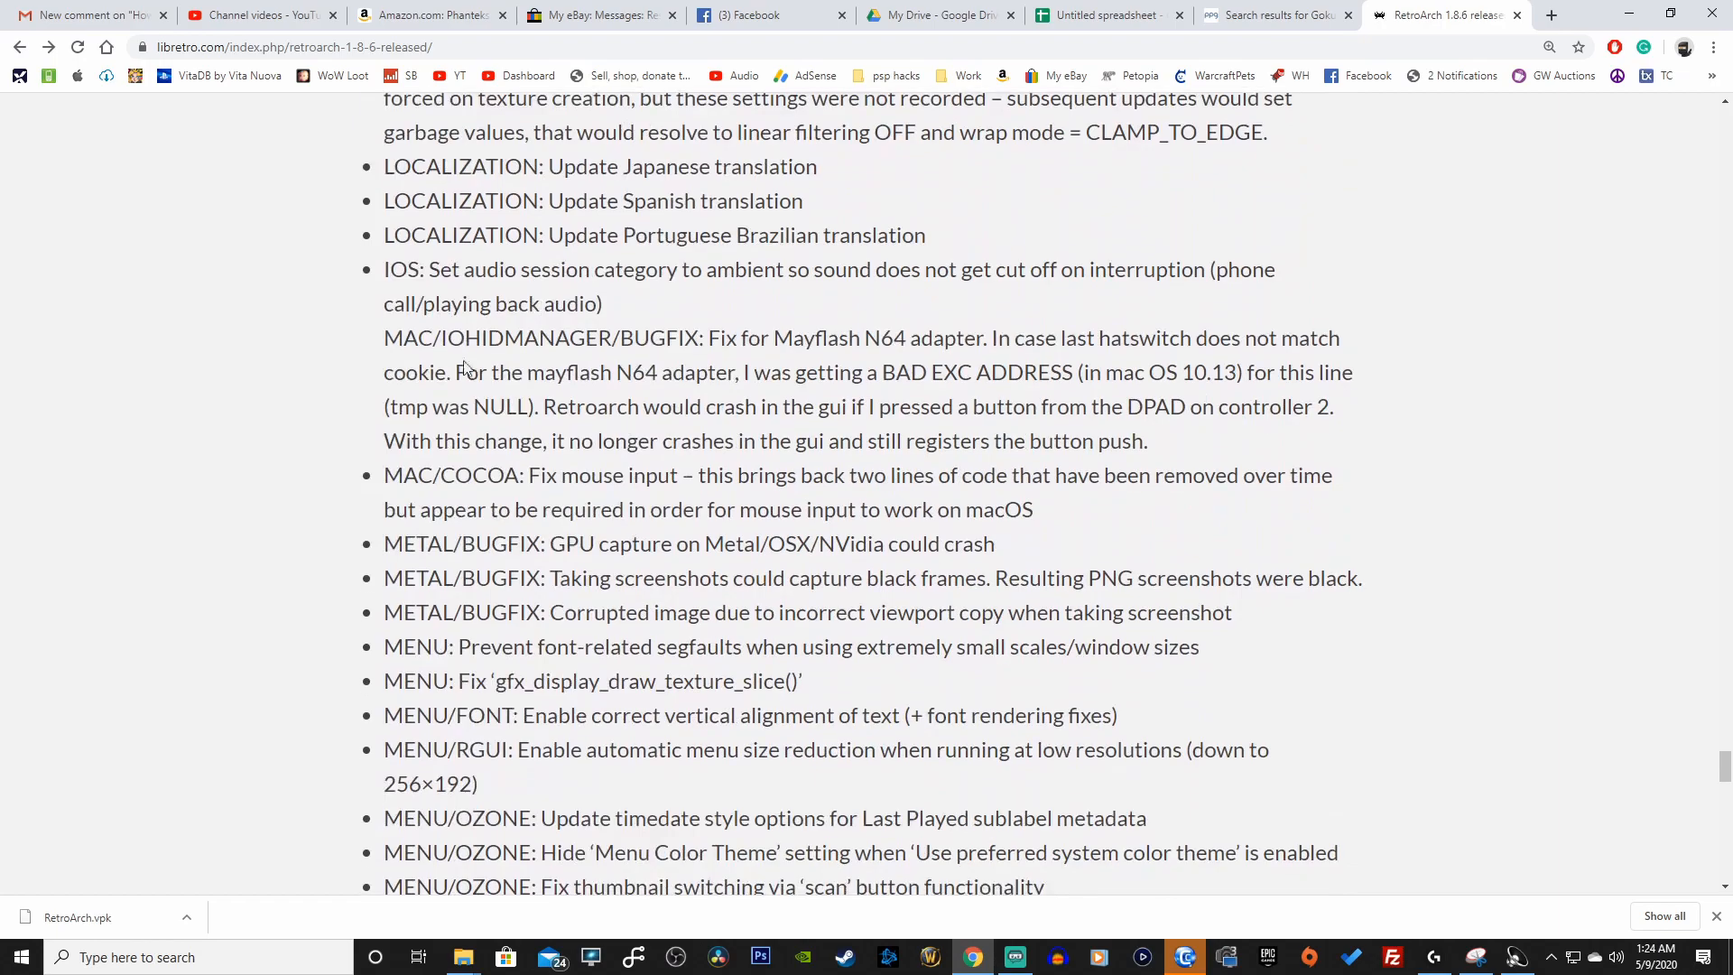
scroll("down", 3)
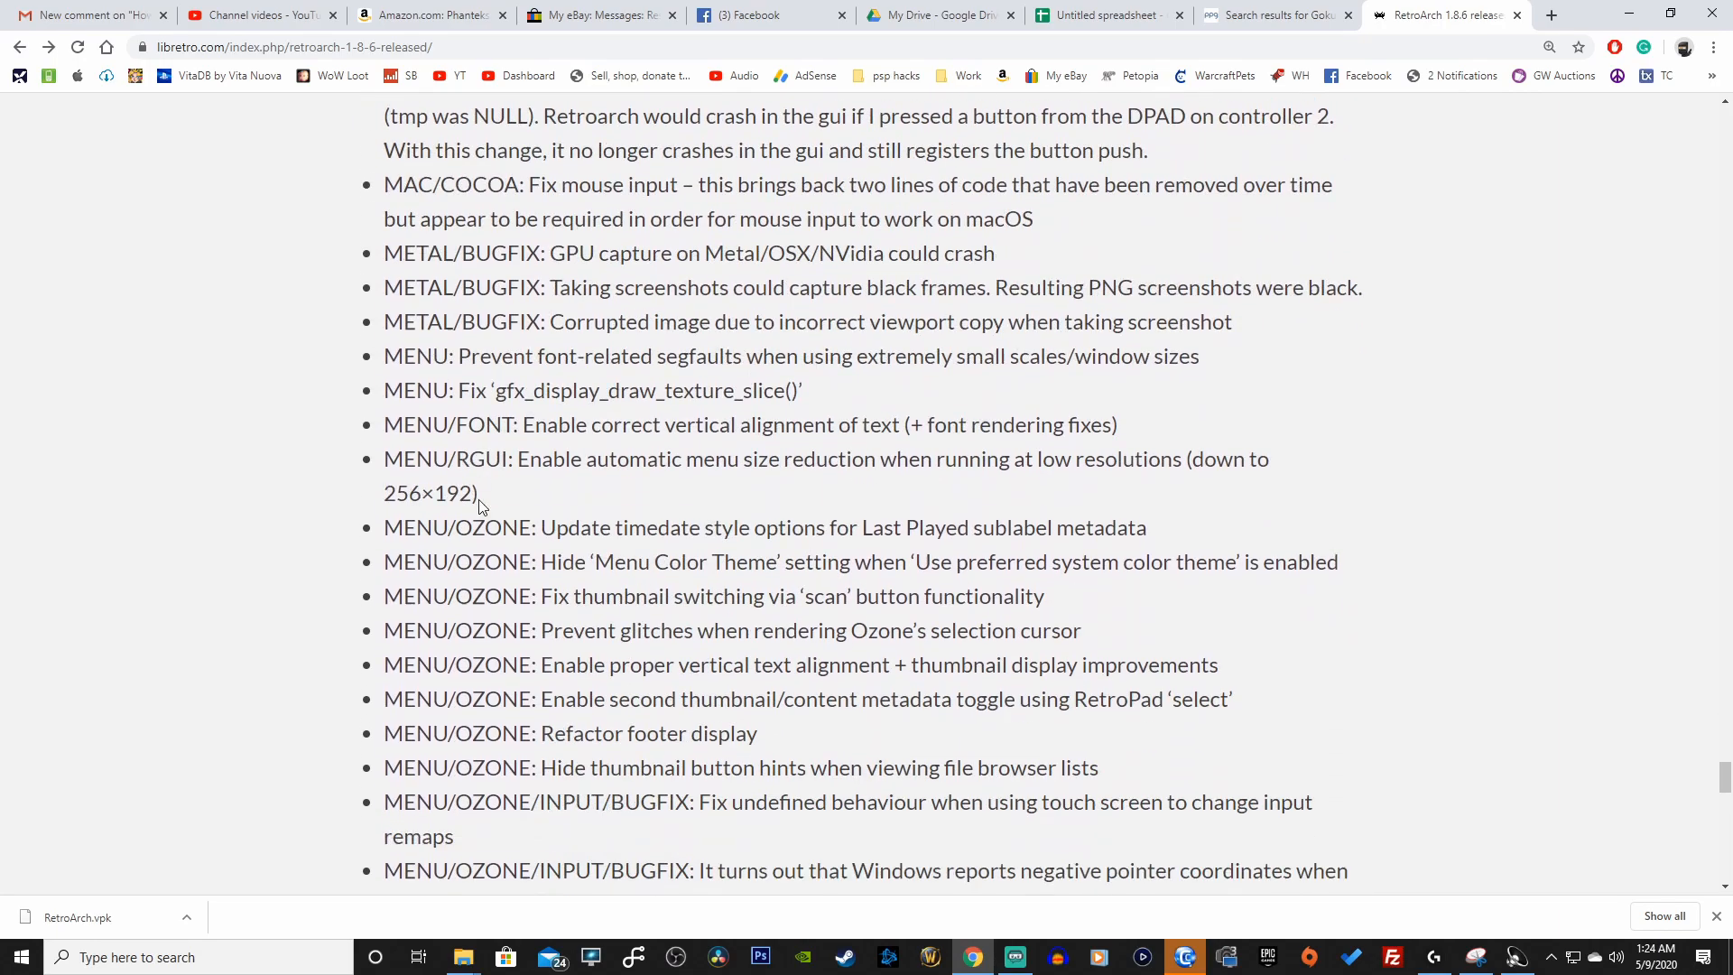
scroll("down", 3)
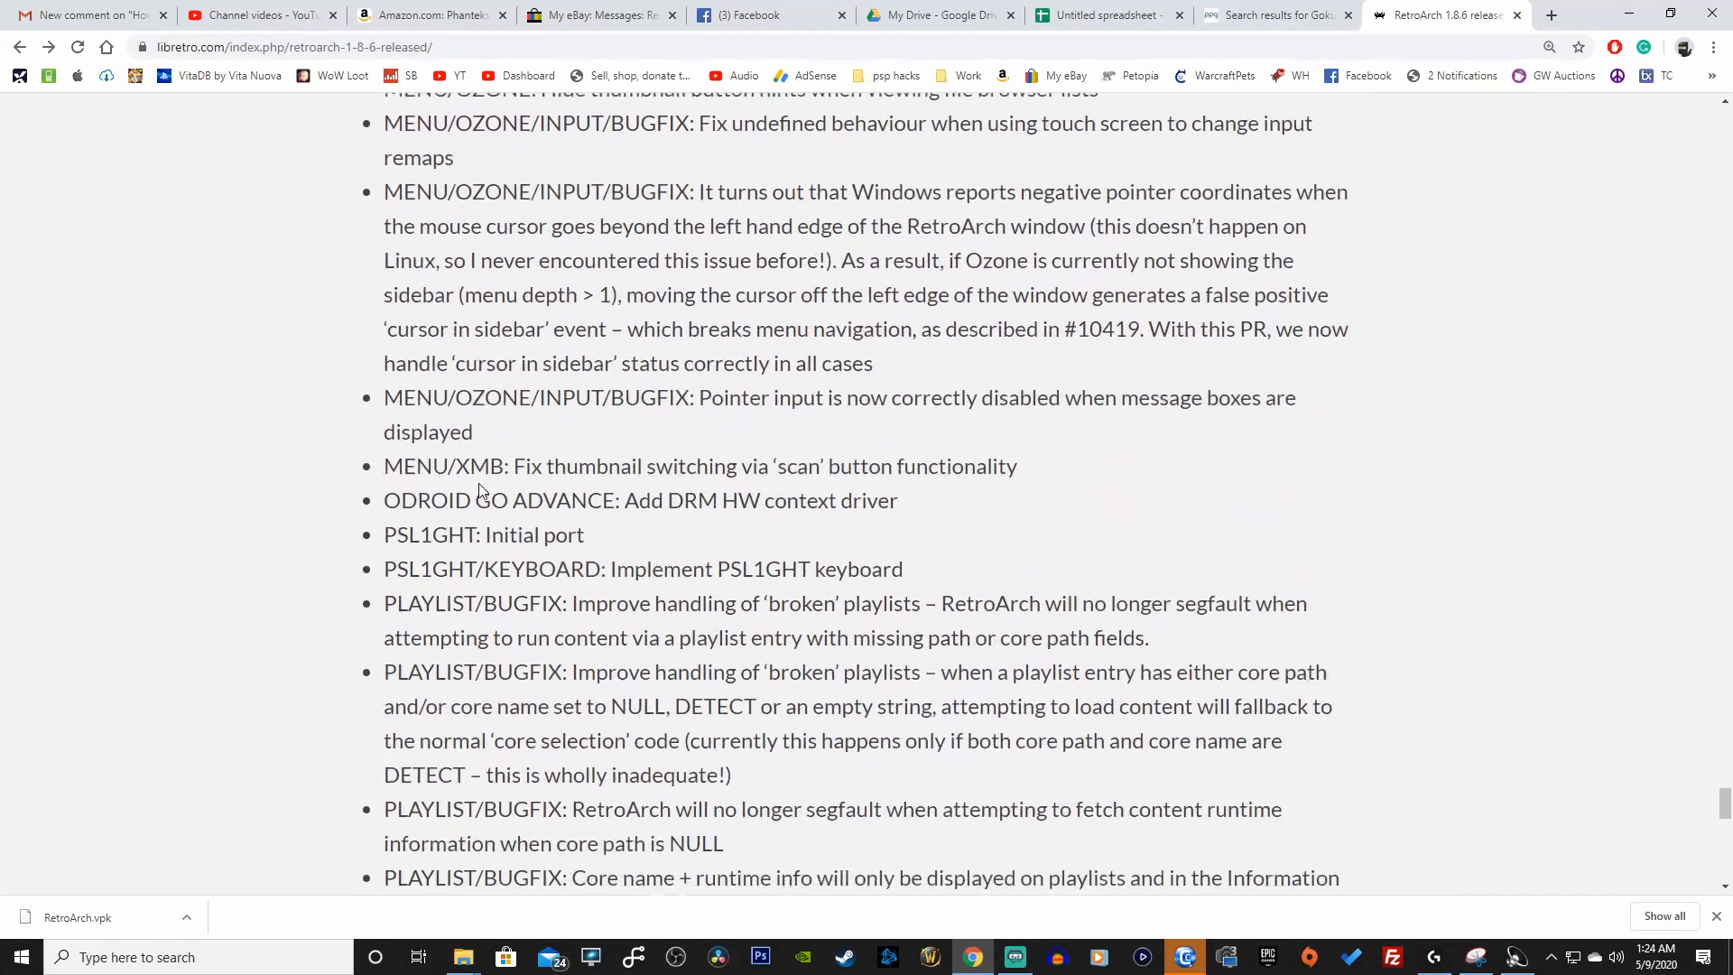
scroll("down", 3)
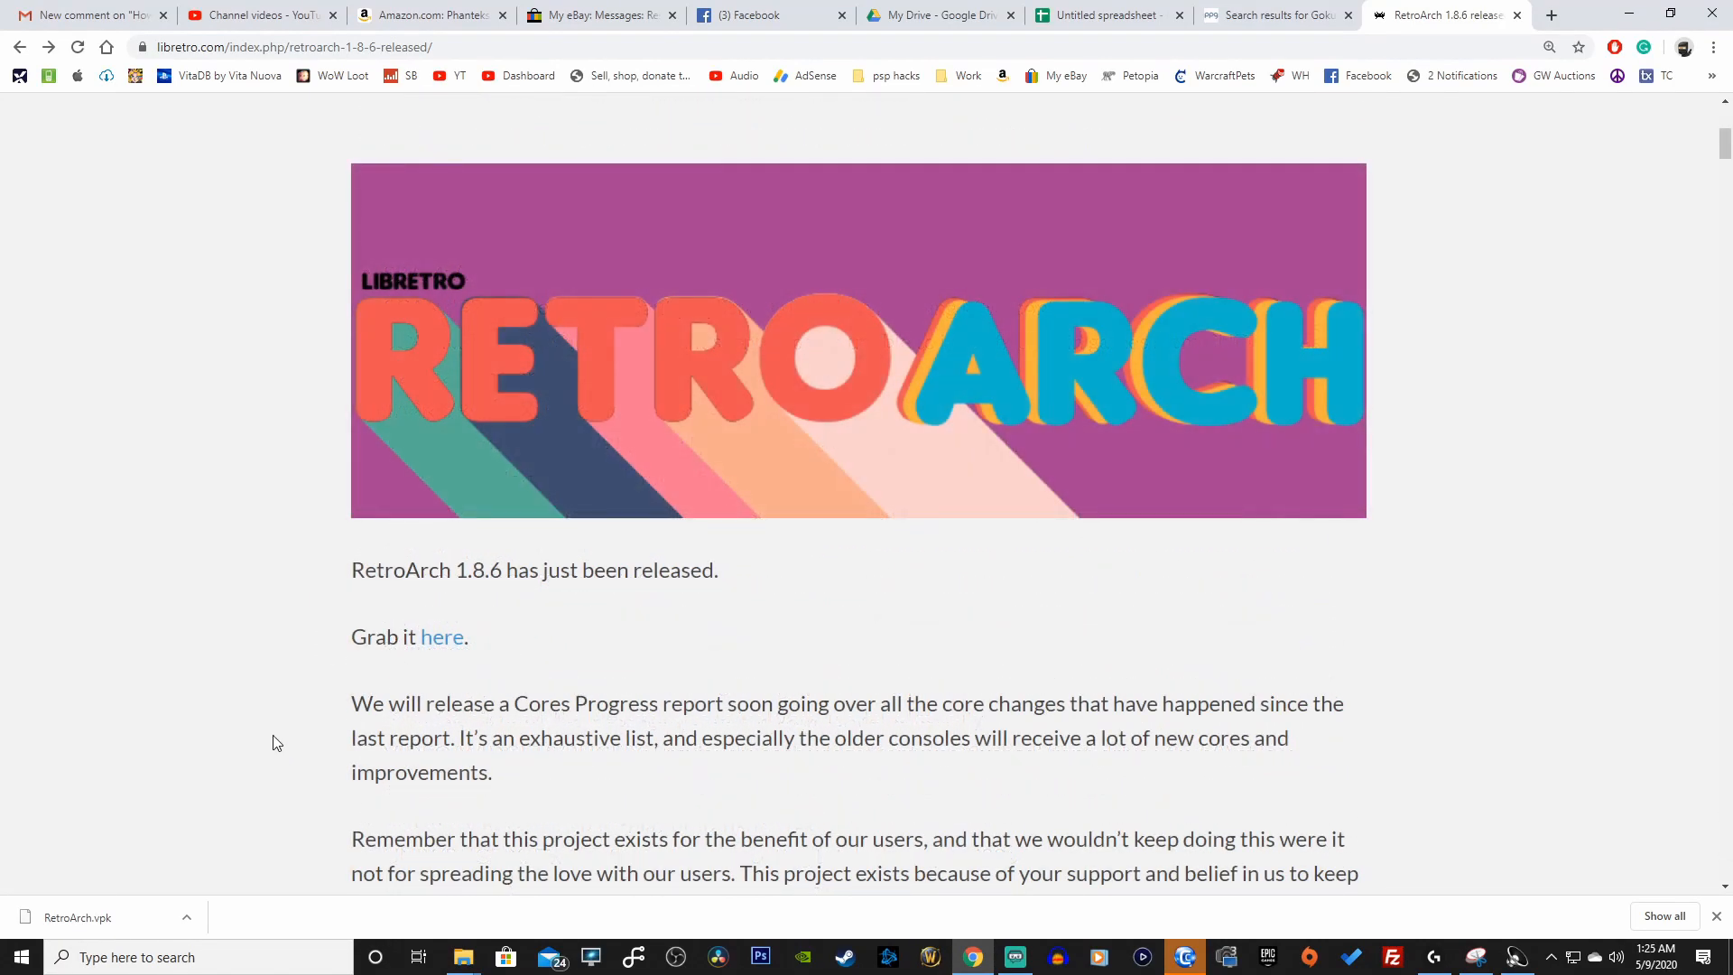
mouse_move(454, 647)
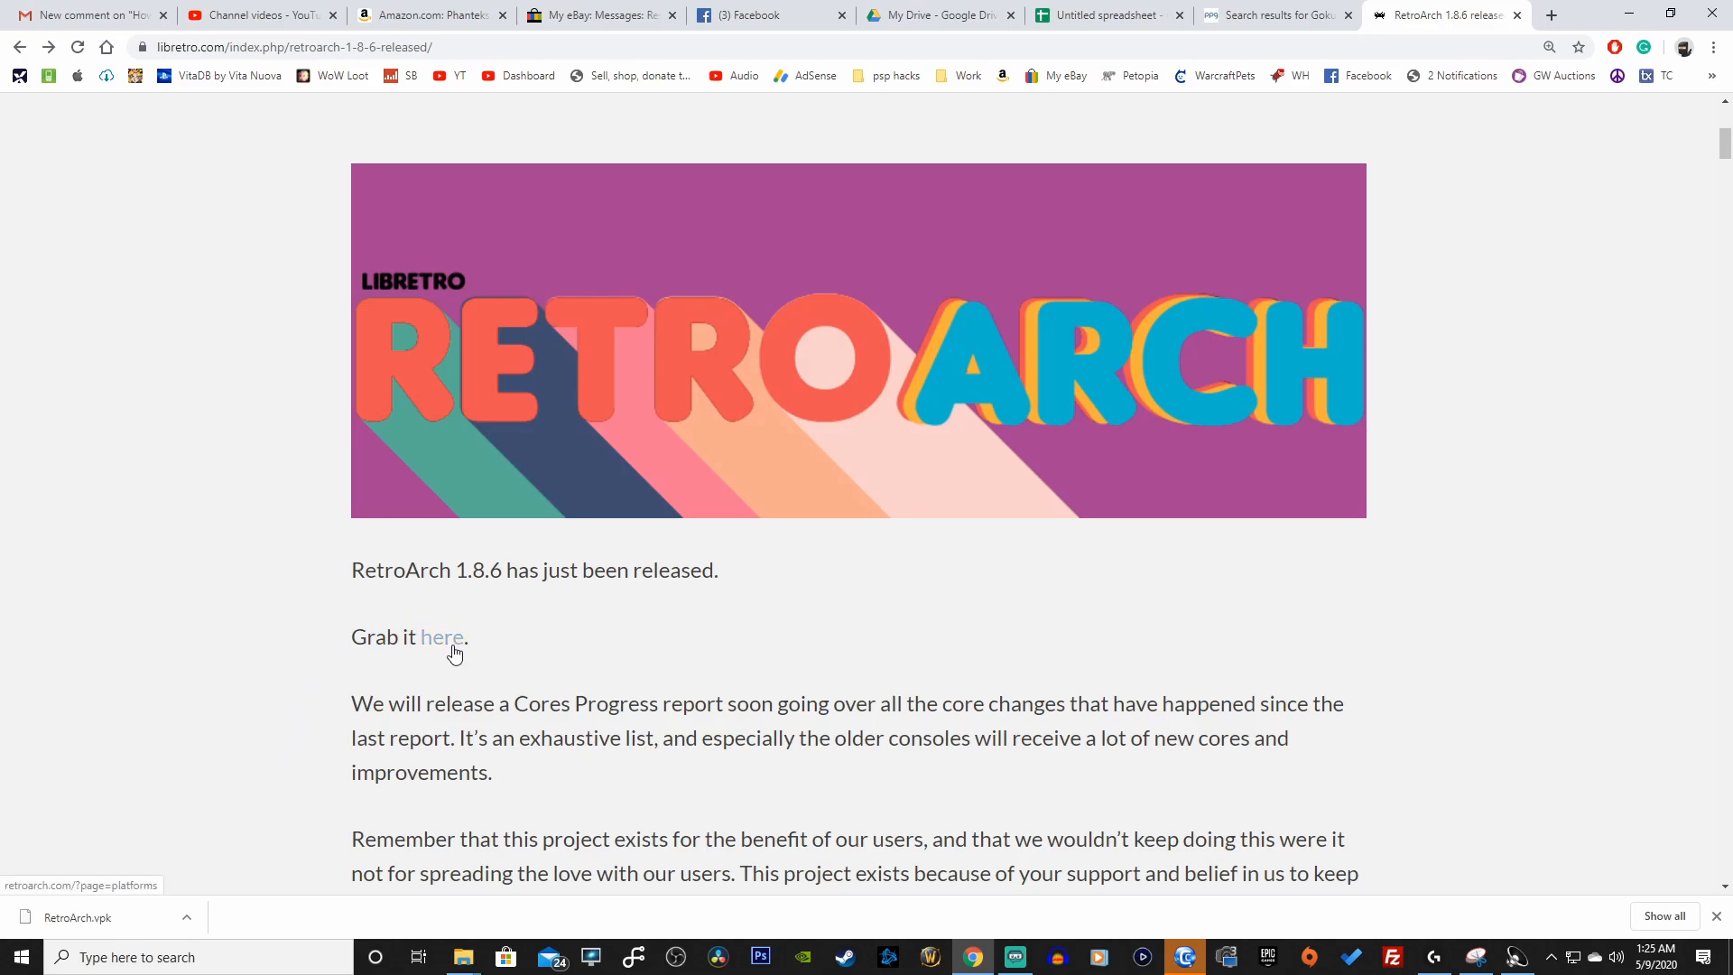
Download the PlayStation Vita / TV build from the RetroArch downloads page
left_click(441, 637)
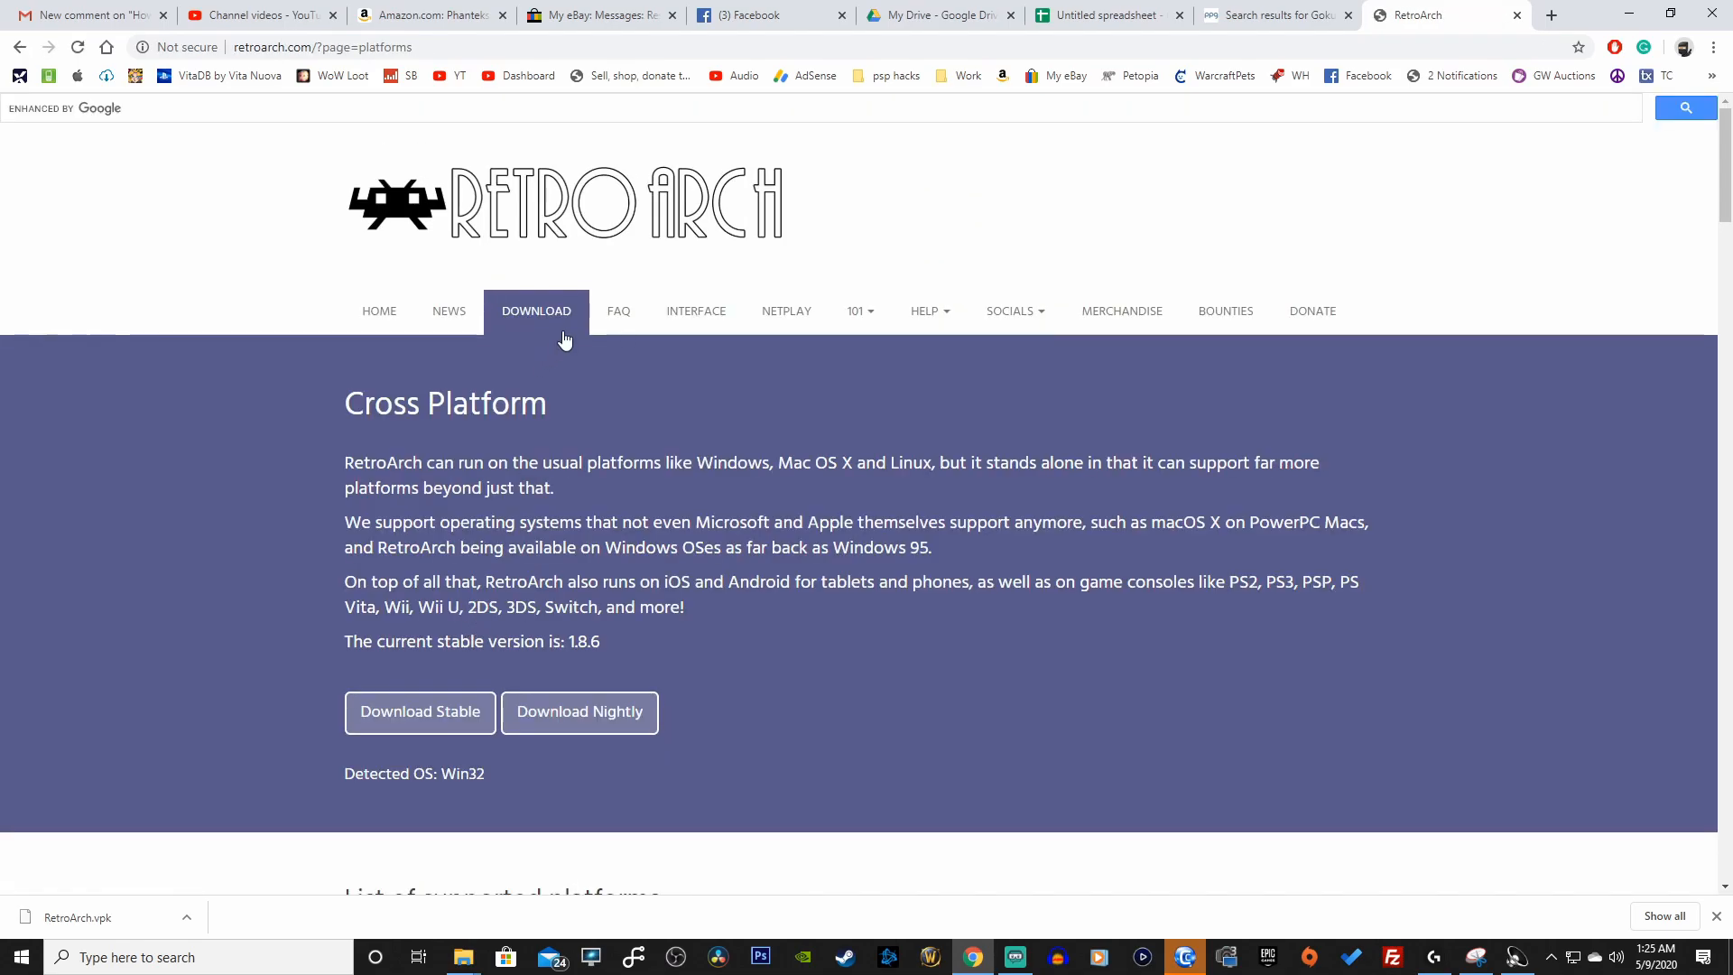
scroll("down", 3)
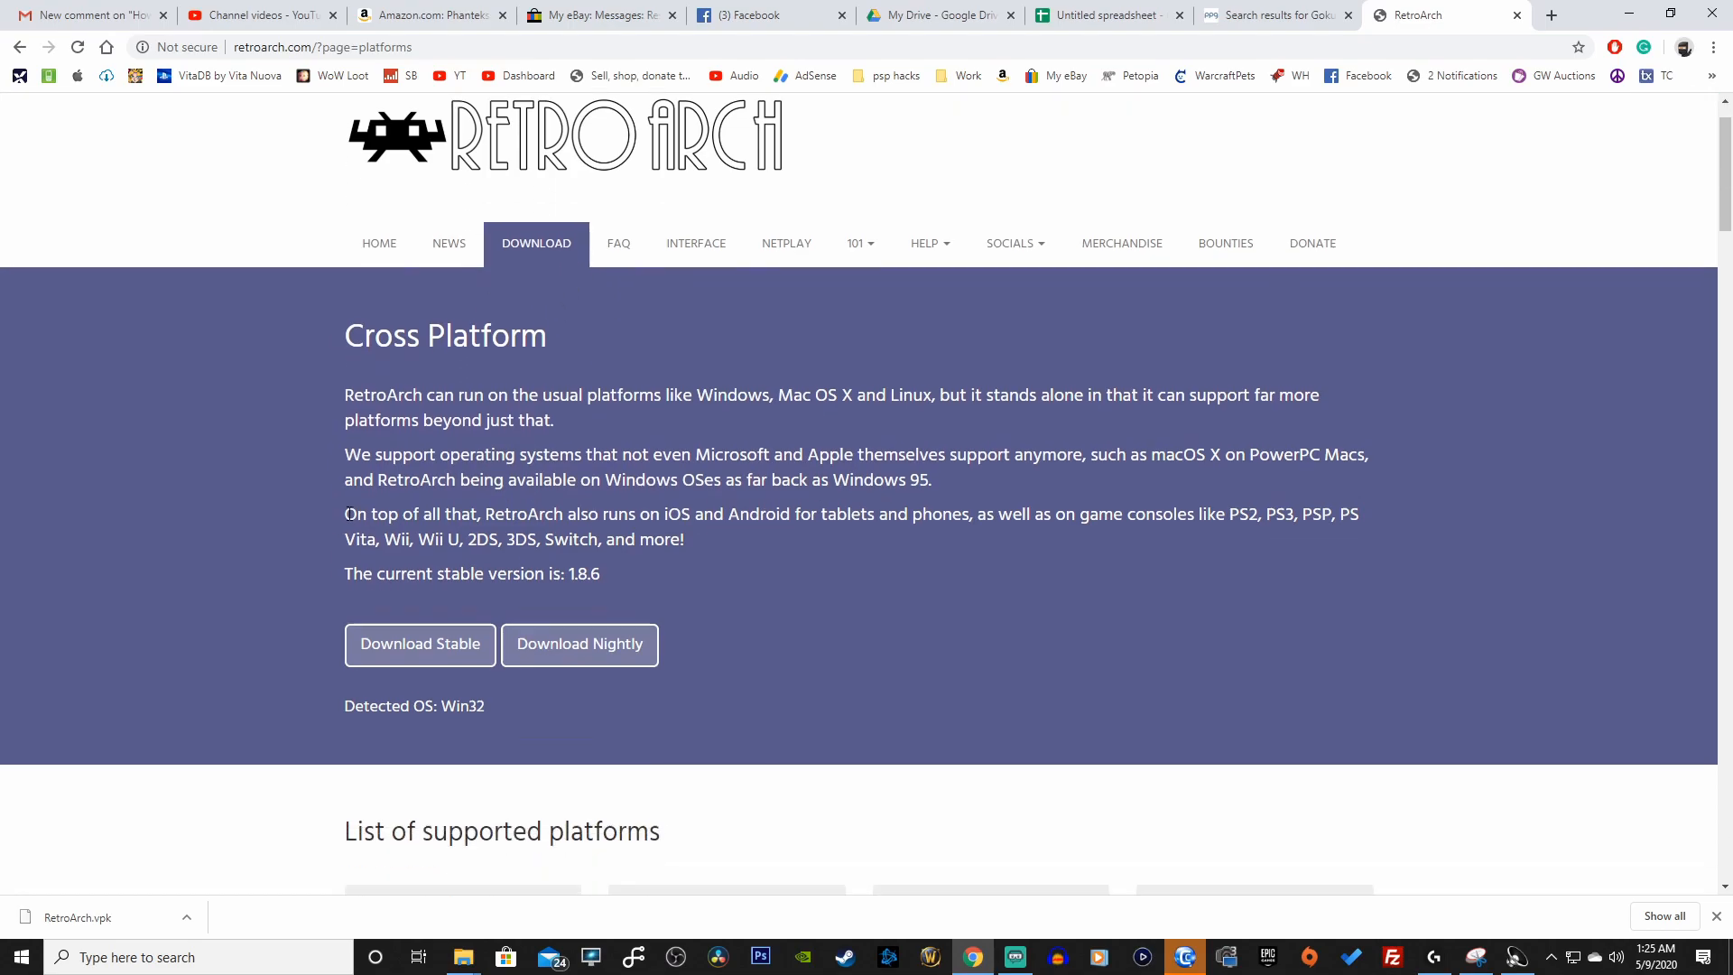
scroll("down", 3)
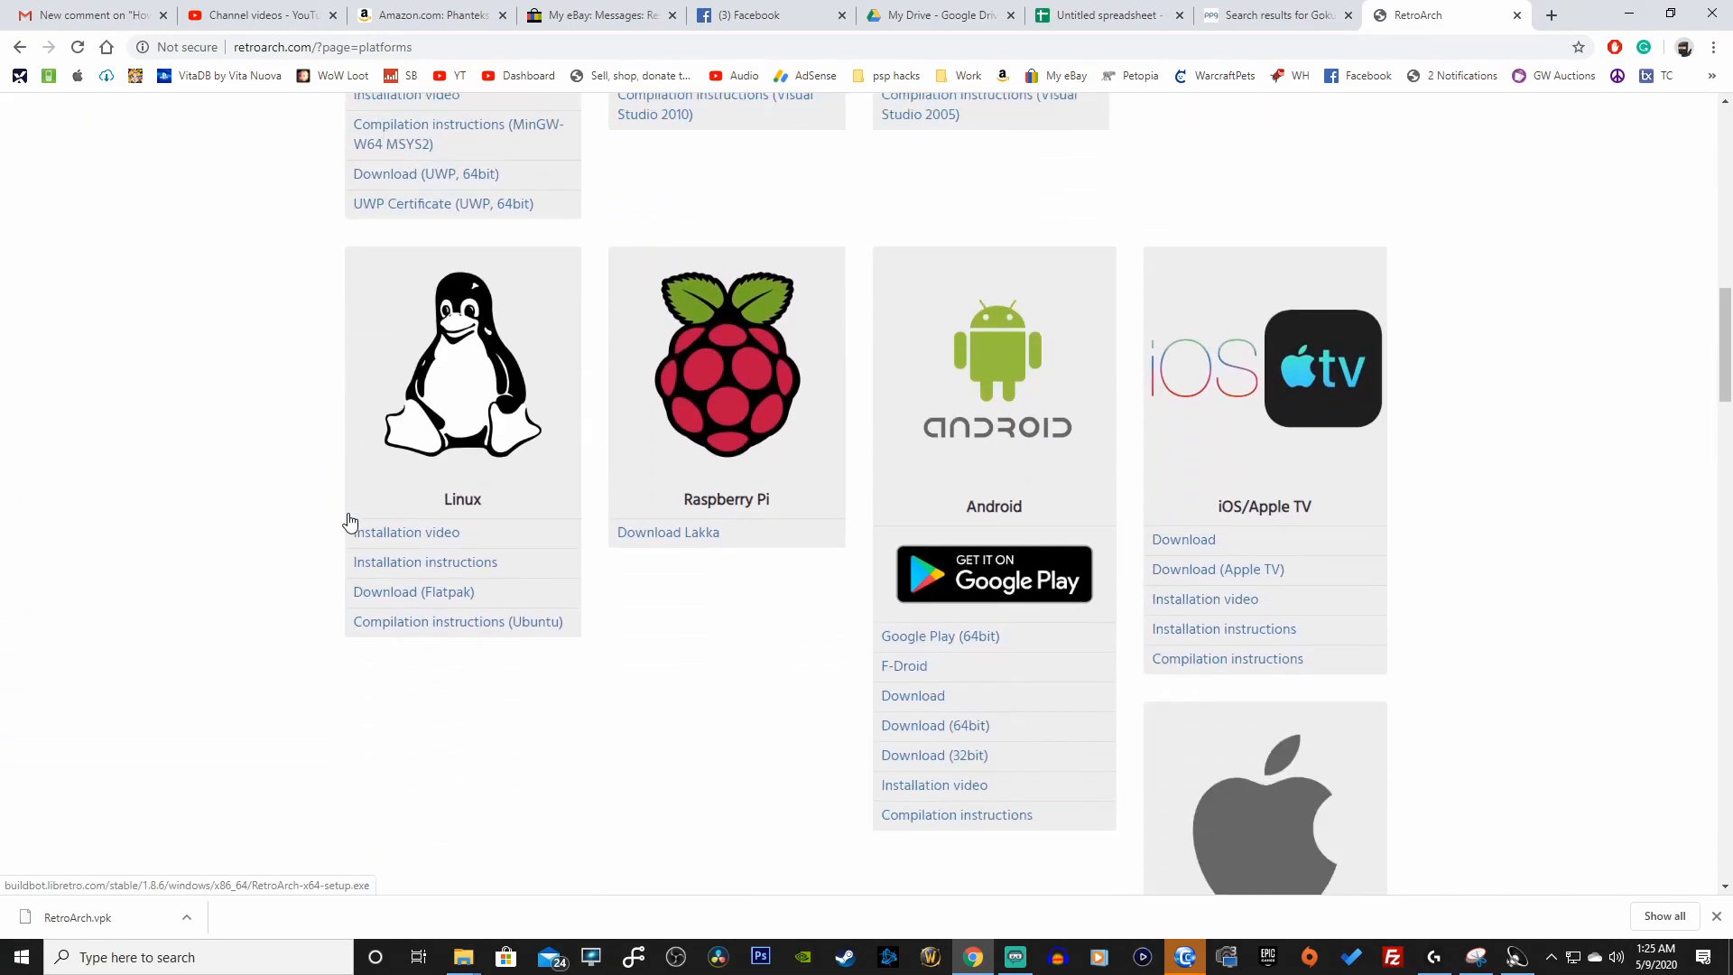
scroll("down", 3)
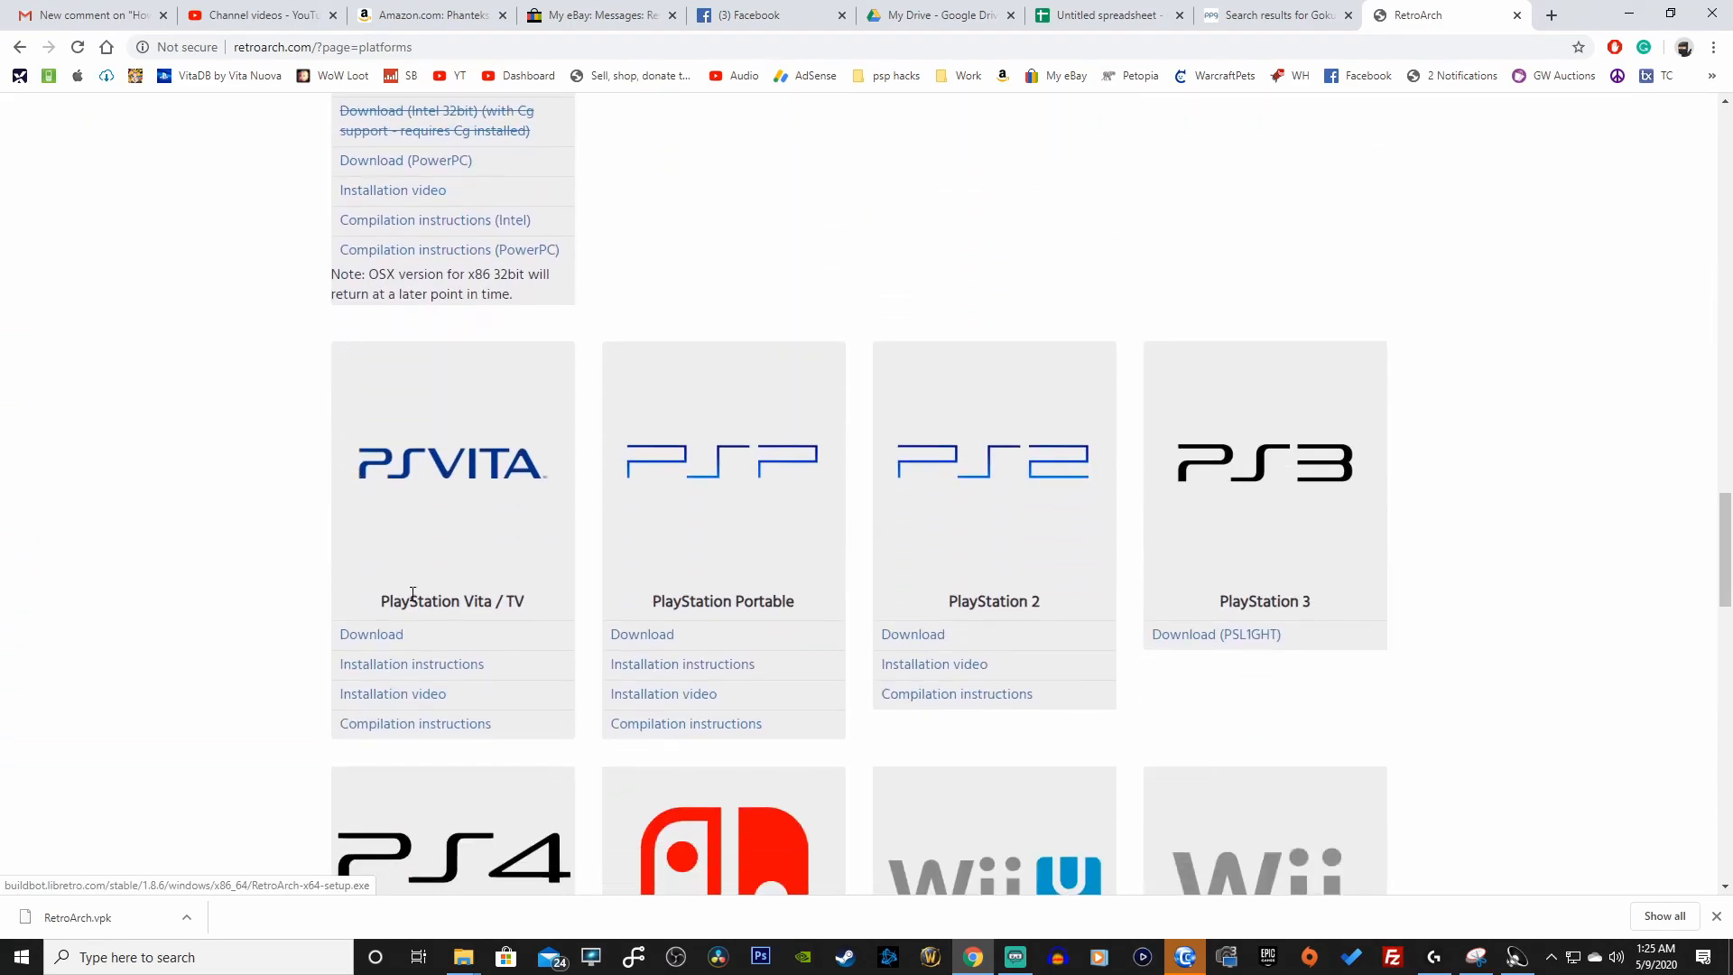
left_click(371, 633)
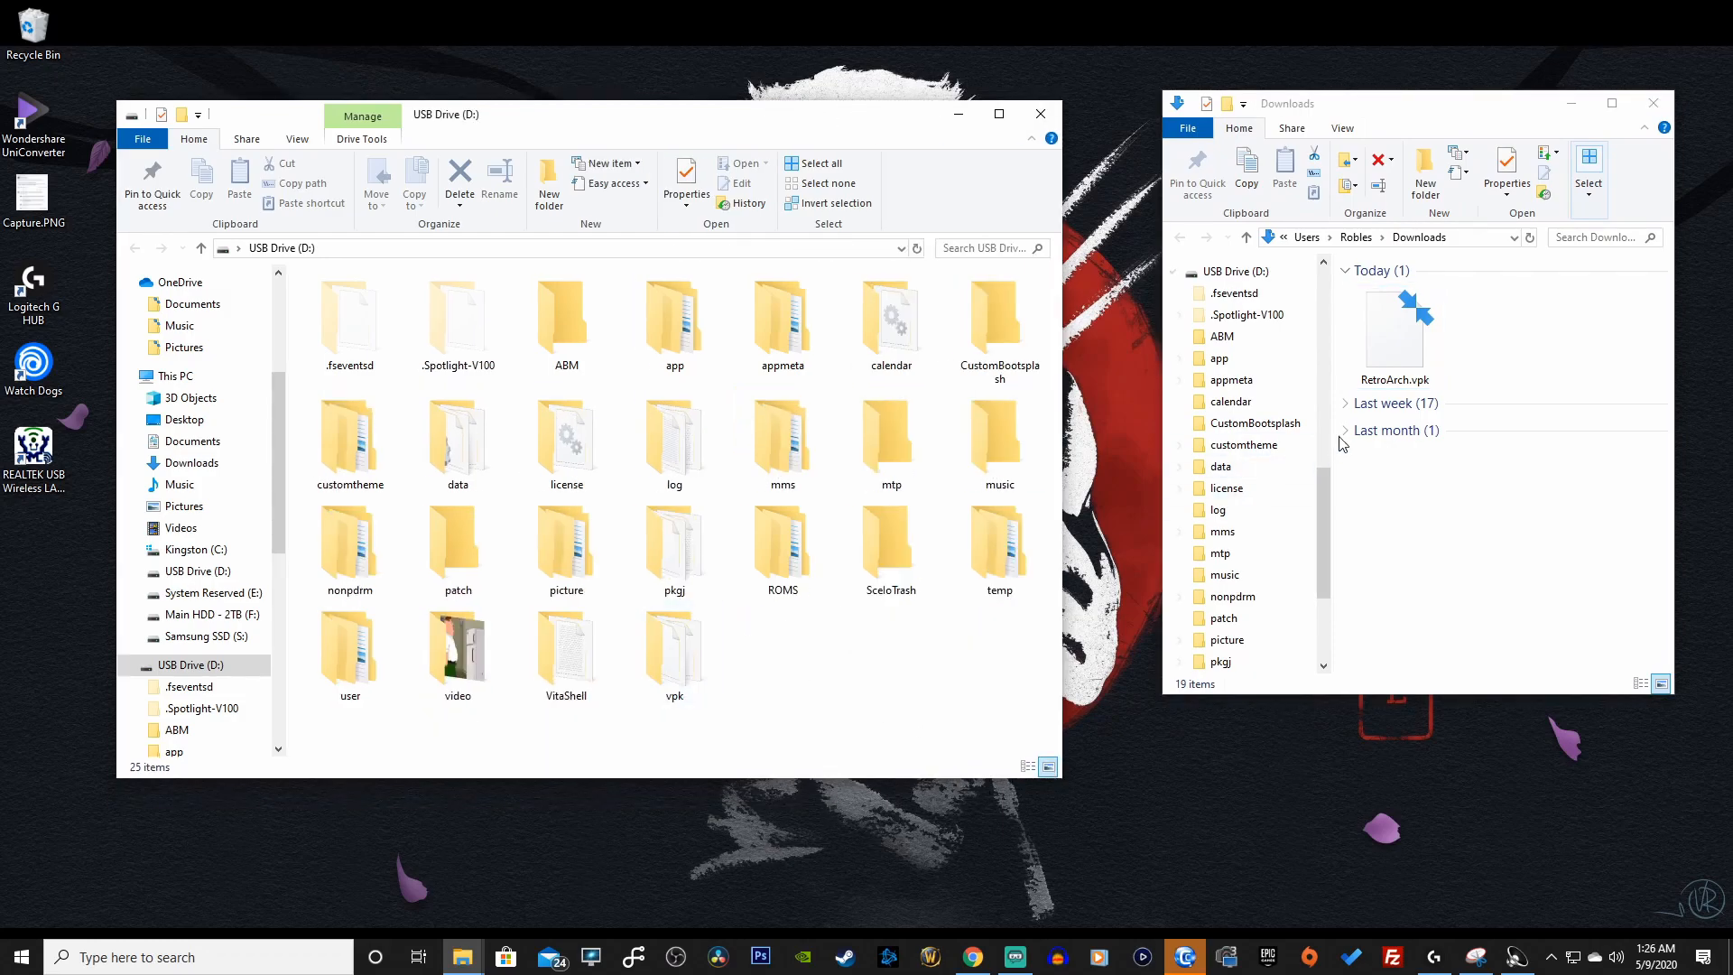
Copy RetroArch.vpk into D:\vpk, replace the older file, and close the window
left_click_drag(1394, 331, 673, 651)
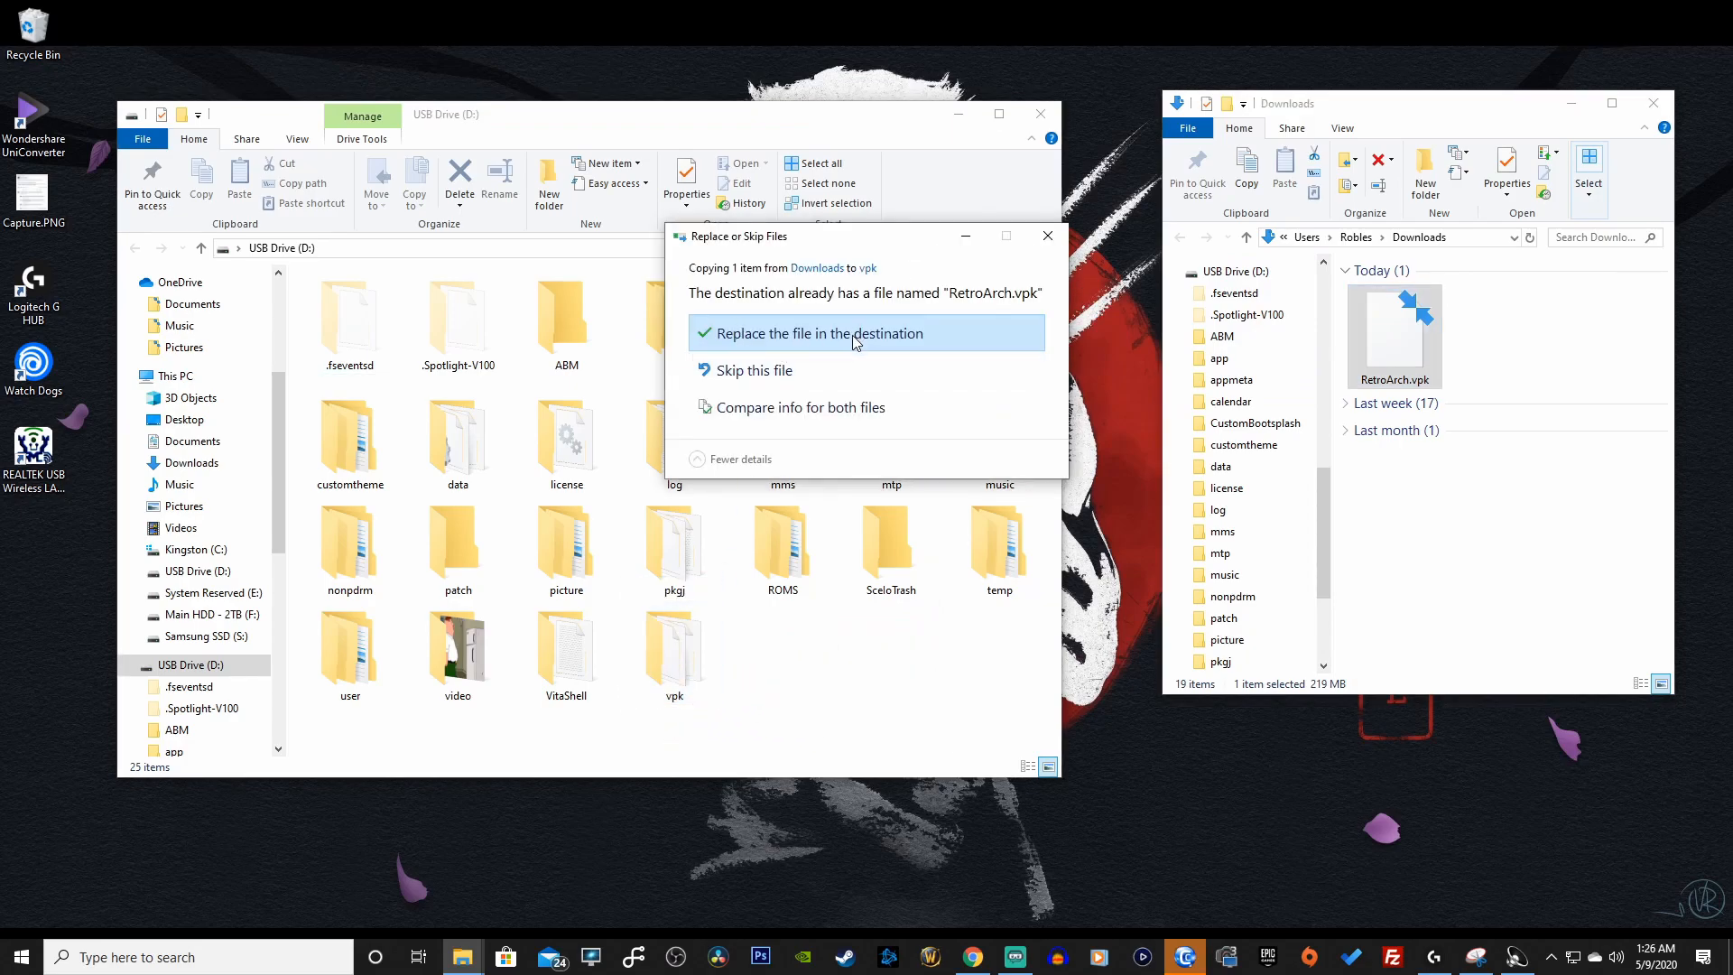
left_click(817, 333)
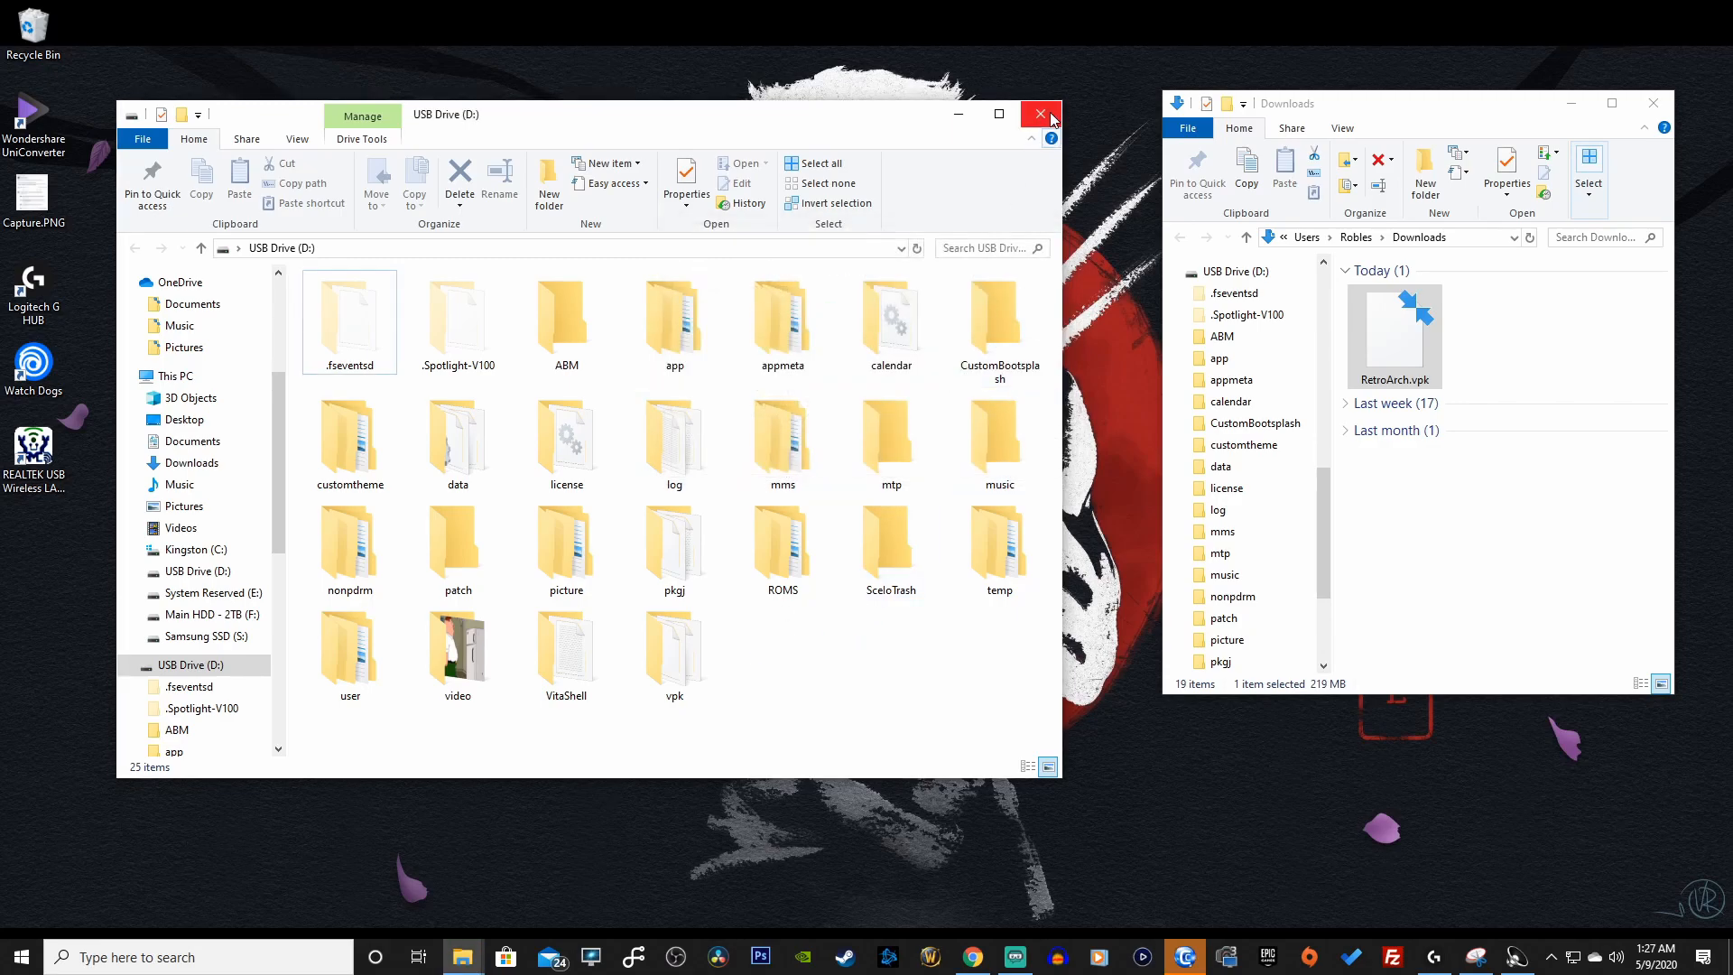
left_click(1038, 114)
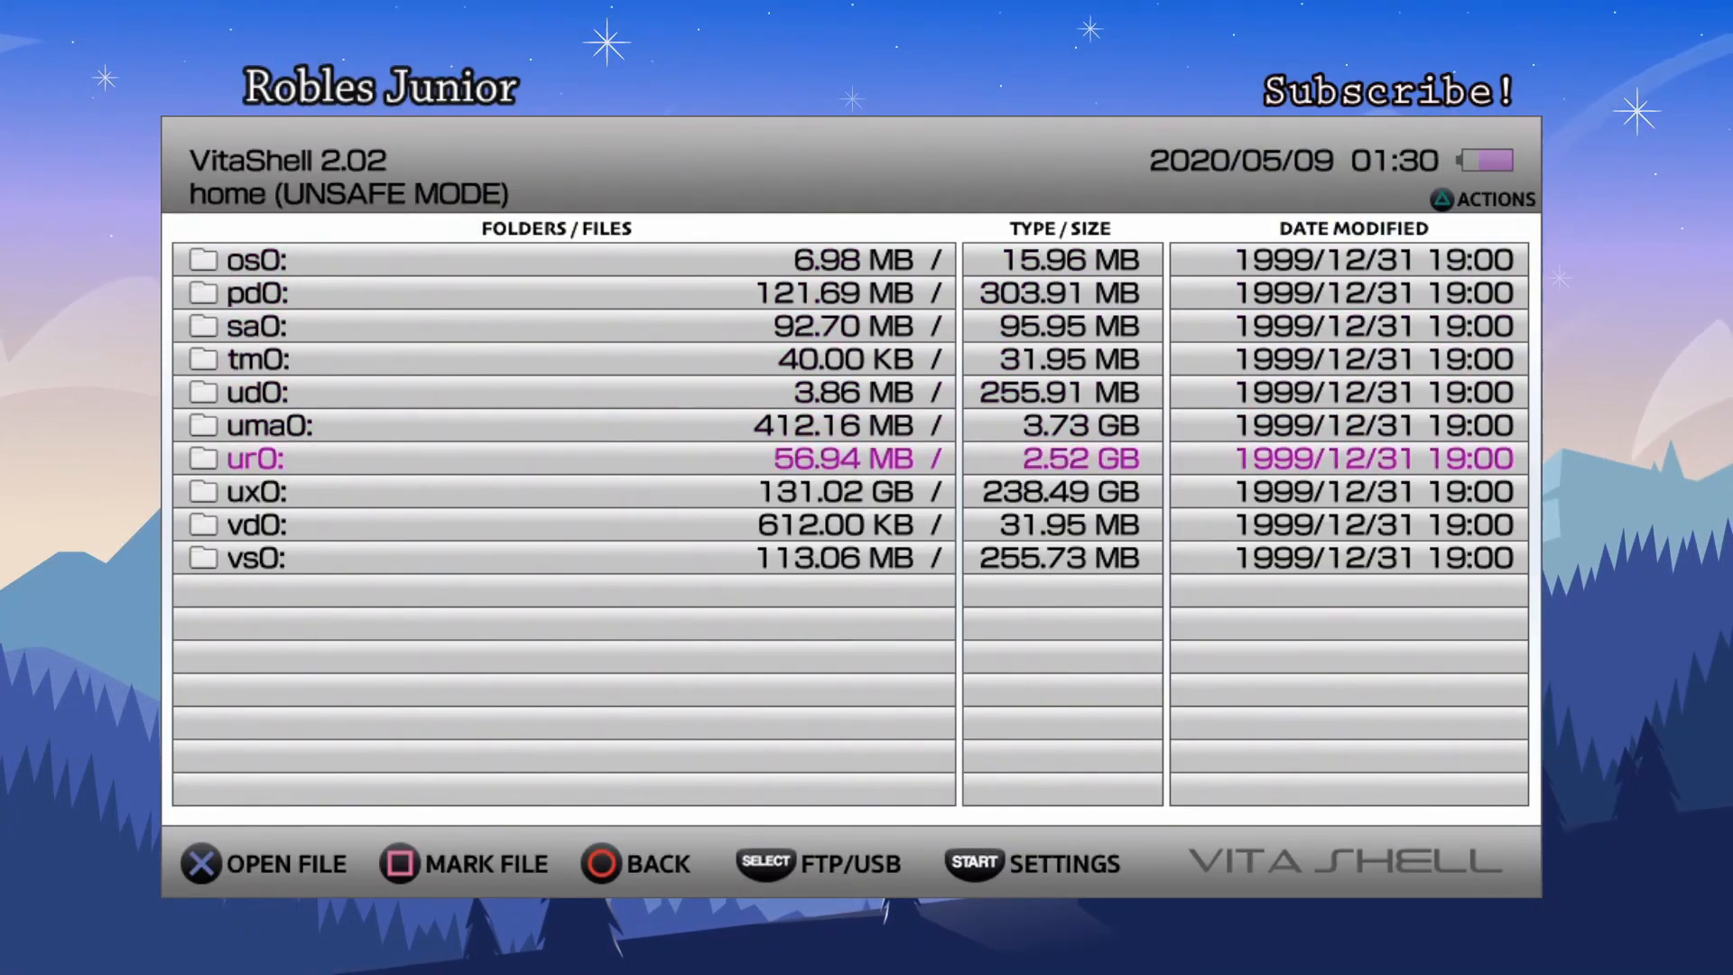
Open ux0:vpk/ in VitaShell and scroll down to RetroArch.vpk
left_click(242, 491)
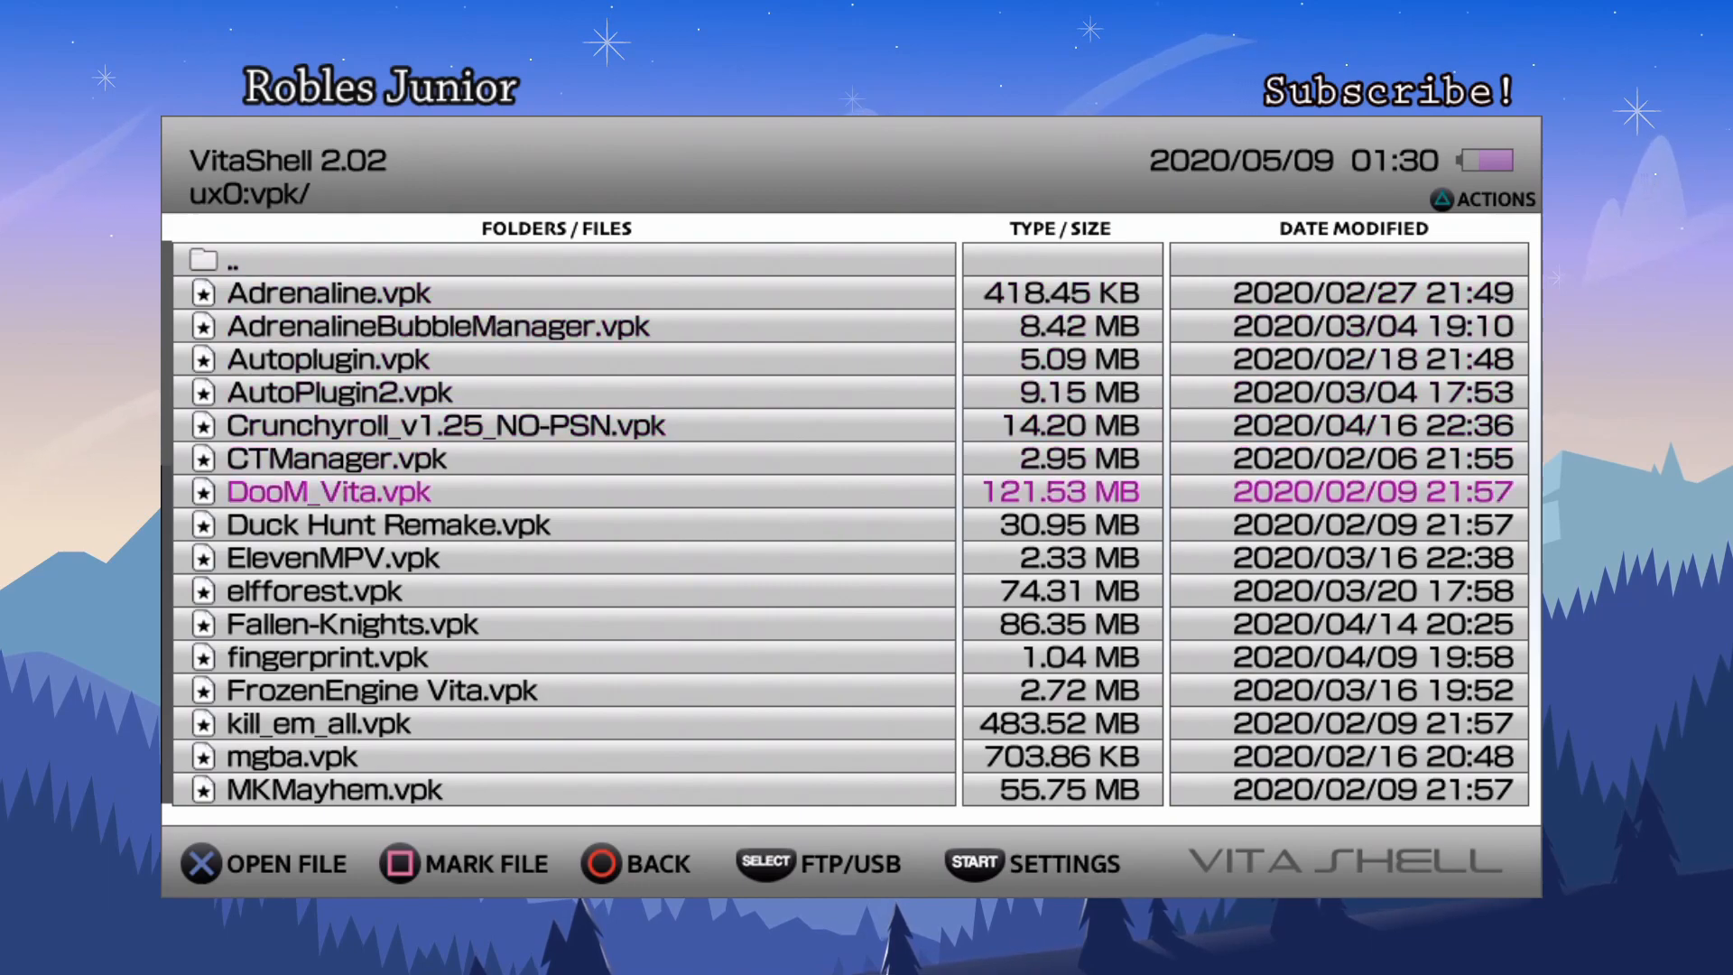
scroll("down", 3)
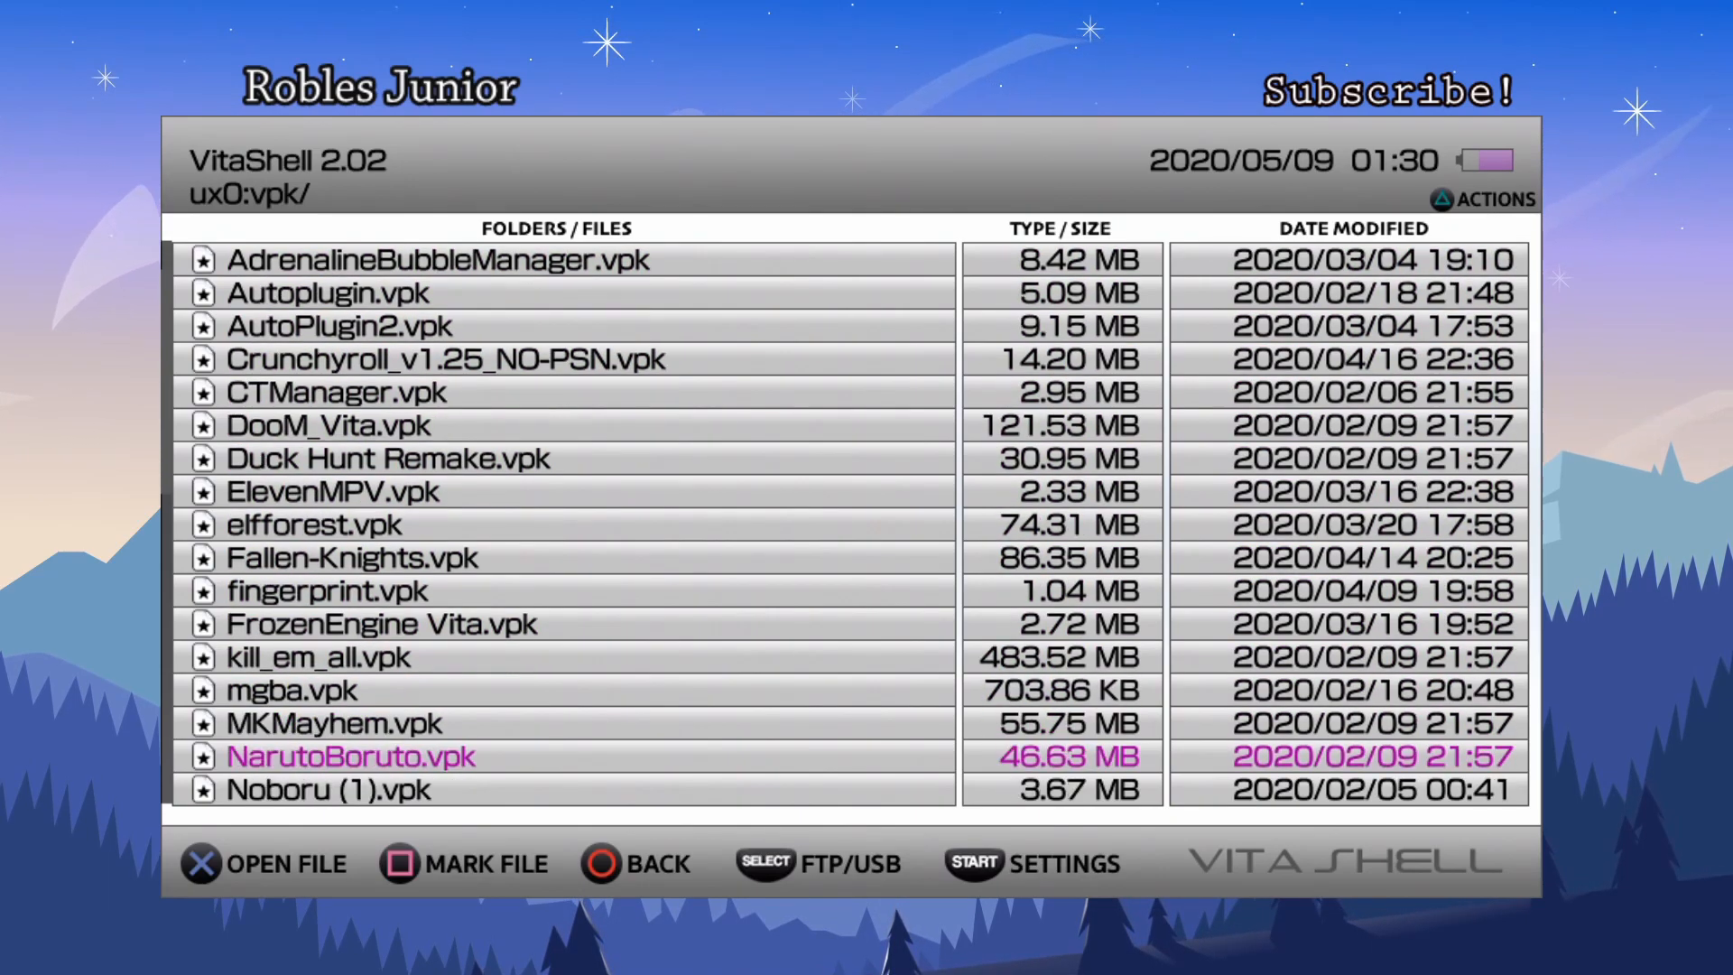
scroll("down", 3)
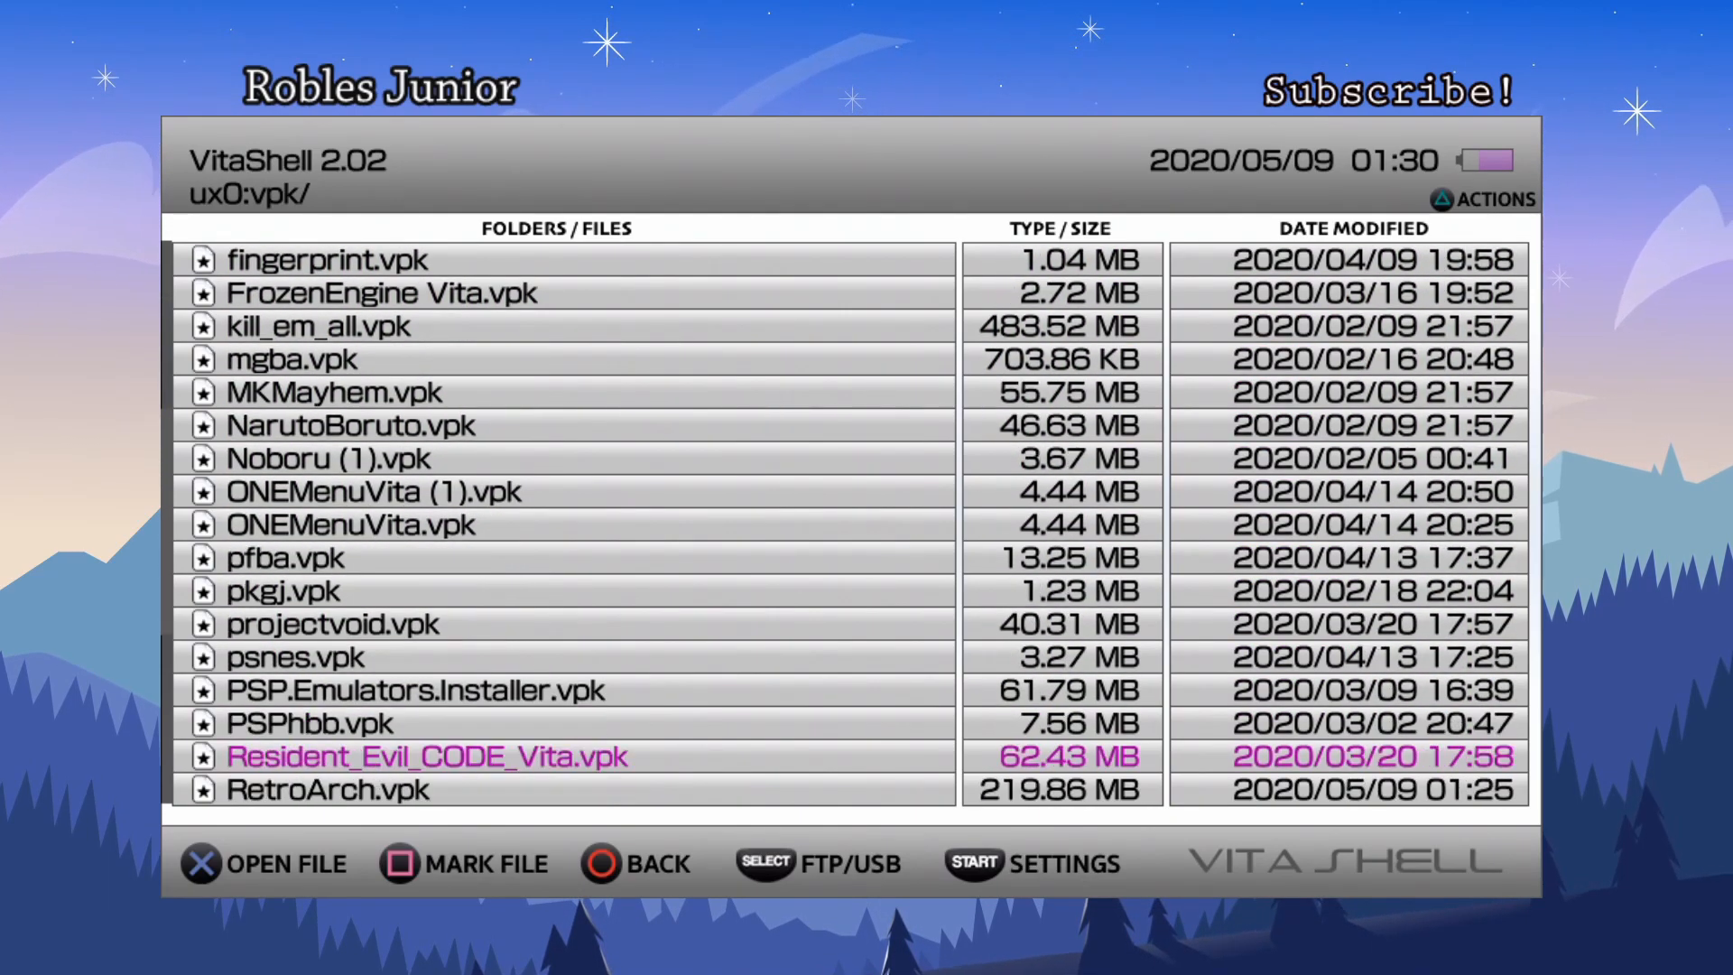
scroll("down", 3)
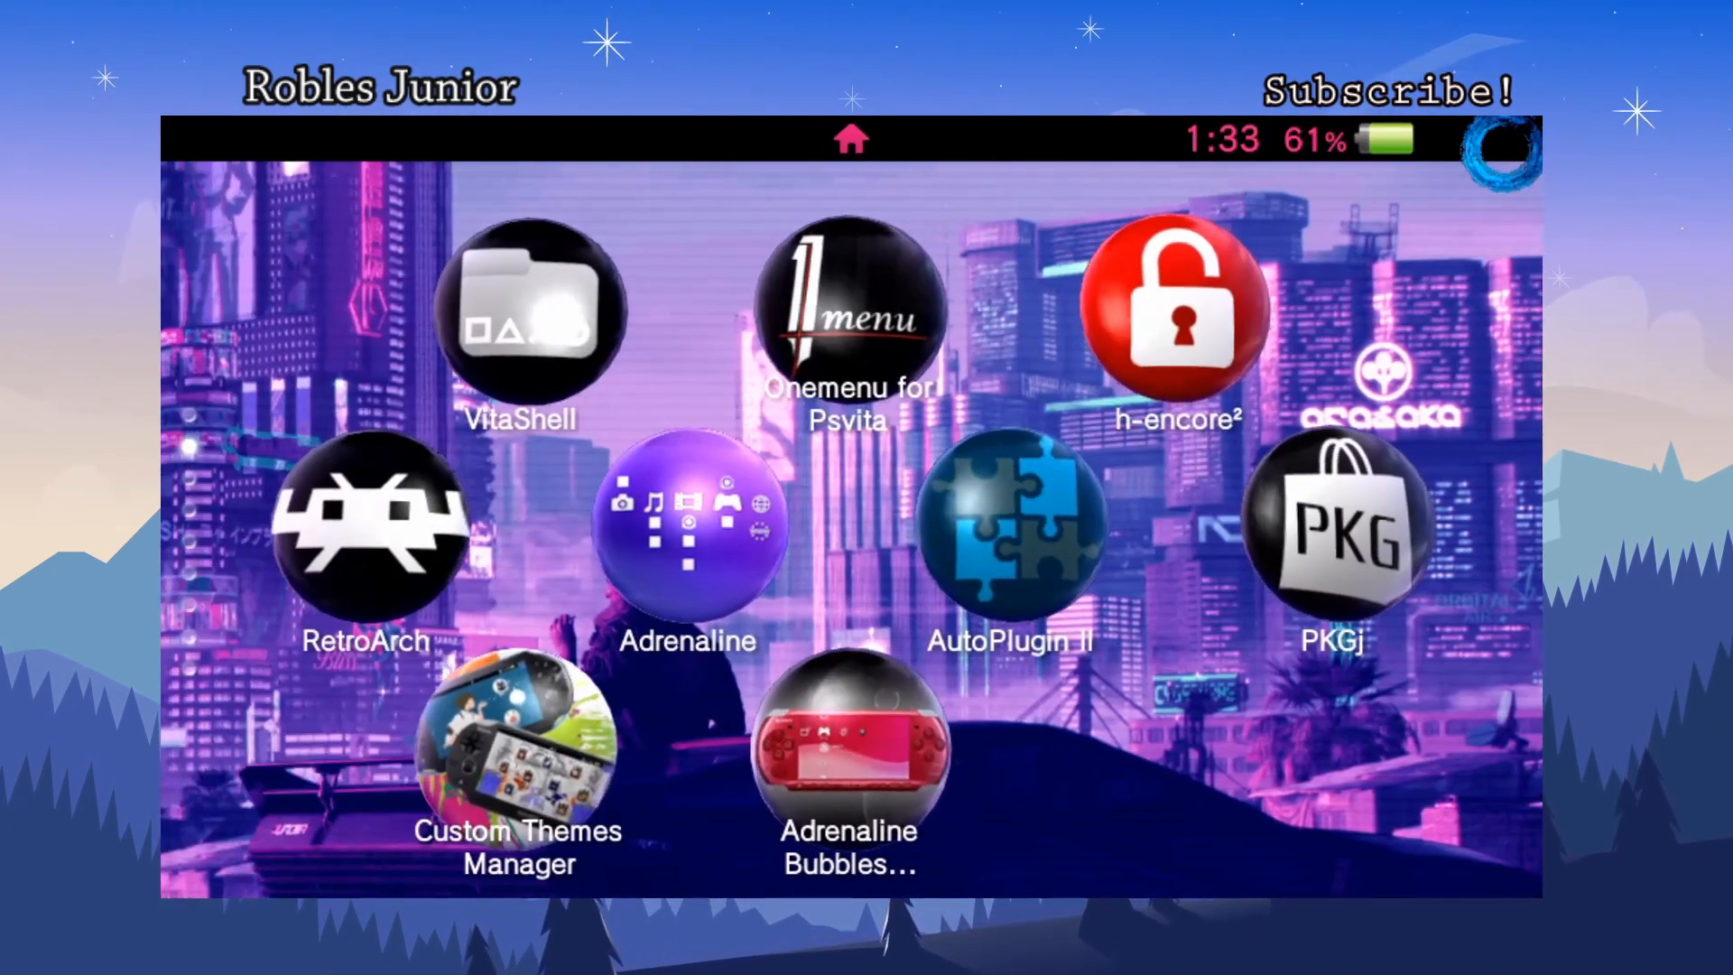
Launch RetroArch from its bubble and scroll the Game Boy Advance playlist
left_click(366, 535)
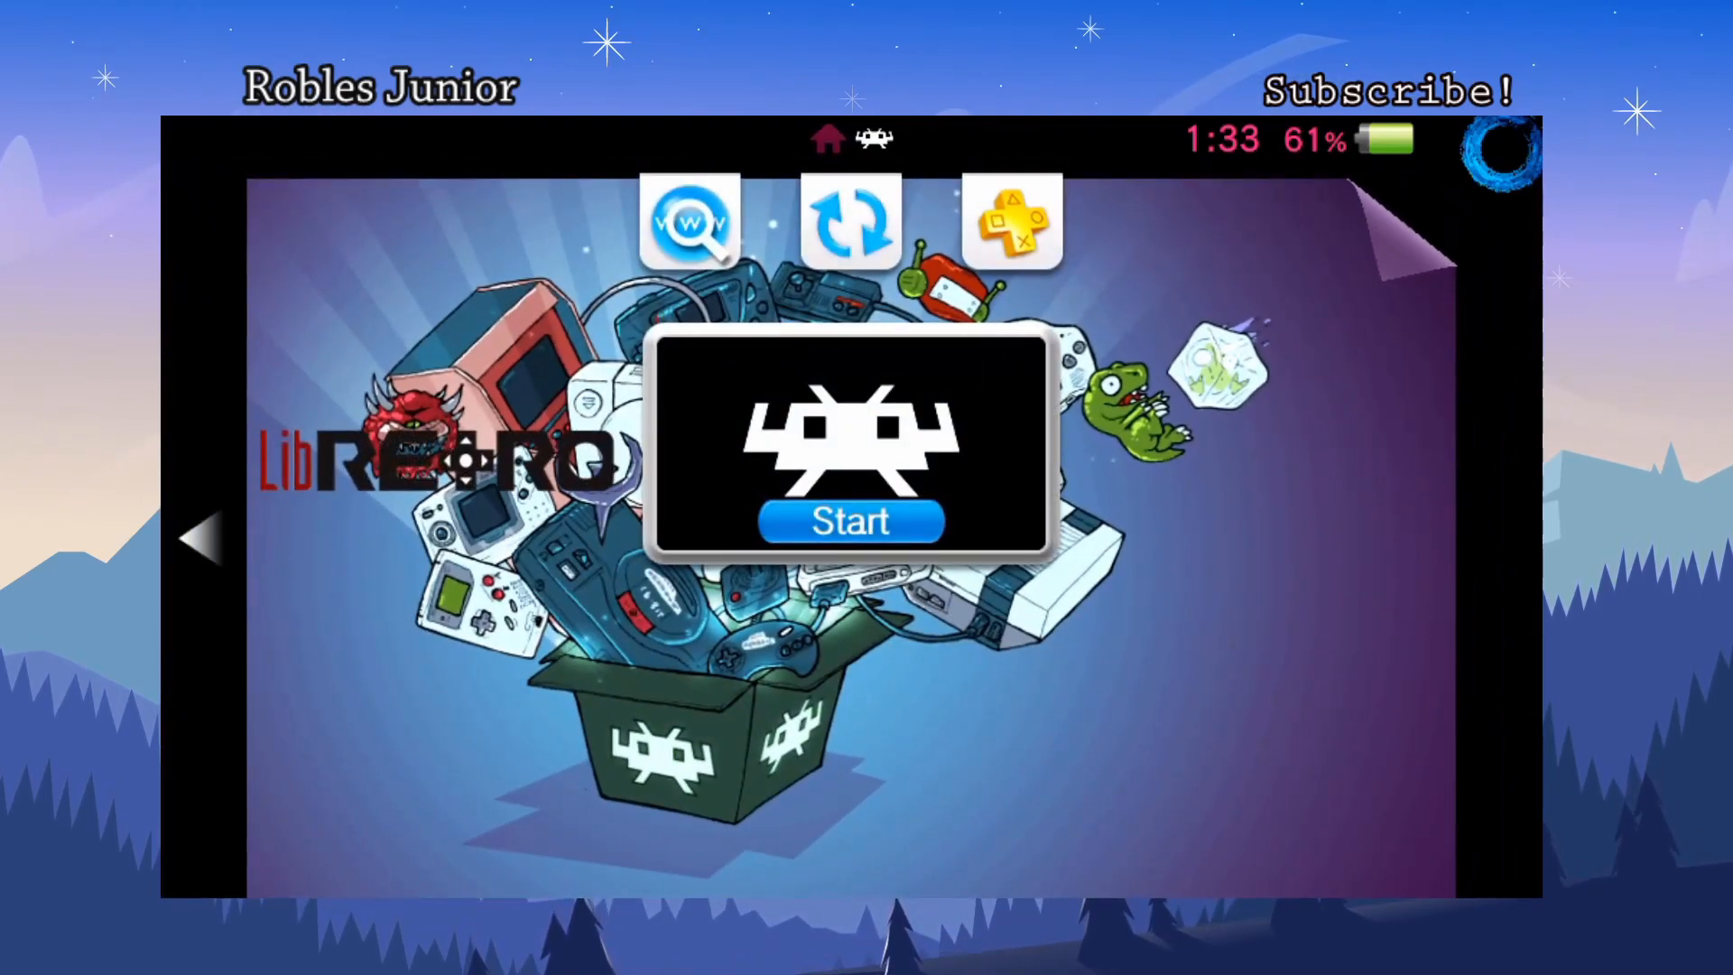
left_click(849, 520)
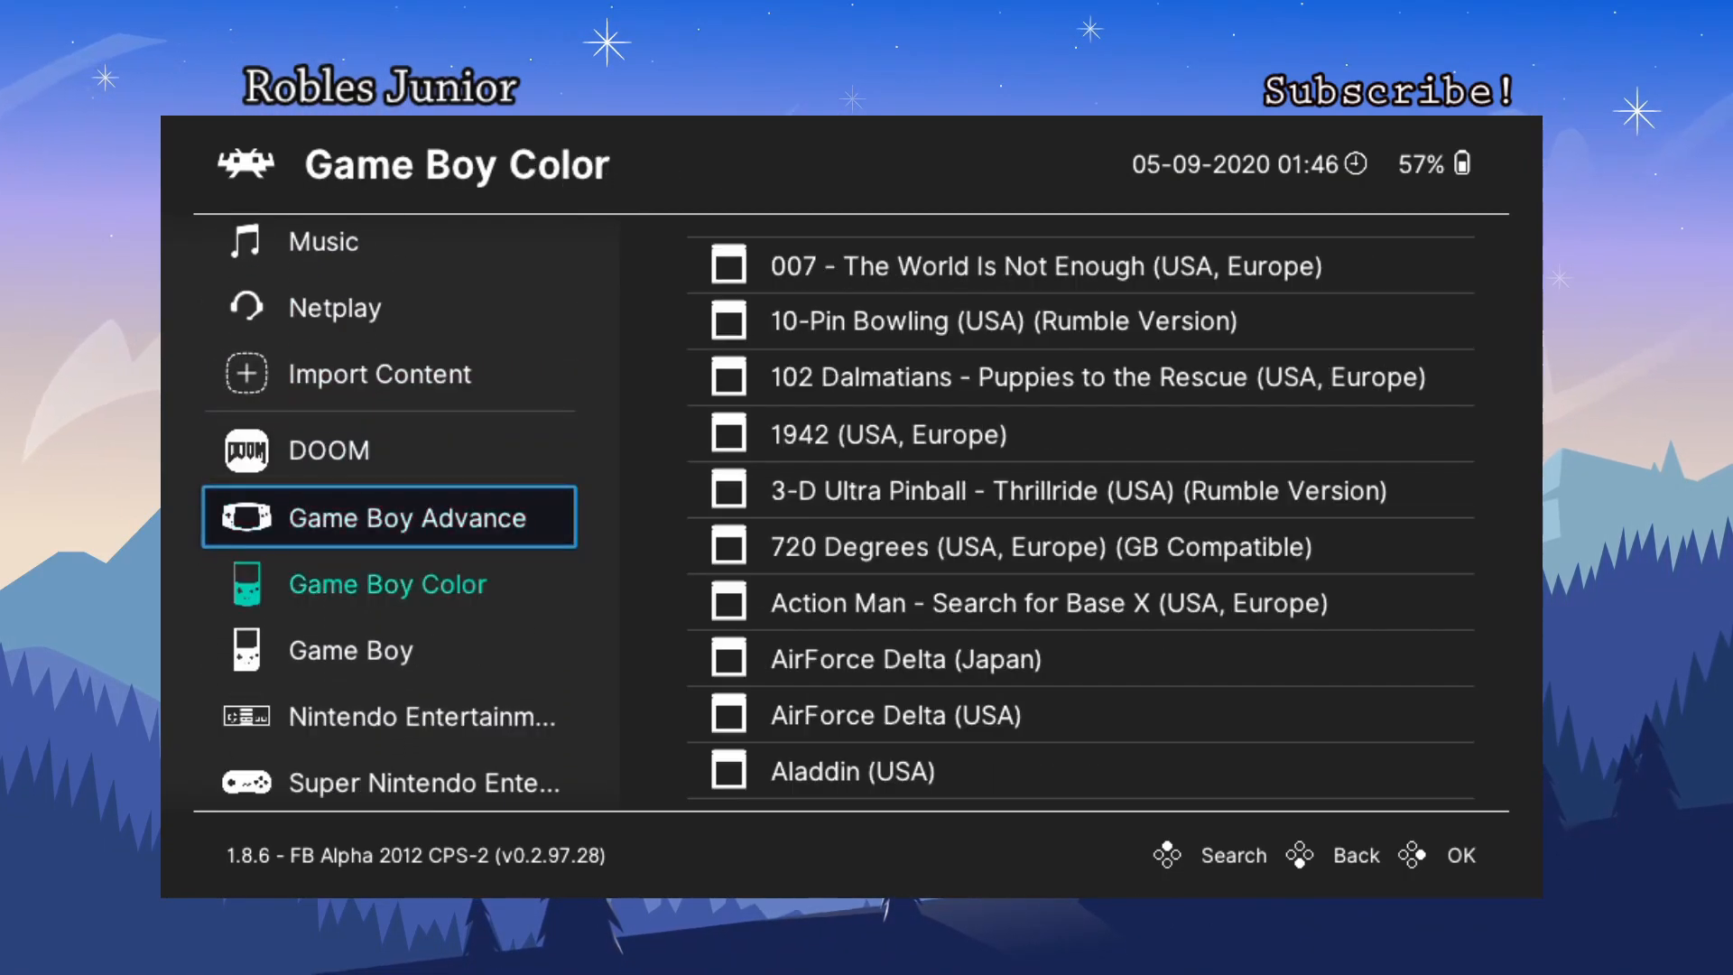
left_click(405, 517)
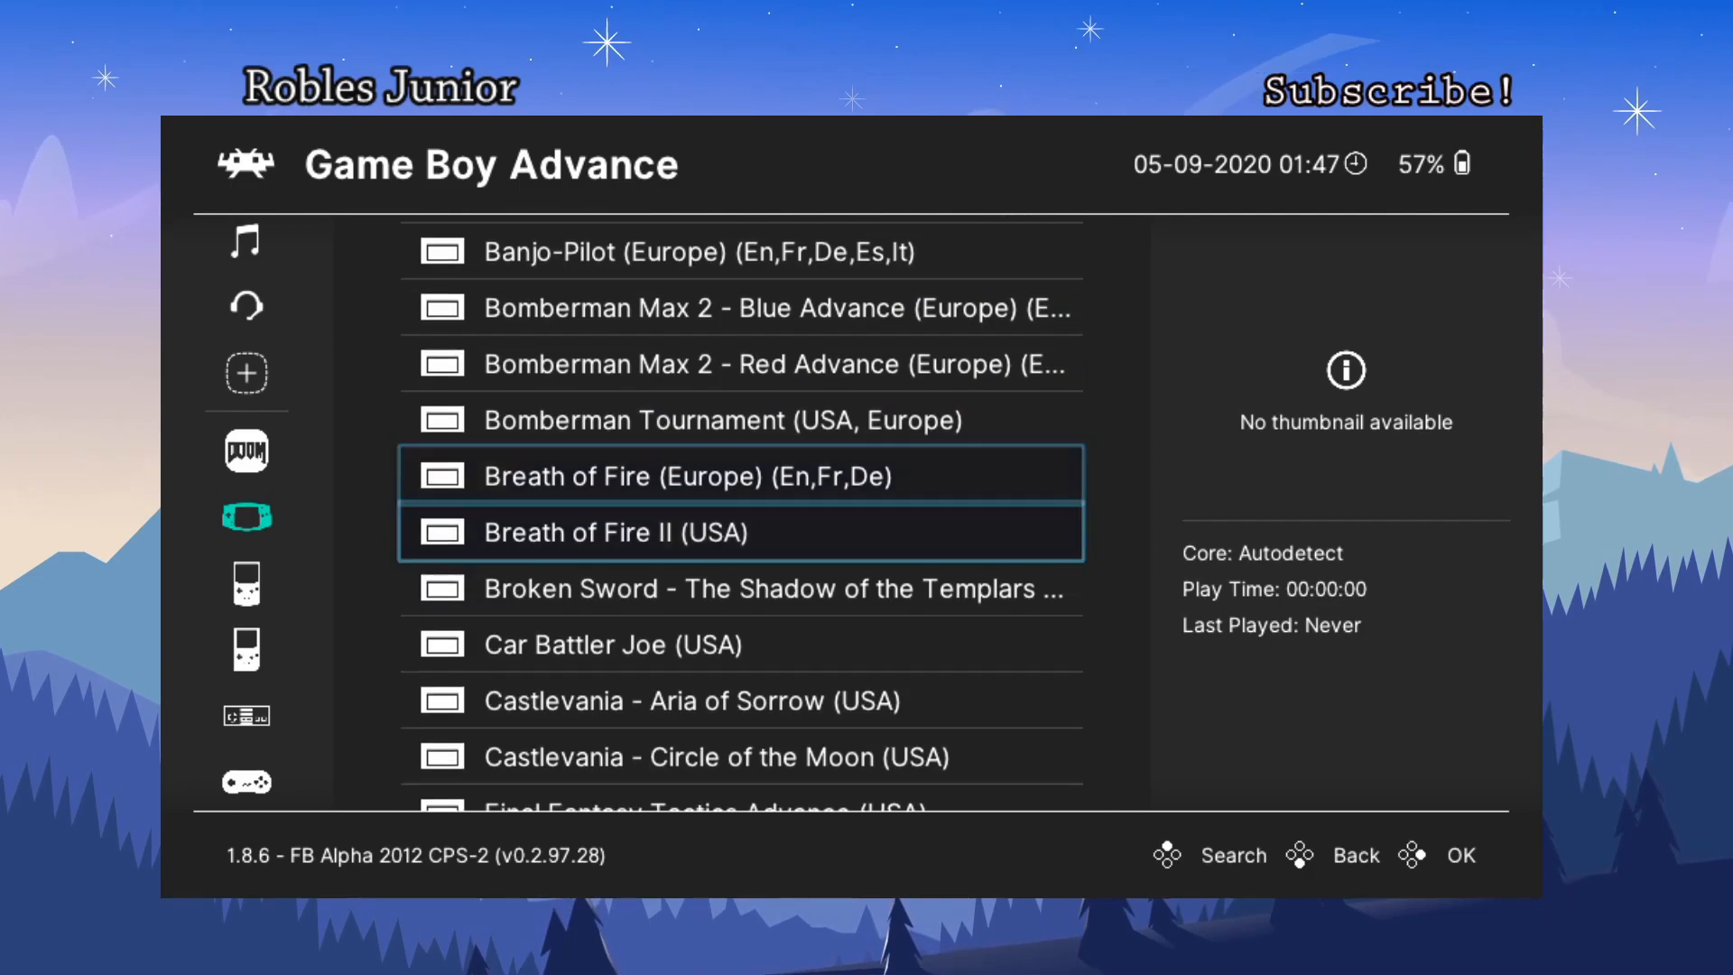
scroll("down", 3)
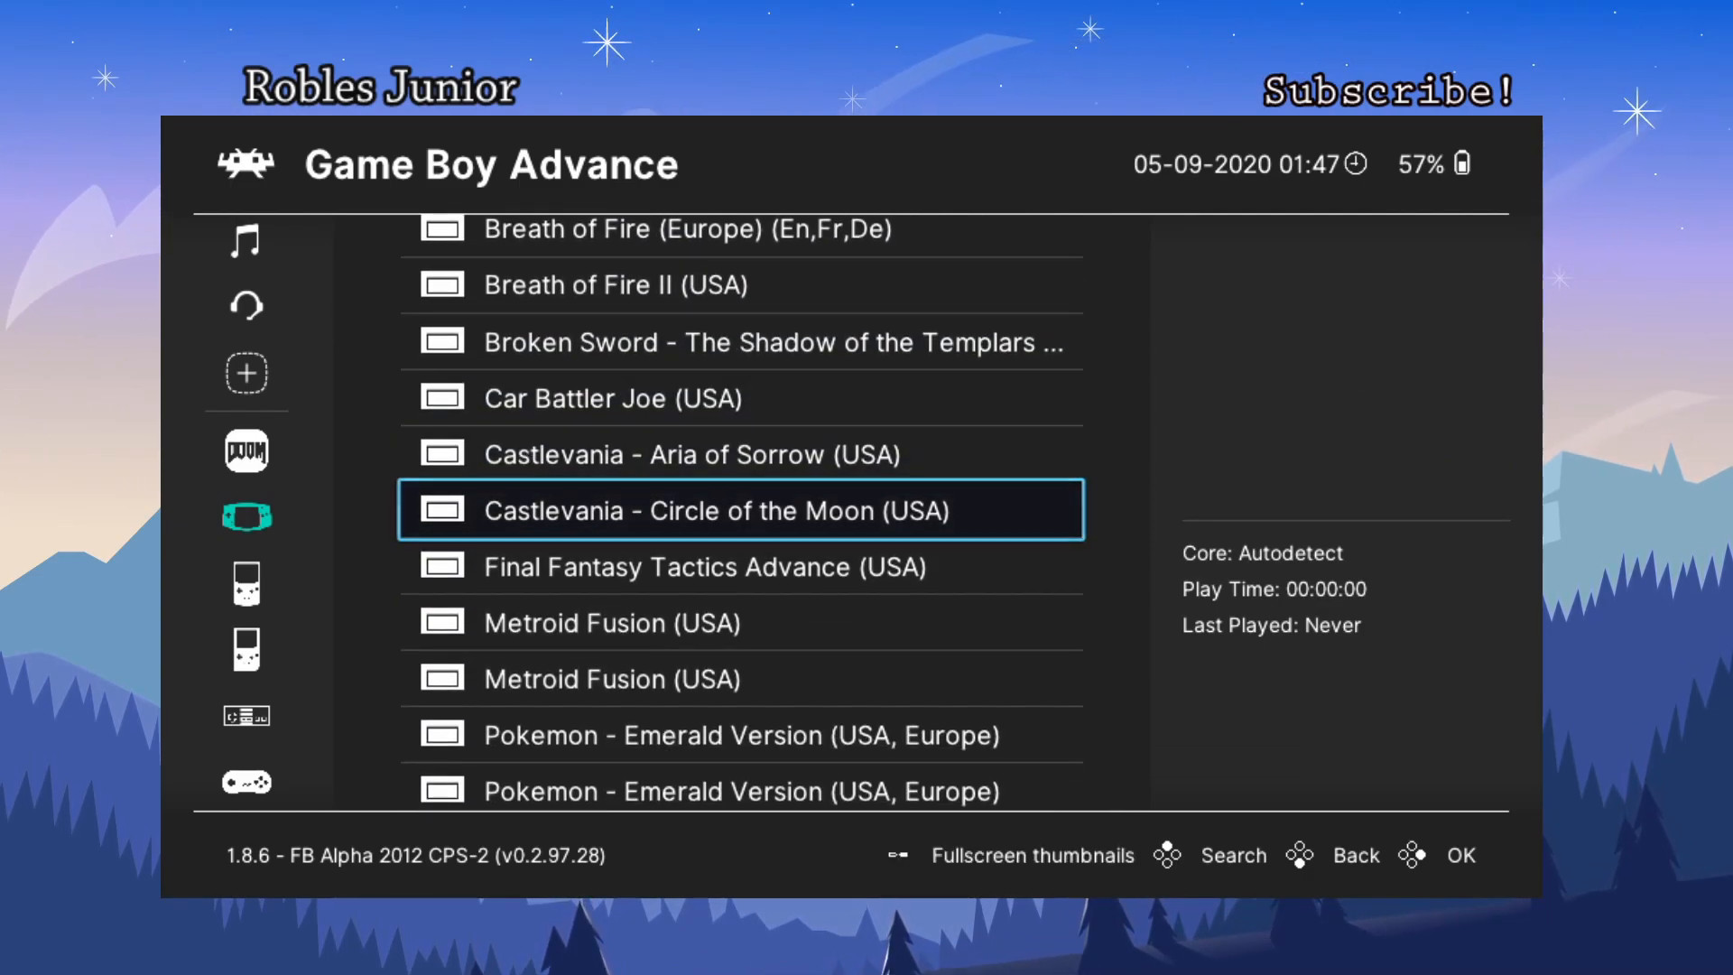
key("Up")
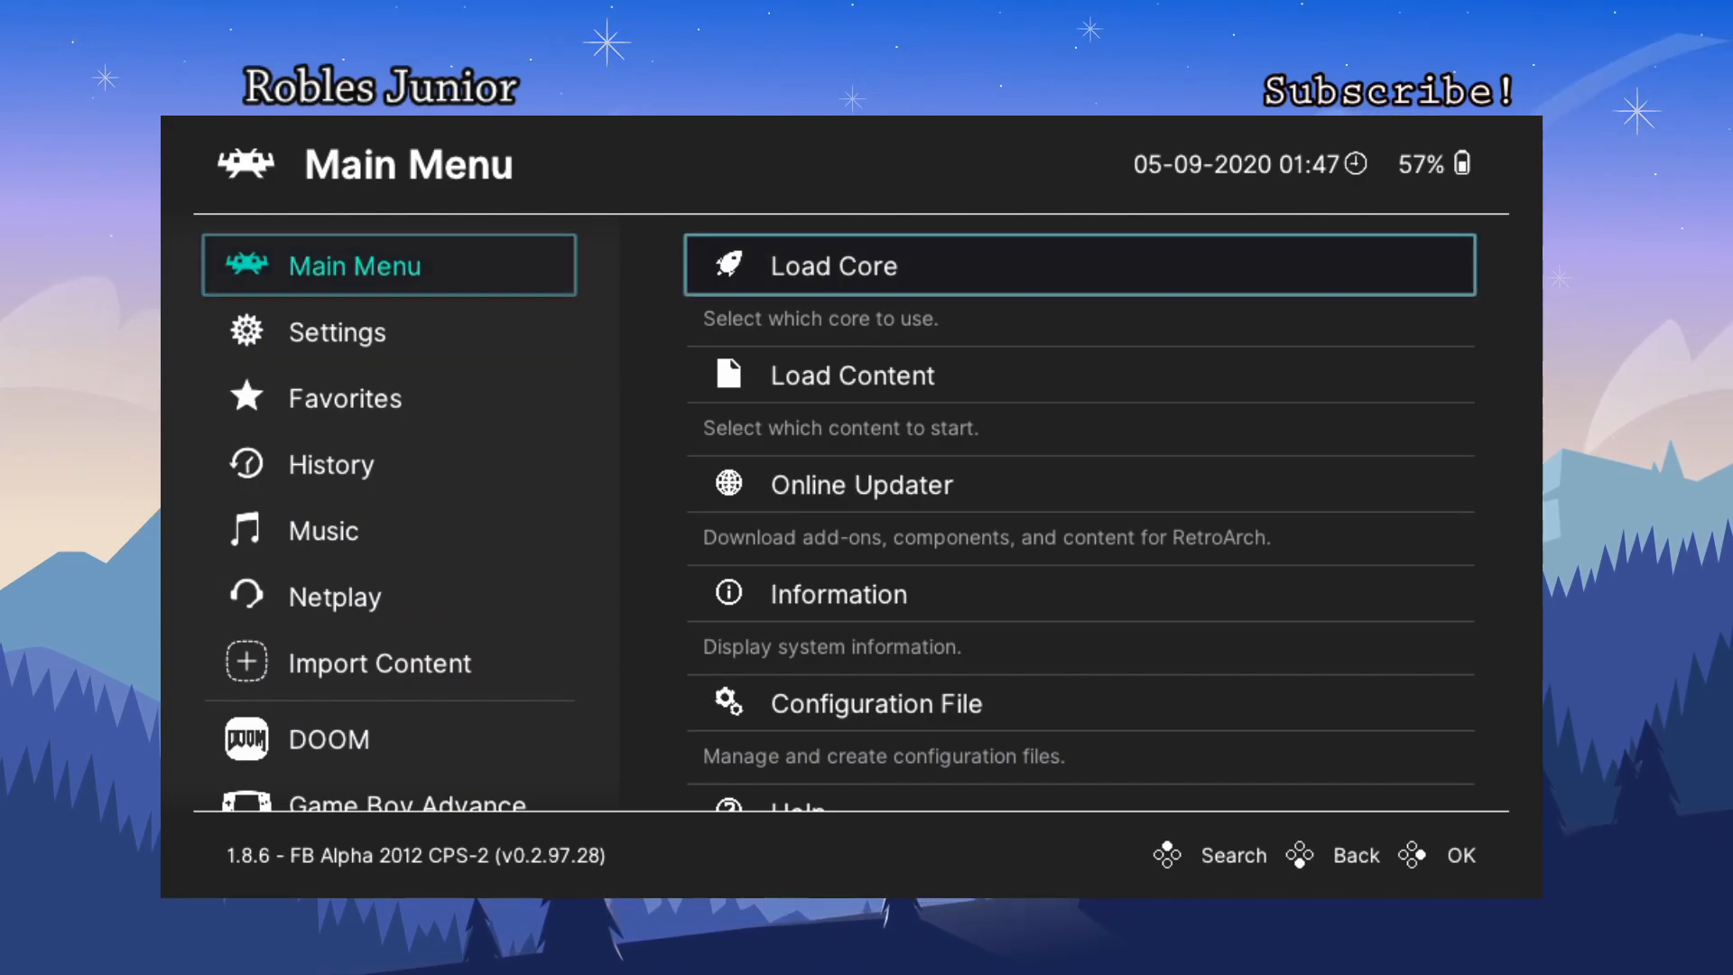
Open Load Core and scroll through the first cores, from Commodore and DOS
left_click(834, 264)
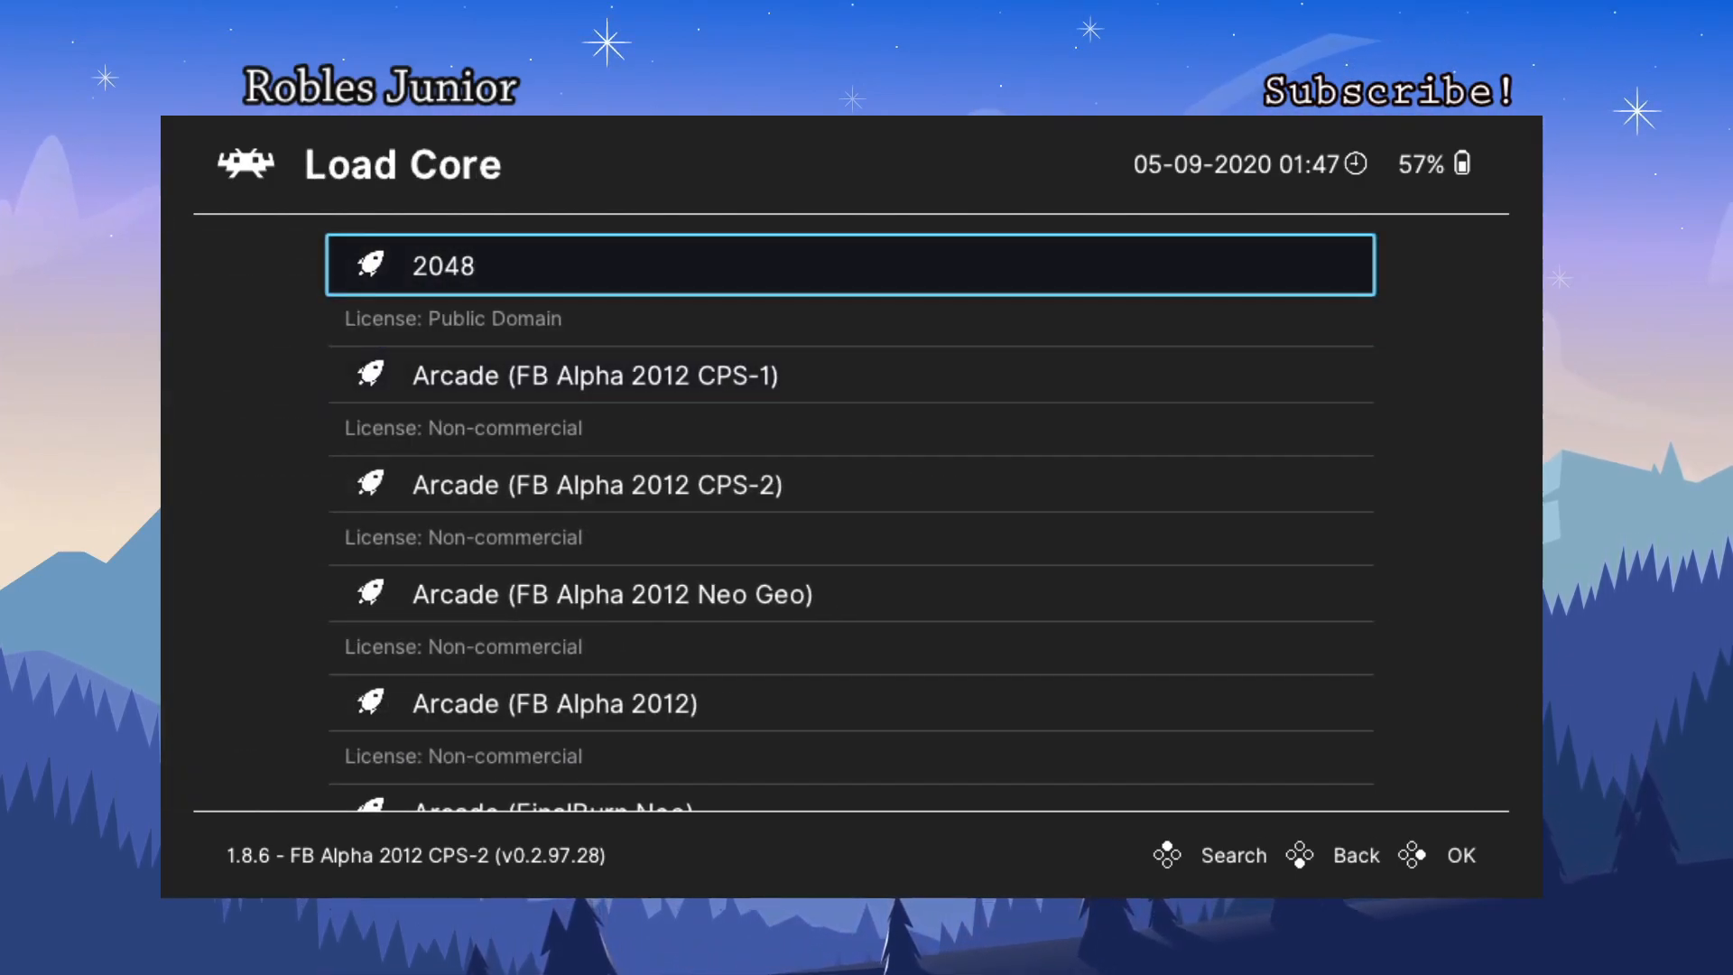
scroll("down", 3)
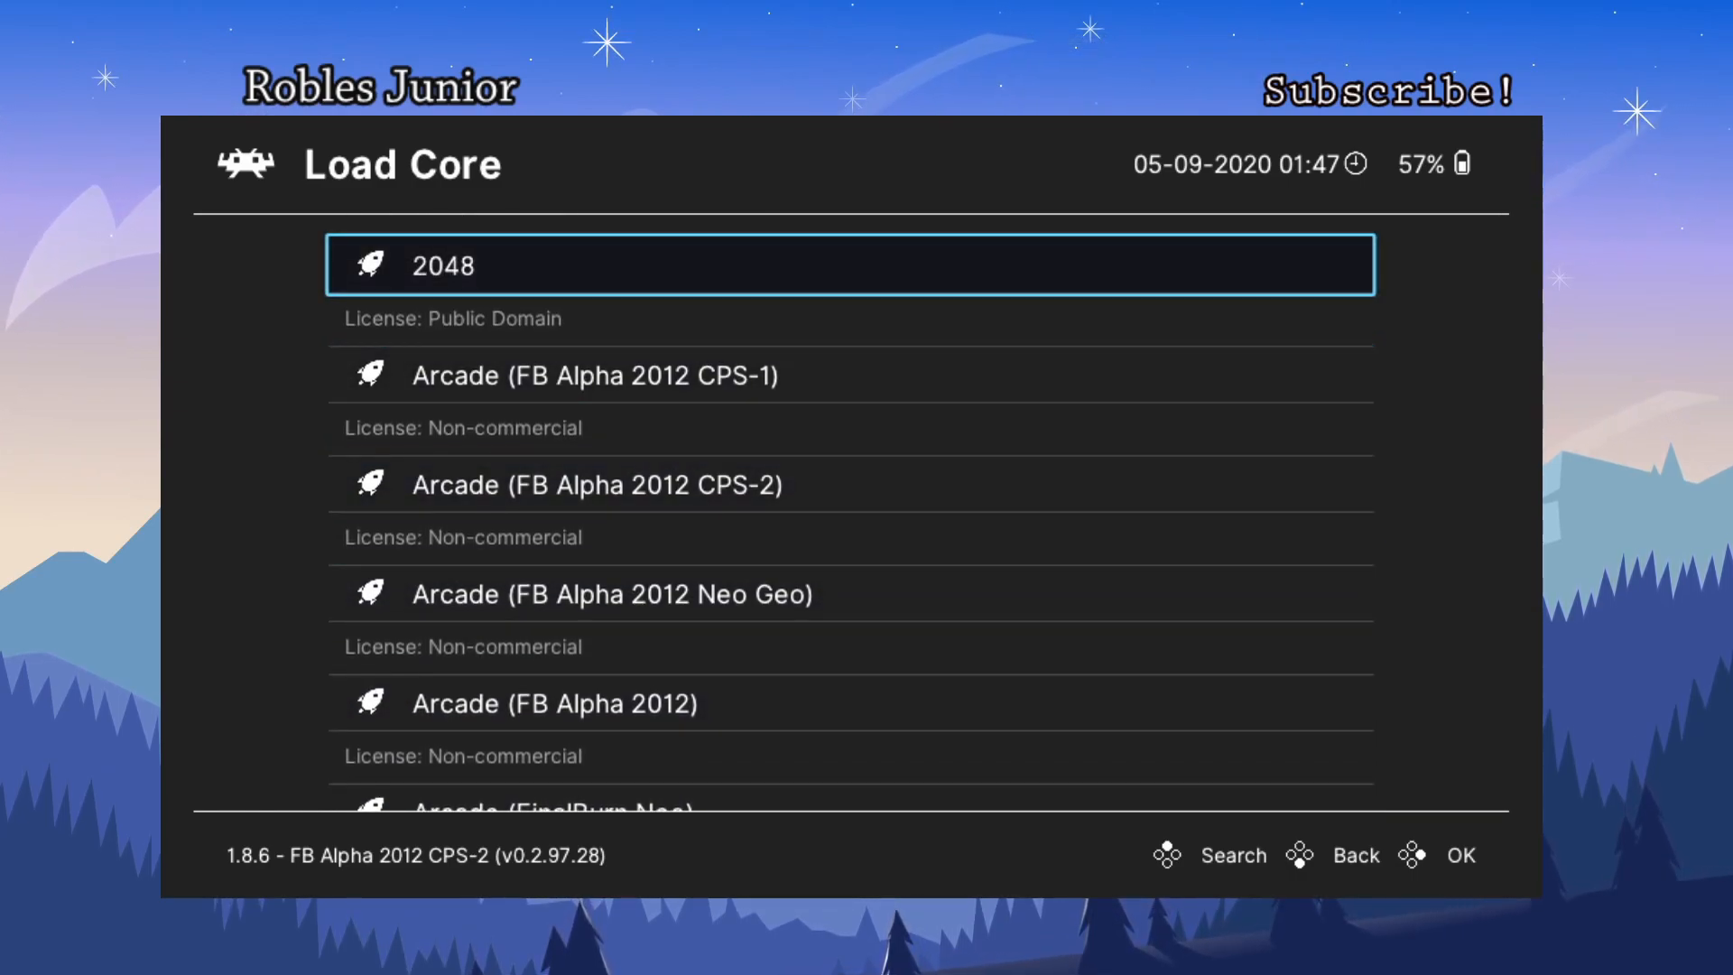
key("Down")
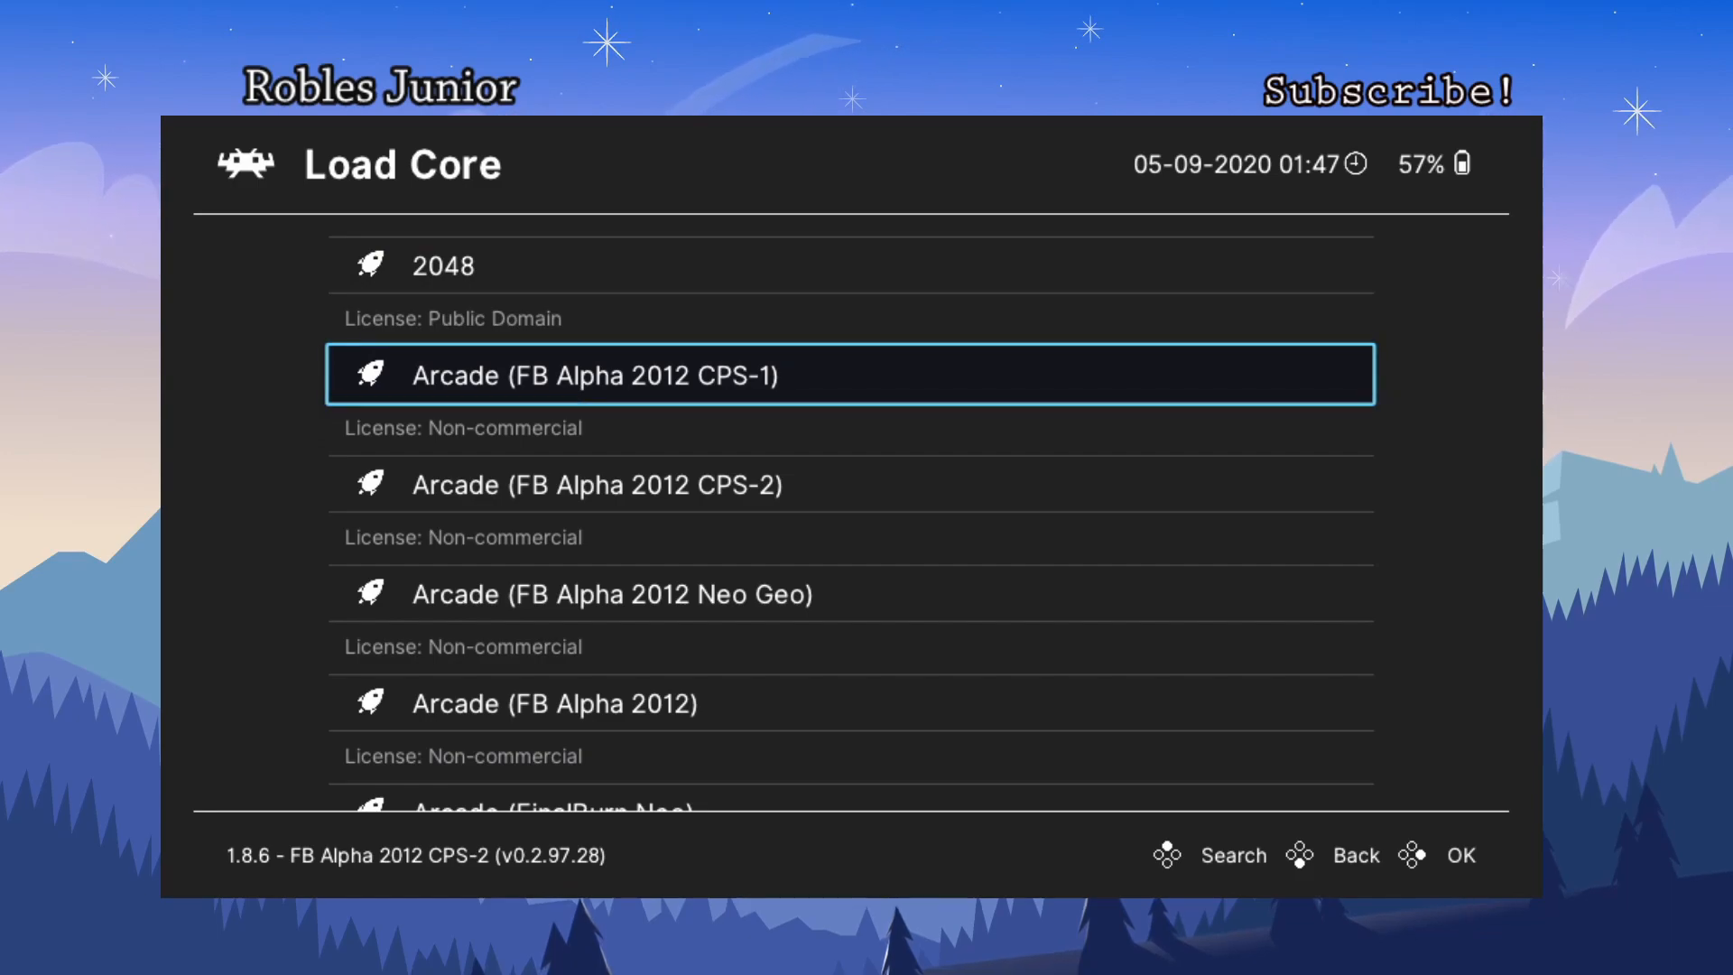
scroll("down", 3)
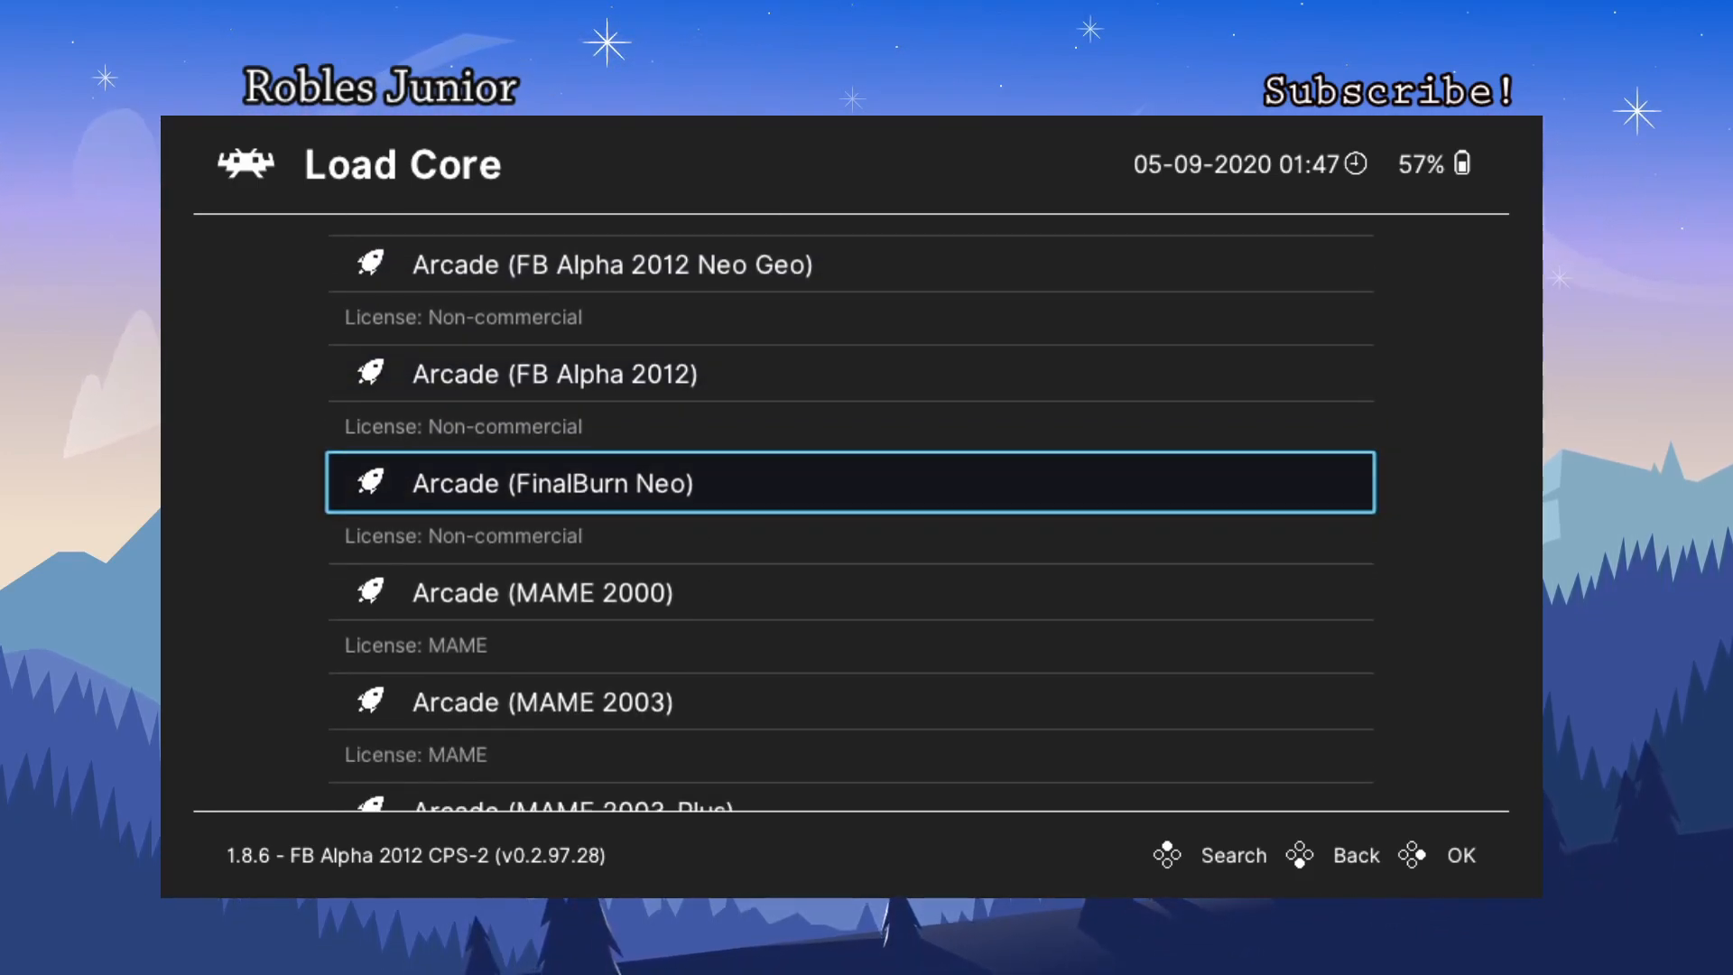
scroll("down", 3)
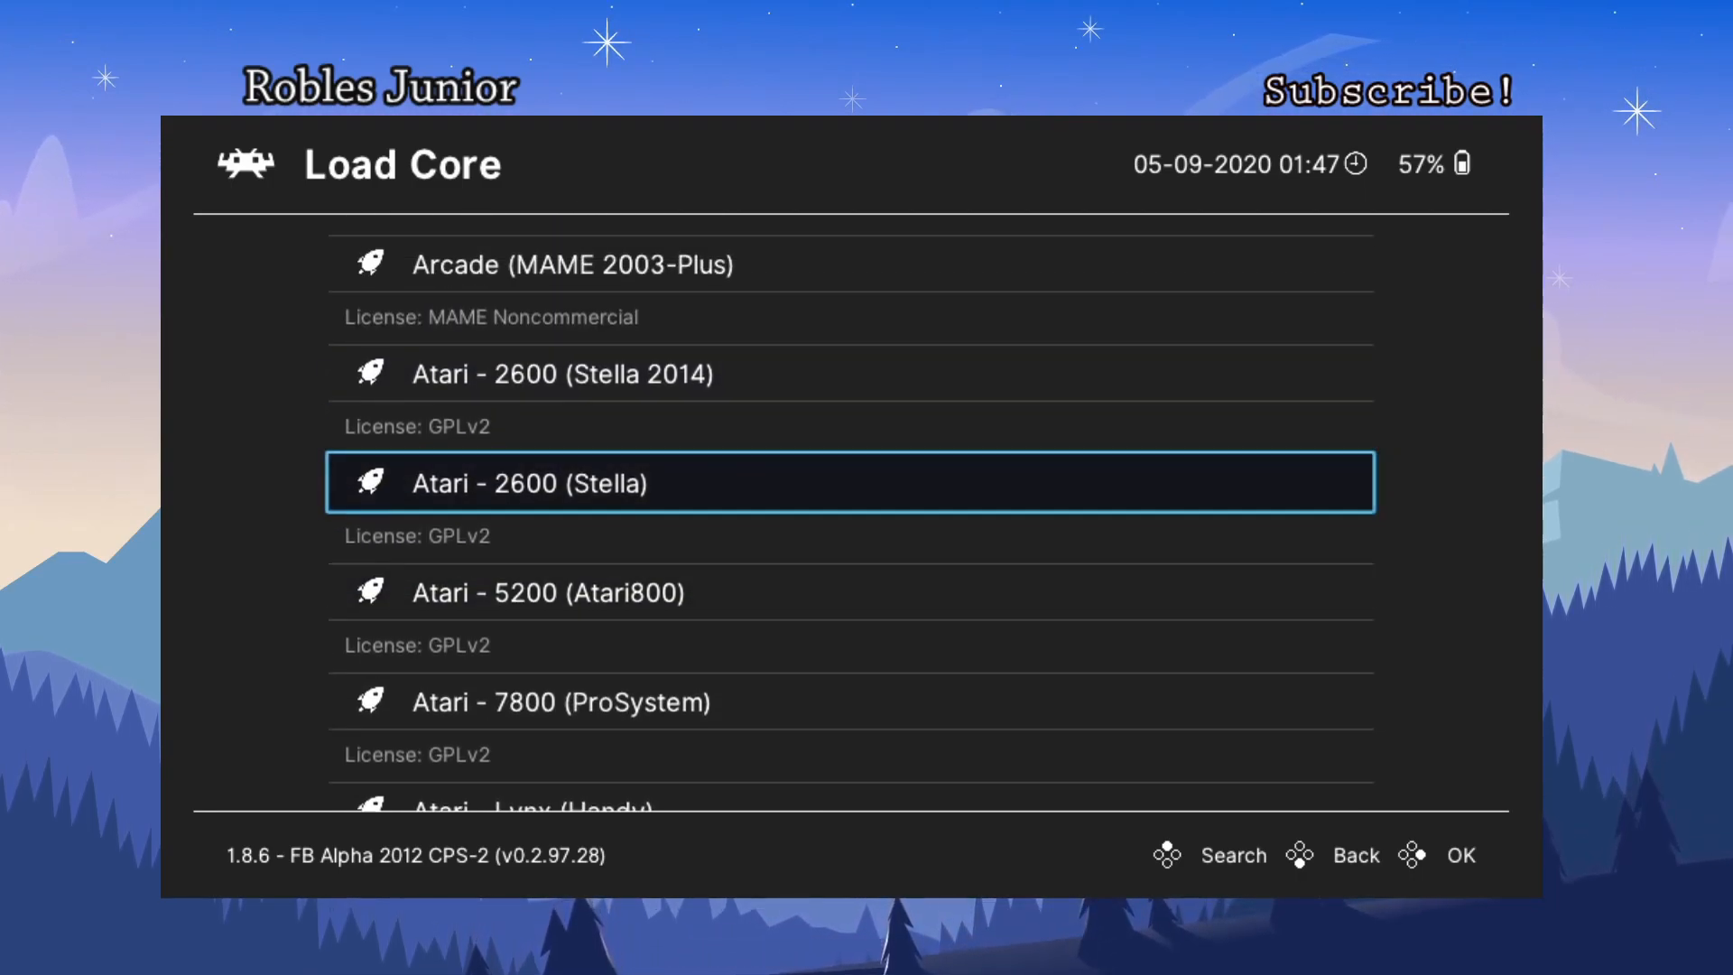
scroll("down", 3)
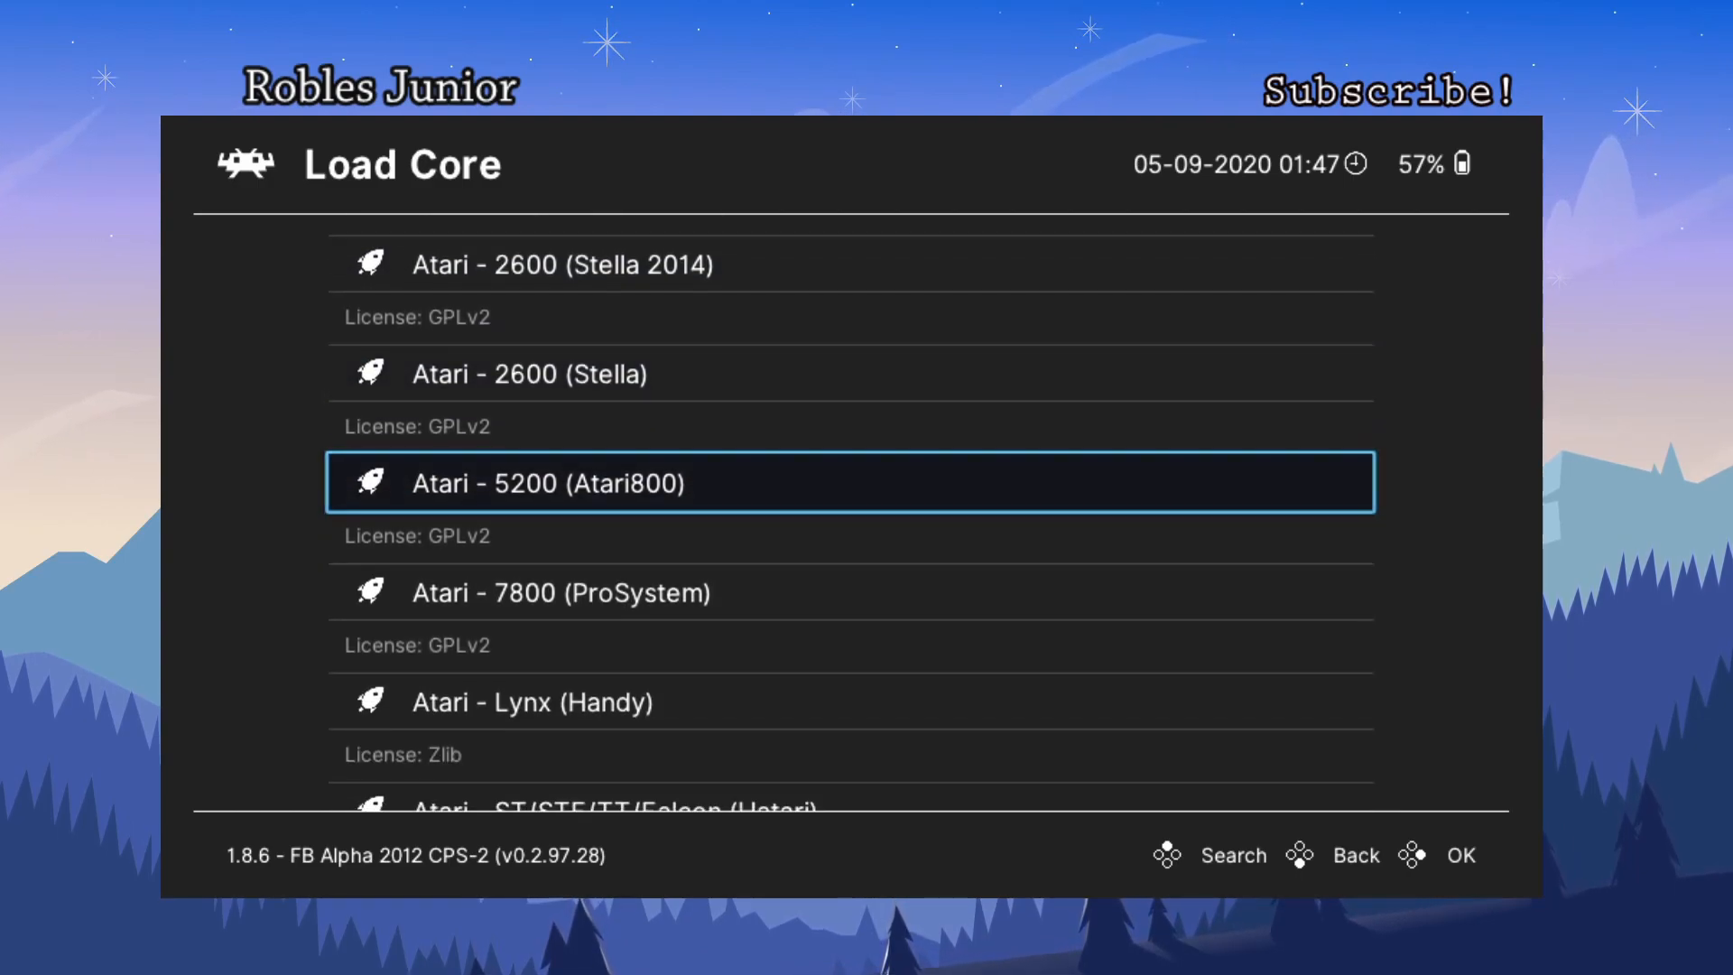
scroll("down", 3)
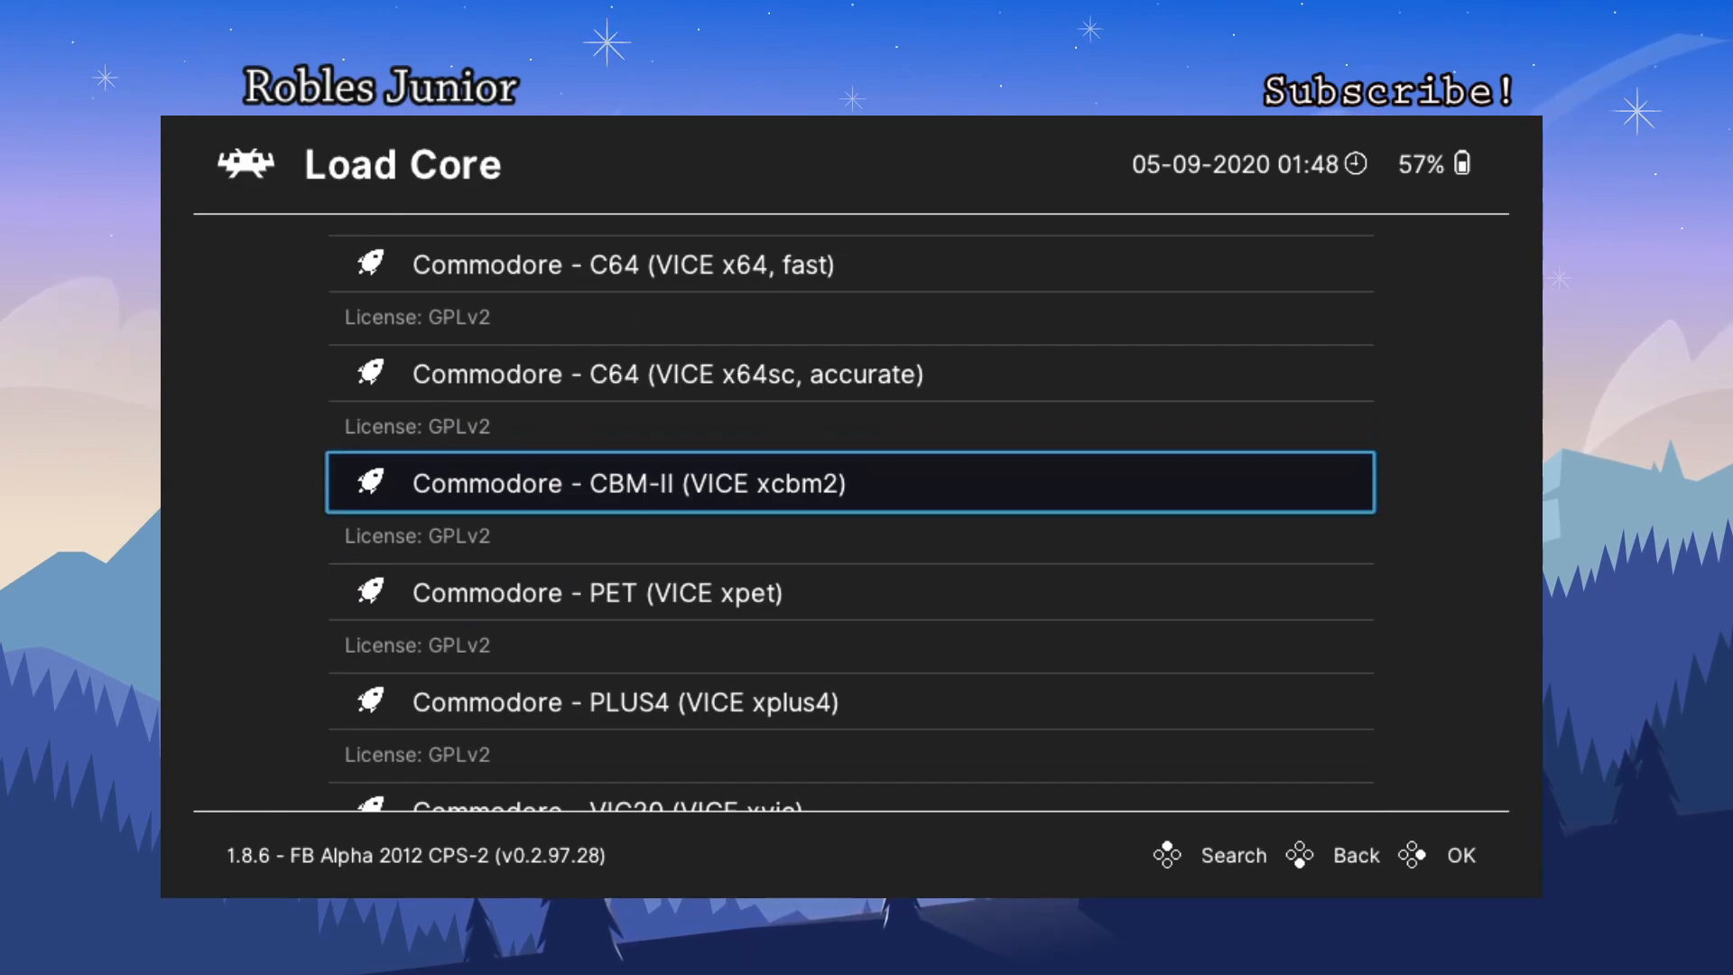
Keep scrolling the core list down to Sony - PlayStation (PCSX ReARMed)
scroll("down", 3)
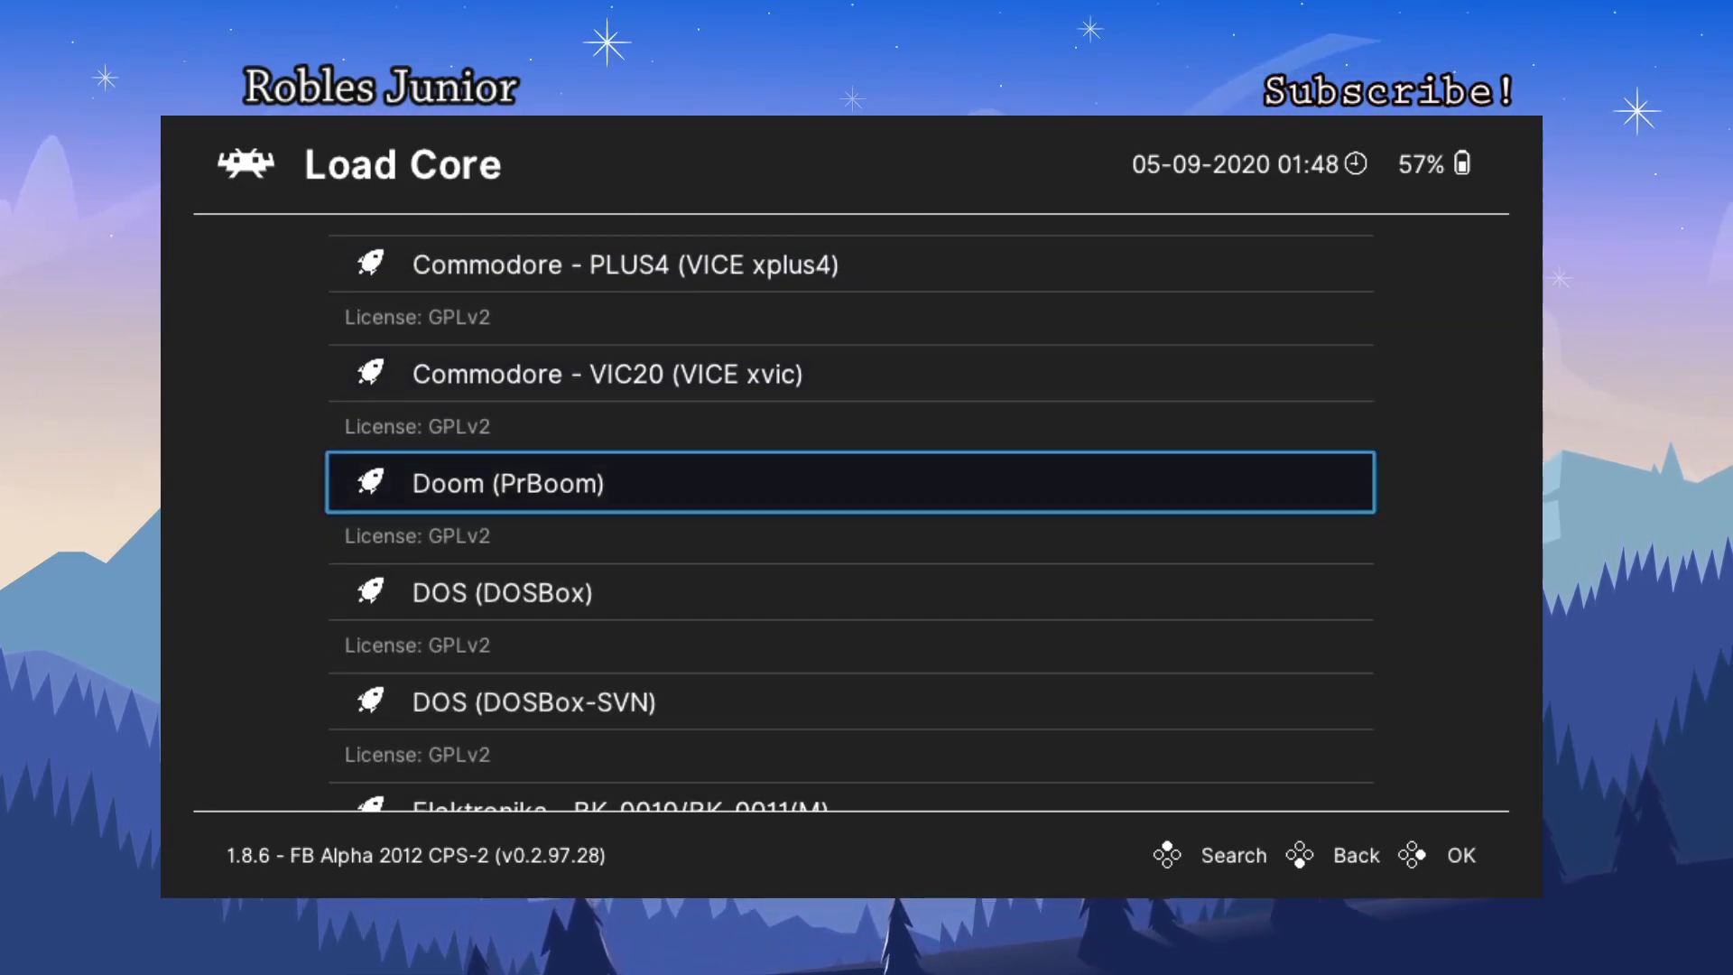
scroll("down", 3)
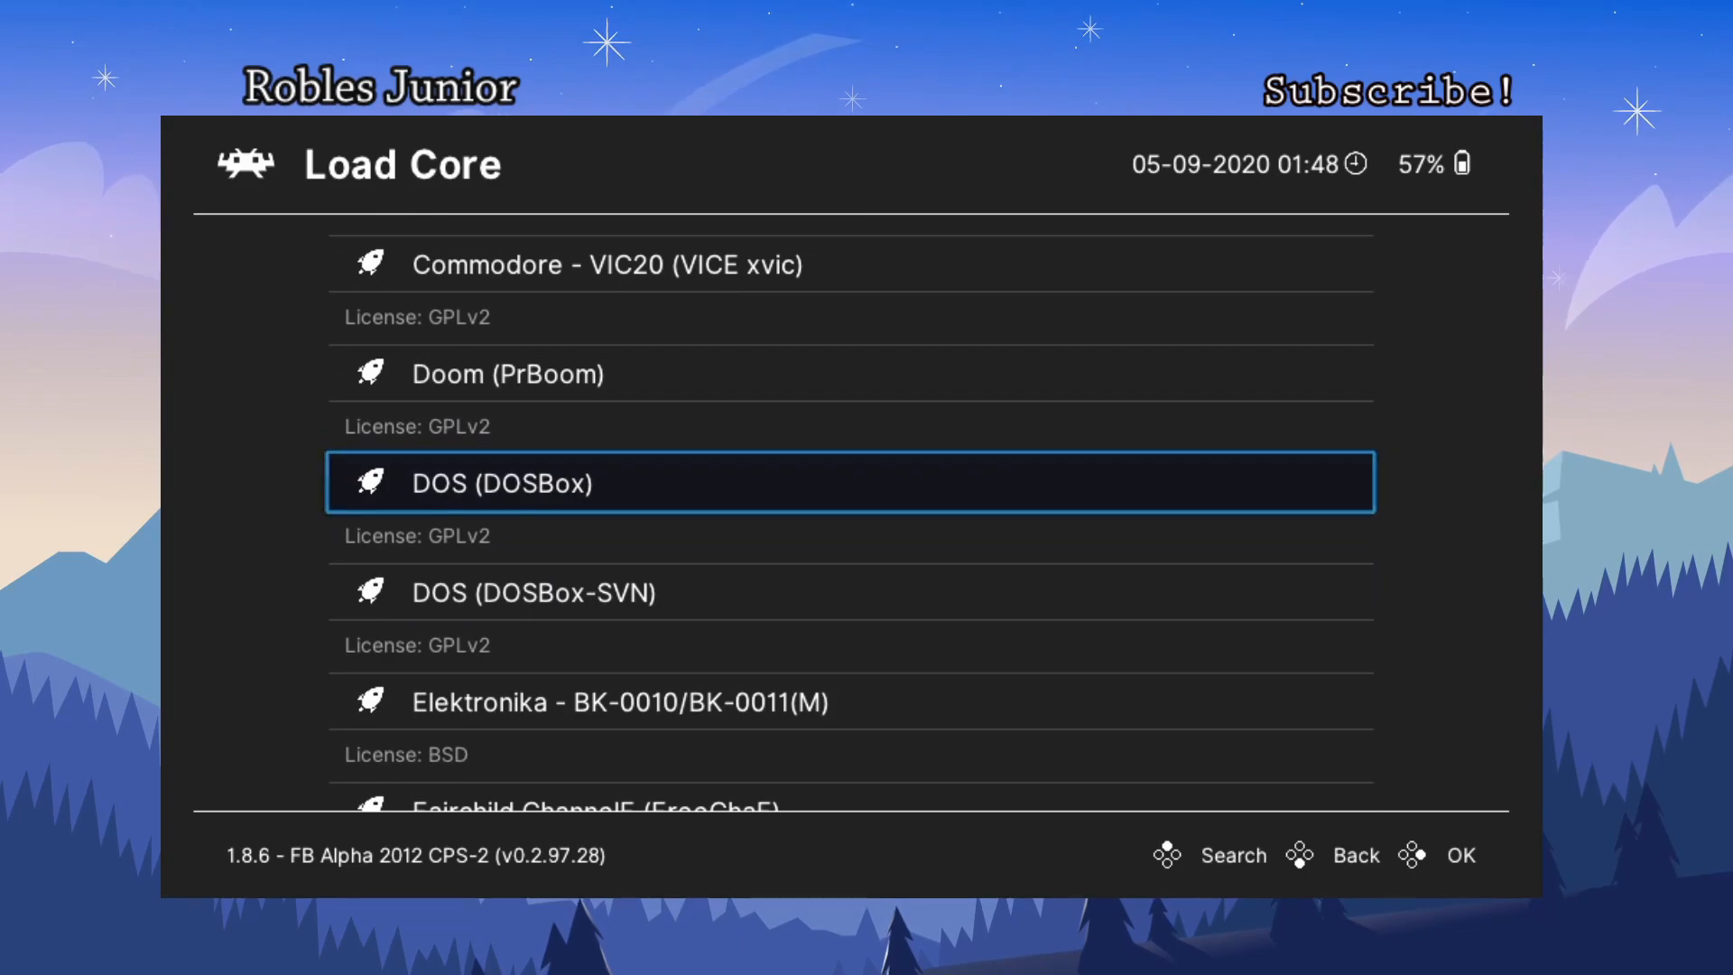
scroll("down", 3)
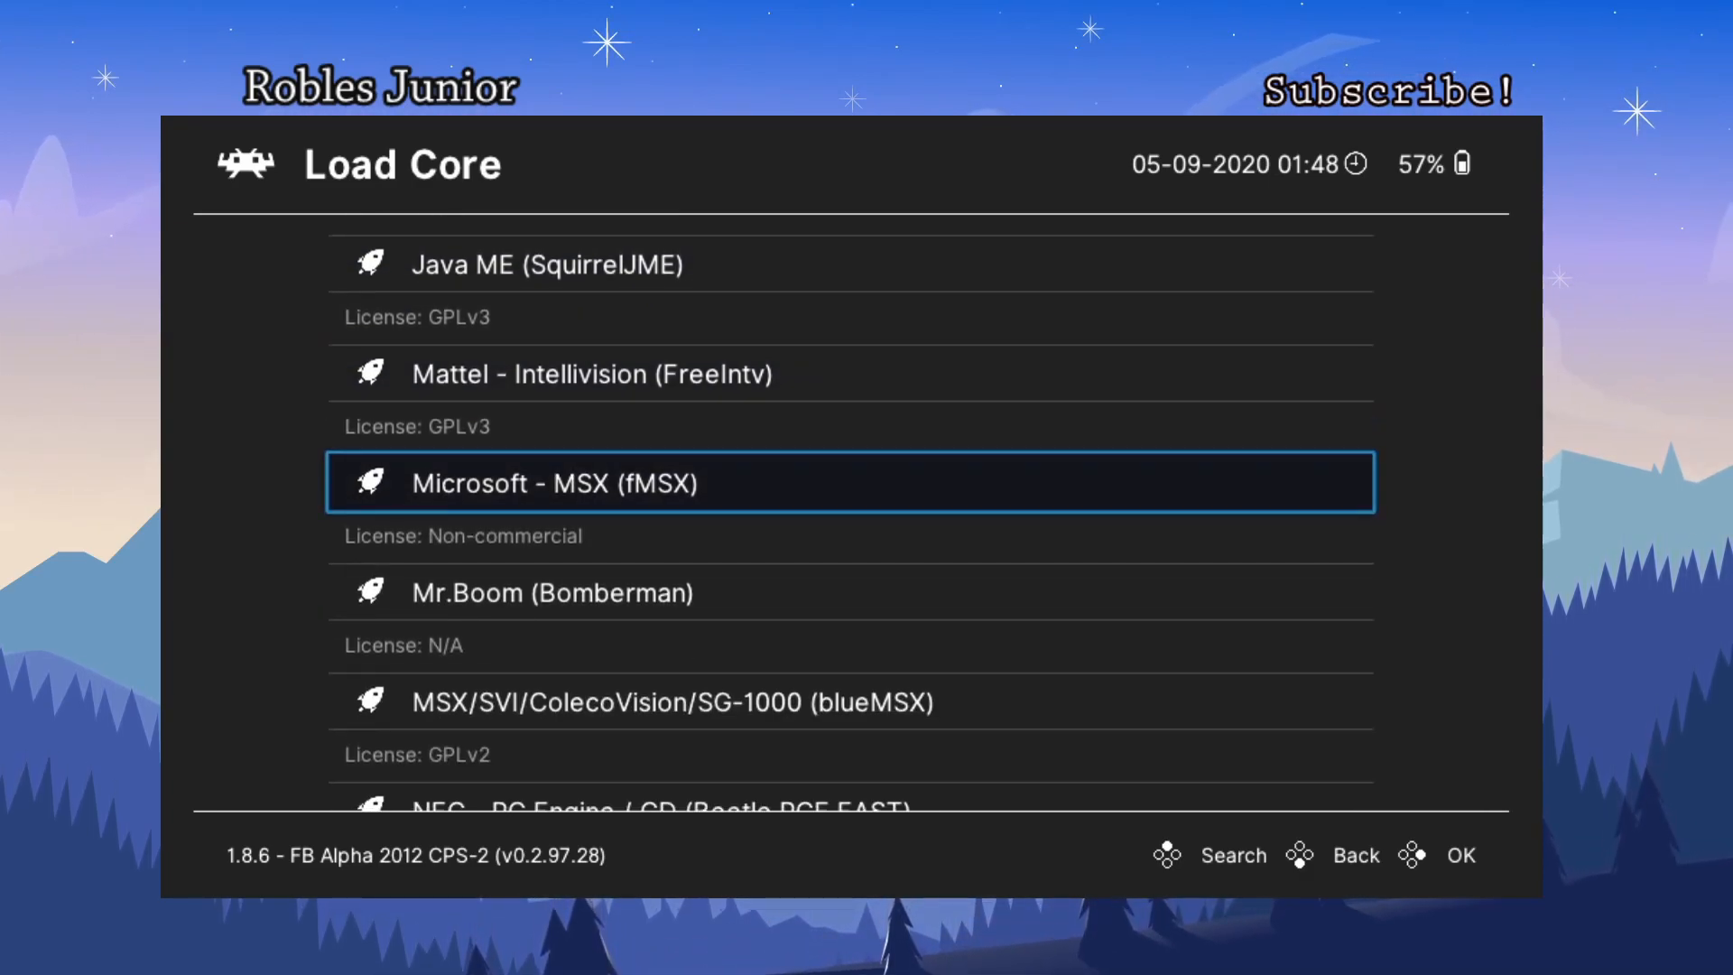
scroll("down", 3)
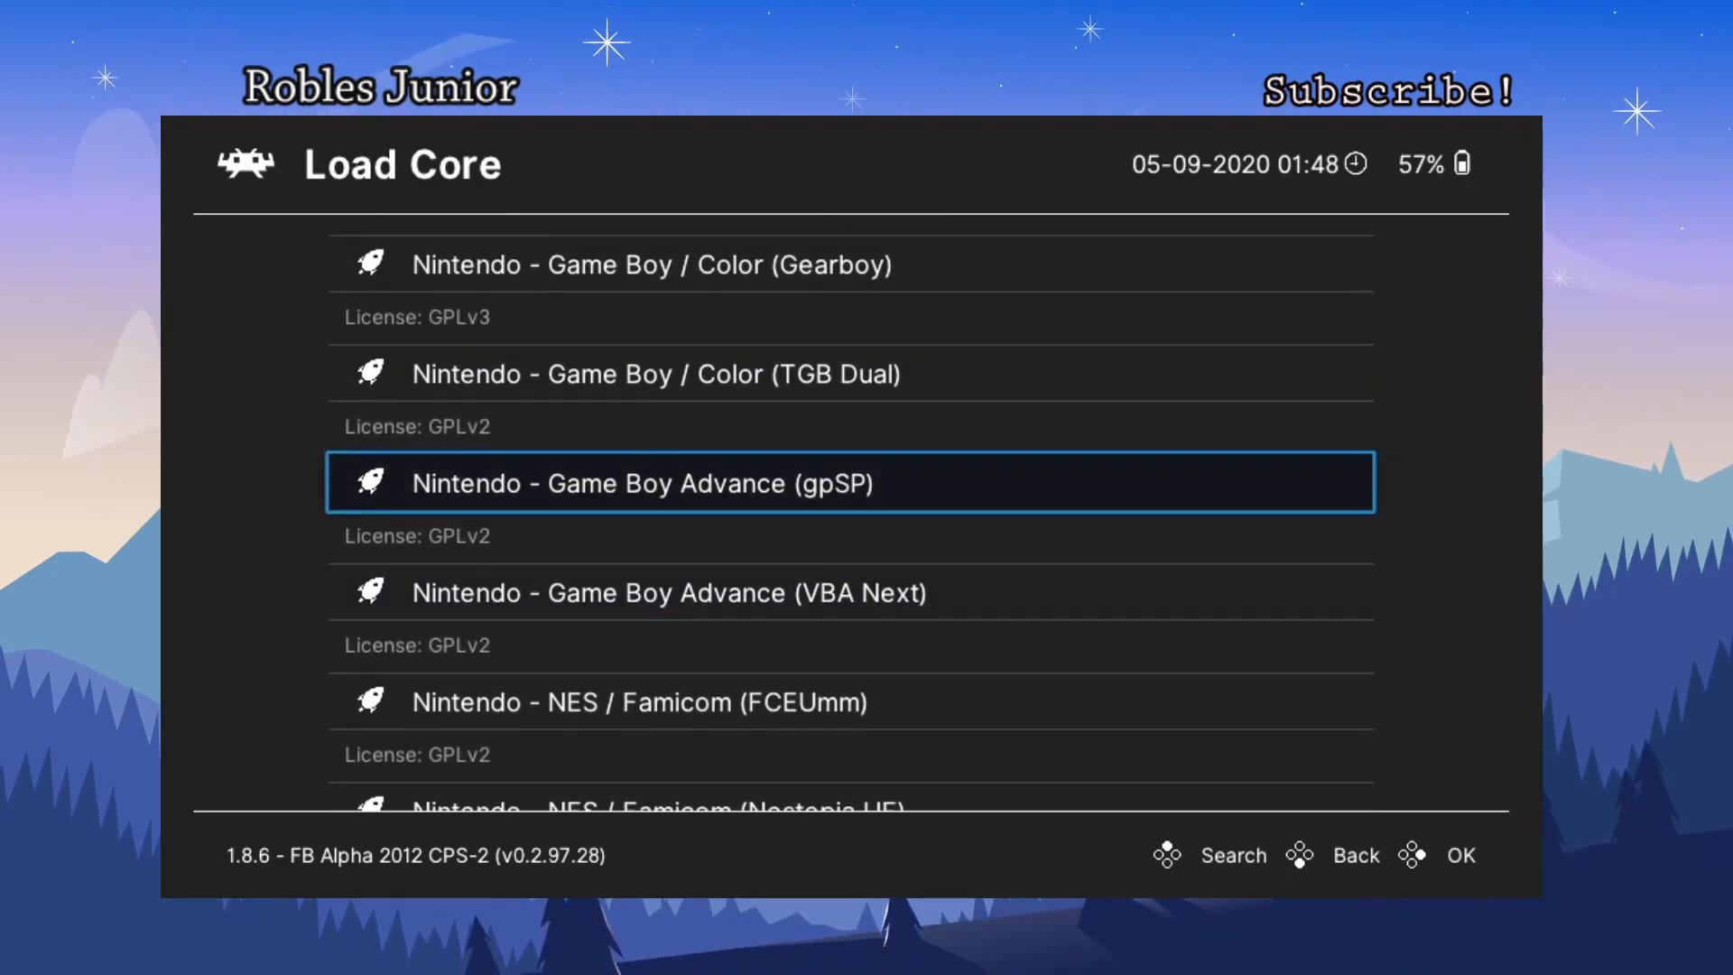
scroll("down", 3)
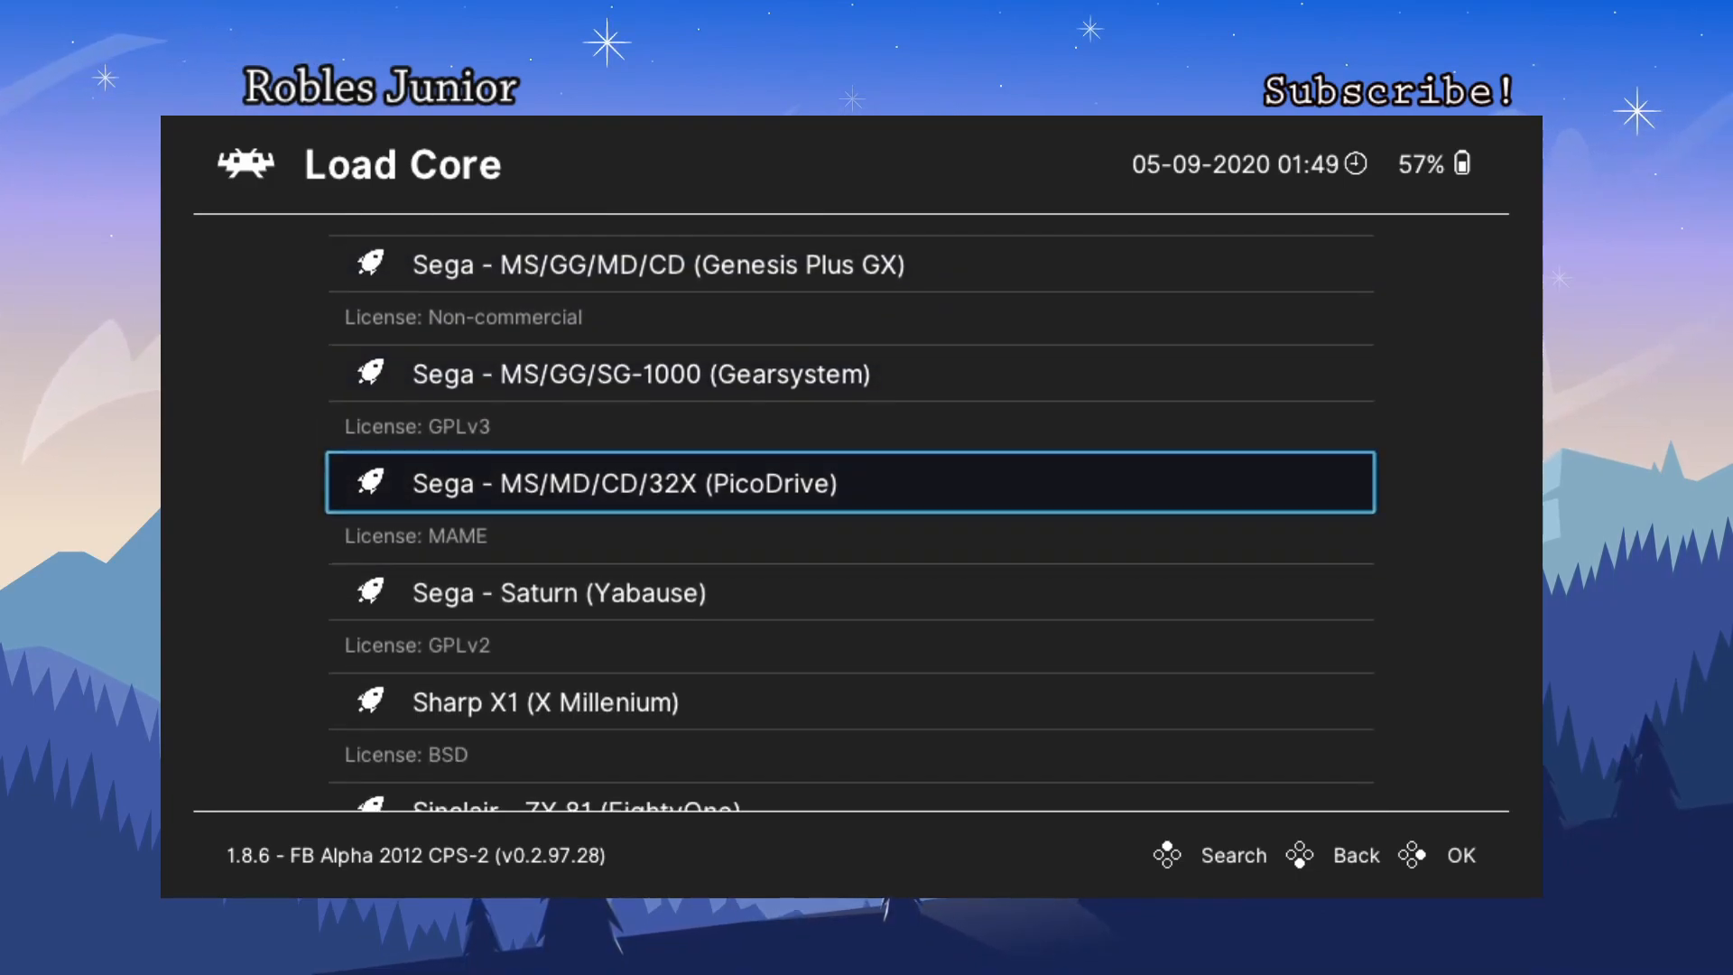
scroll("down", 3)
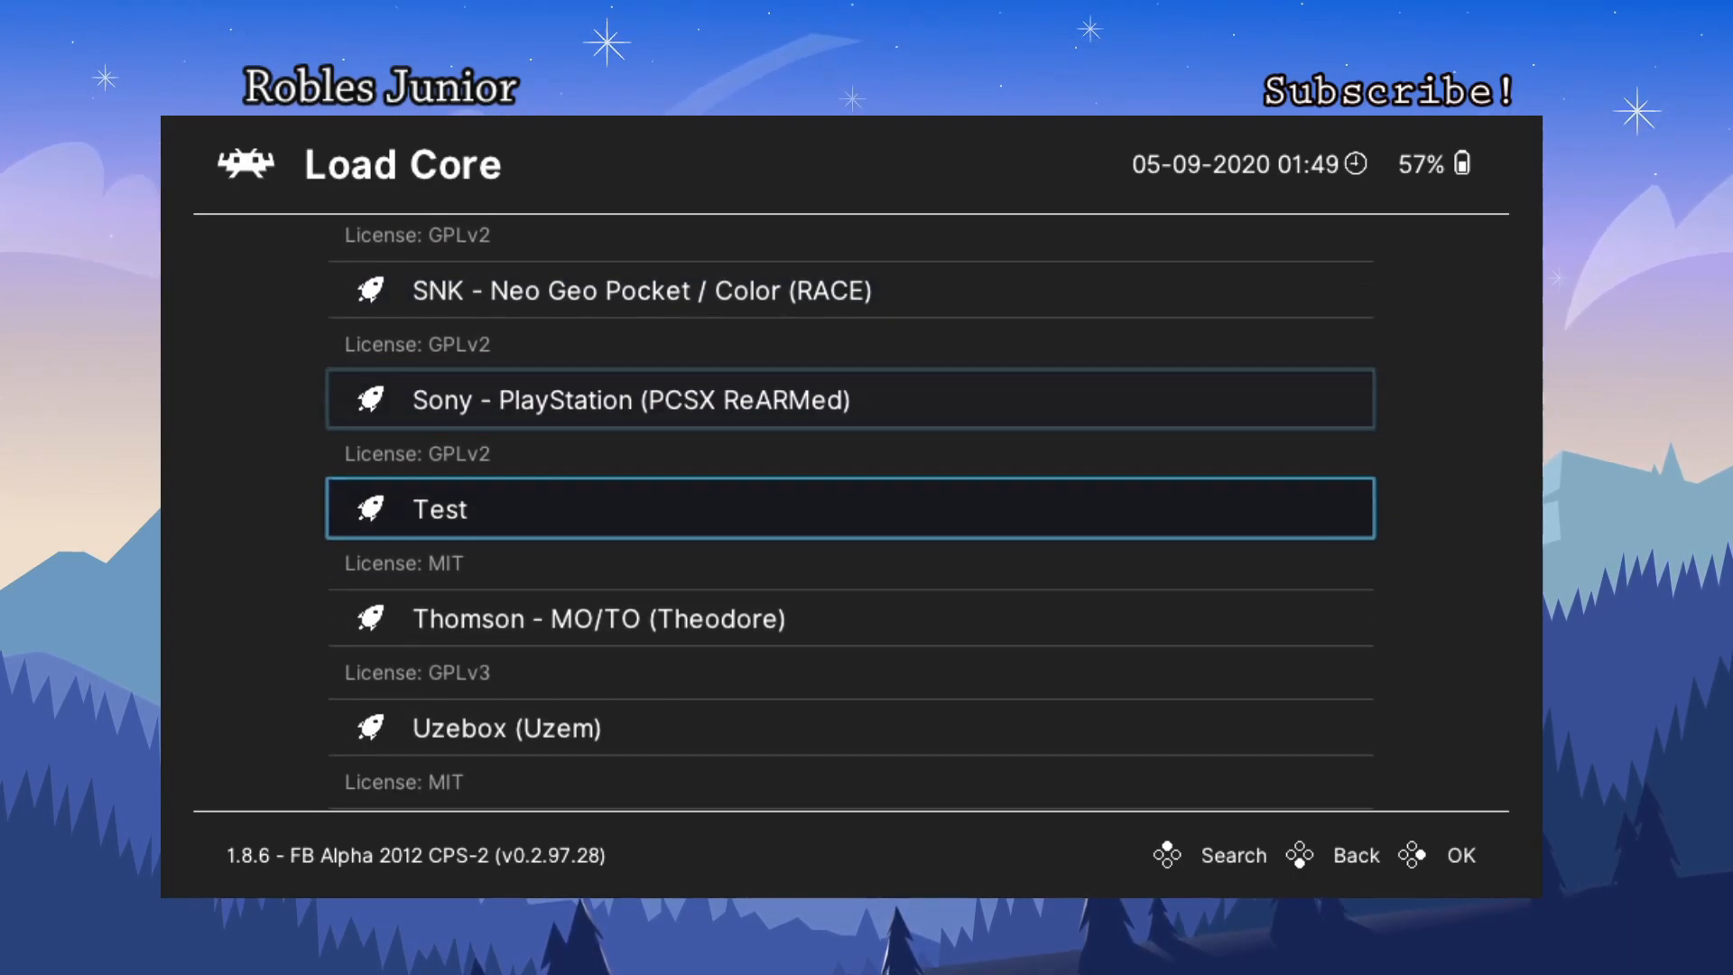
scroll("down", 3)
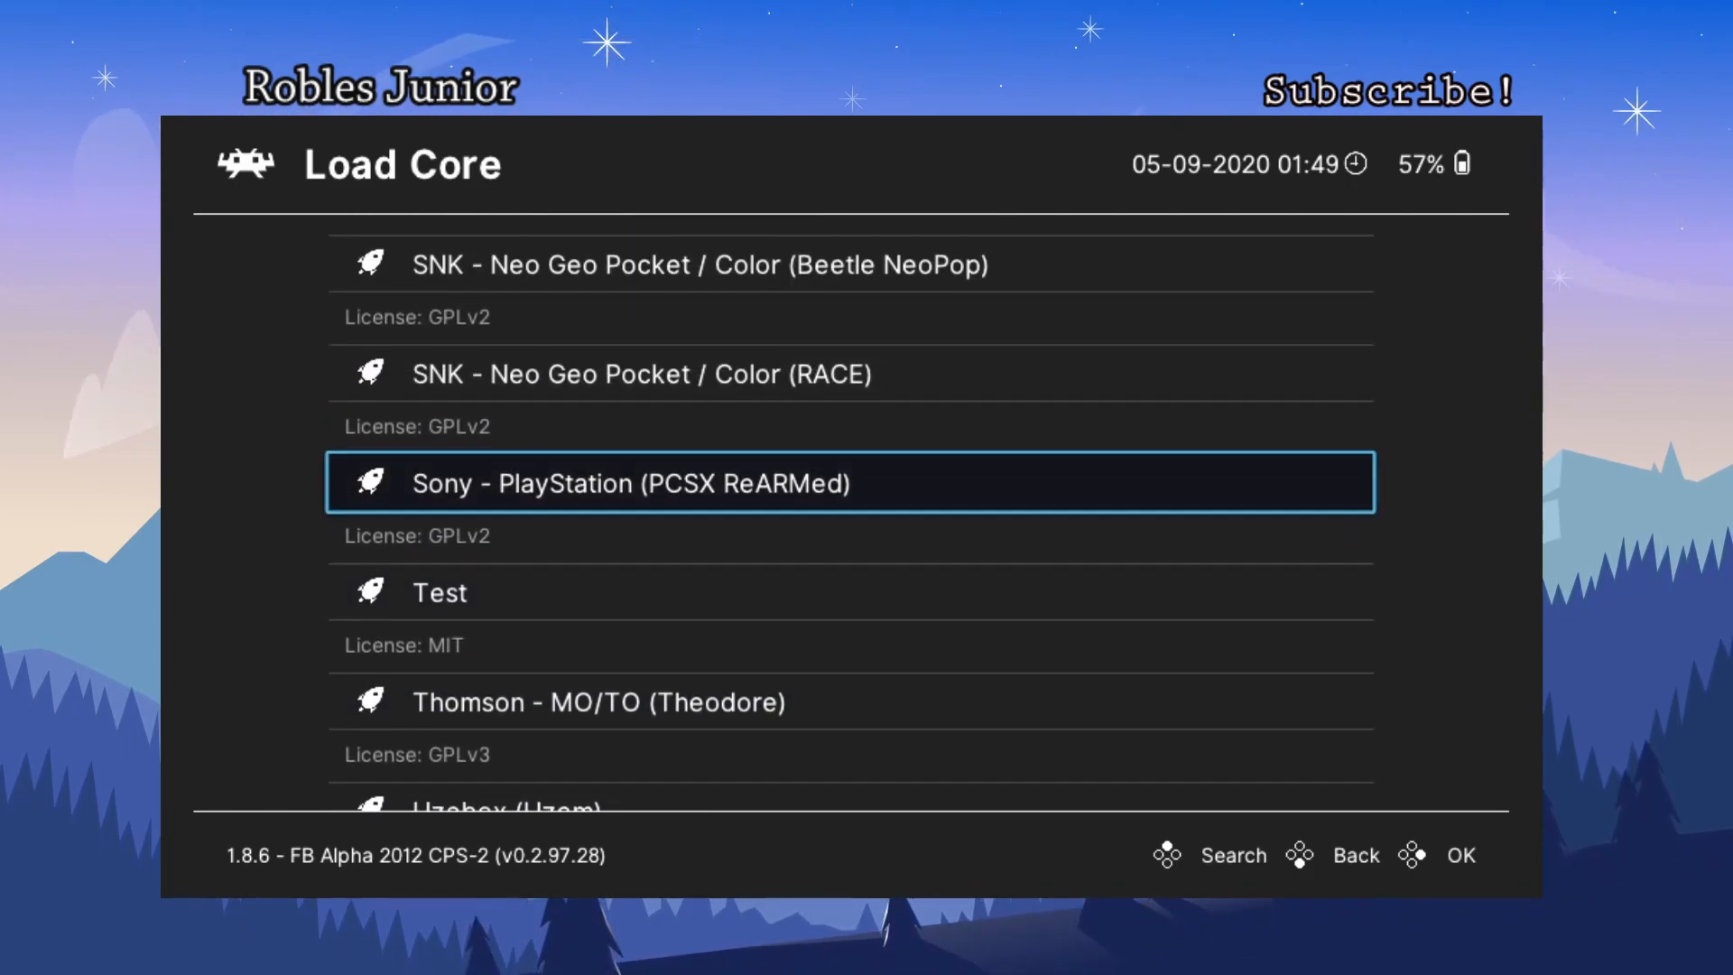
scroll("down", 3)
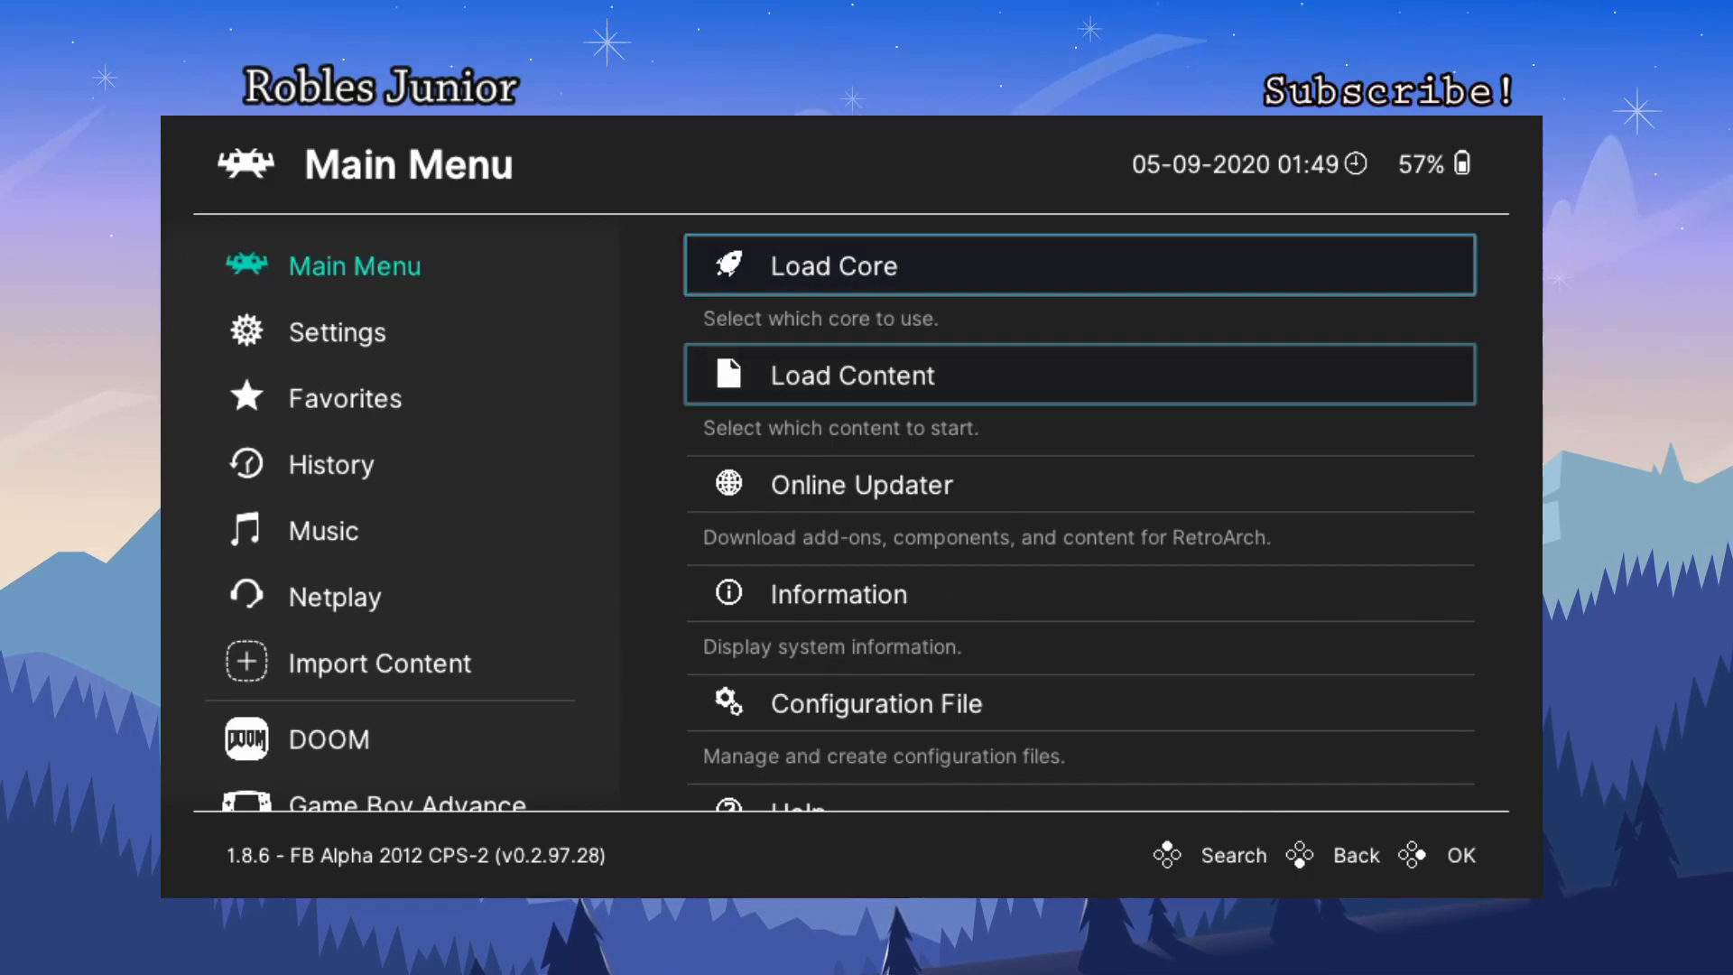
Browse the Settings categories, then open Music, which shows no music available
left_click(336, 332)
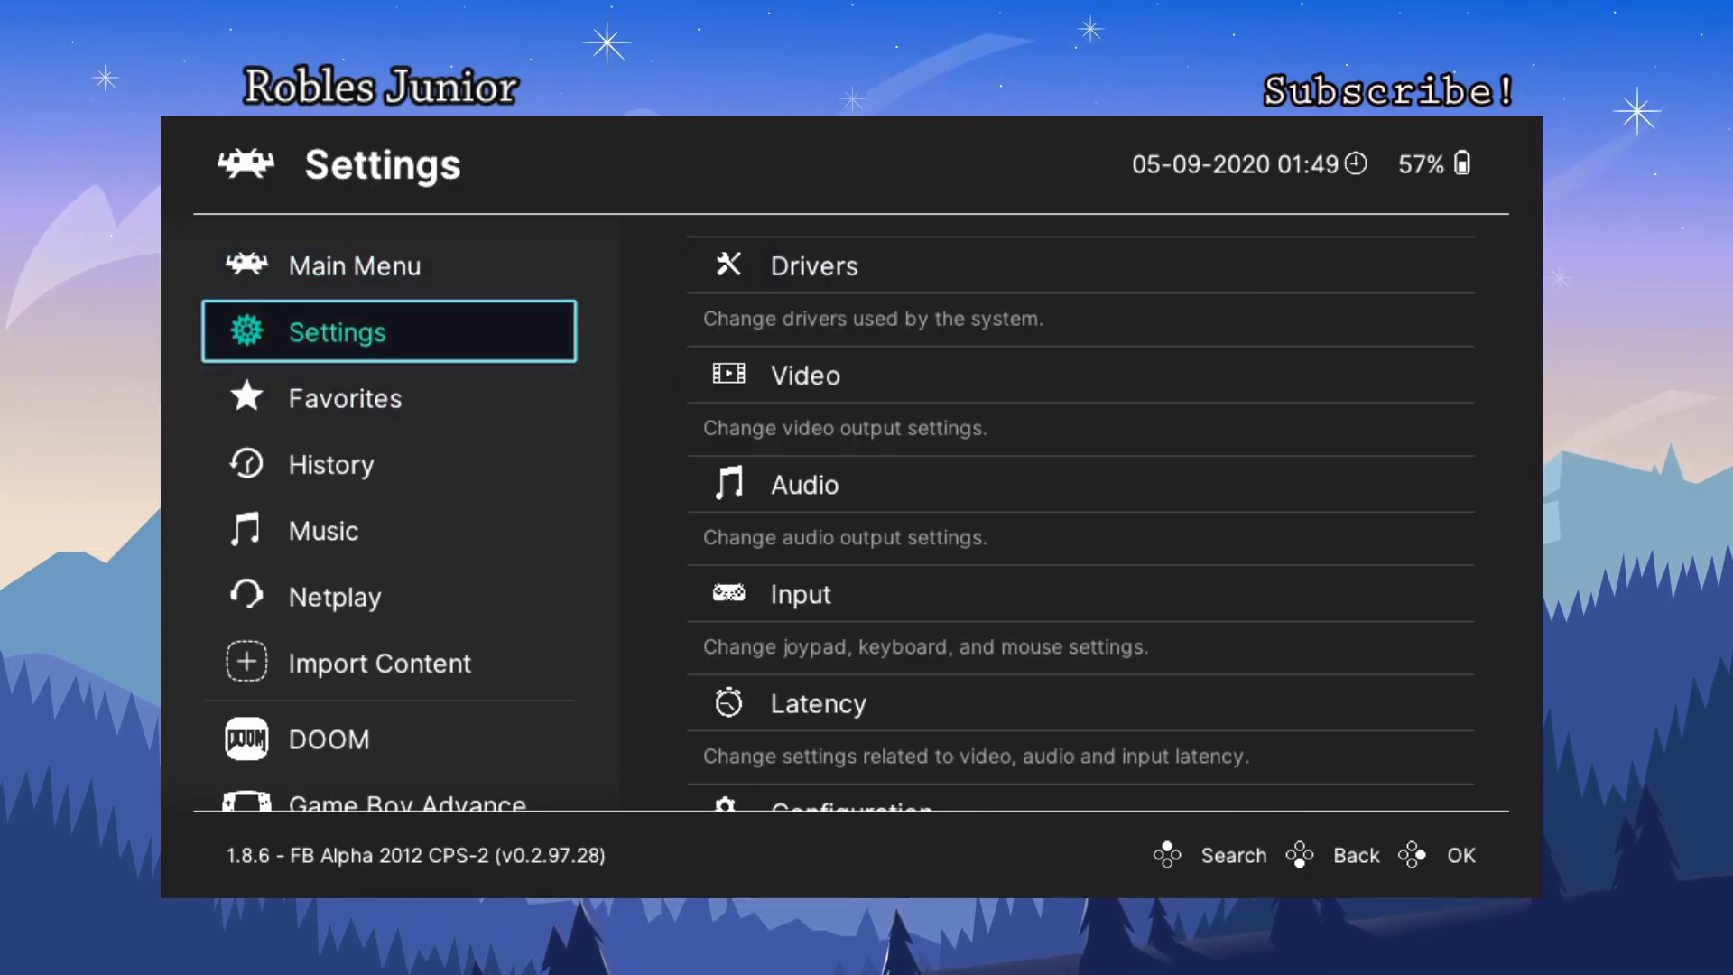
left_click(345, 397)
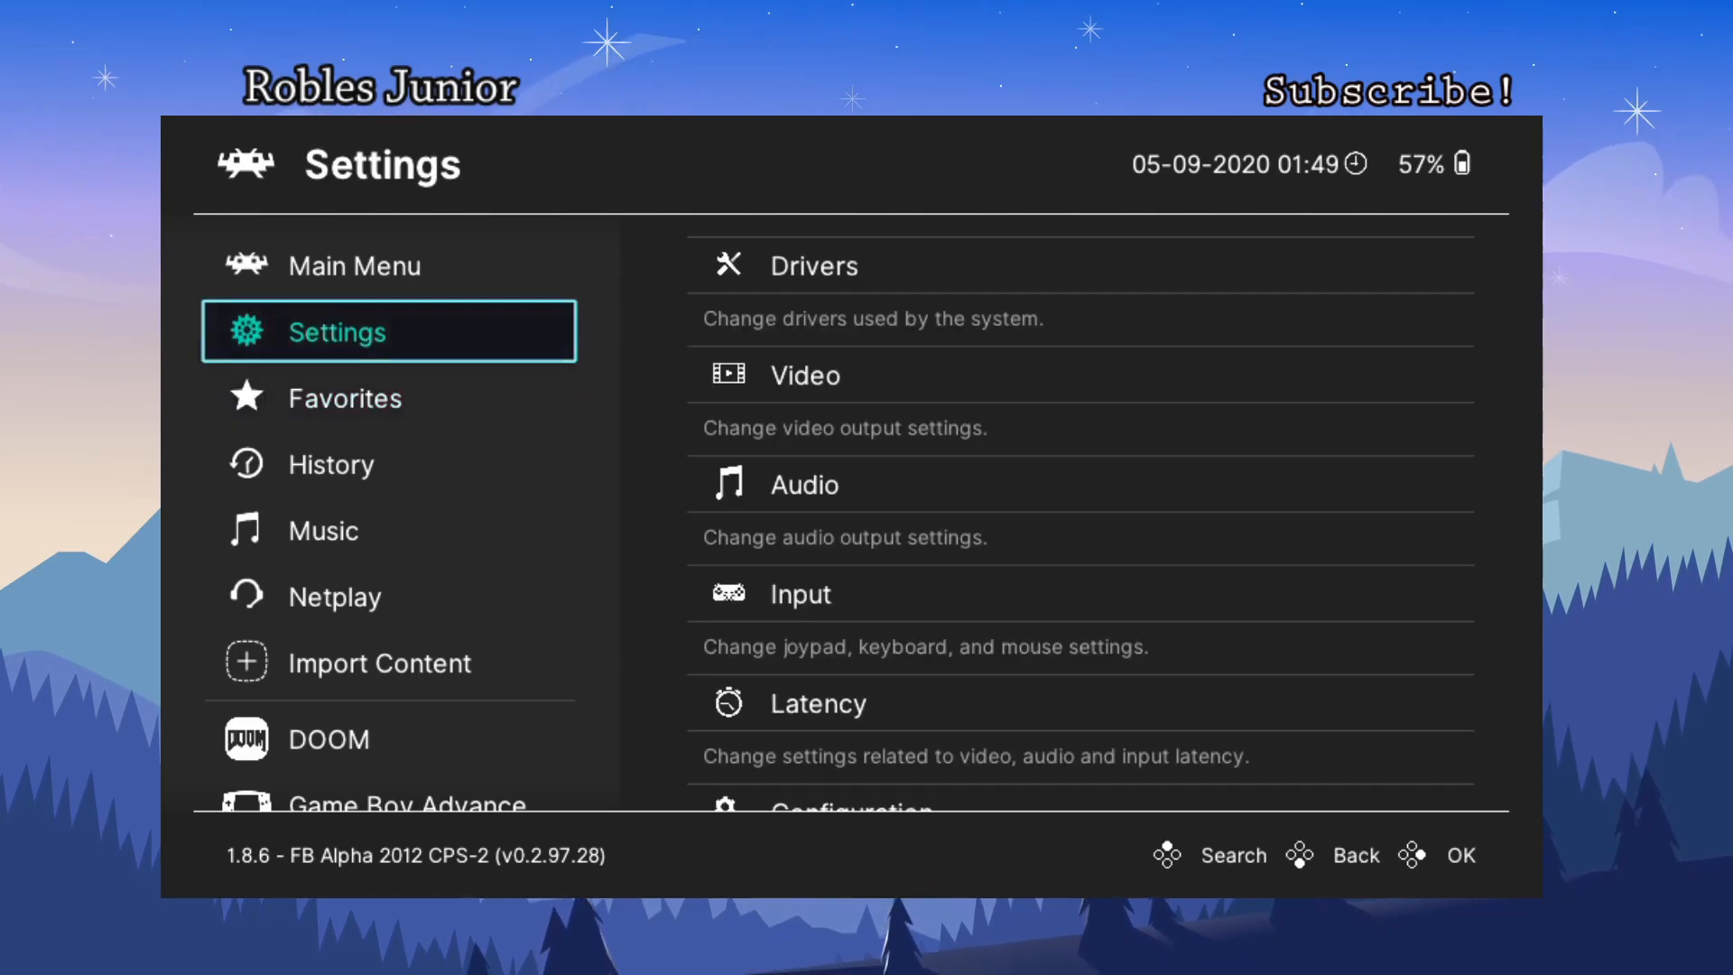
left_click(322, 530)
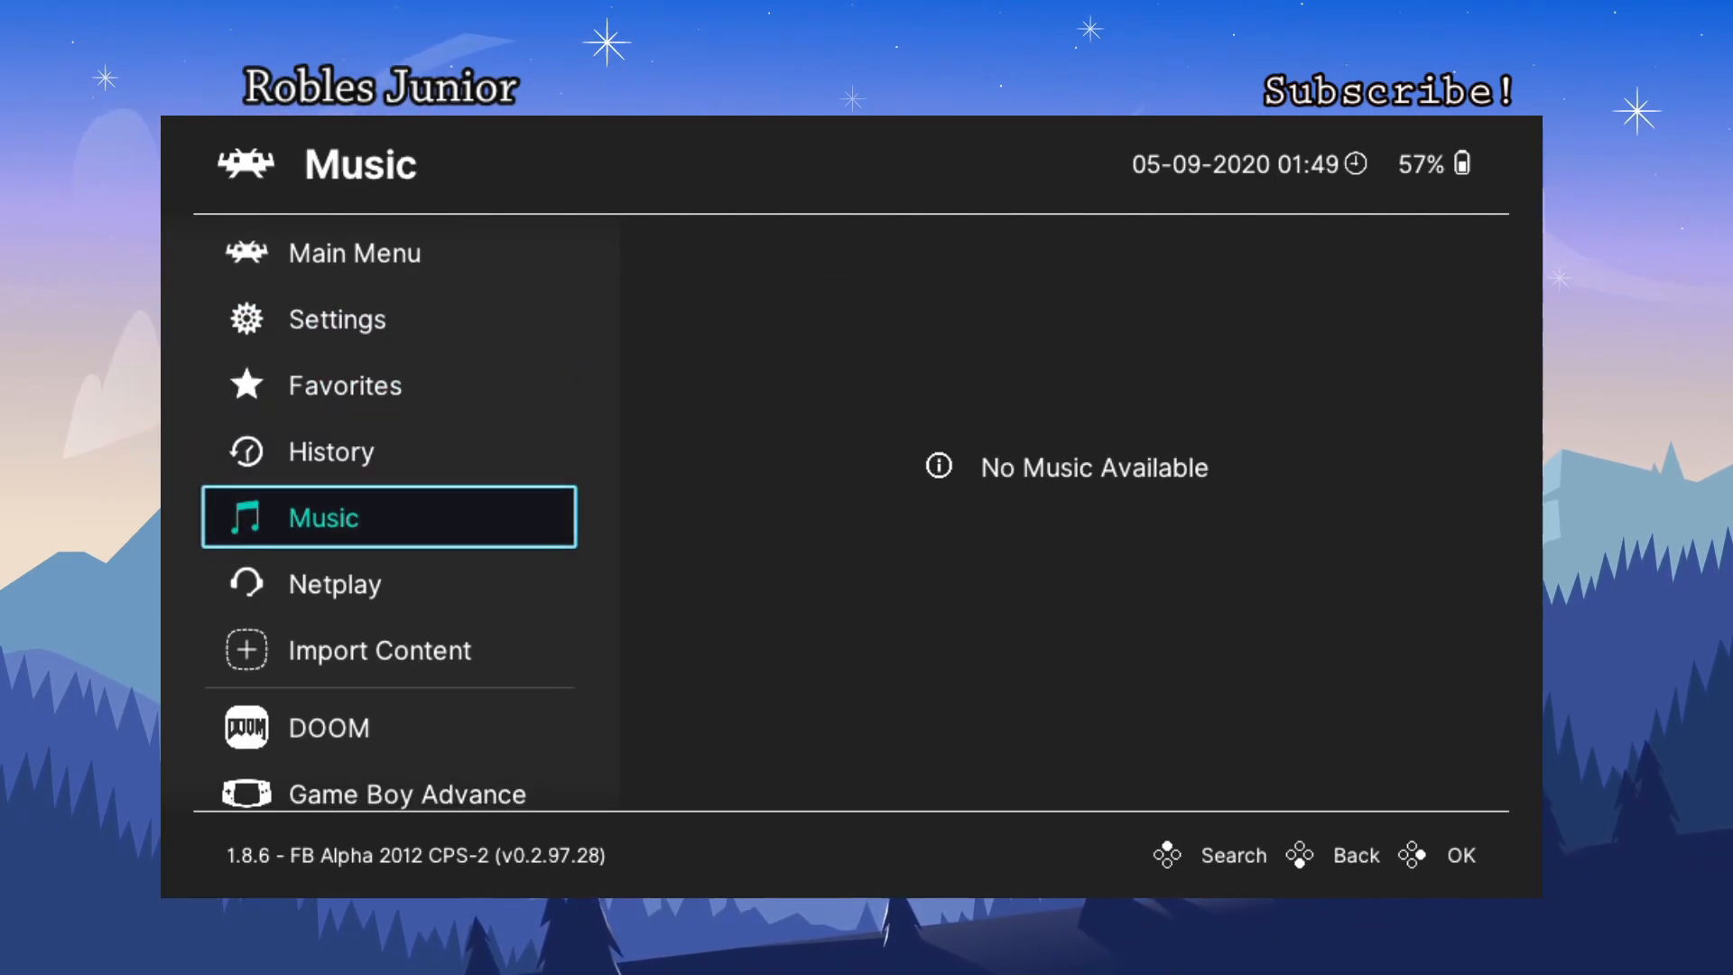